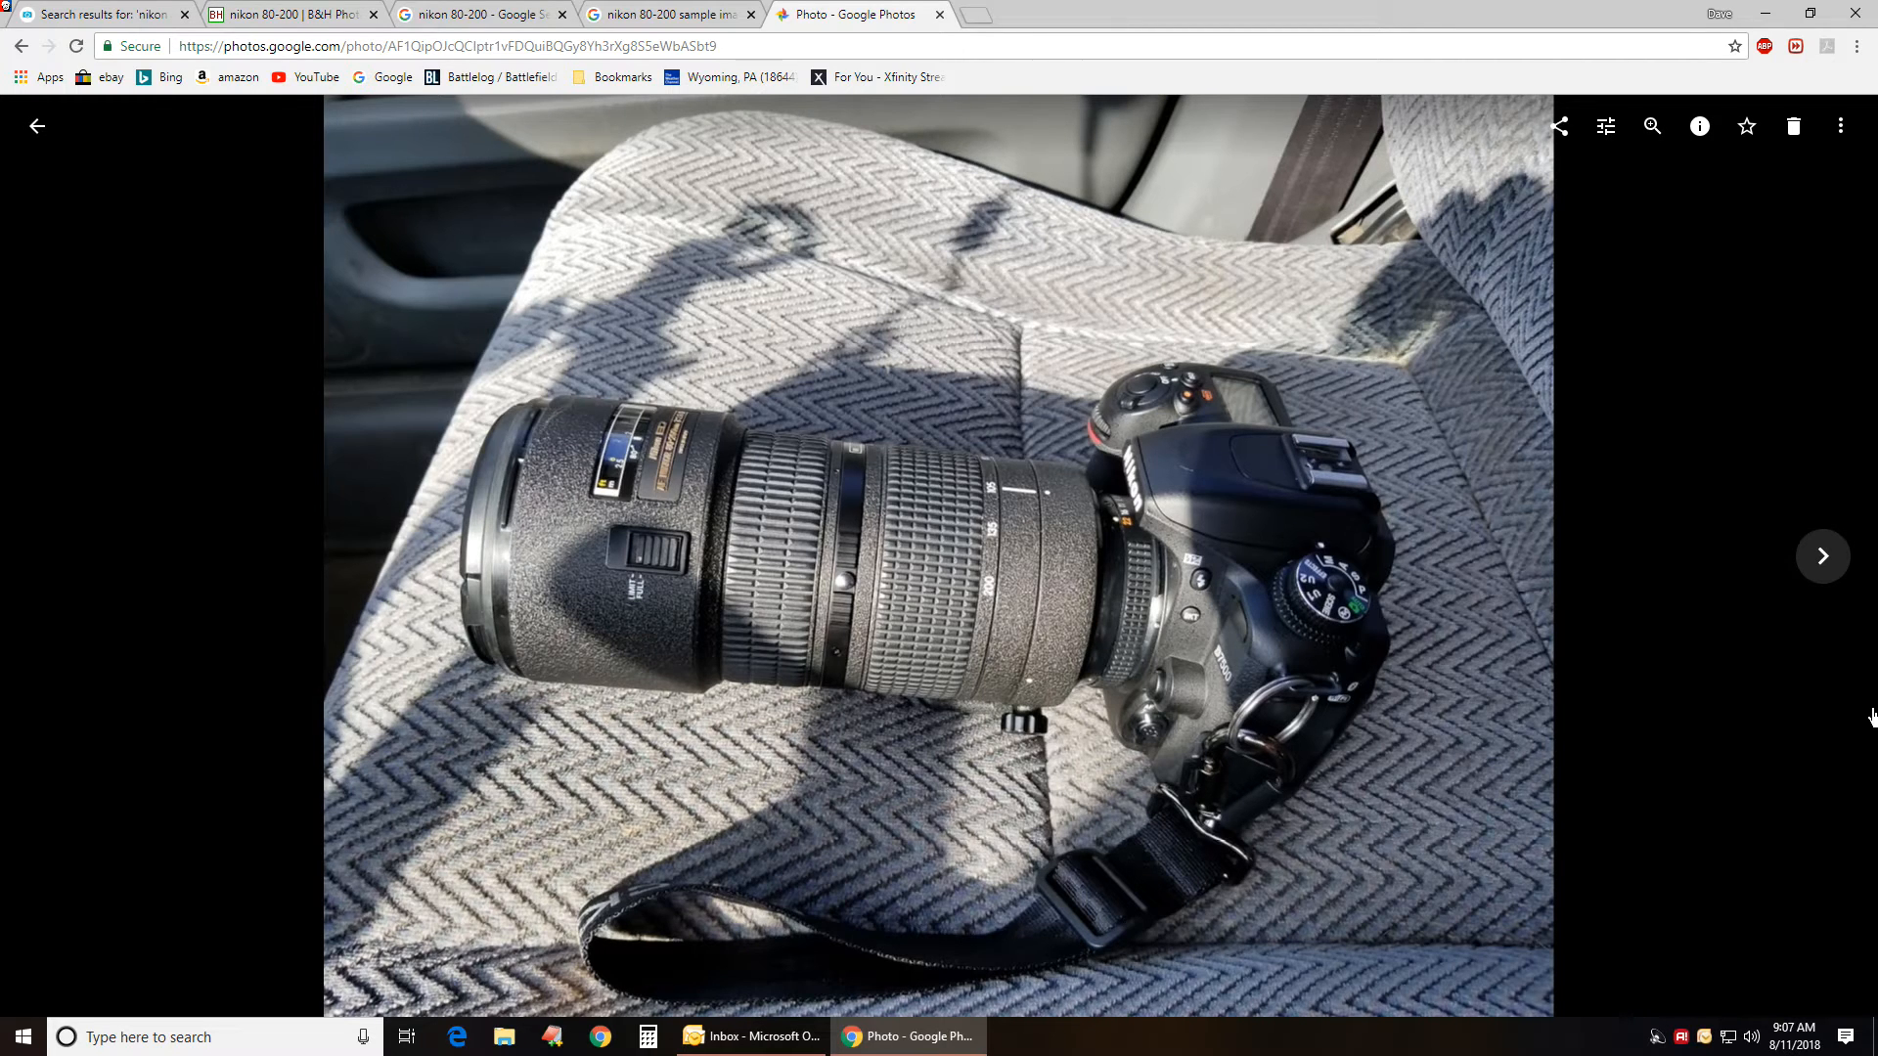
{"action": "mouse_move", "coordinate": [1861, 702]}
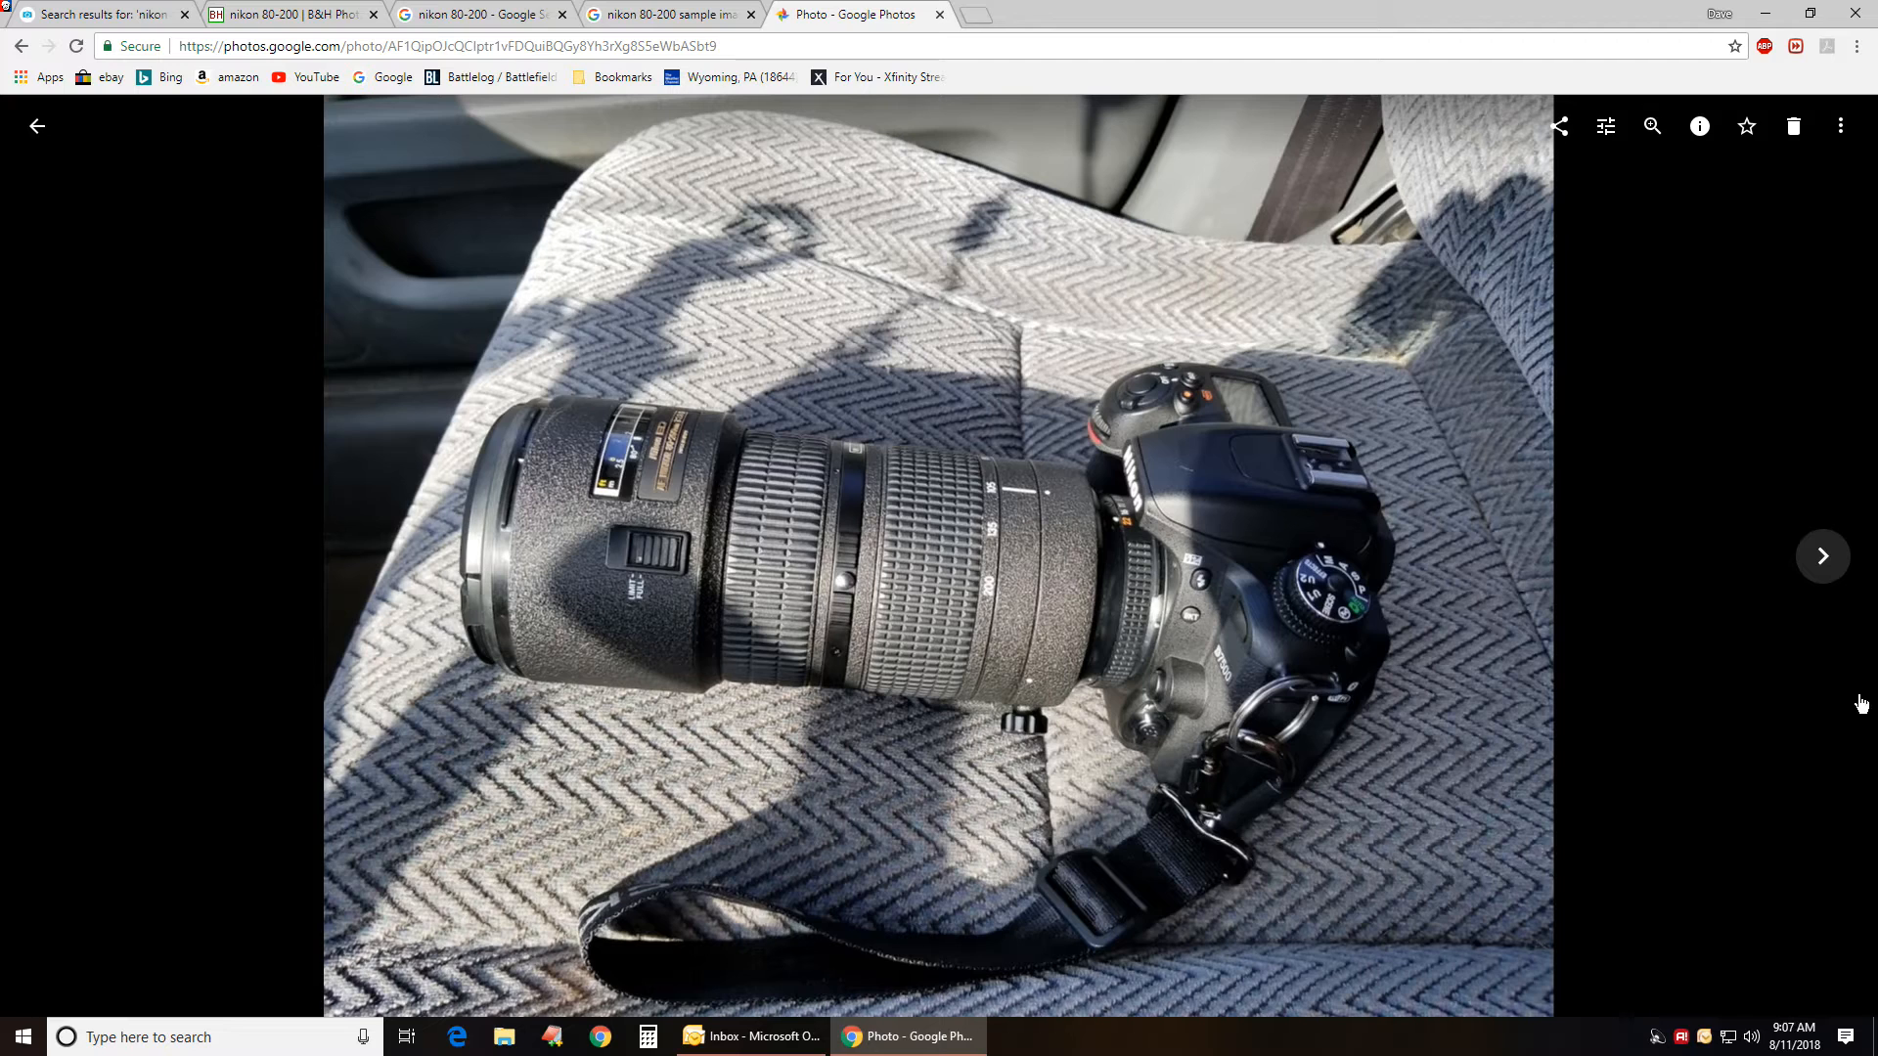
- Browse B&H's nikon 80-200 results, highlighting the new f/2.8D lens price of $1,221.95
{"action": "left_click", "coordinate": [289, 15]}
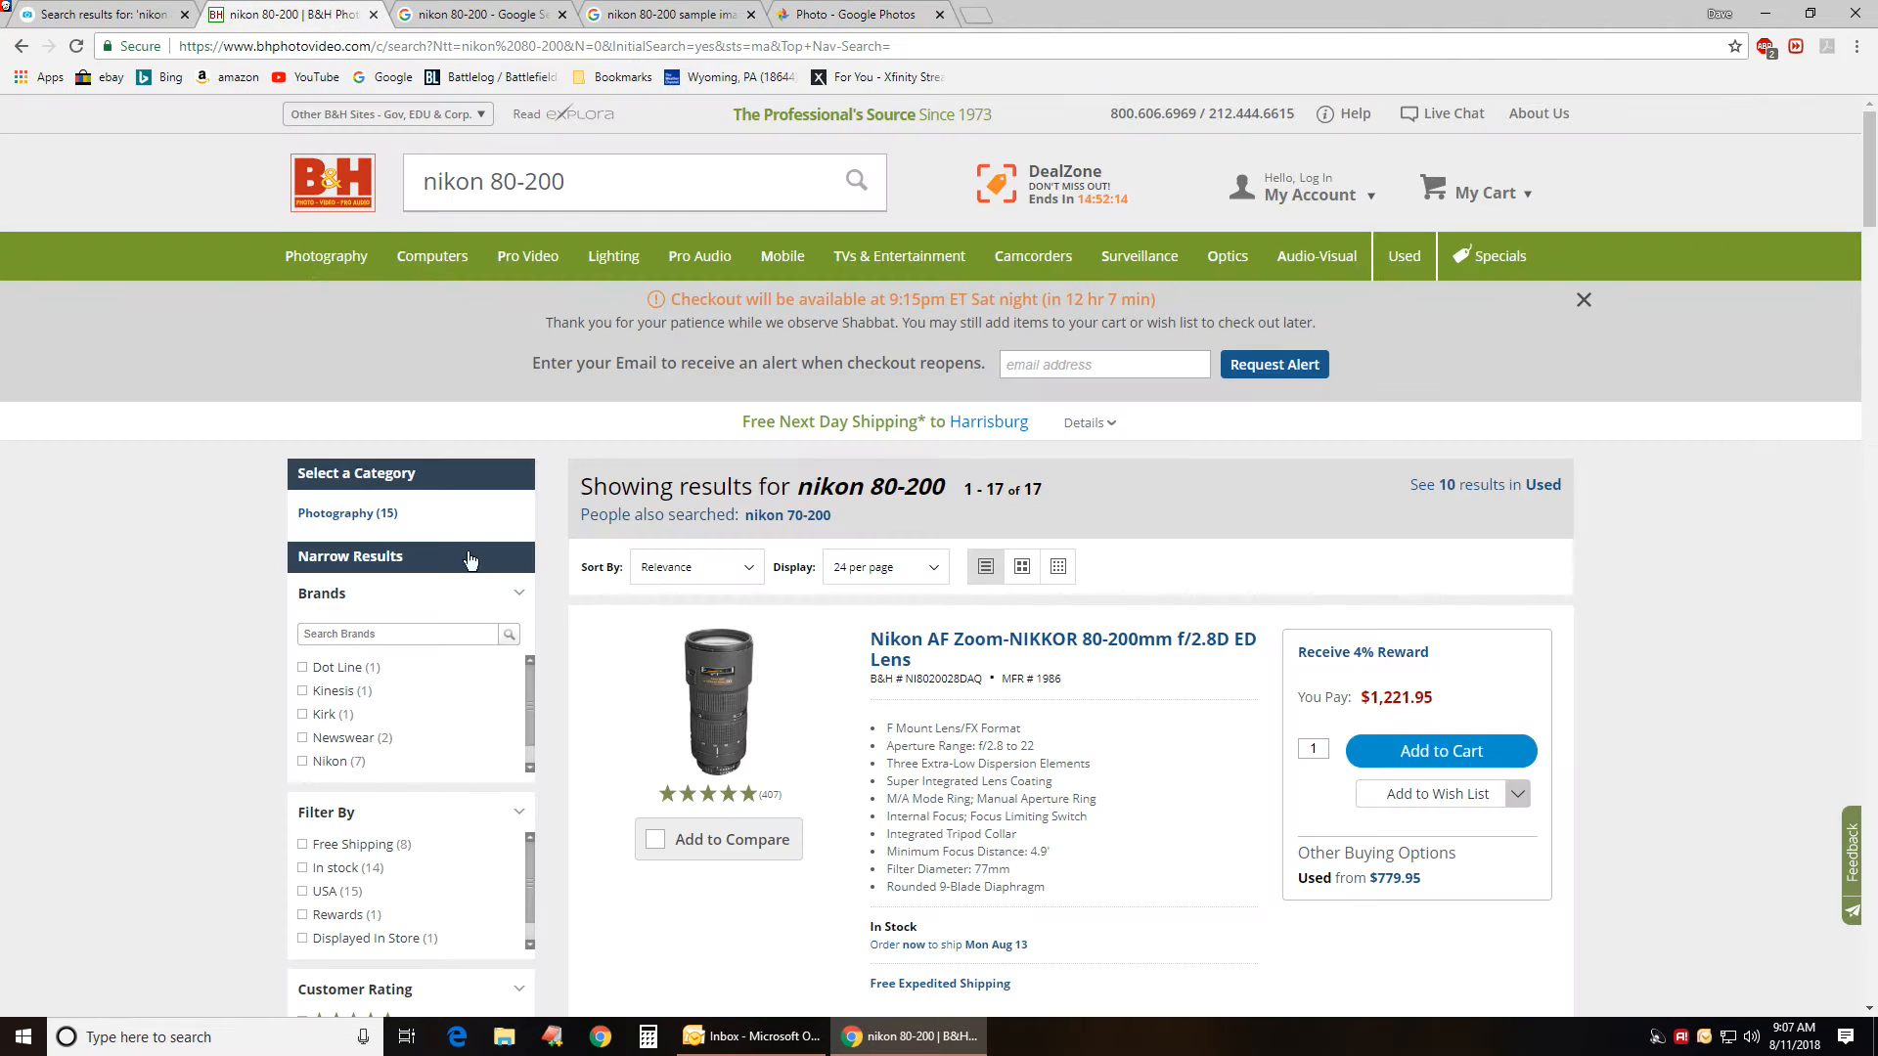
{"action": "mouse_move", "coordinate": [1197, 754]}
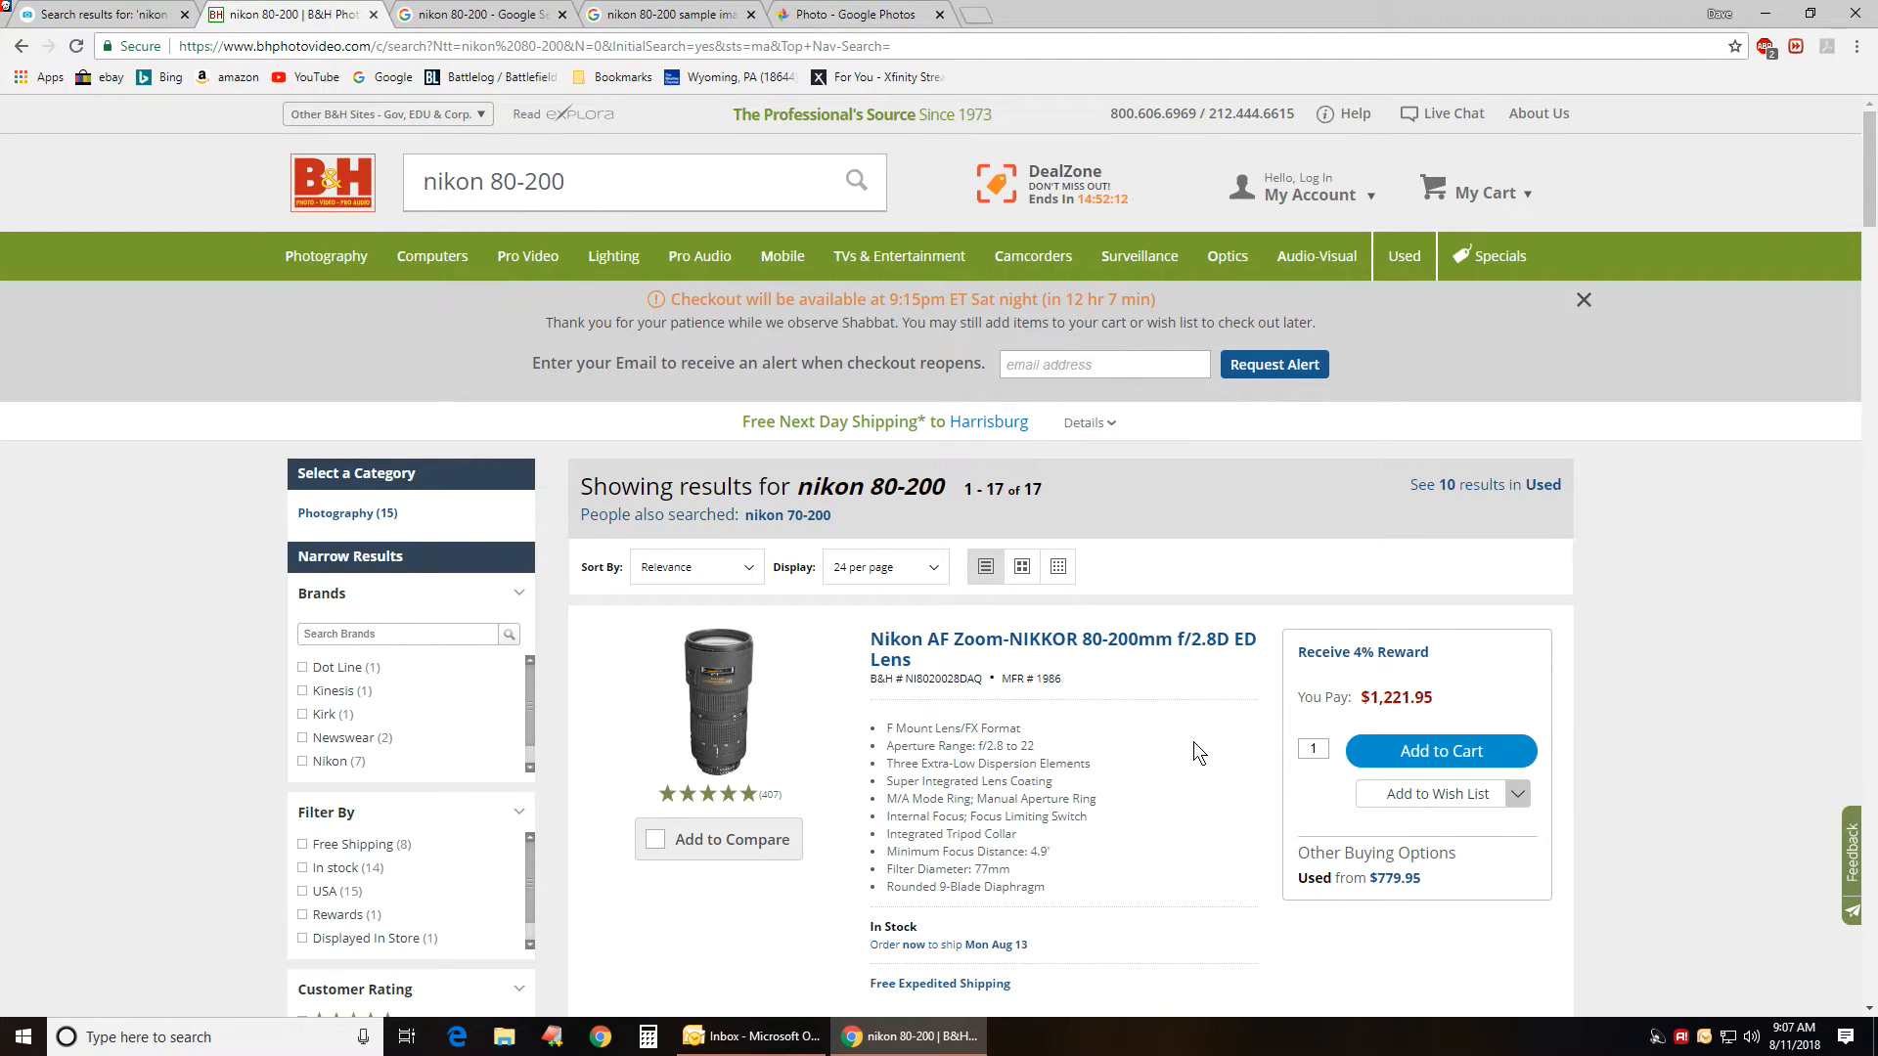
{"action": "double_click", "coordinate": [1396, 697]}
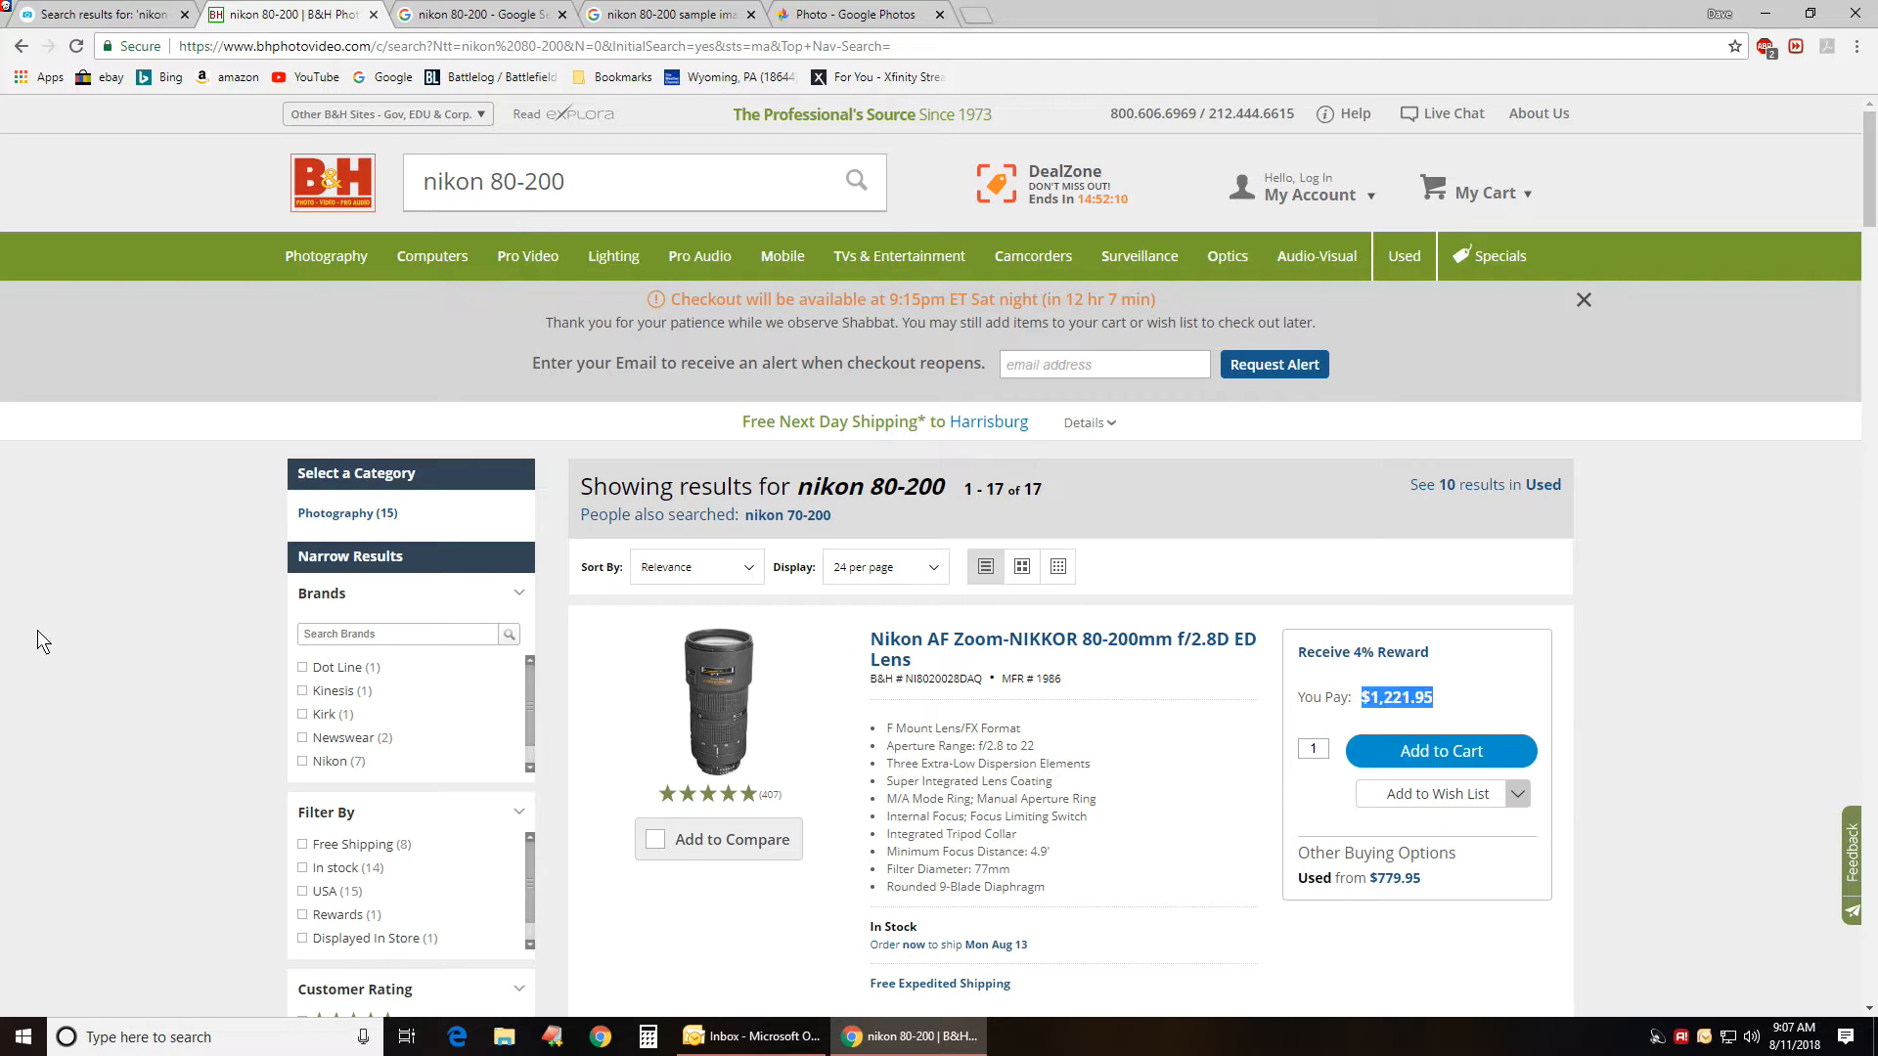
{"action": "scroll", "scroll_direction": "down", "scroll_amount": 3}
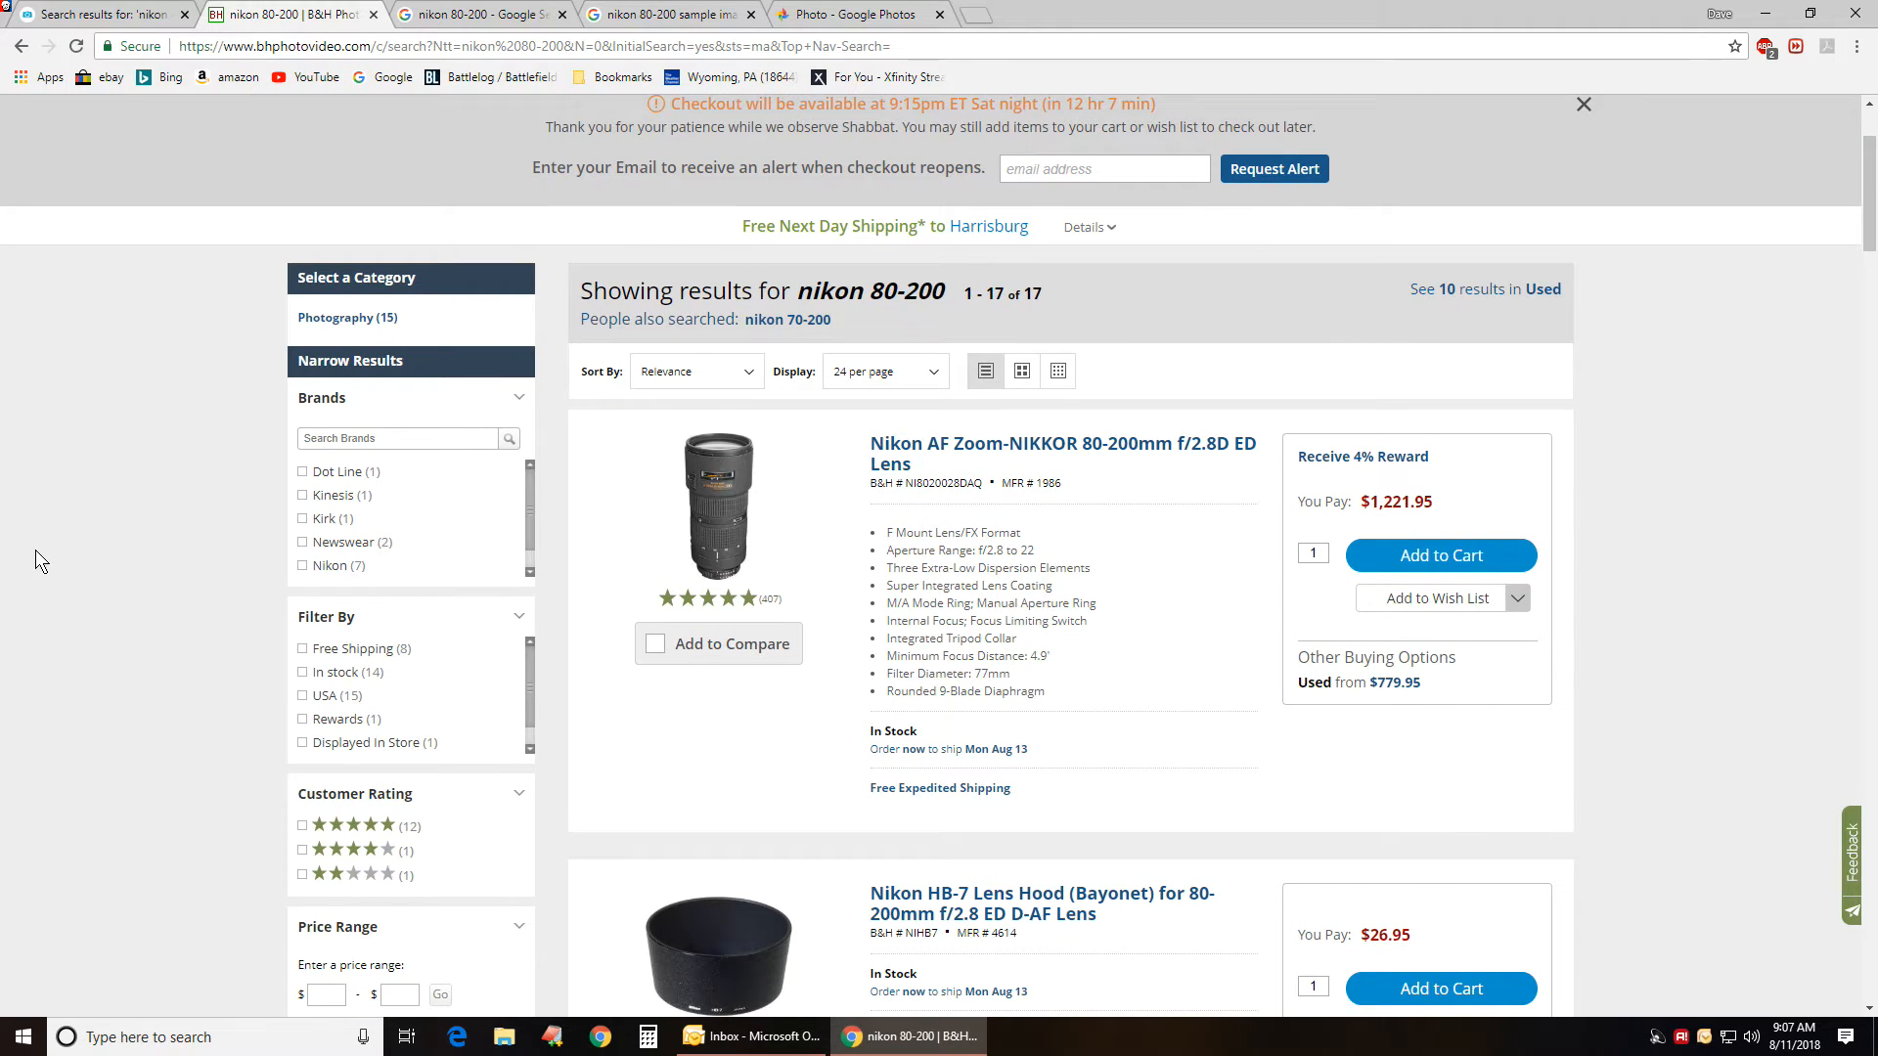
{"action": "scroll", "scroll_direction": "down", "scroll_amount": 3}
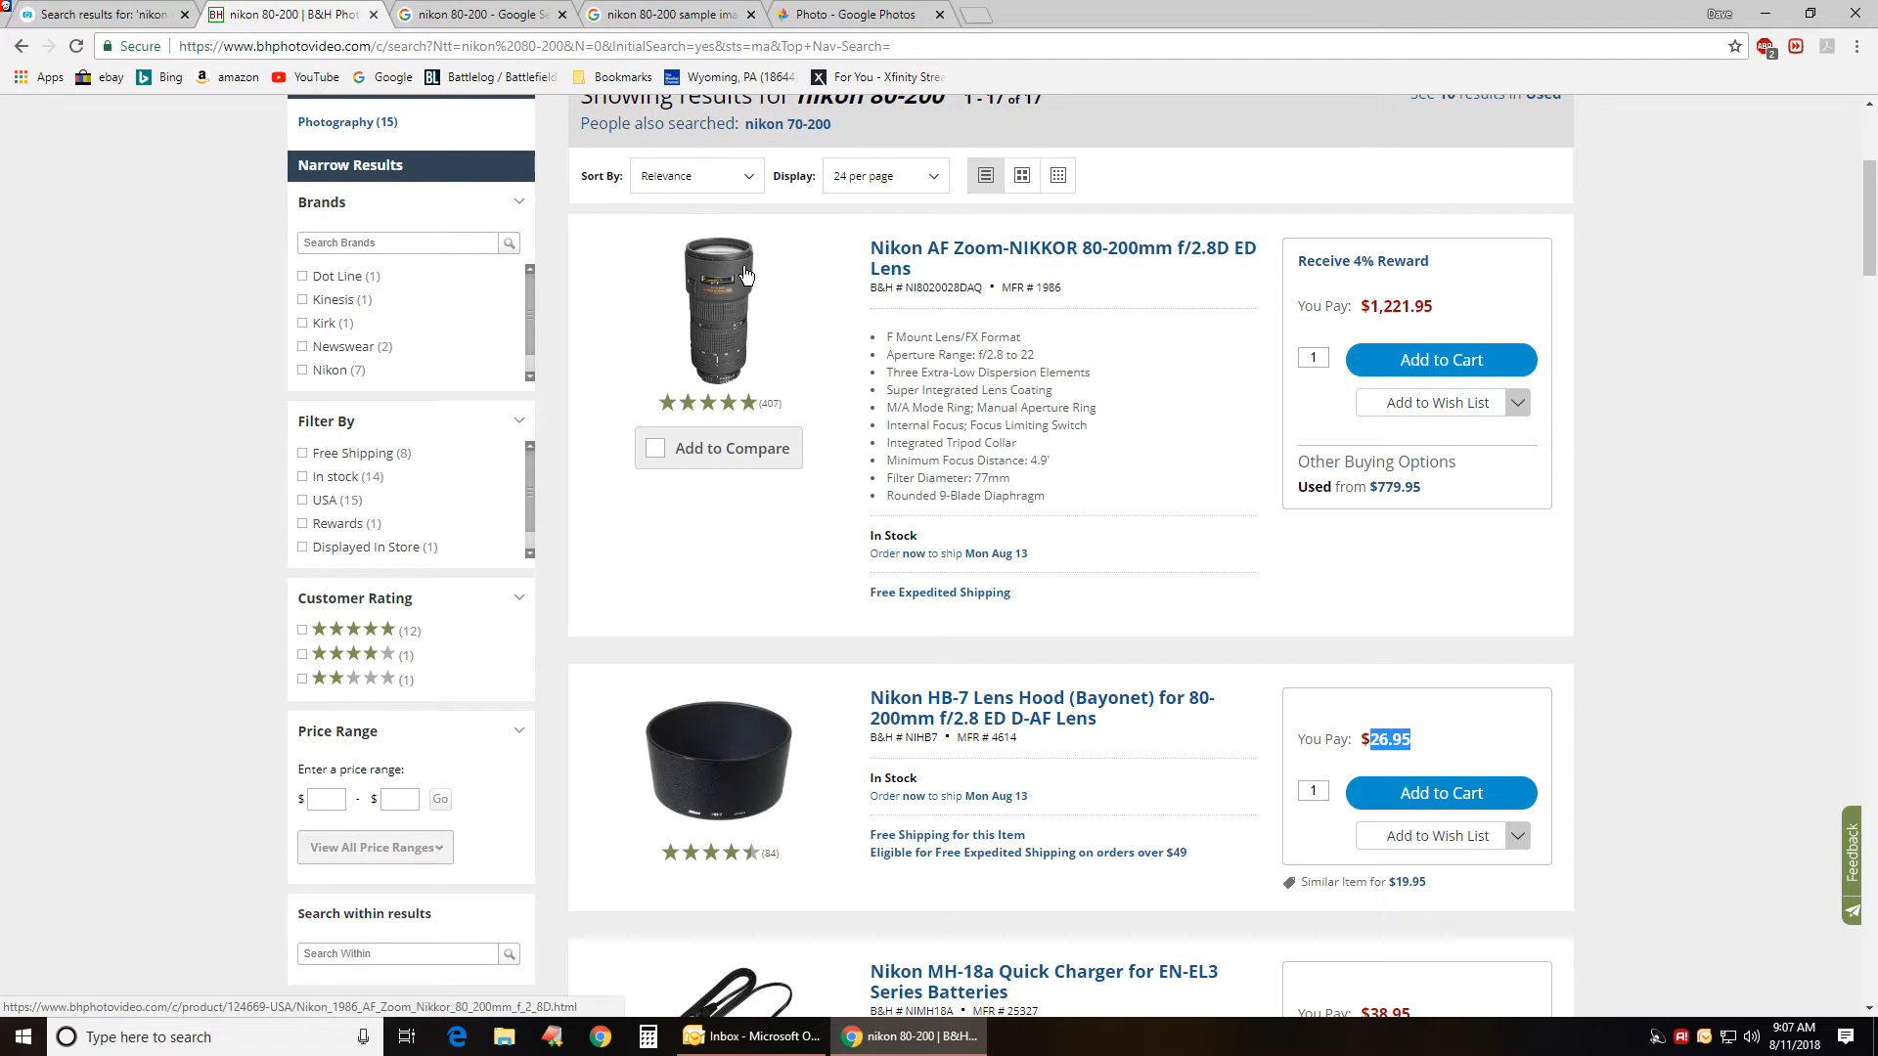
{"action": "scroll", "scroll_direction": "down", "scroll_amount": 3}
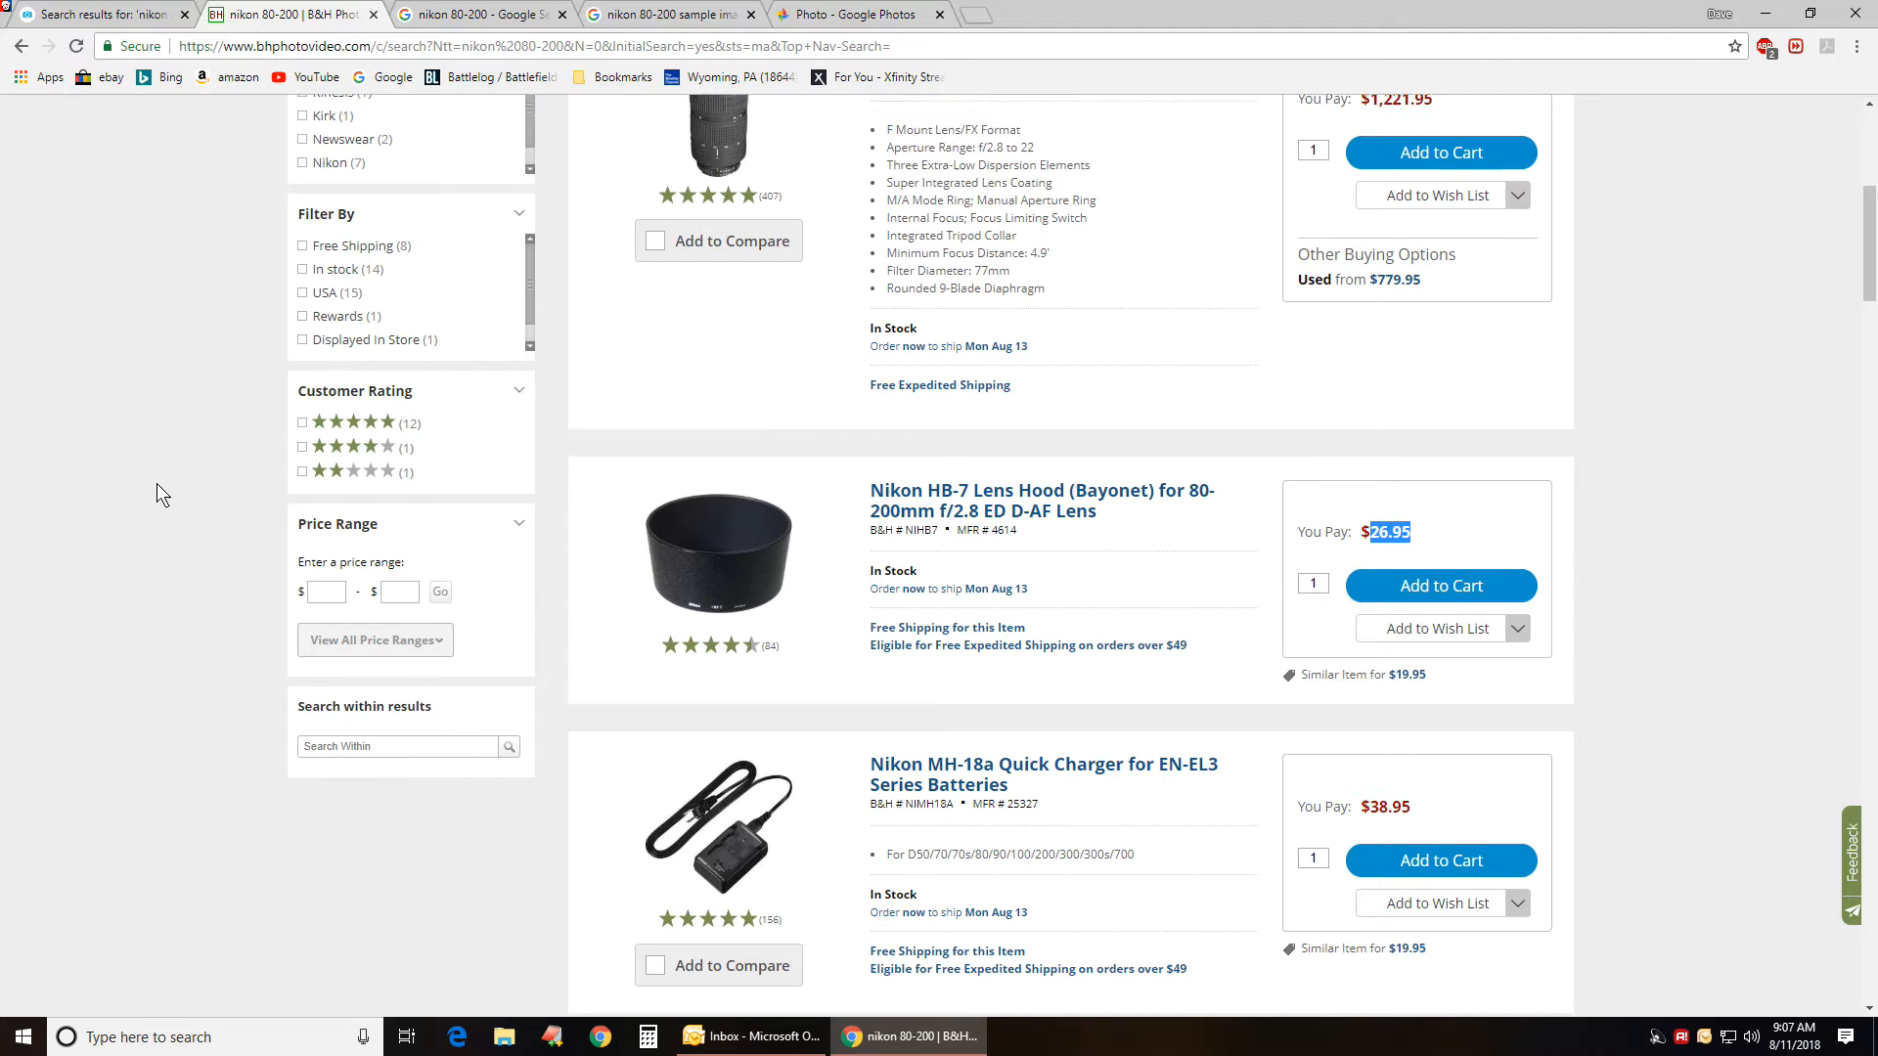
{"action": "scroll", "scroll_direction": "down", "scroll_amount": 3}
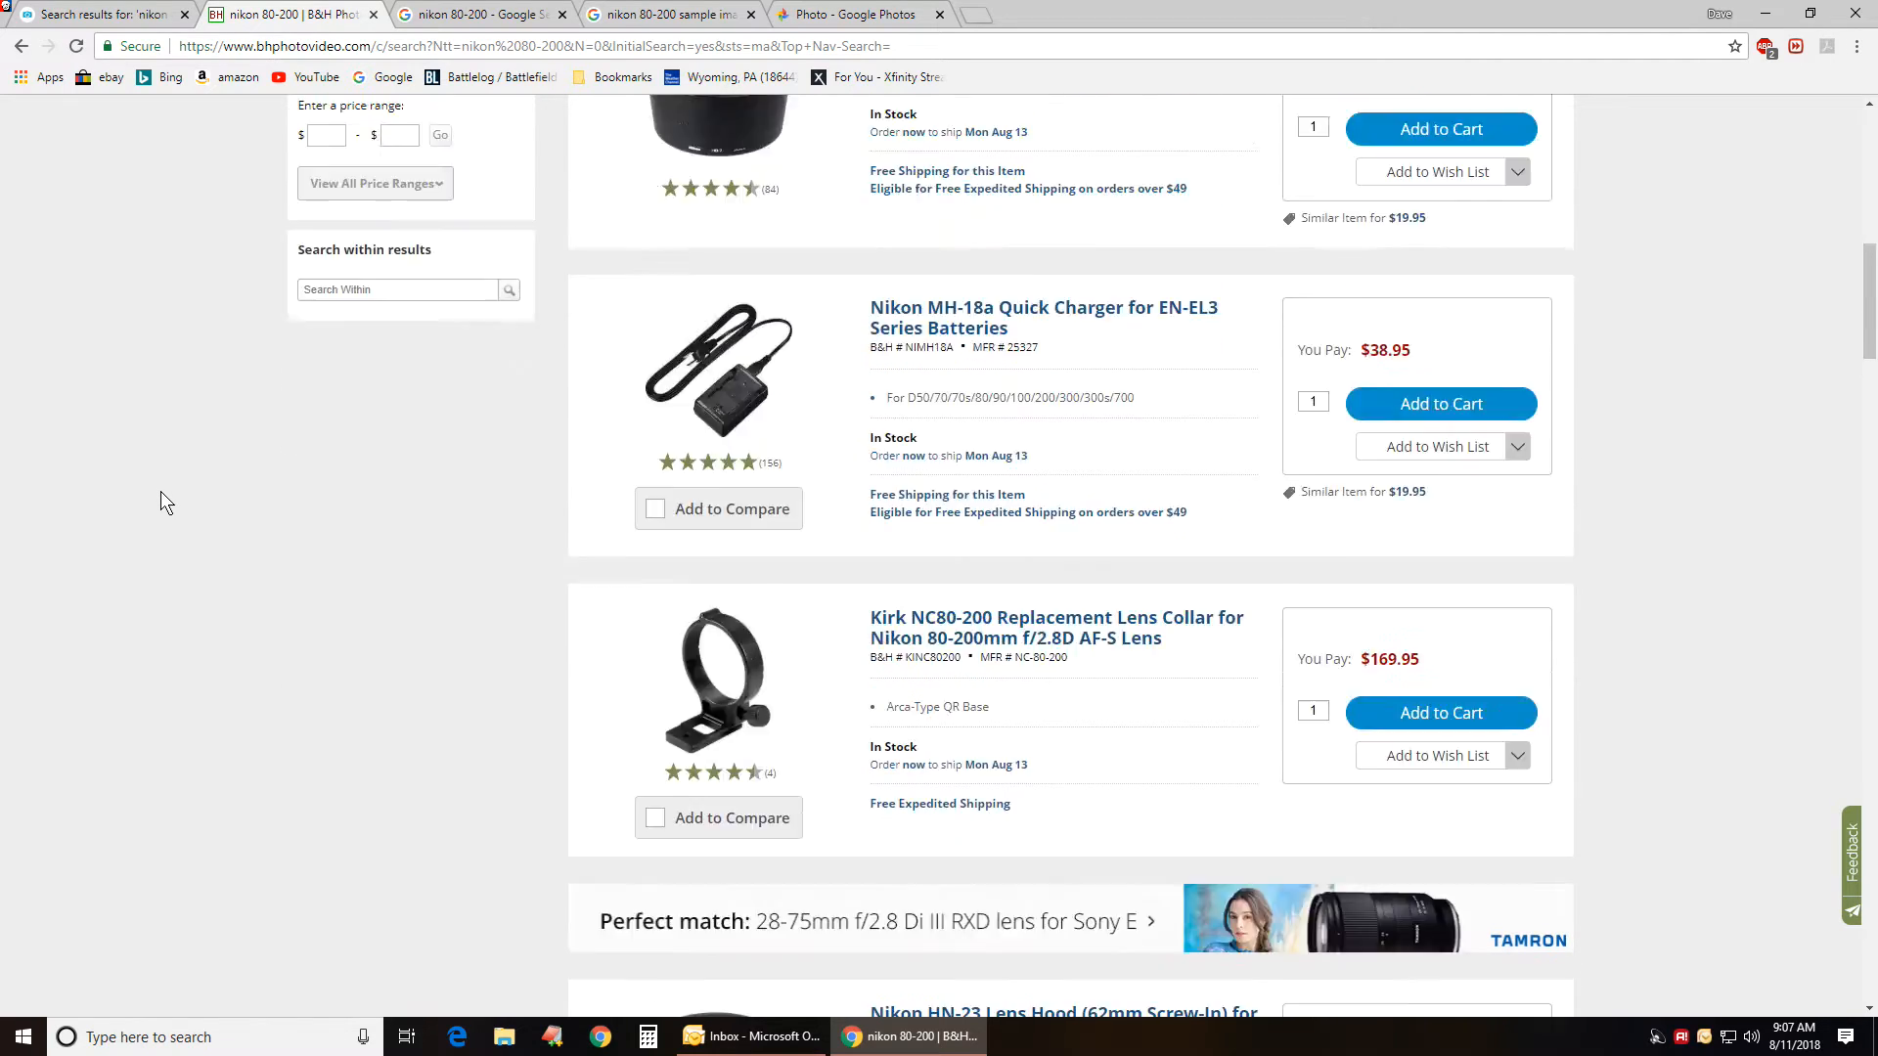
{"action": "scroll", "scroll_direction": "up", "scroll_amount": 3}
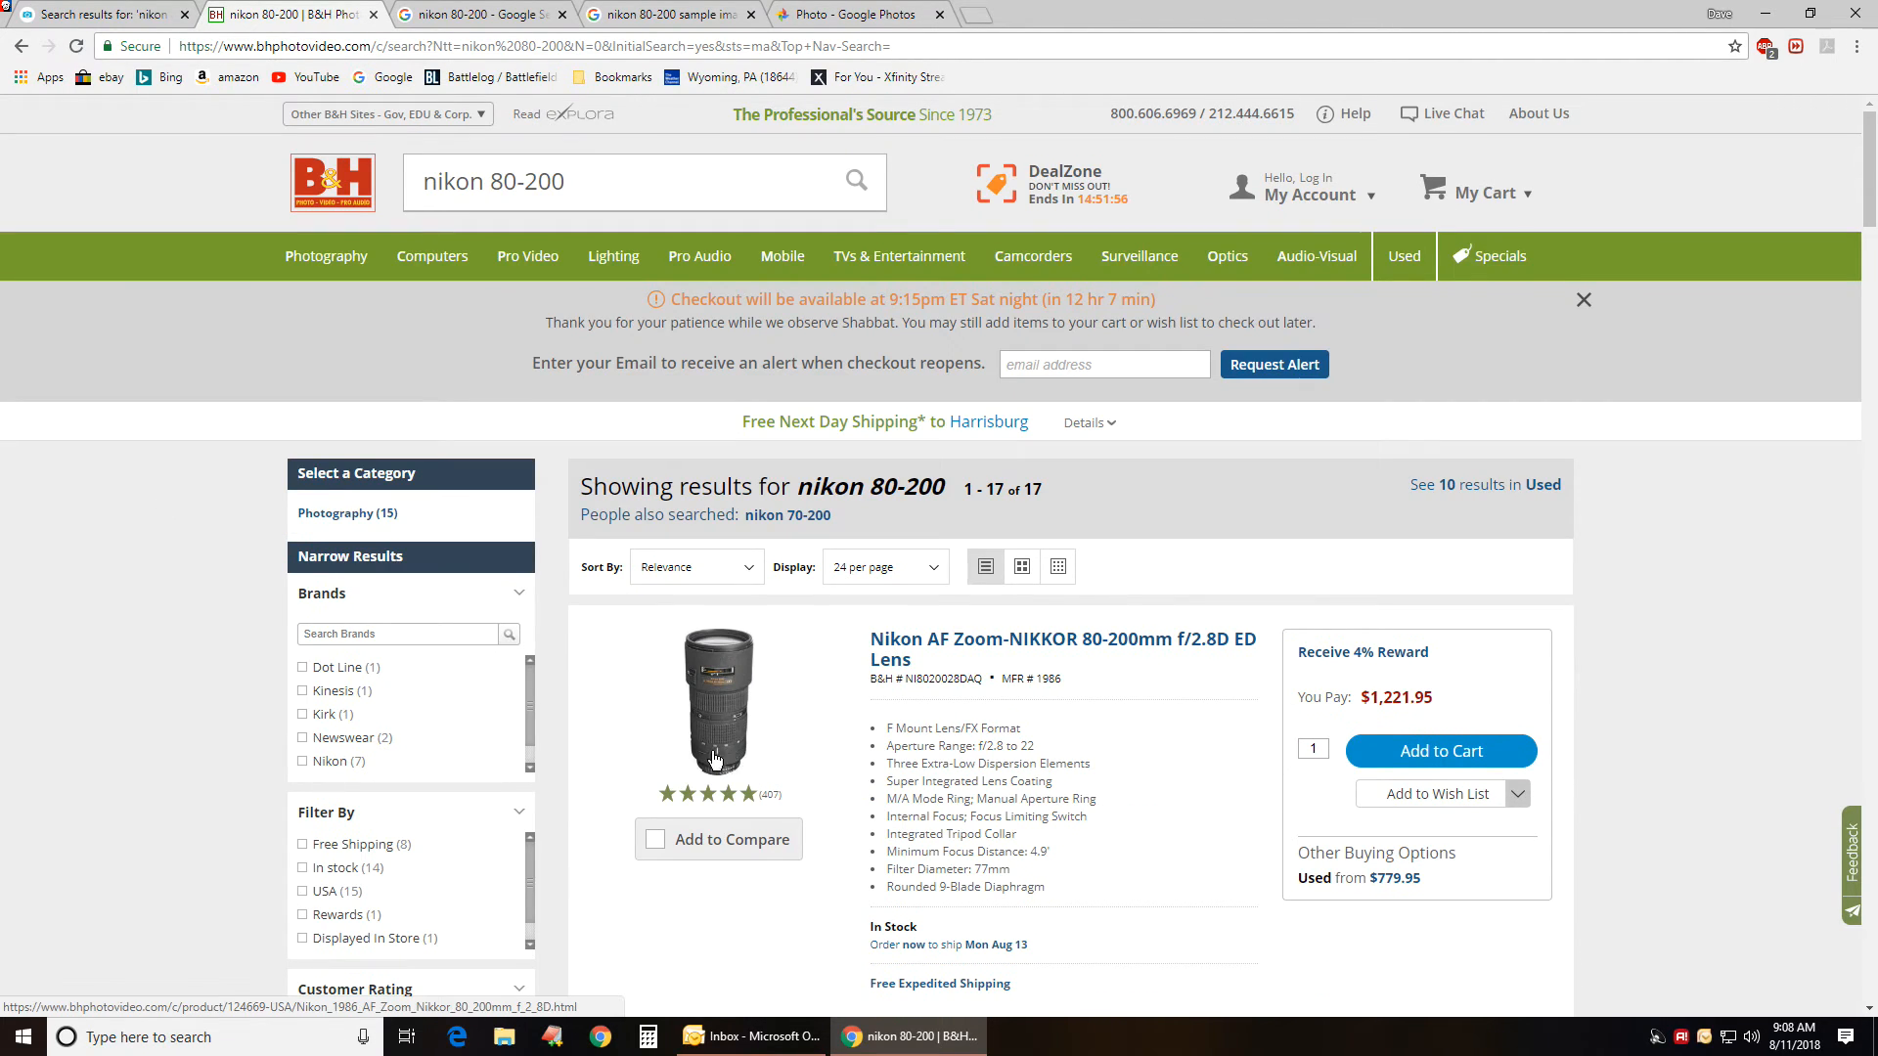
{"action": "scroll", "scroll_direction": "down", "scroll_amount": 3}
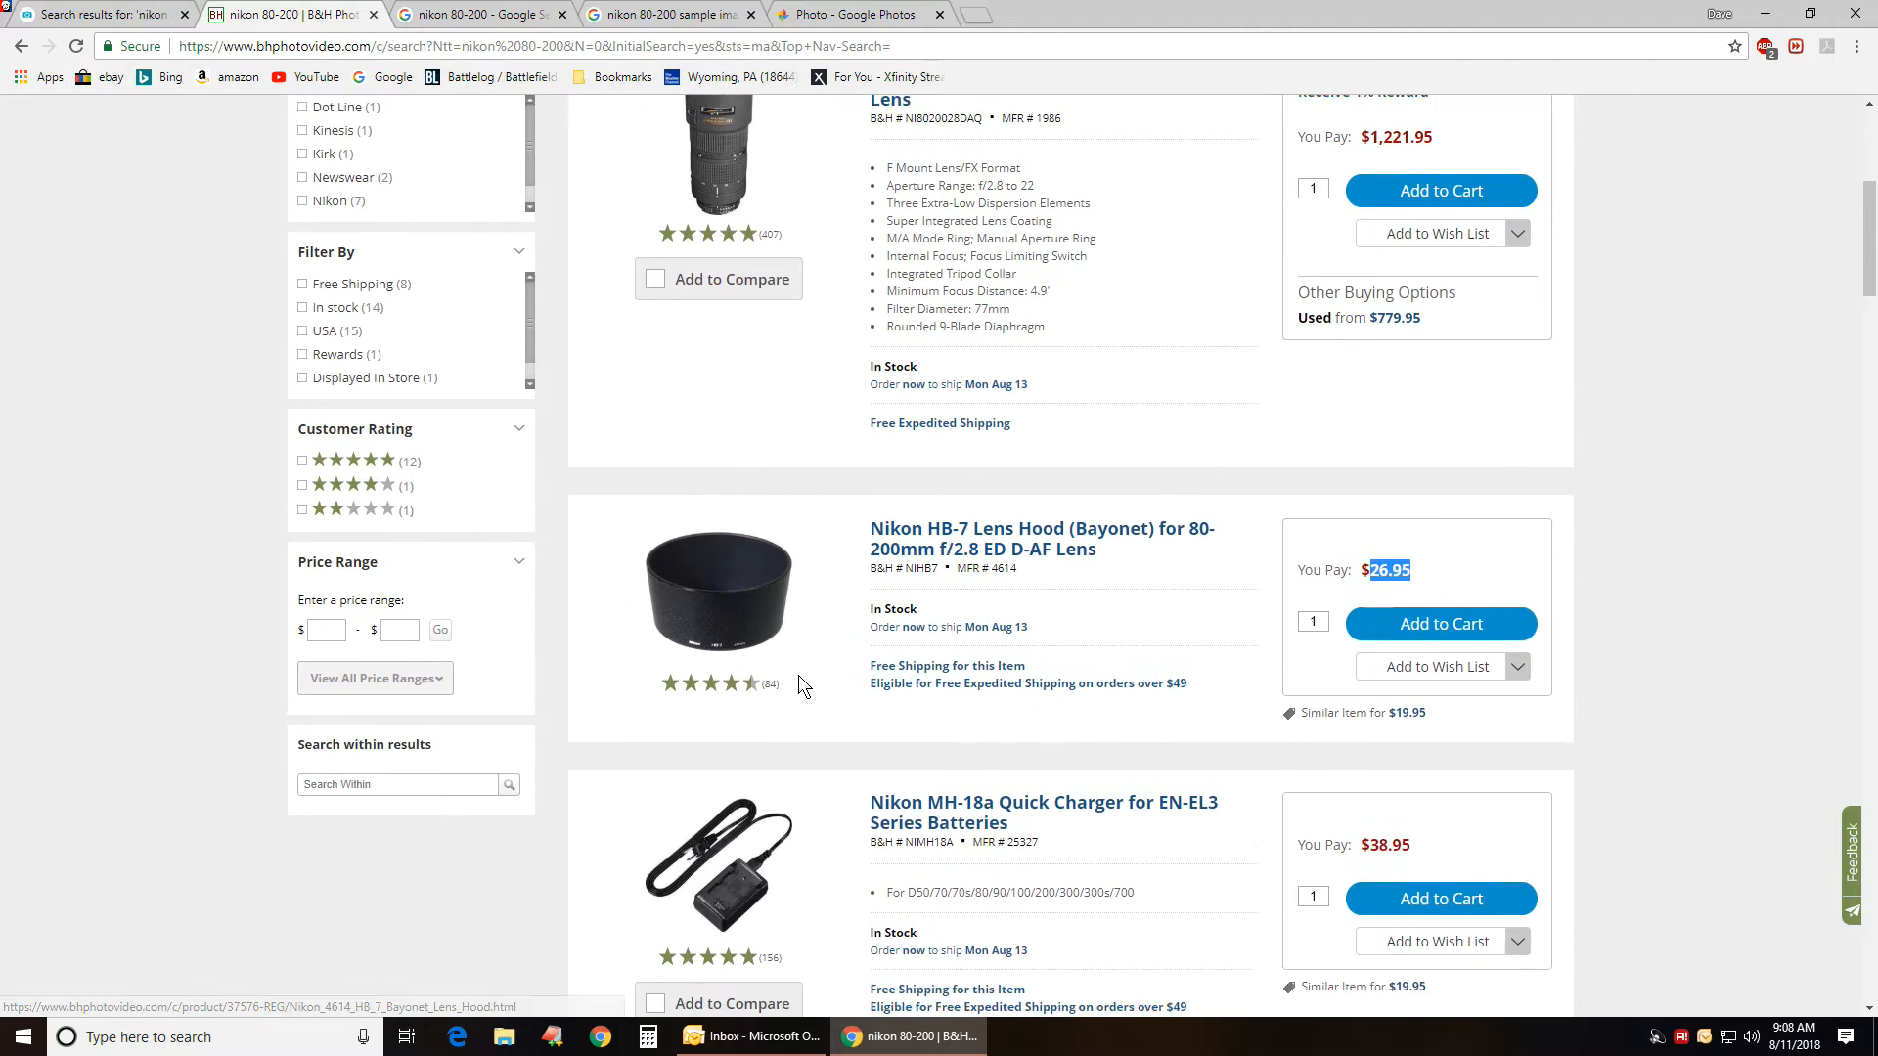
{"action": "scroll", "scroll_direction": "down", "scroll_amount": 3}
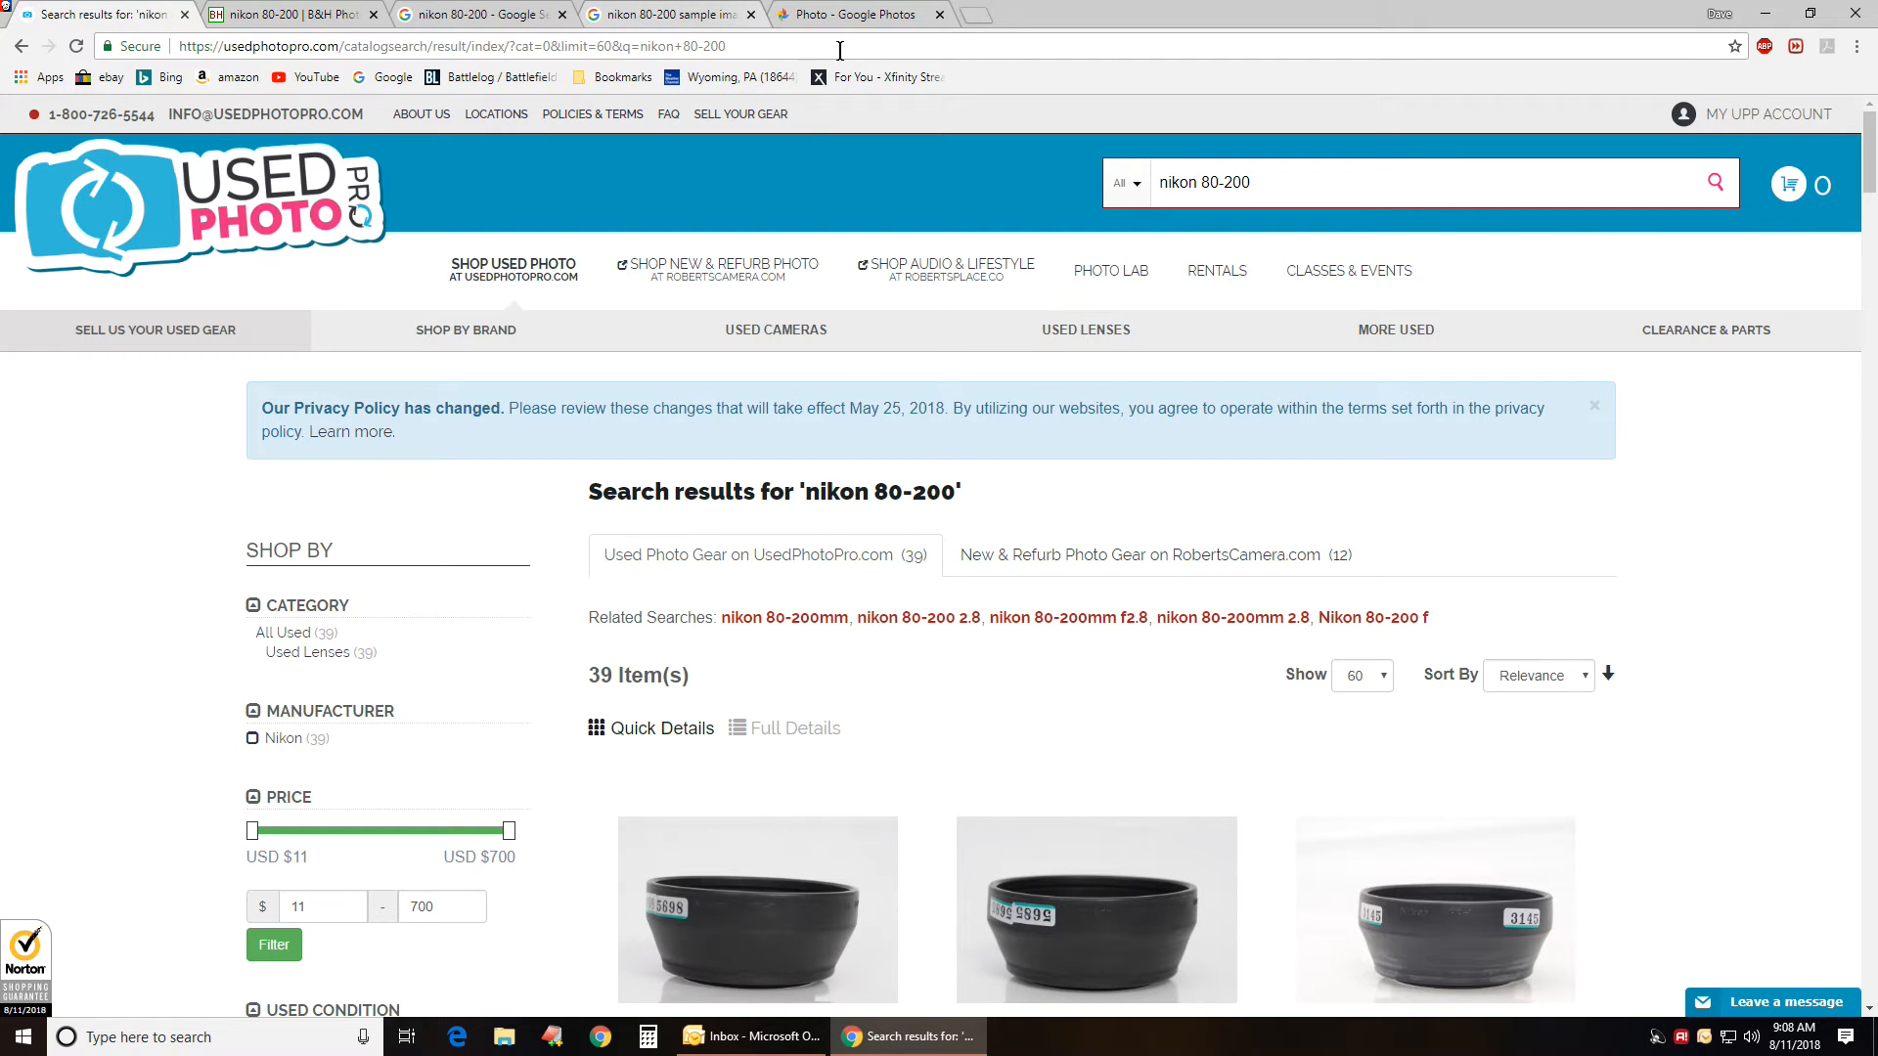
{"action": "left_click", "coordinate": [870, 13]}
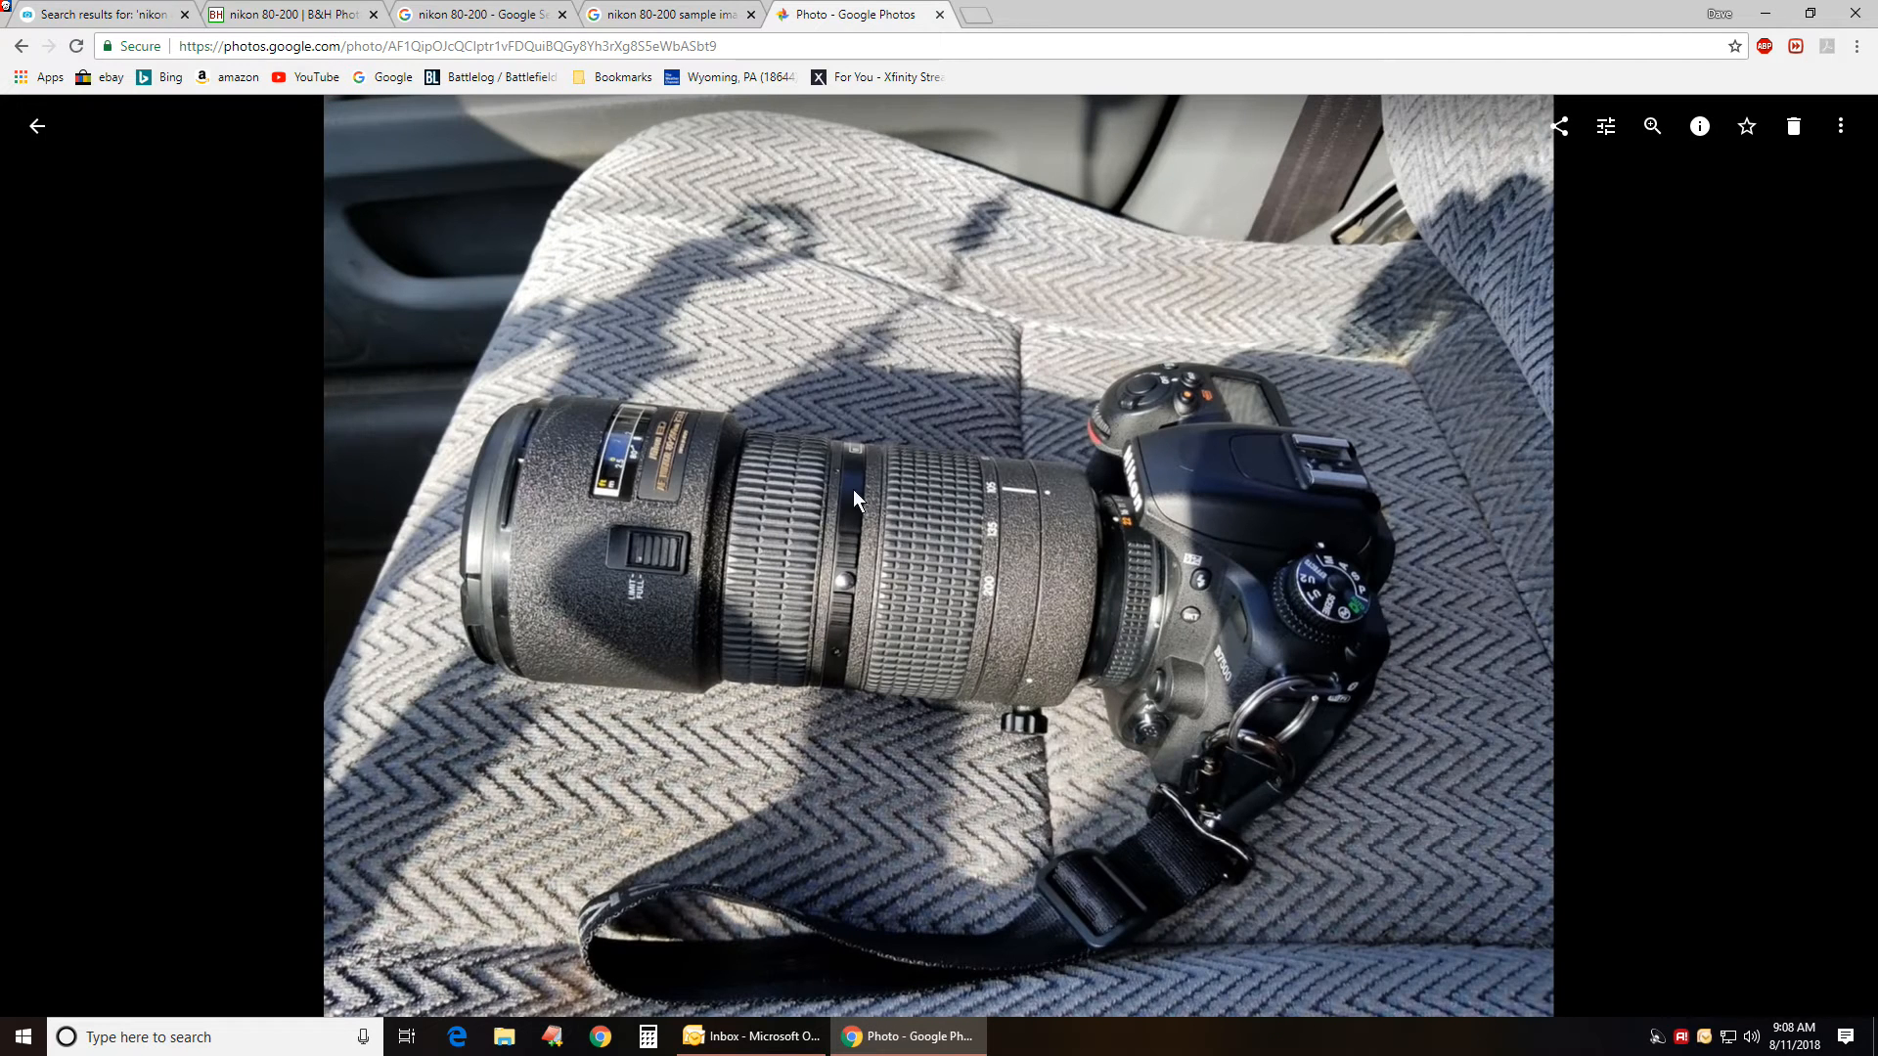
{"action": "mouse_move", "coordinate": [804, 451]}
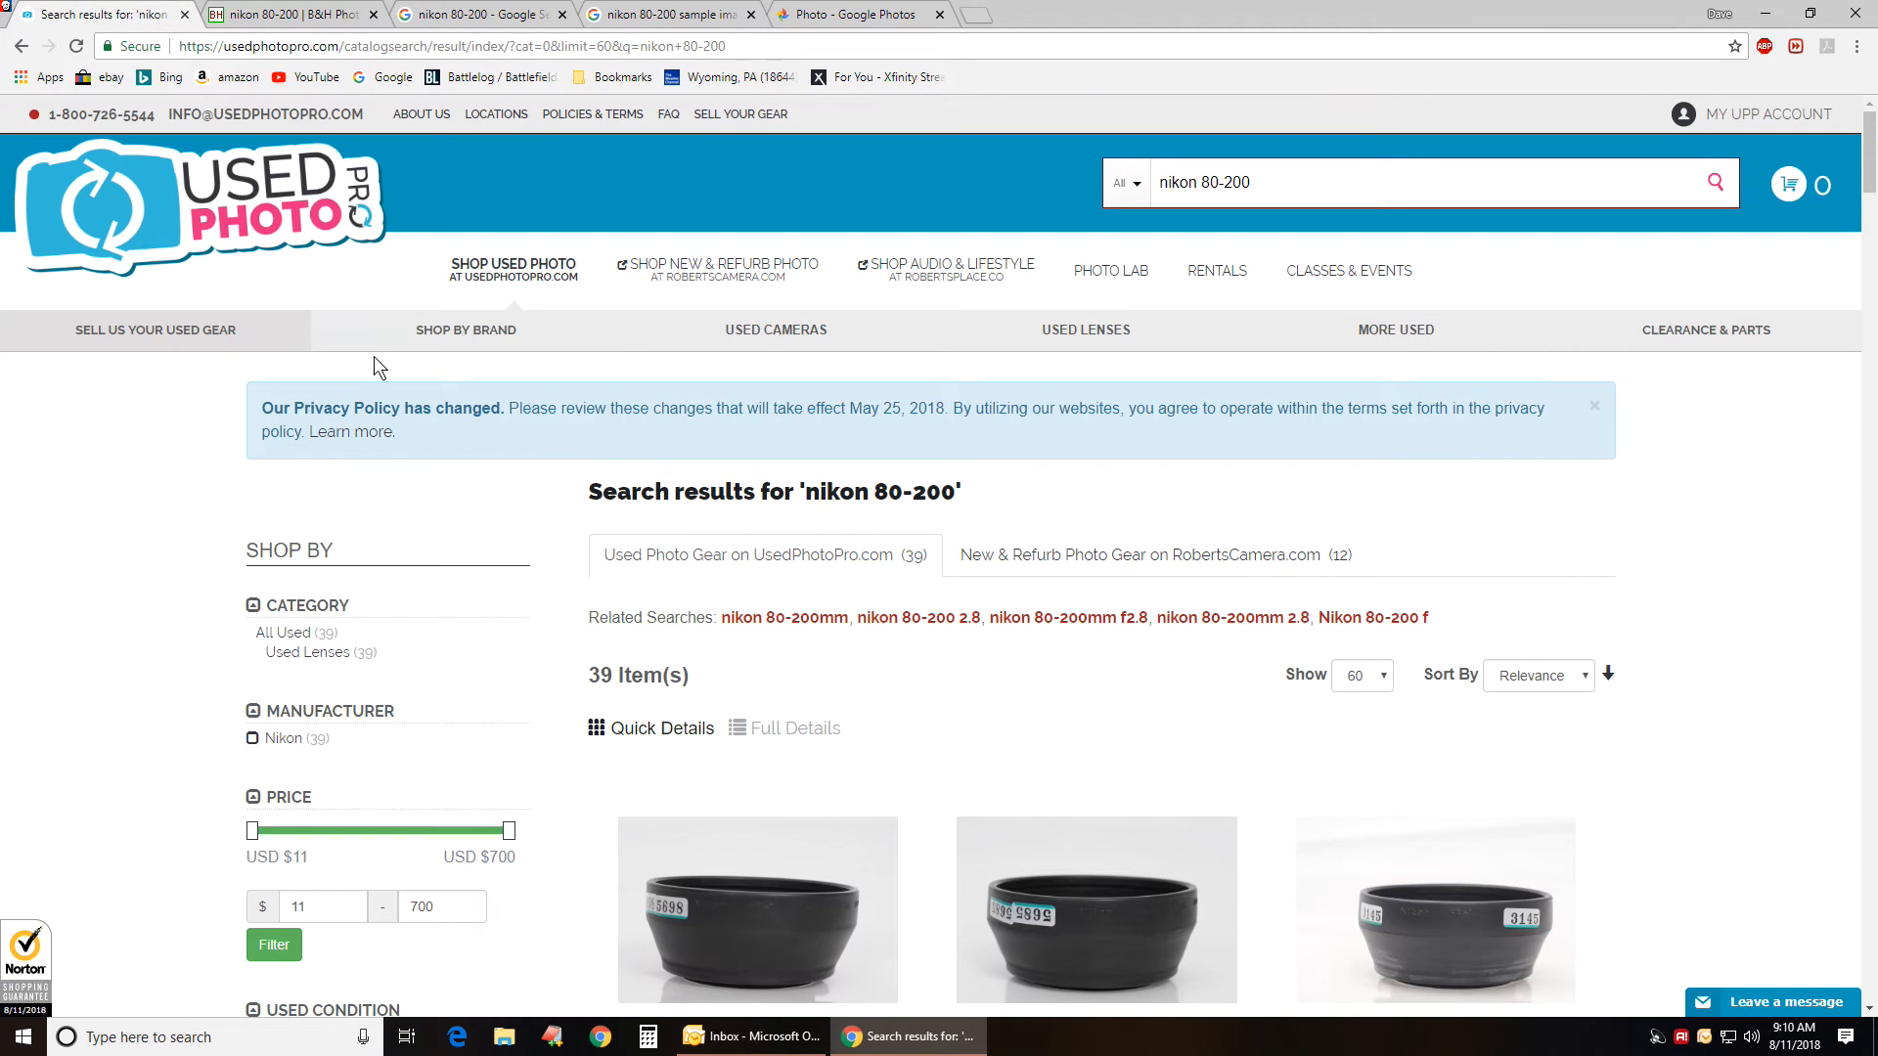
- Scroll UsedPhotoPro's nikon 80-200 results down to the $700 AF-S 80-200mm f/2.8 listings
{"action": "scroll", "scroll_direction": "down", "scroll_amount": 3}
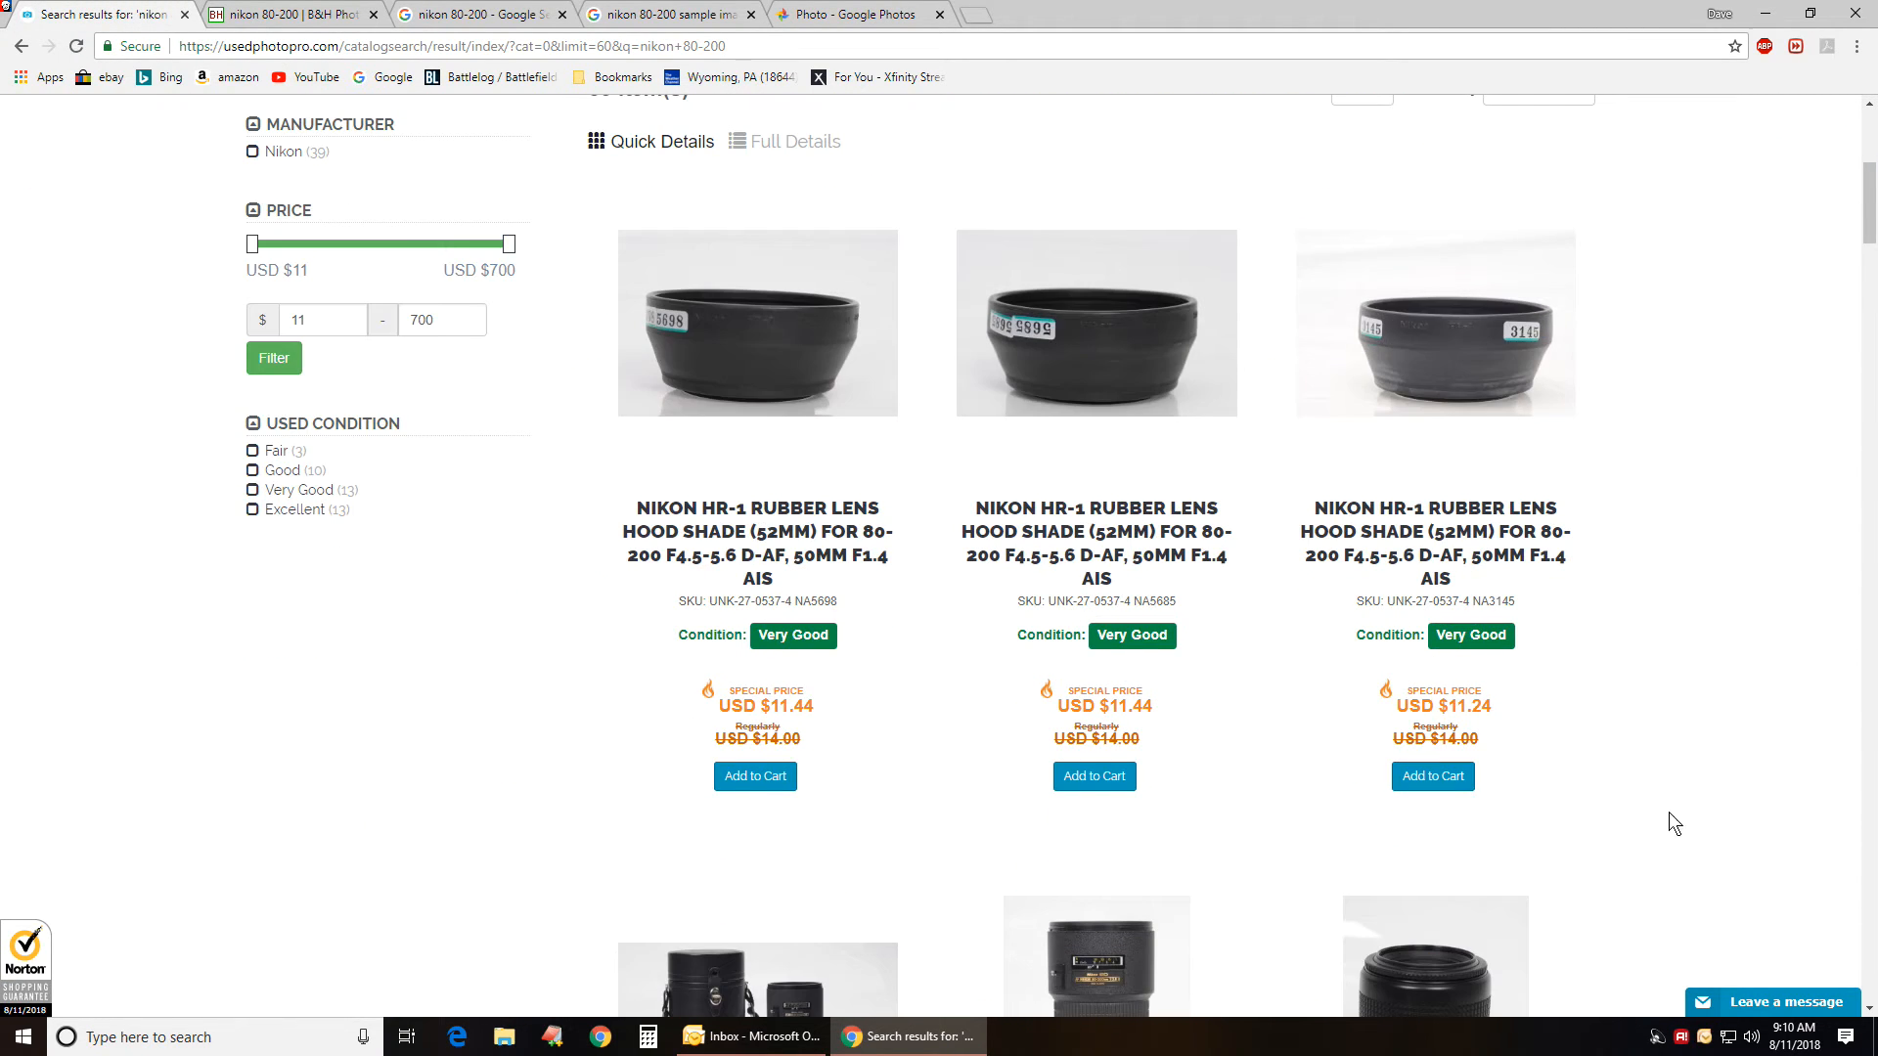
{"action": "scroll", "scroll_direction": "down", "scroll_amount": 3}
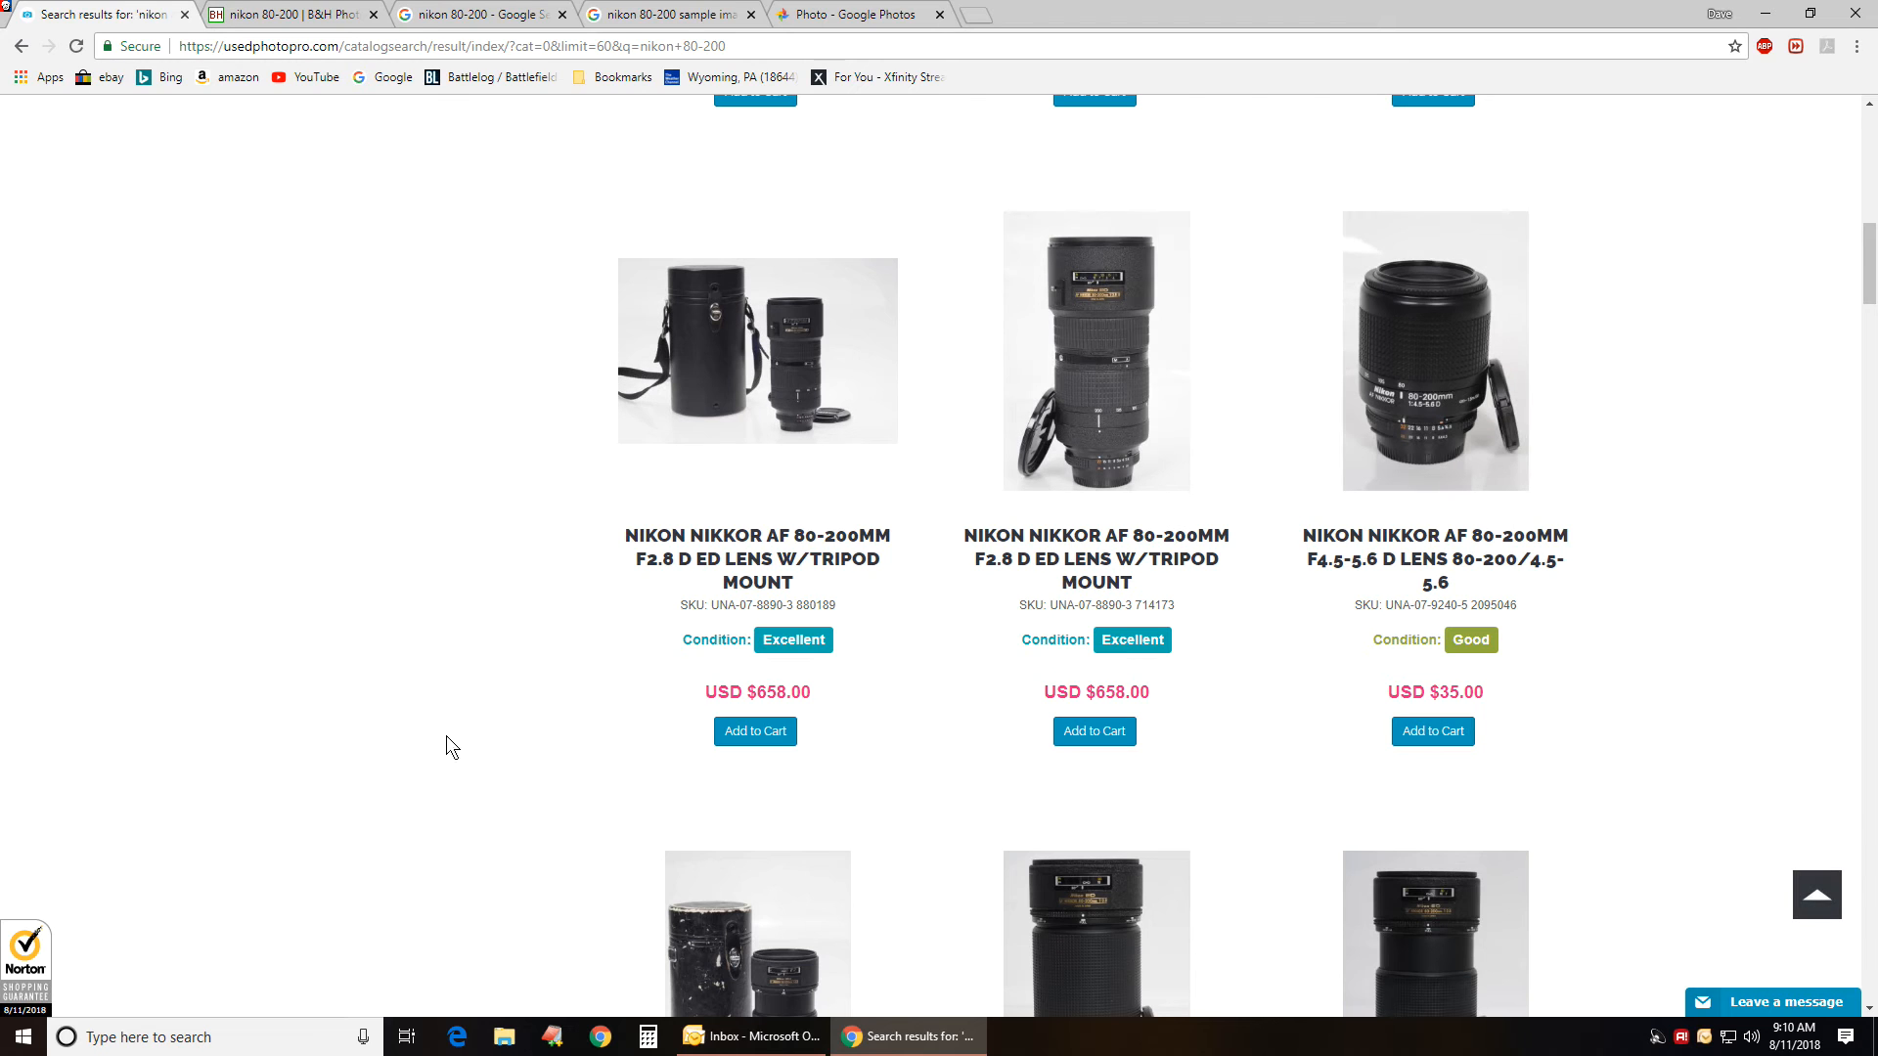
{"action": "mouse_move", "coordinate": [271, 522]}
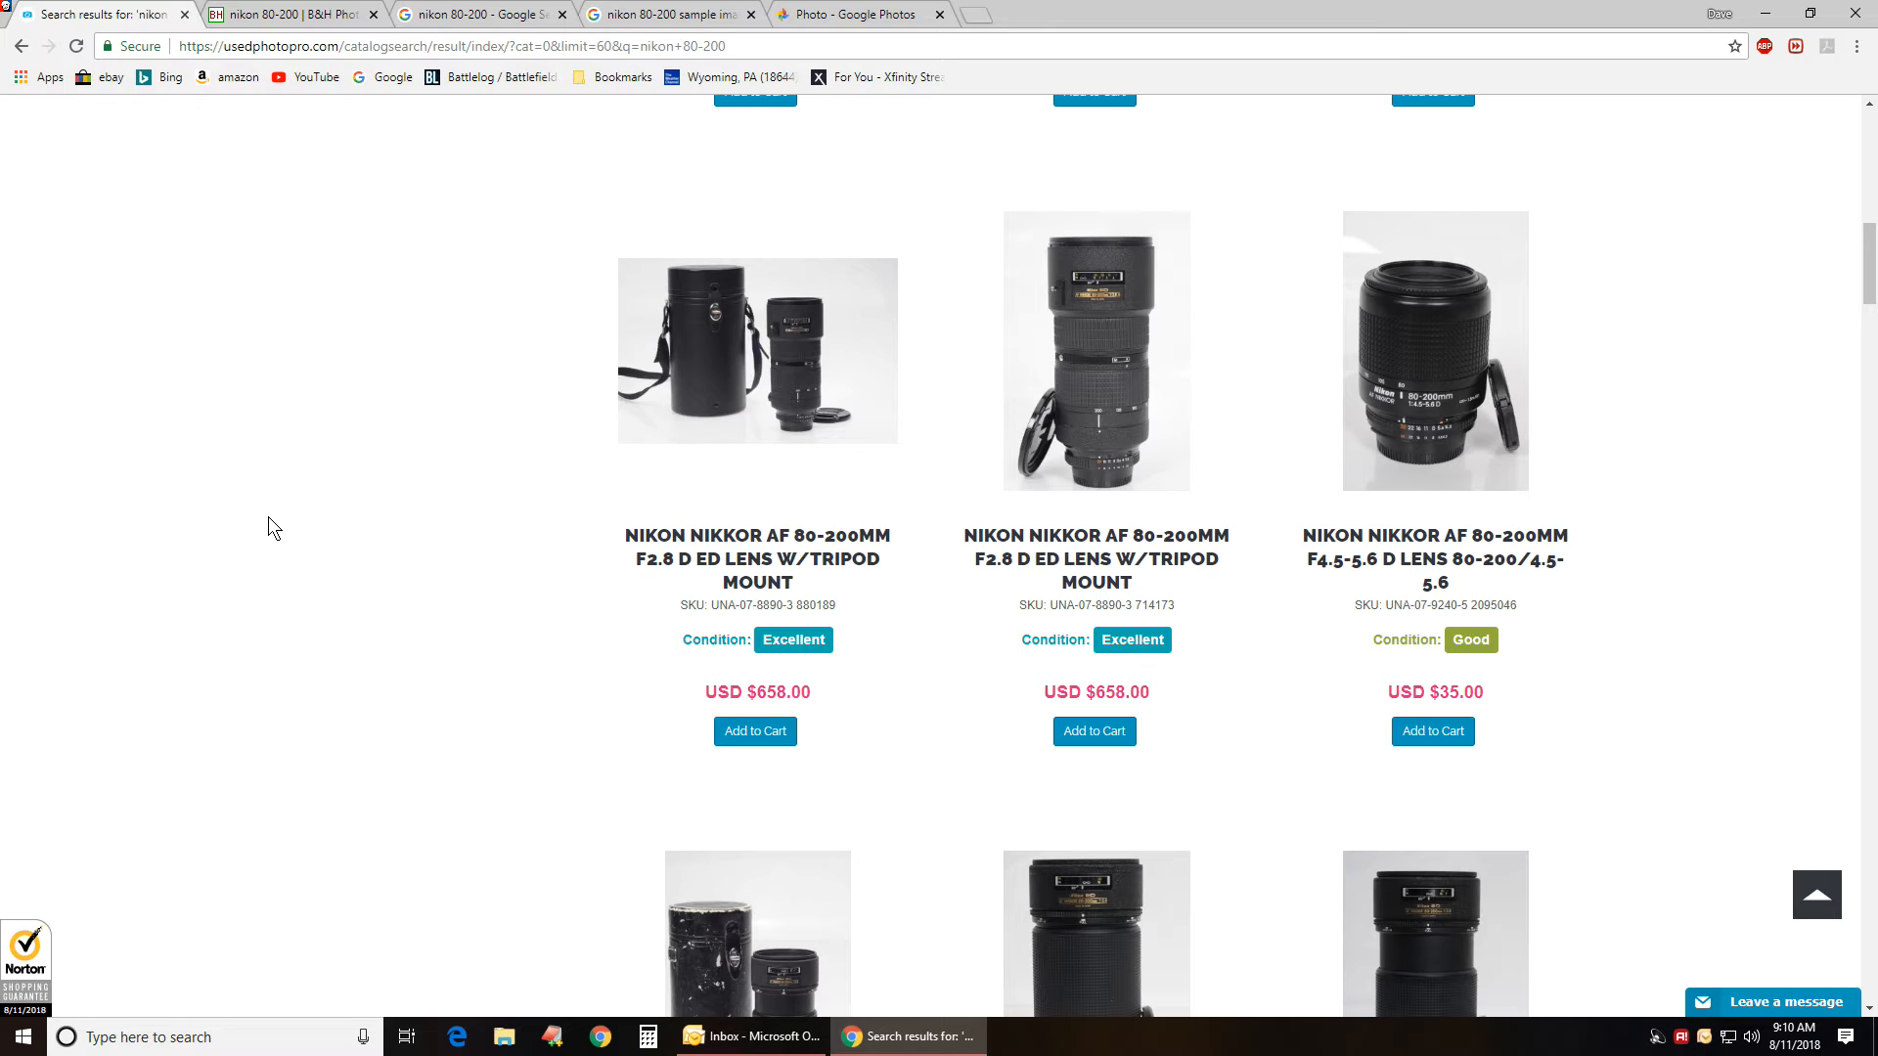
{"action": "mouse_move", "coordinate": [225, 680]}
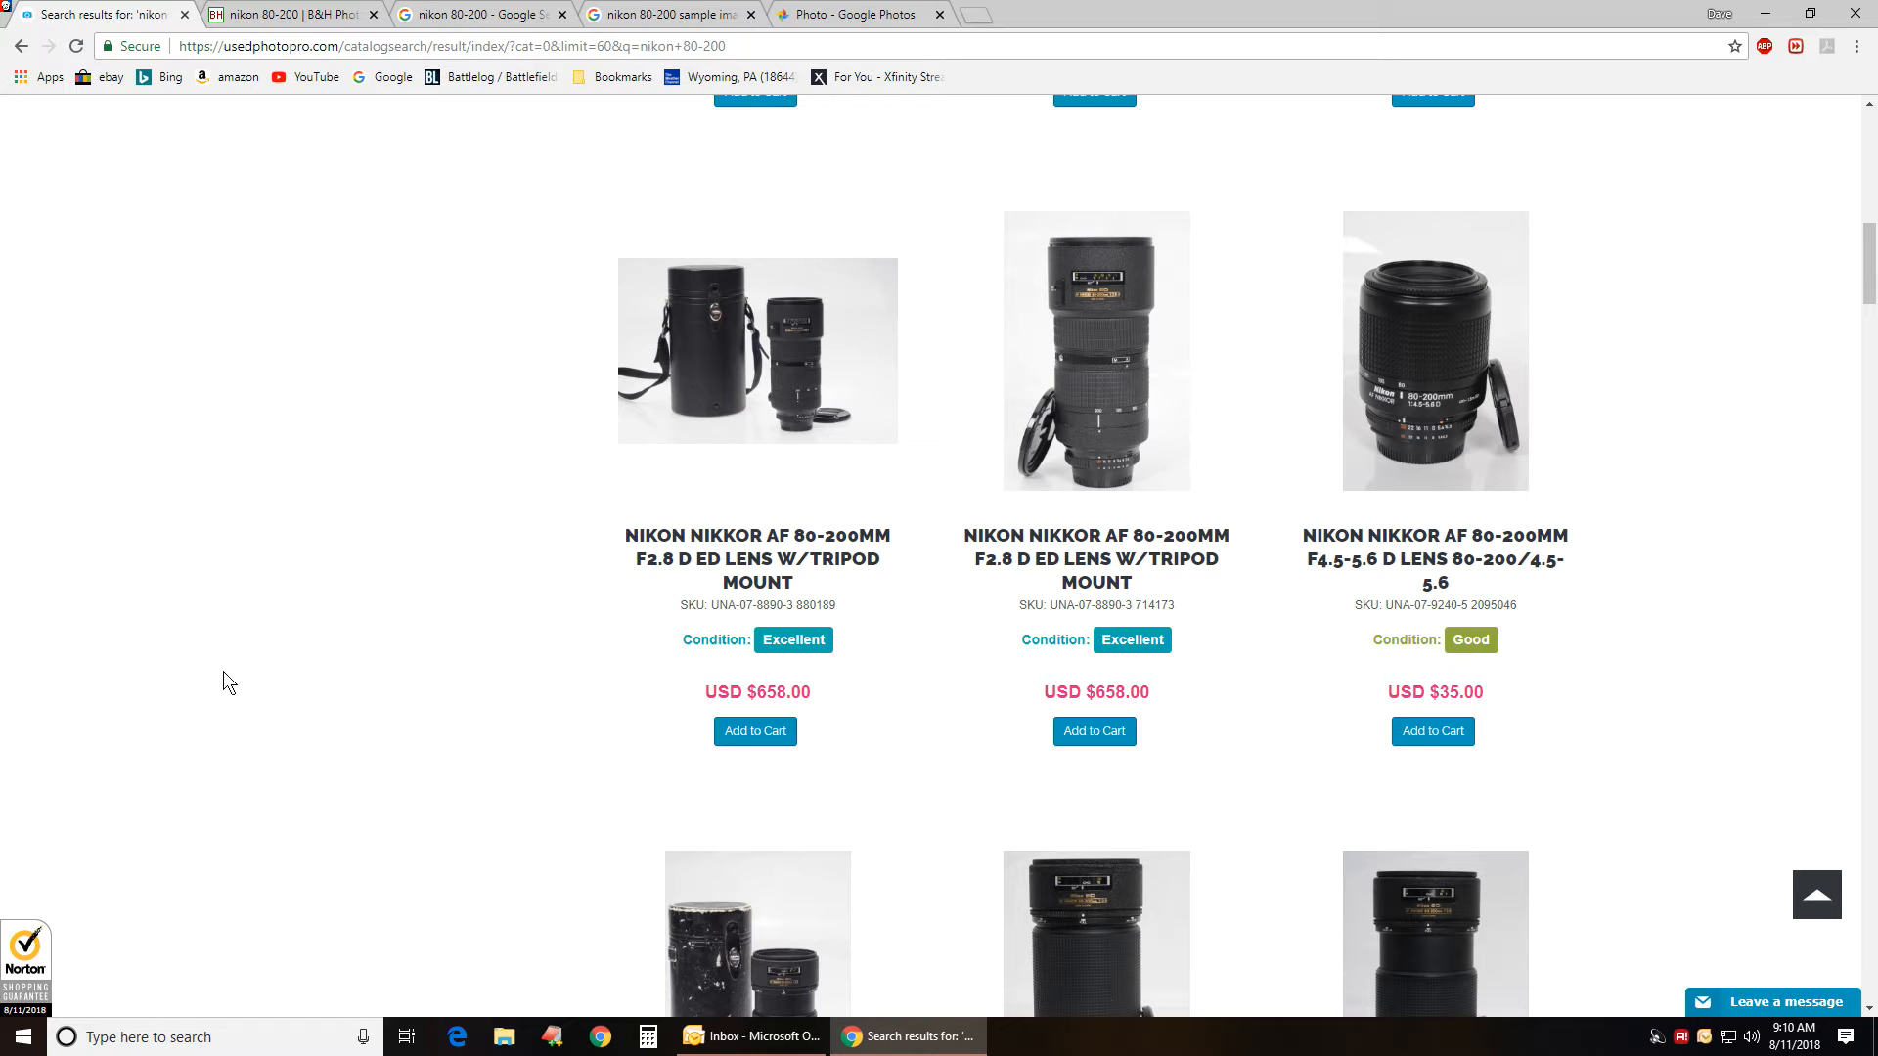
{"action": "scroll", "scroll_direction": "up", "scroll_amount": 3}
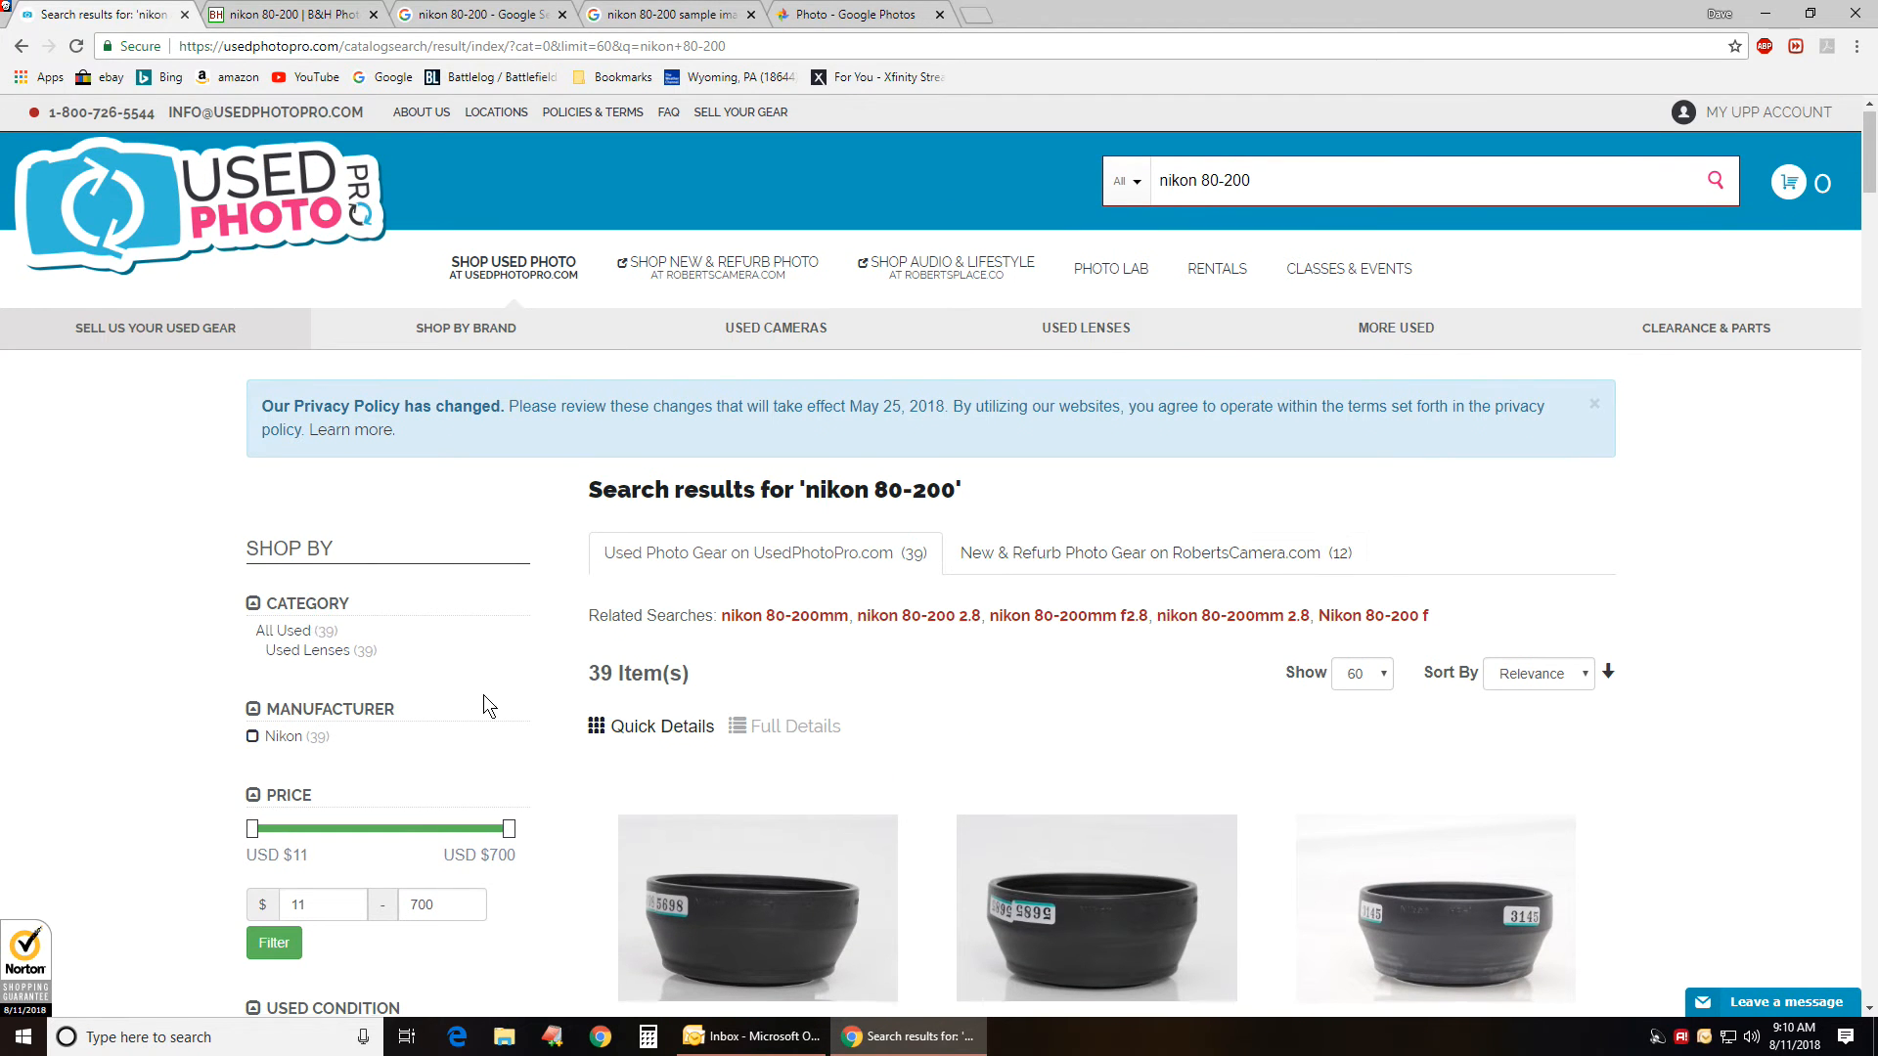
{"action": "scroll", "scroll_direction": "down", "scroll_amount": 3}
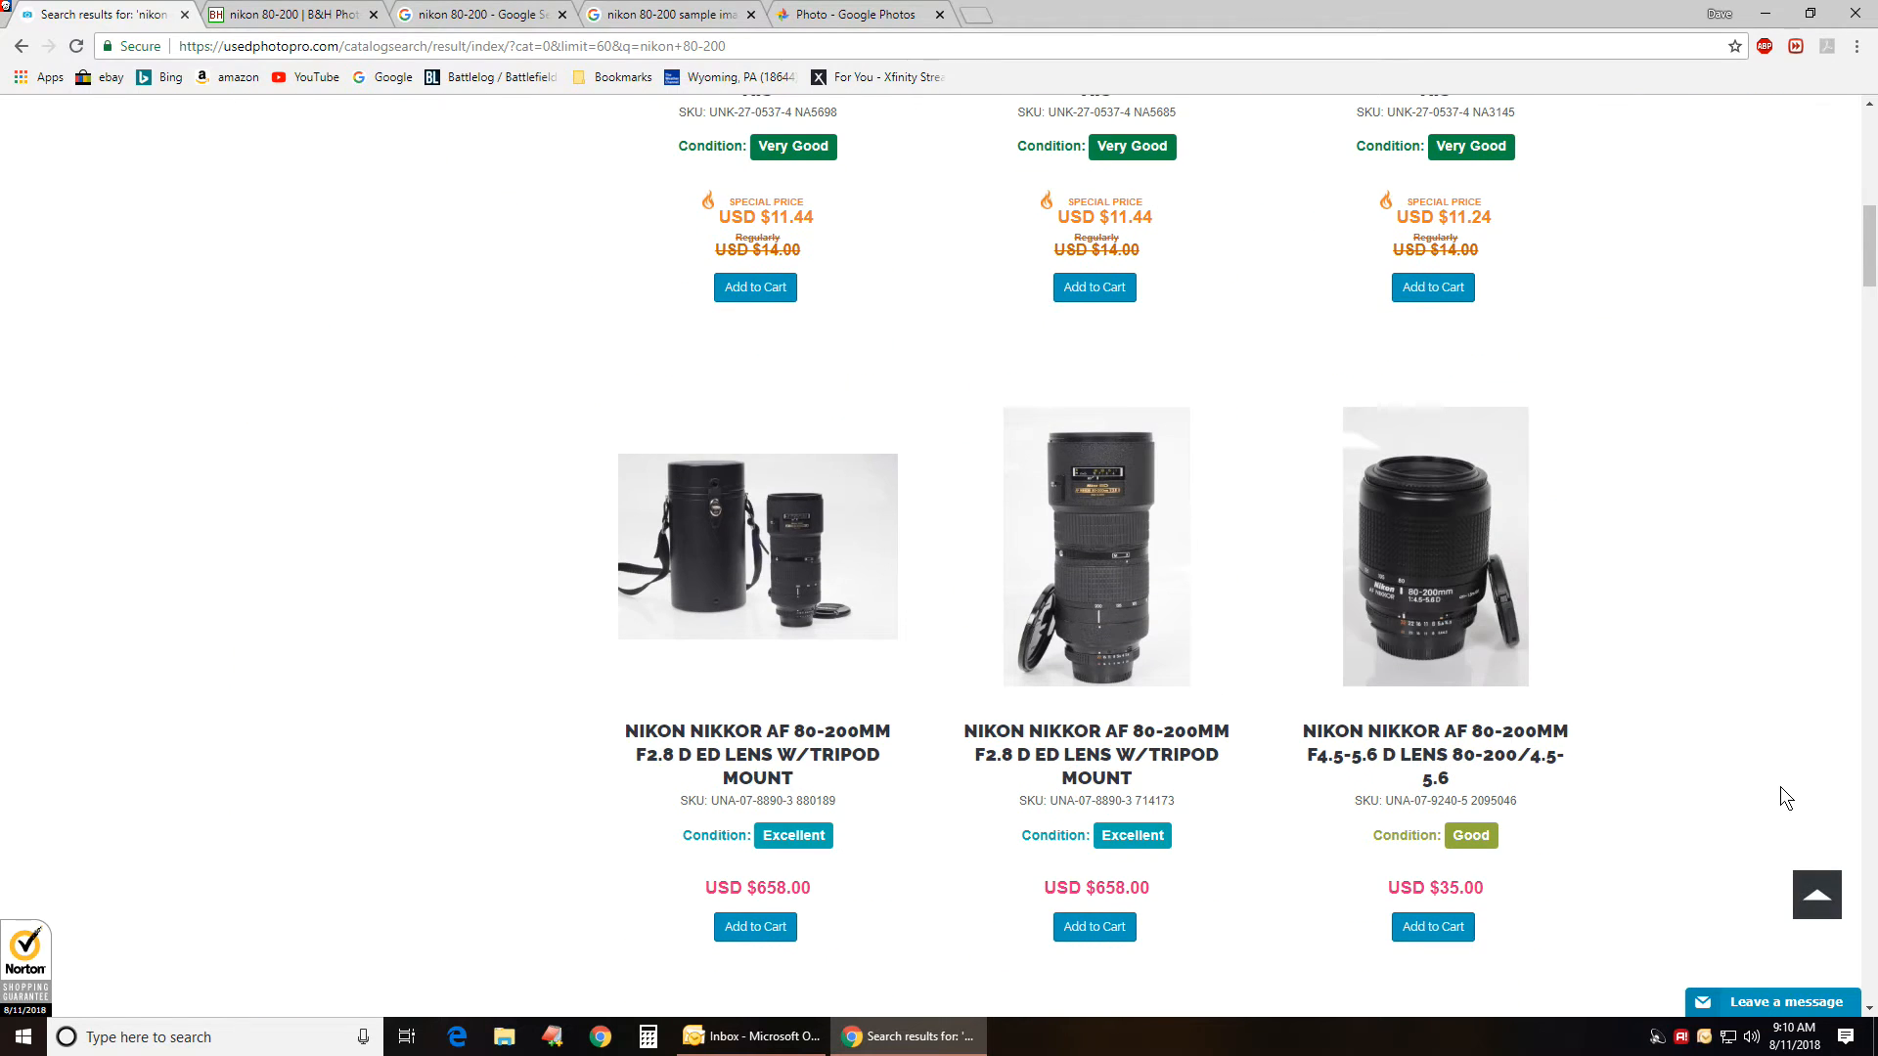
{"action": "mouse_move", "coordinate": [1157, 900]}
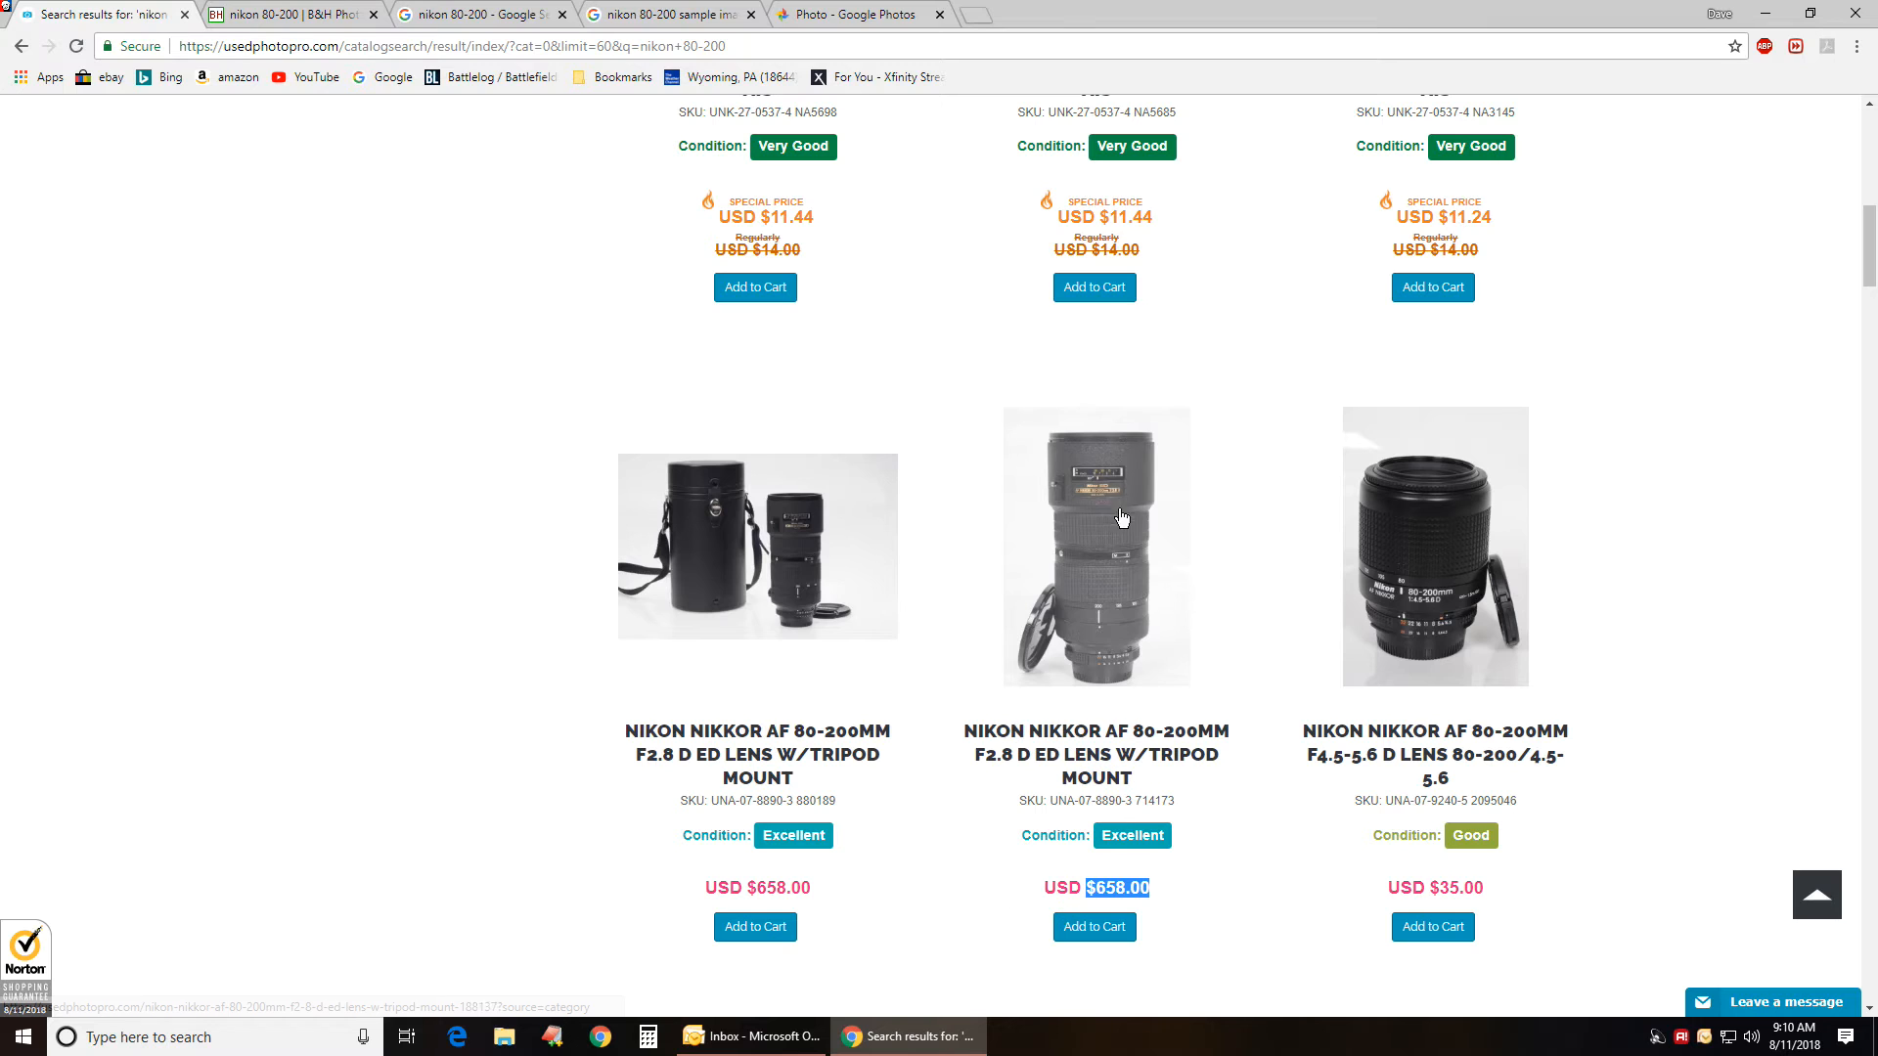
{"action": "scroll", "scroll_direction": "down", "scroll_amount": 3}
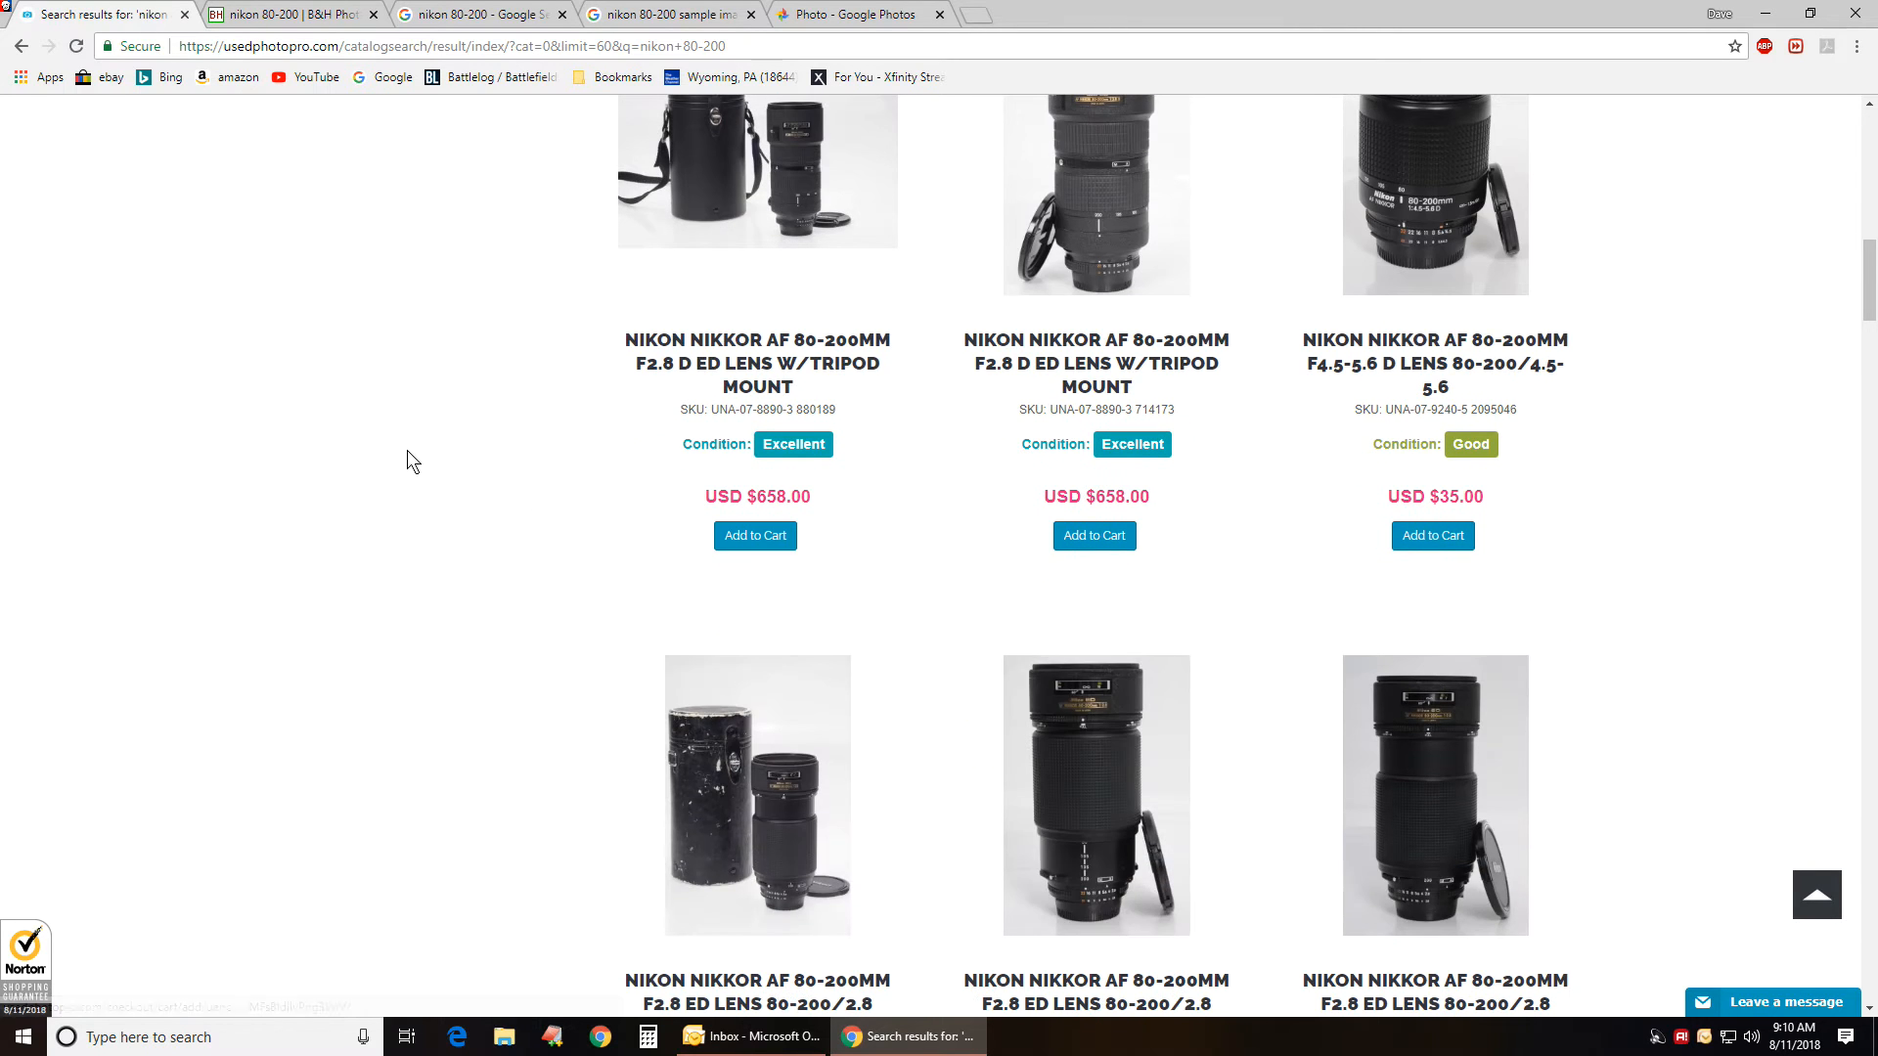
{"action": "scroll", "scroll_direction": "down", "scroll_amount": 3}
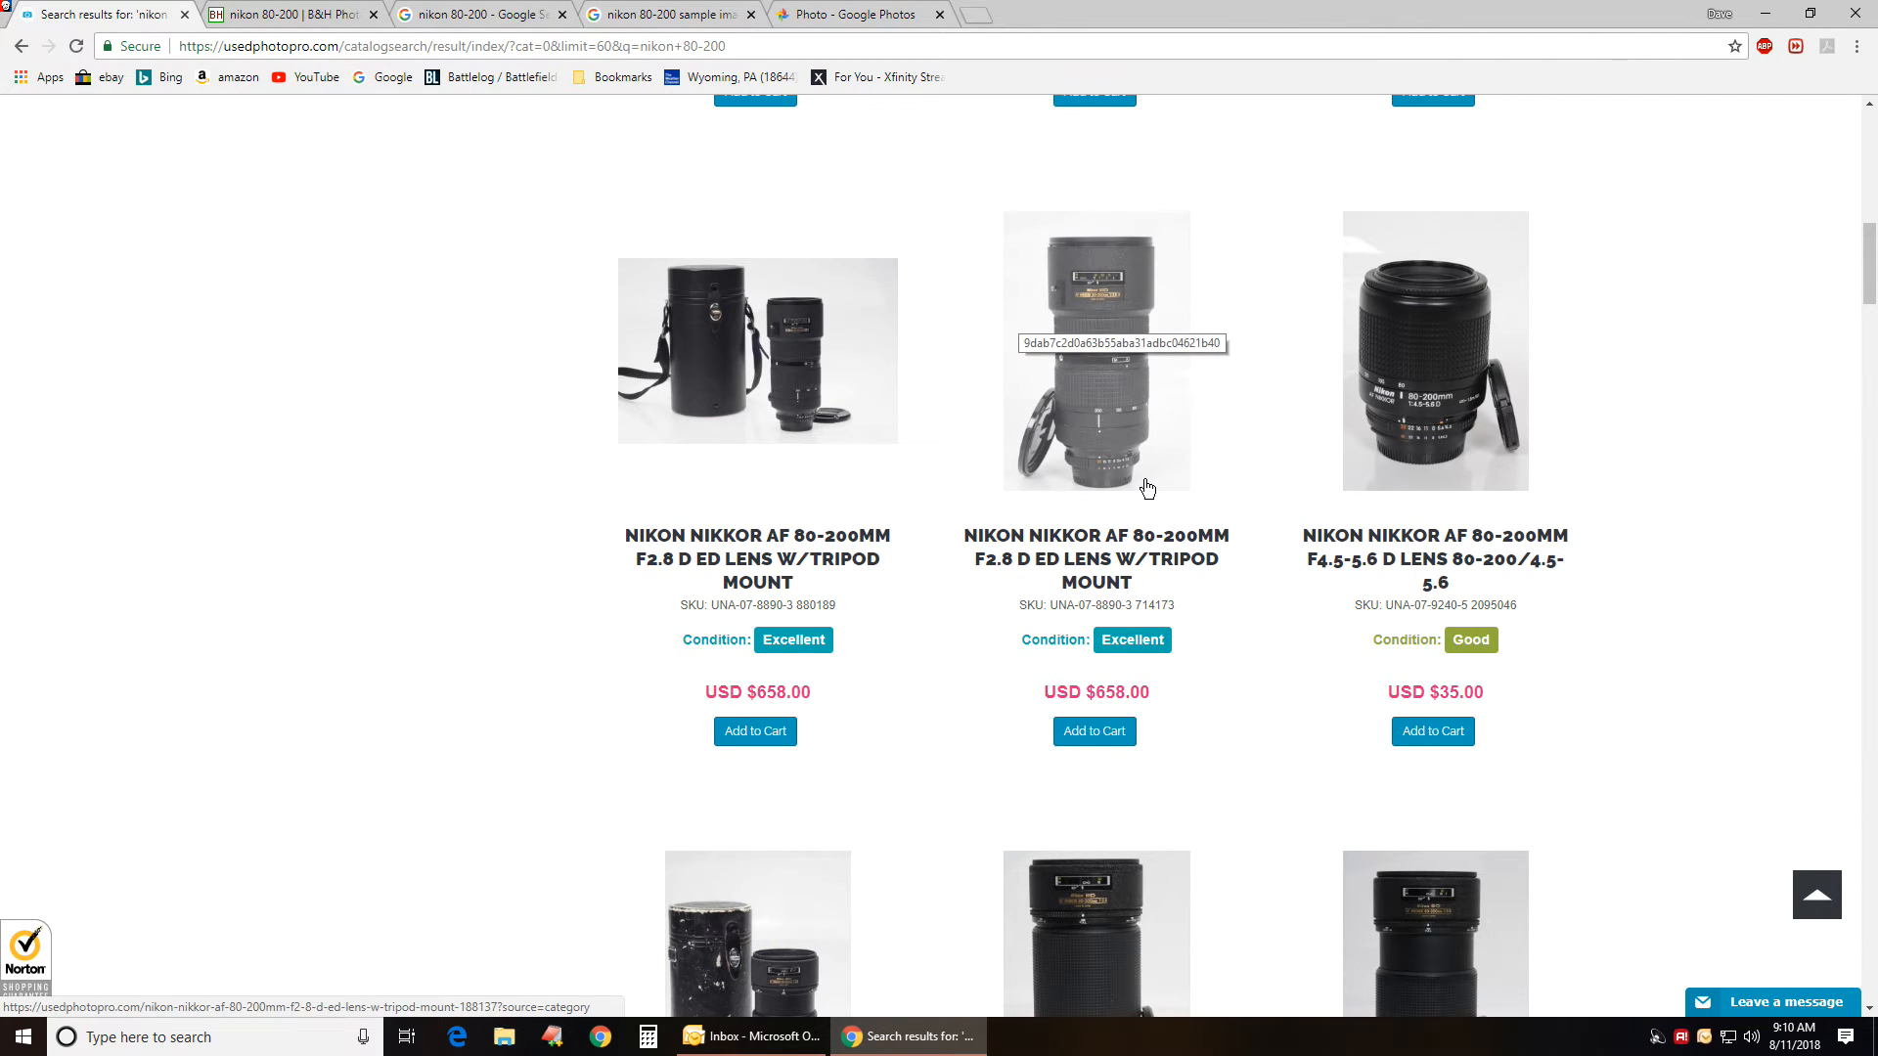
{"action": "scroll", "scroll_direction": "down", "scroll_amount": 3}
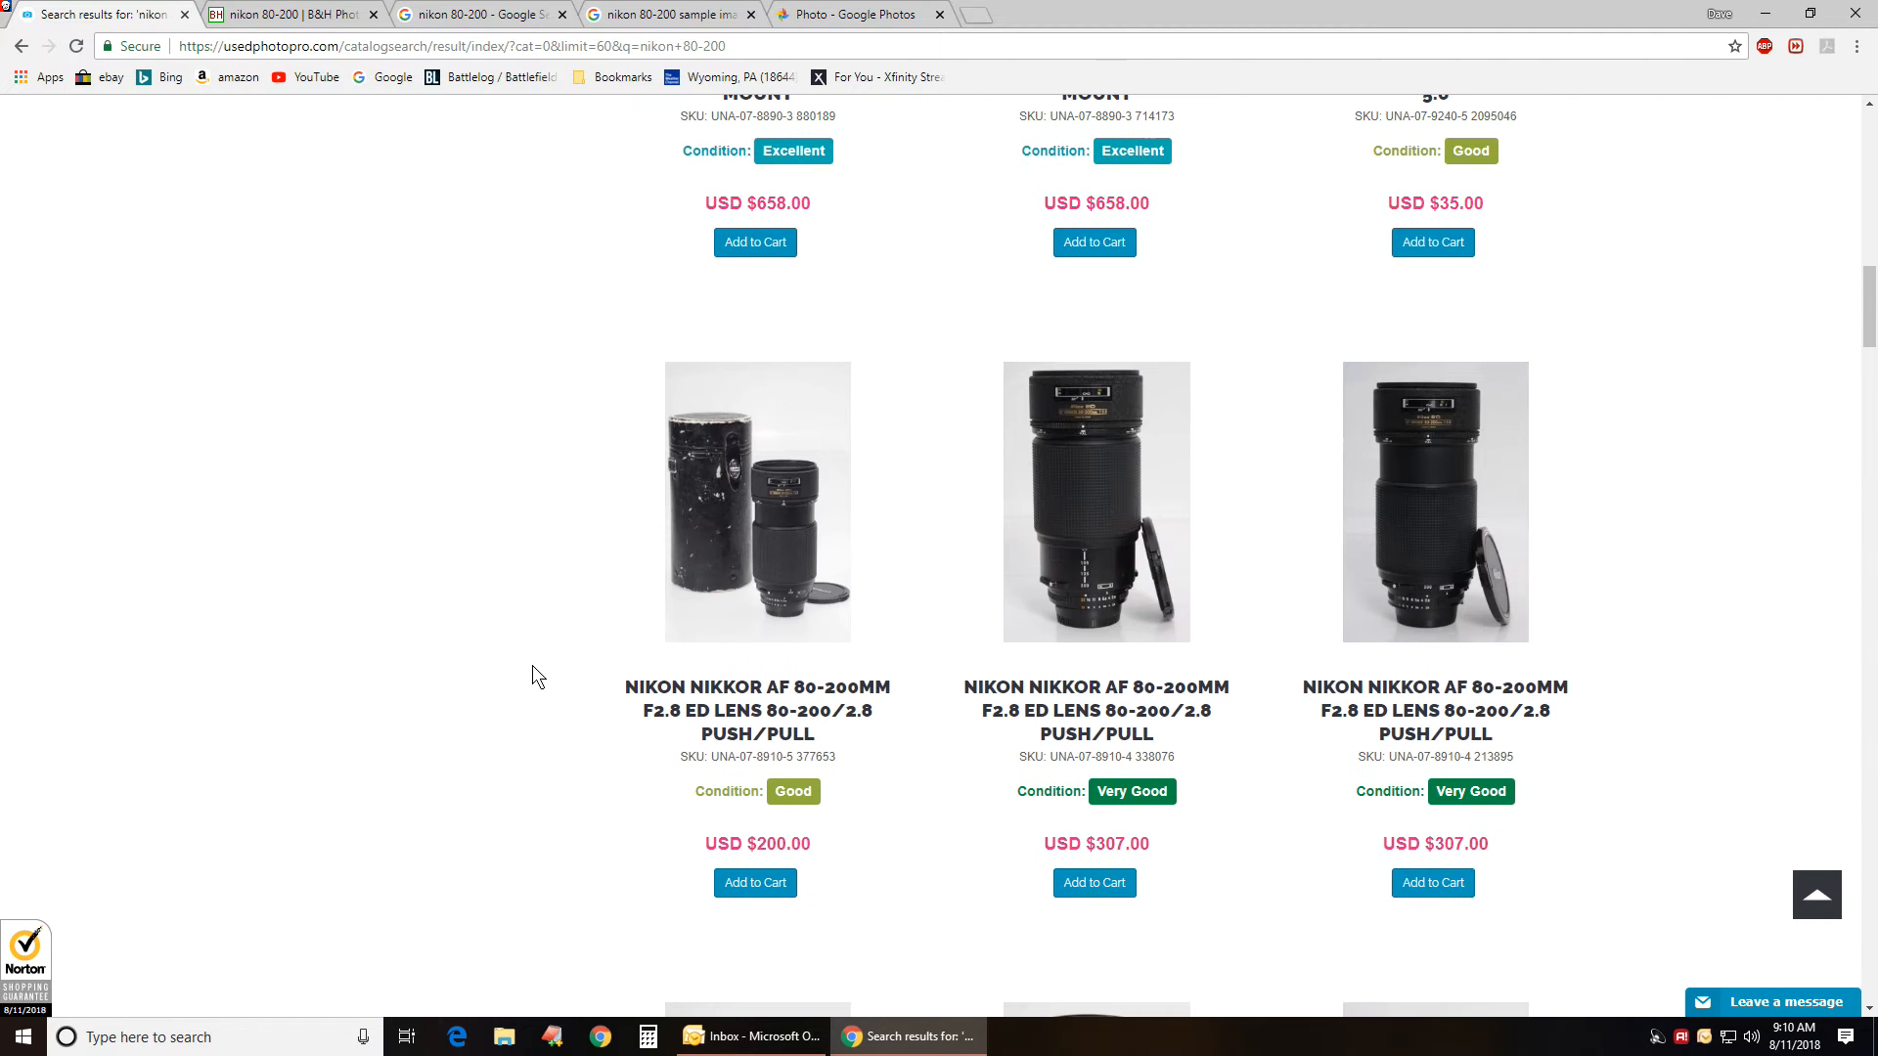
{"action": "mouse_move", "coordinate": [779, 579]}
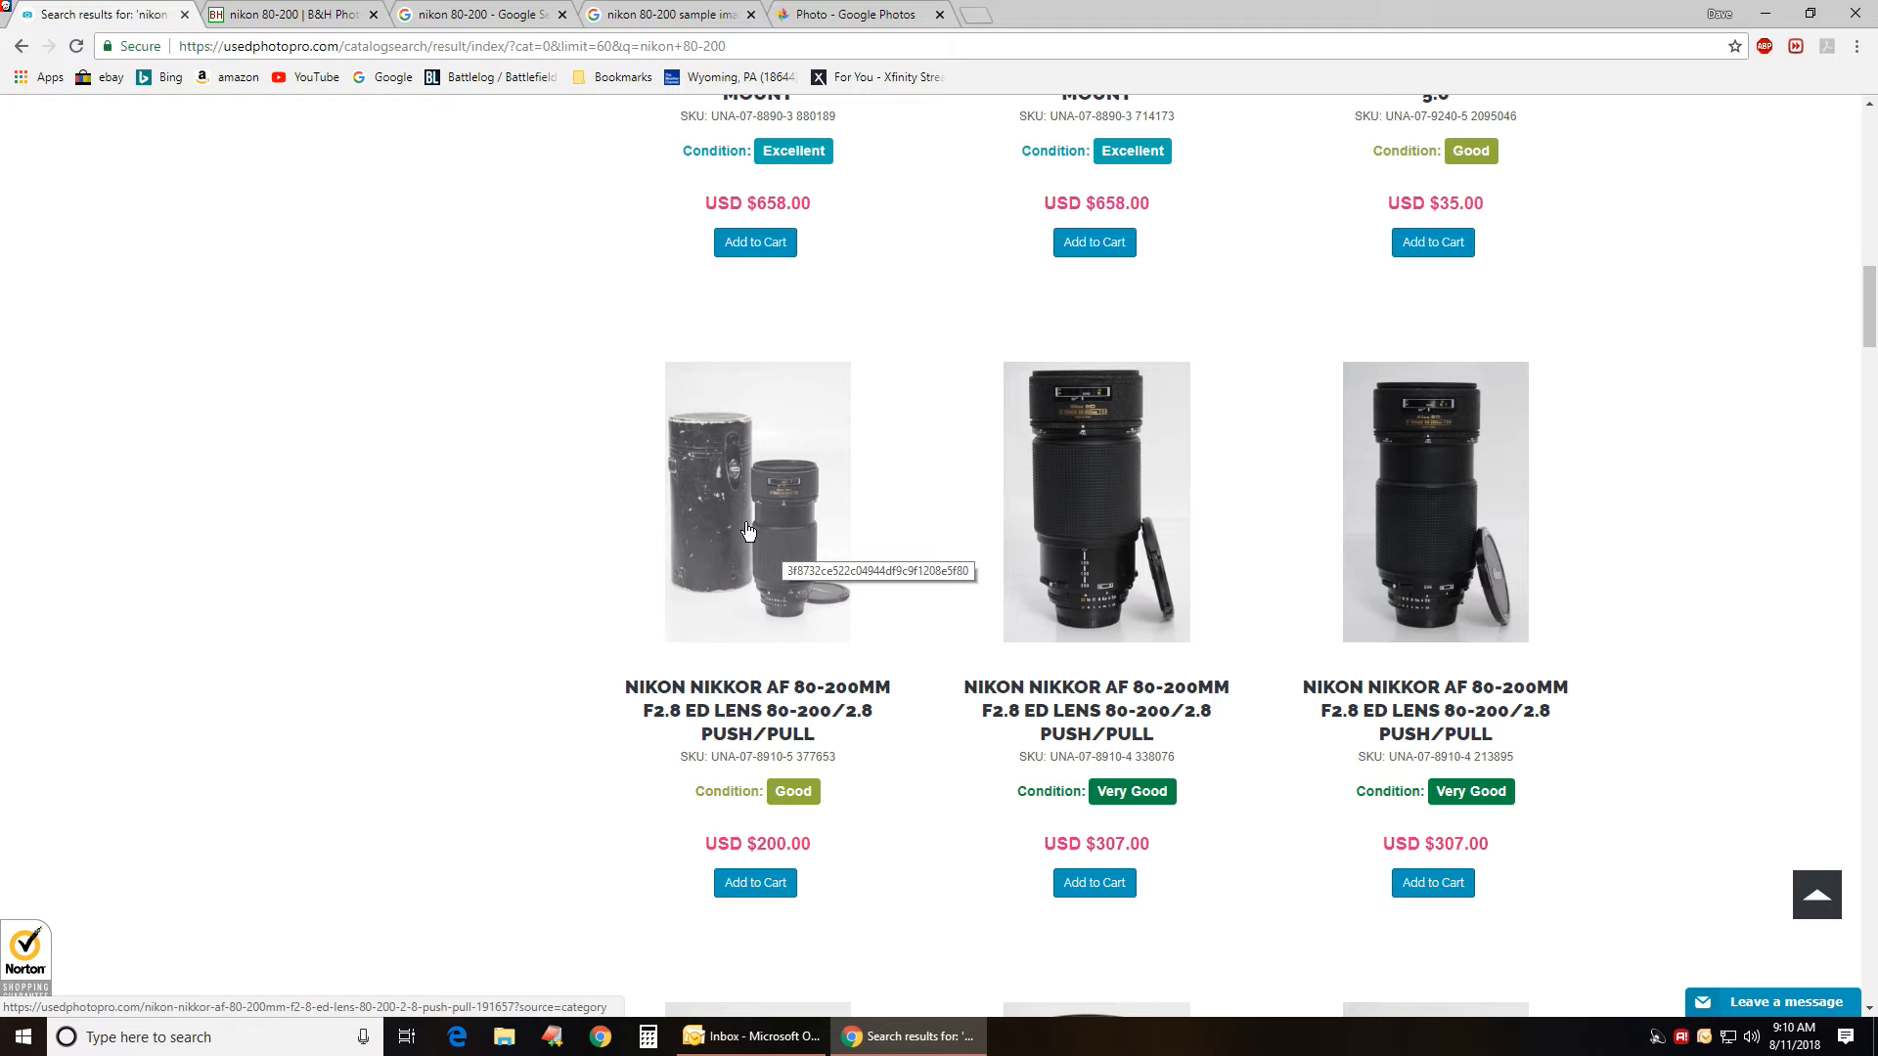
{"action": "mouse_move", "coordinate": [788, 526]}
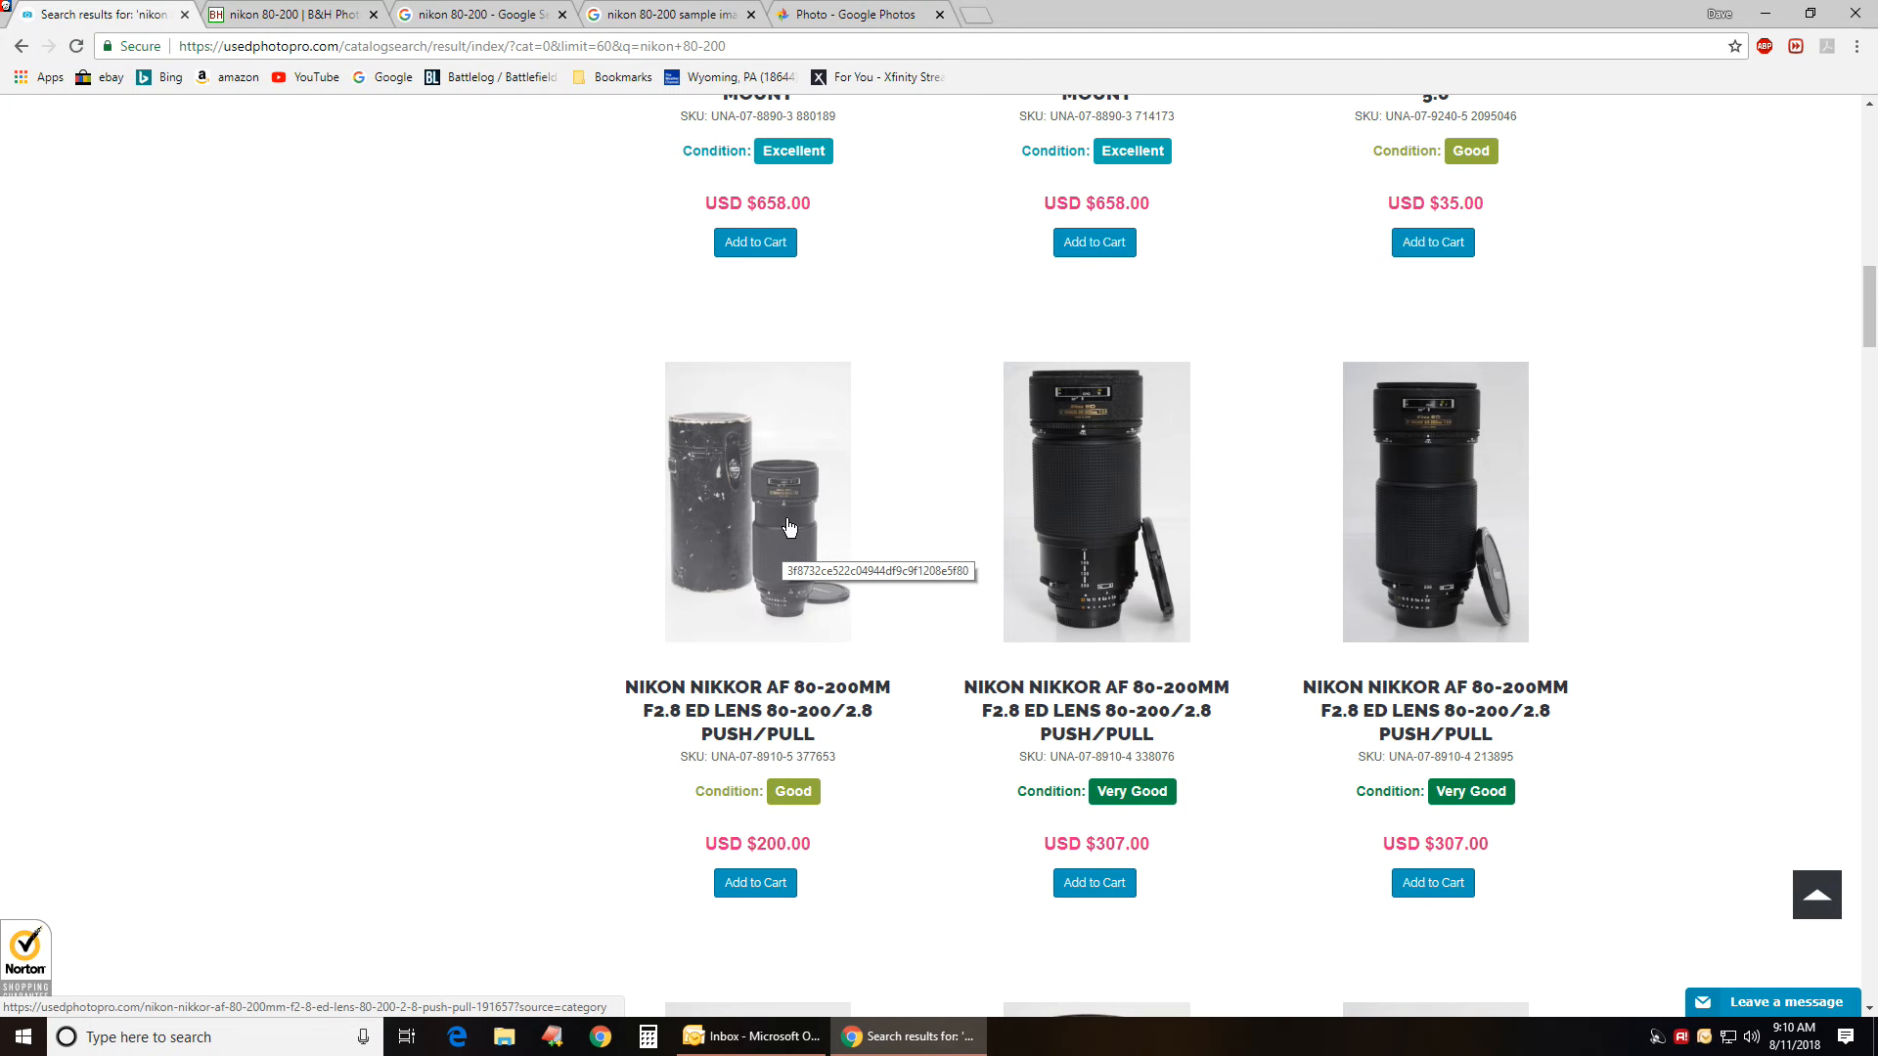
{"action": "scroll", "scroll_direction": "down", "scroll_amount": 3}
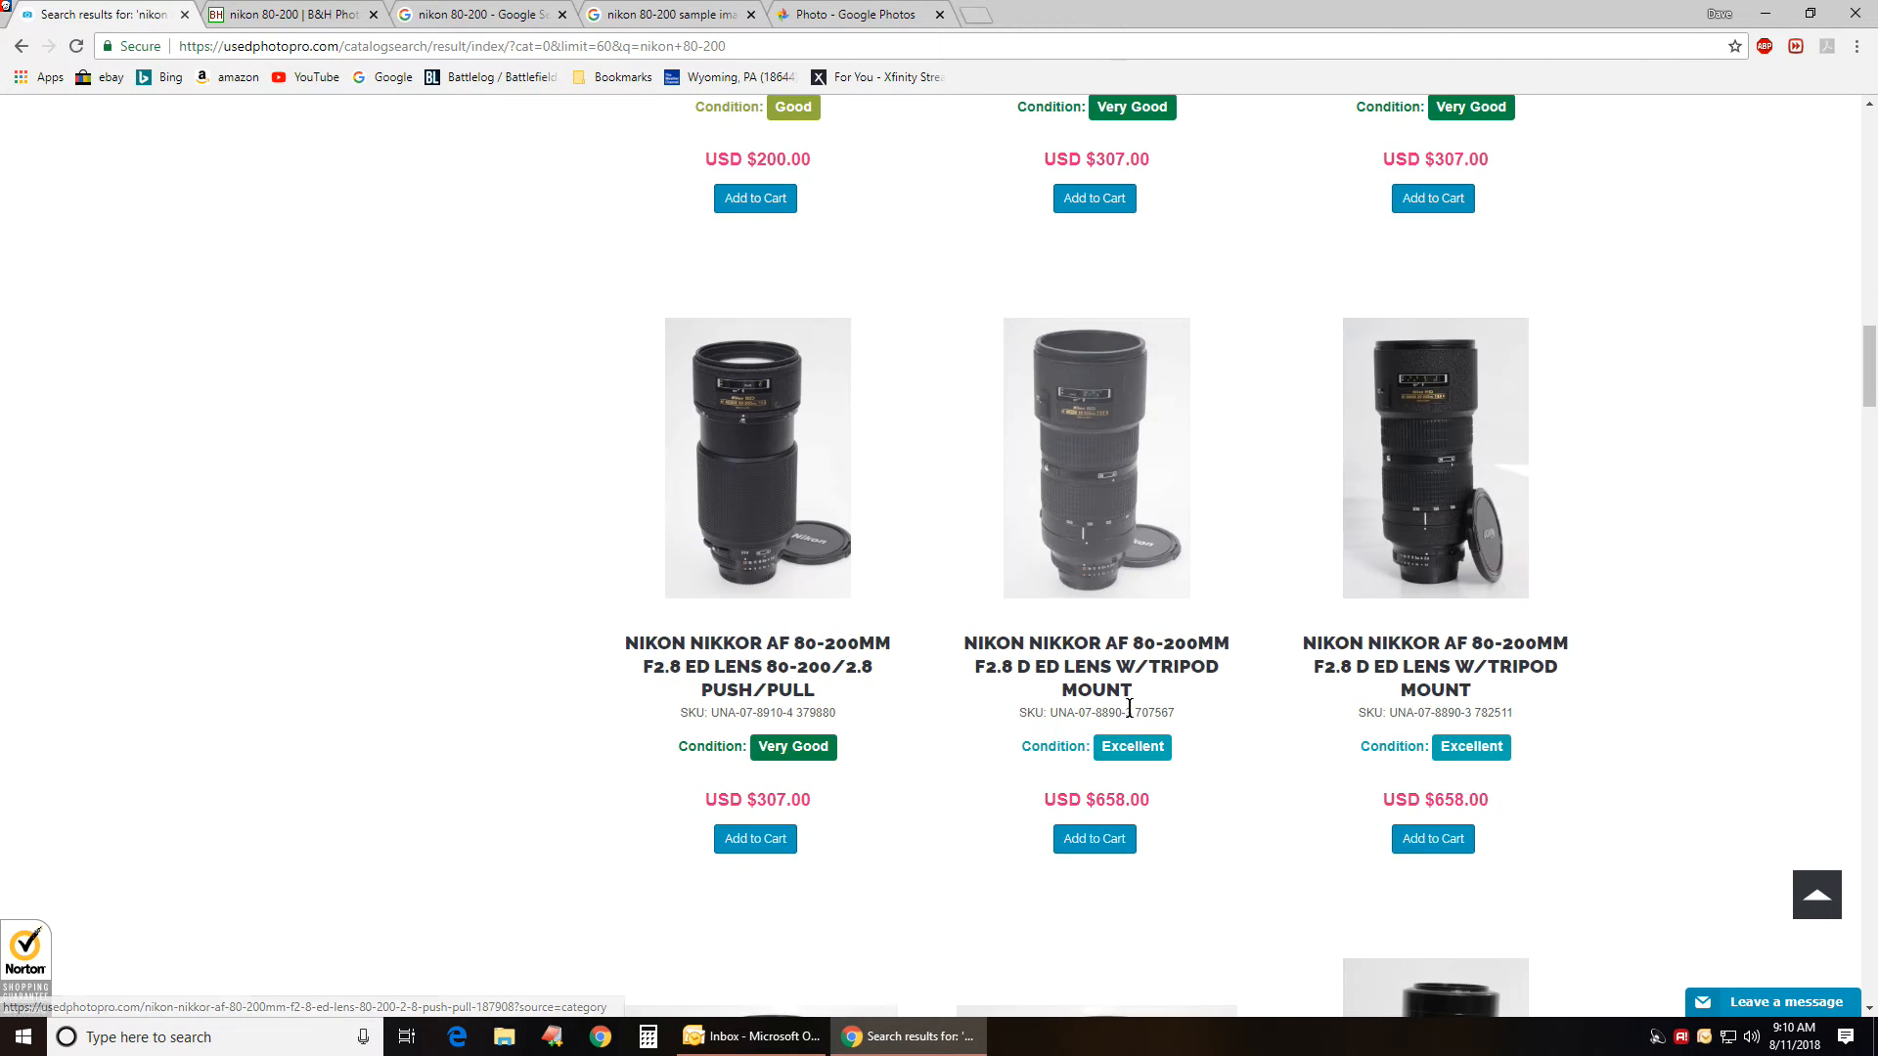
{"action": "scroll", "scroll_direction": "down", "scroll_amount": 3}
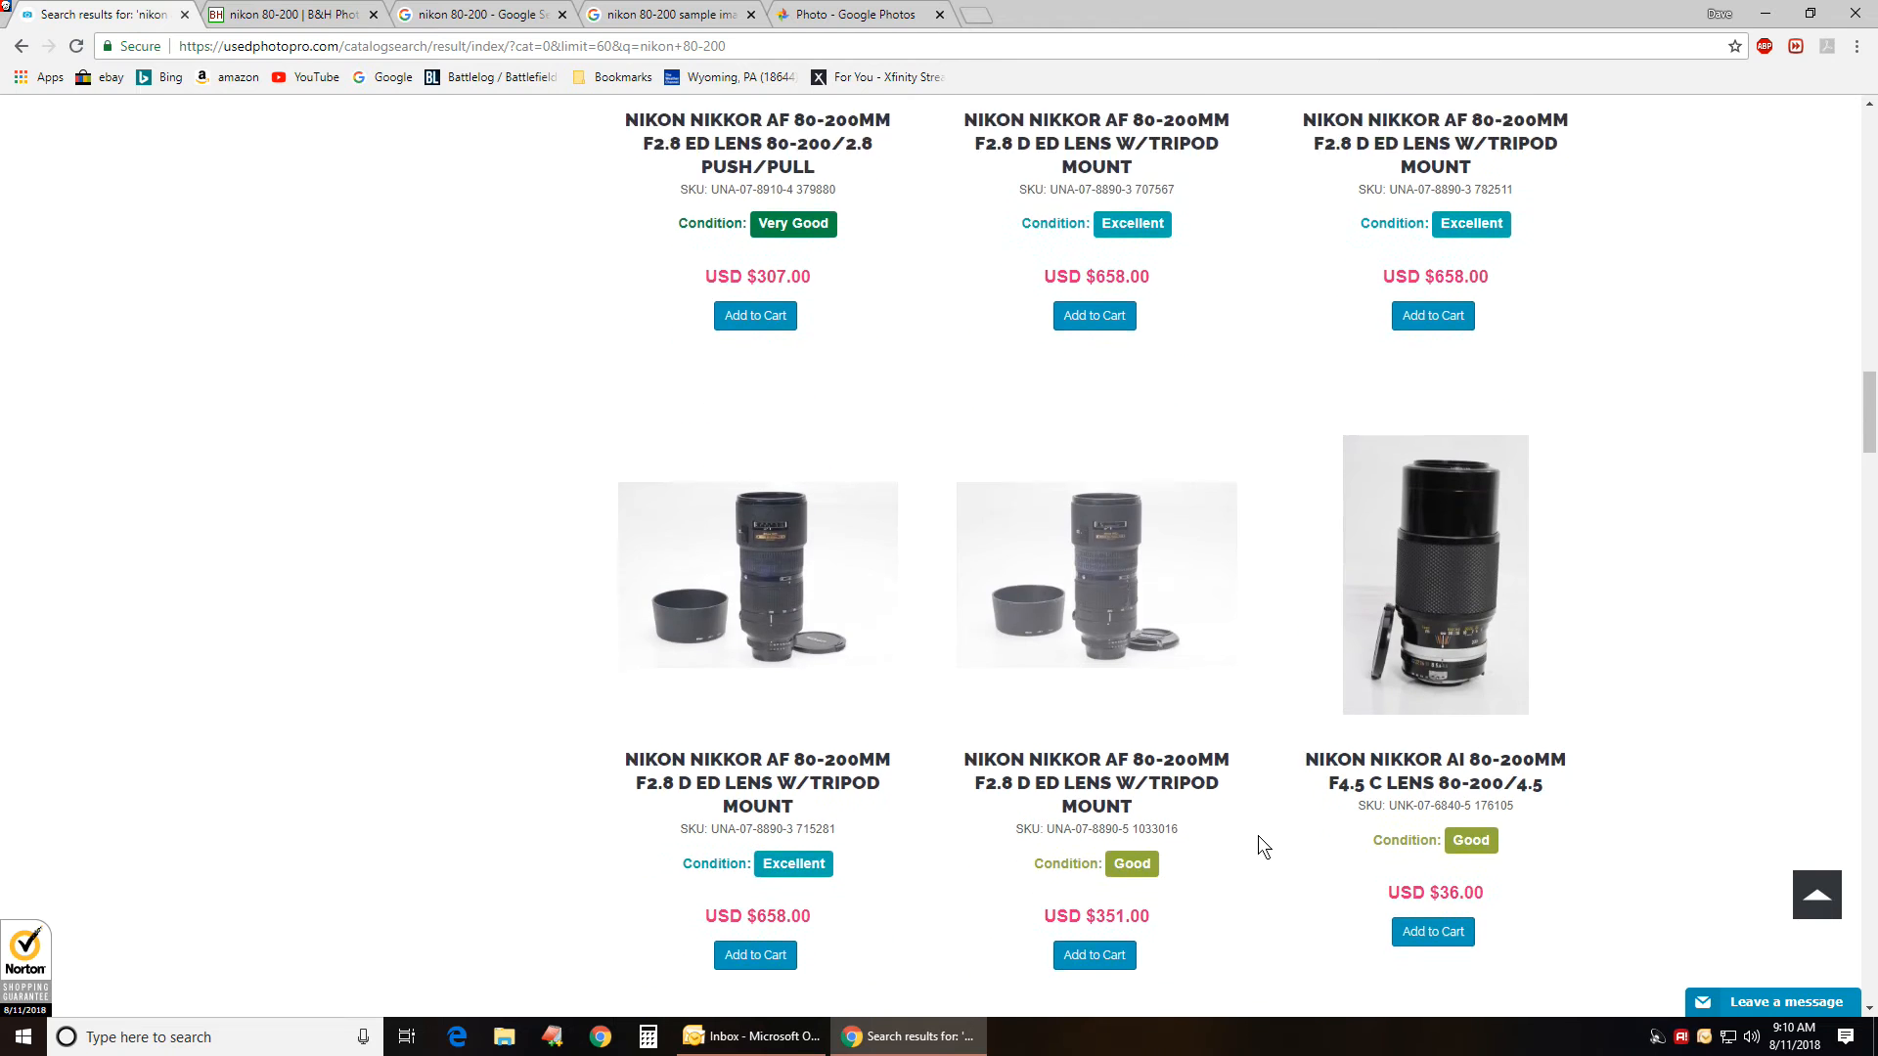
{"action": "scroll", "scroll_direction": "down", "scroll_amount": 3}
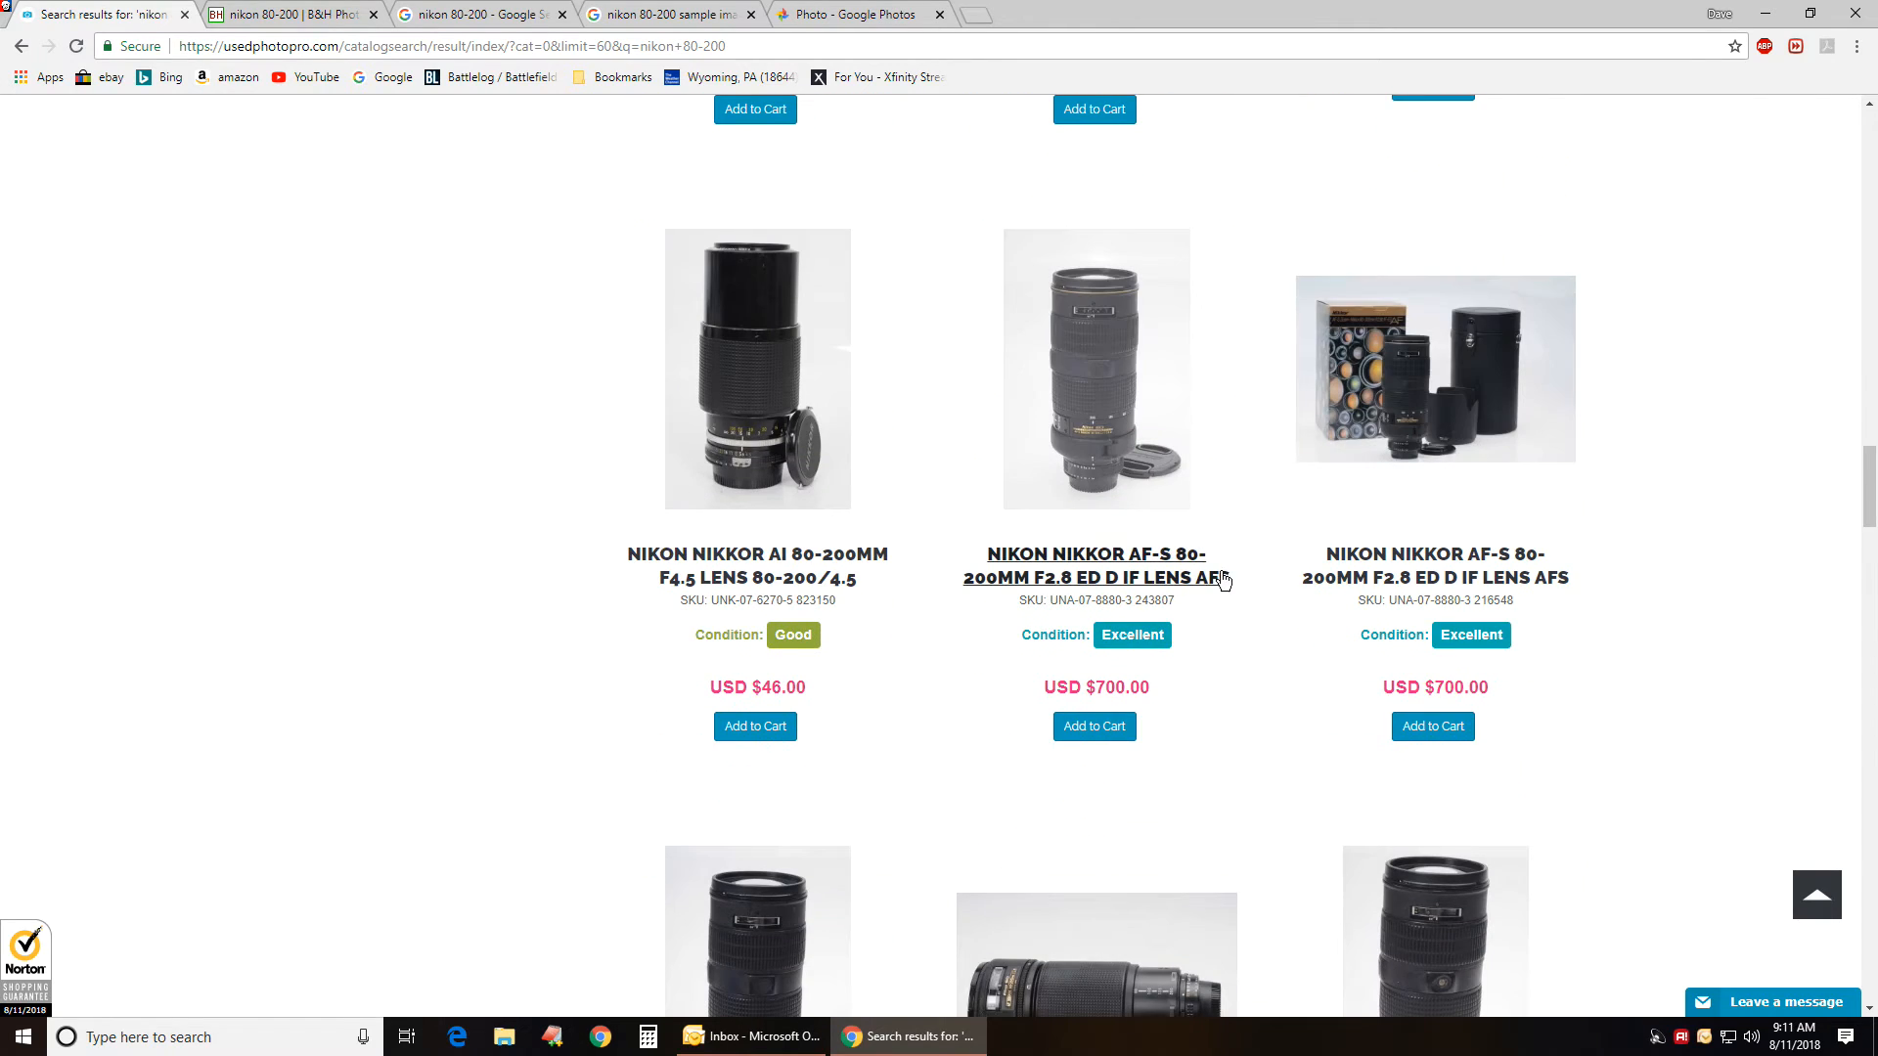
{"action": "mouse_move", "coordinate": [1193, 600]}
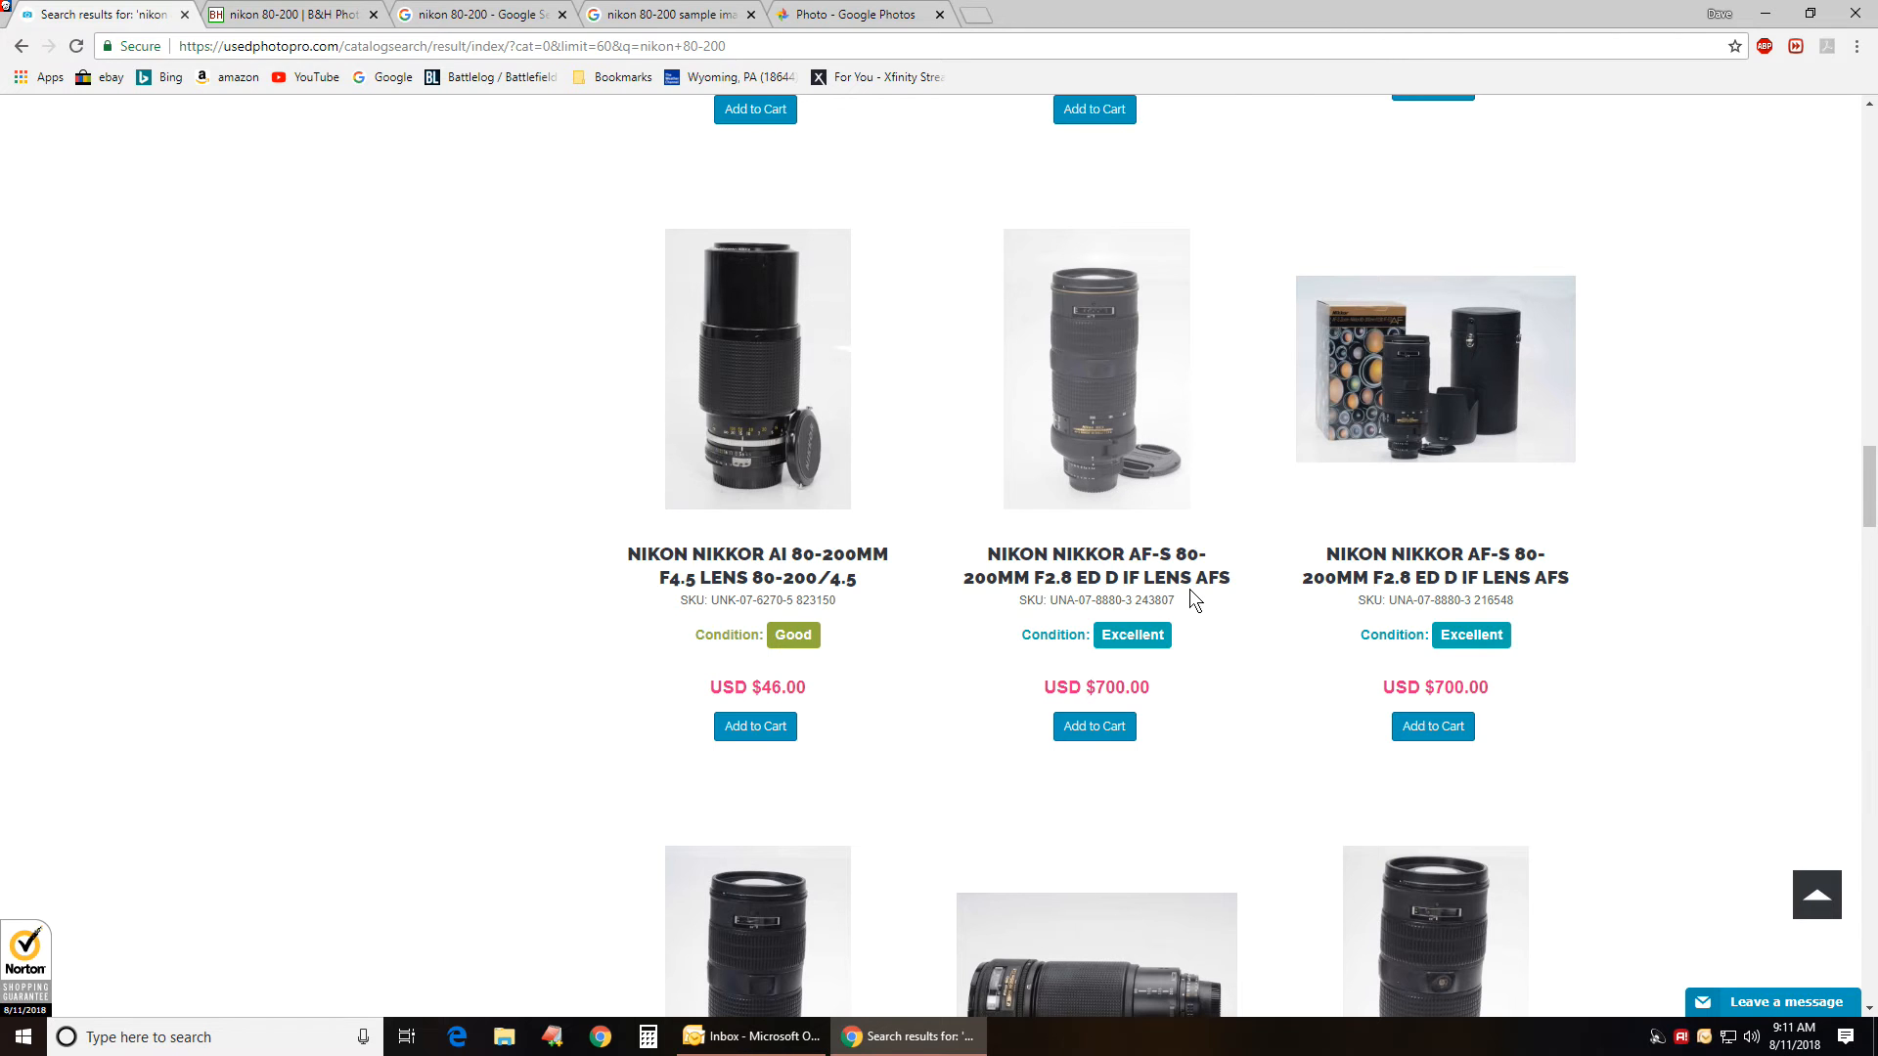
- Look over the used 80-200mm listings, ending at the top rows with HR-1 hoods around $11
{"action": "scroll", "scroll_direction": "down", "scroll_amount": 3}
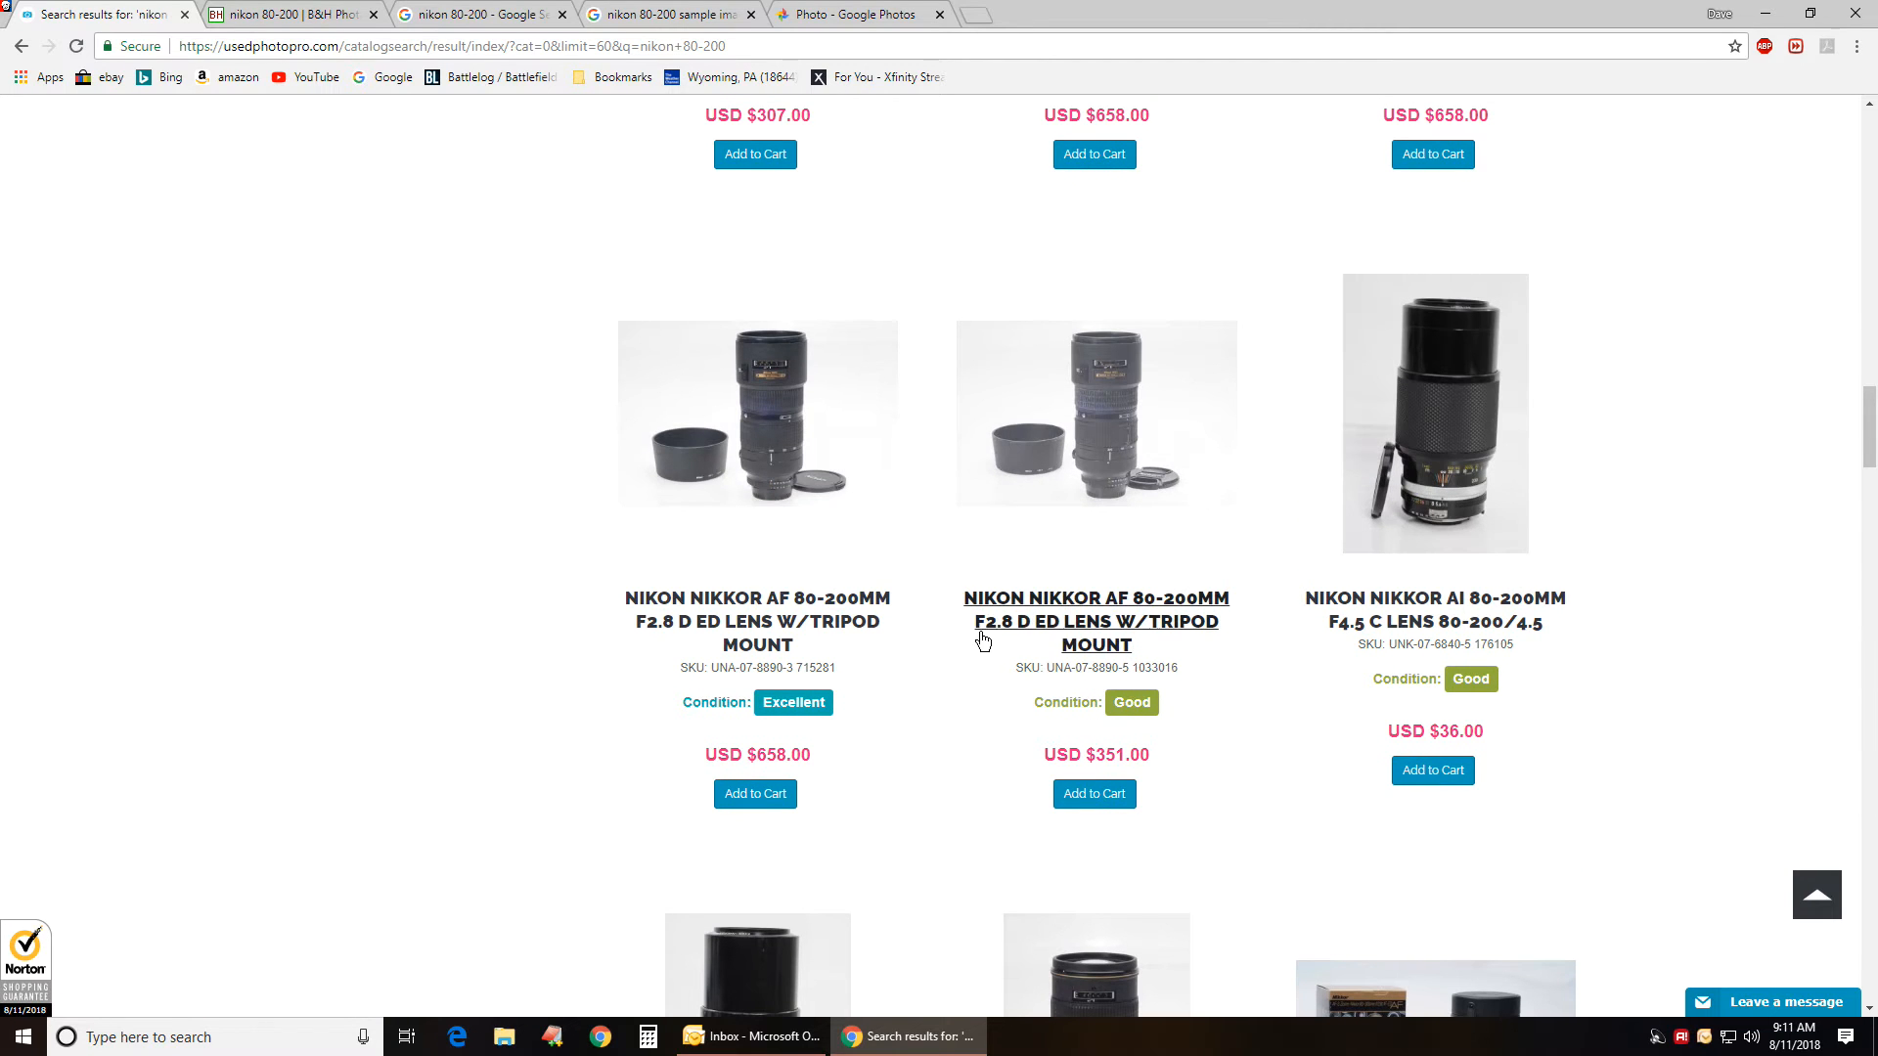
{"action": "mouse_move", "coordinate": [1113, 518]}
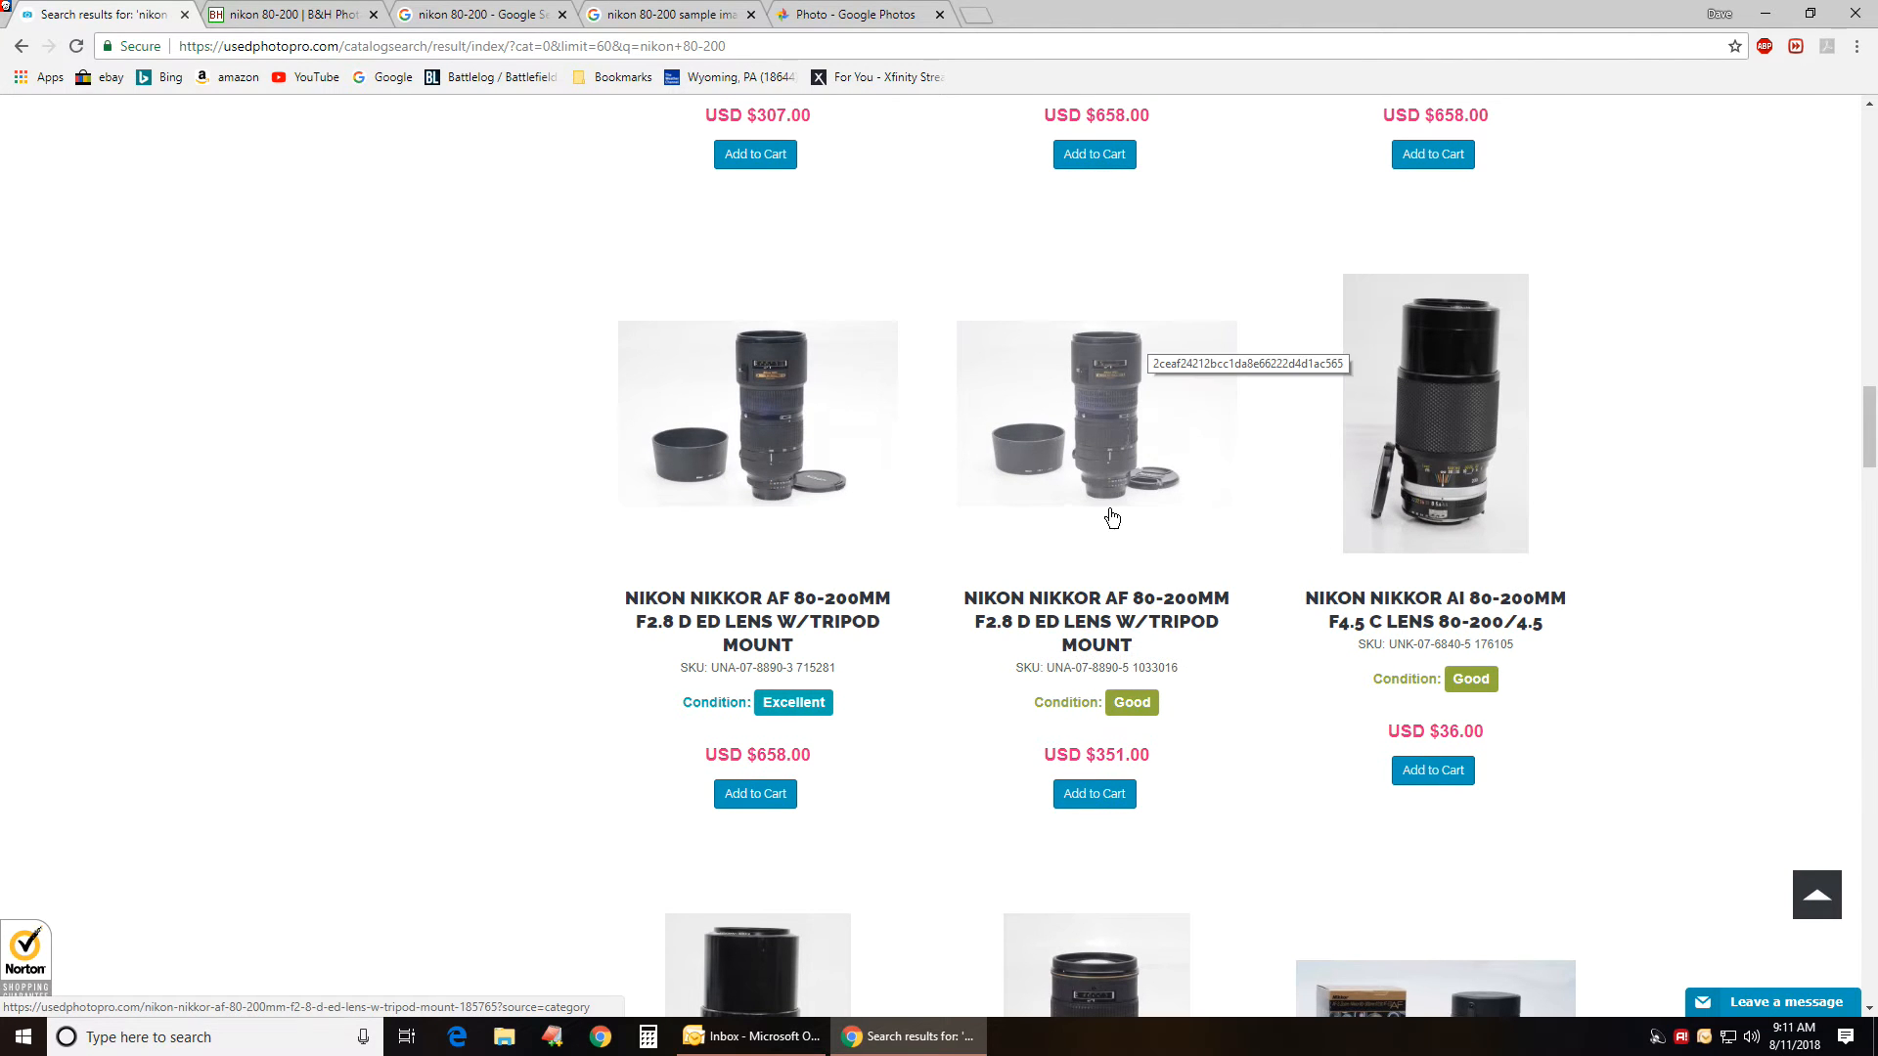
{"action": "mouse_move", "coordinate": [1287, 812]}
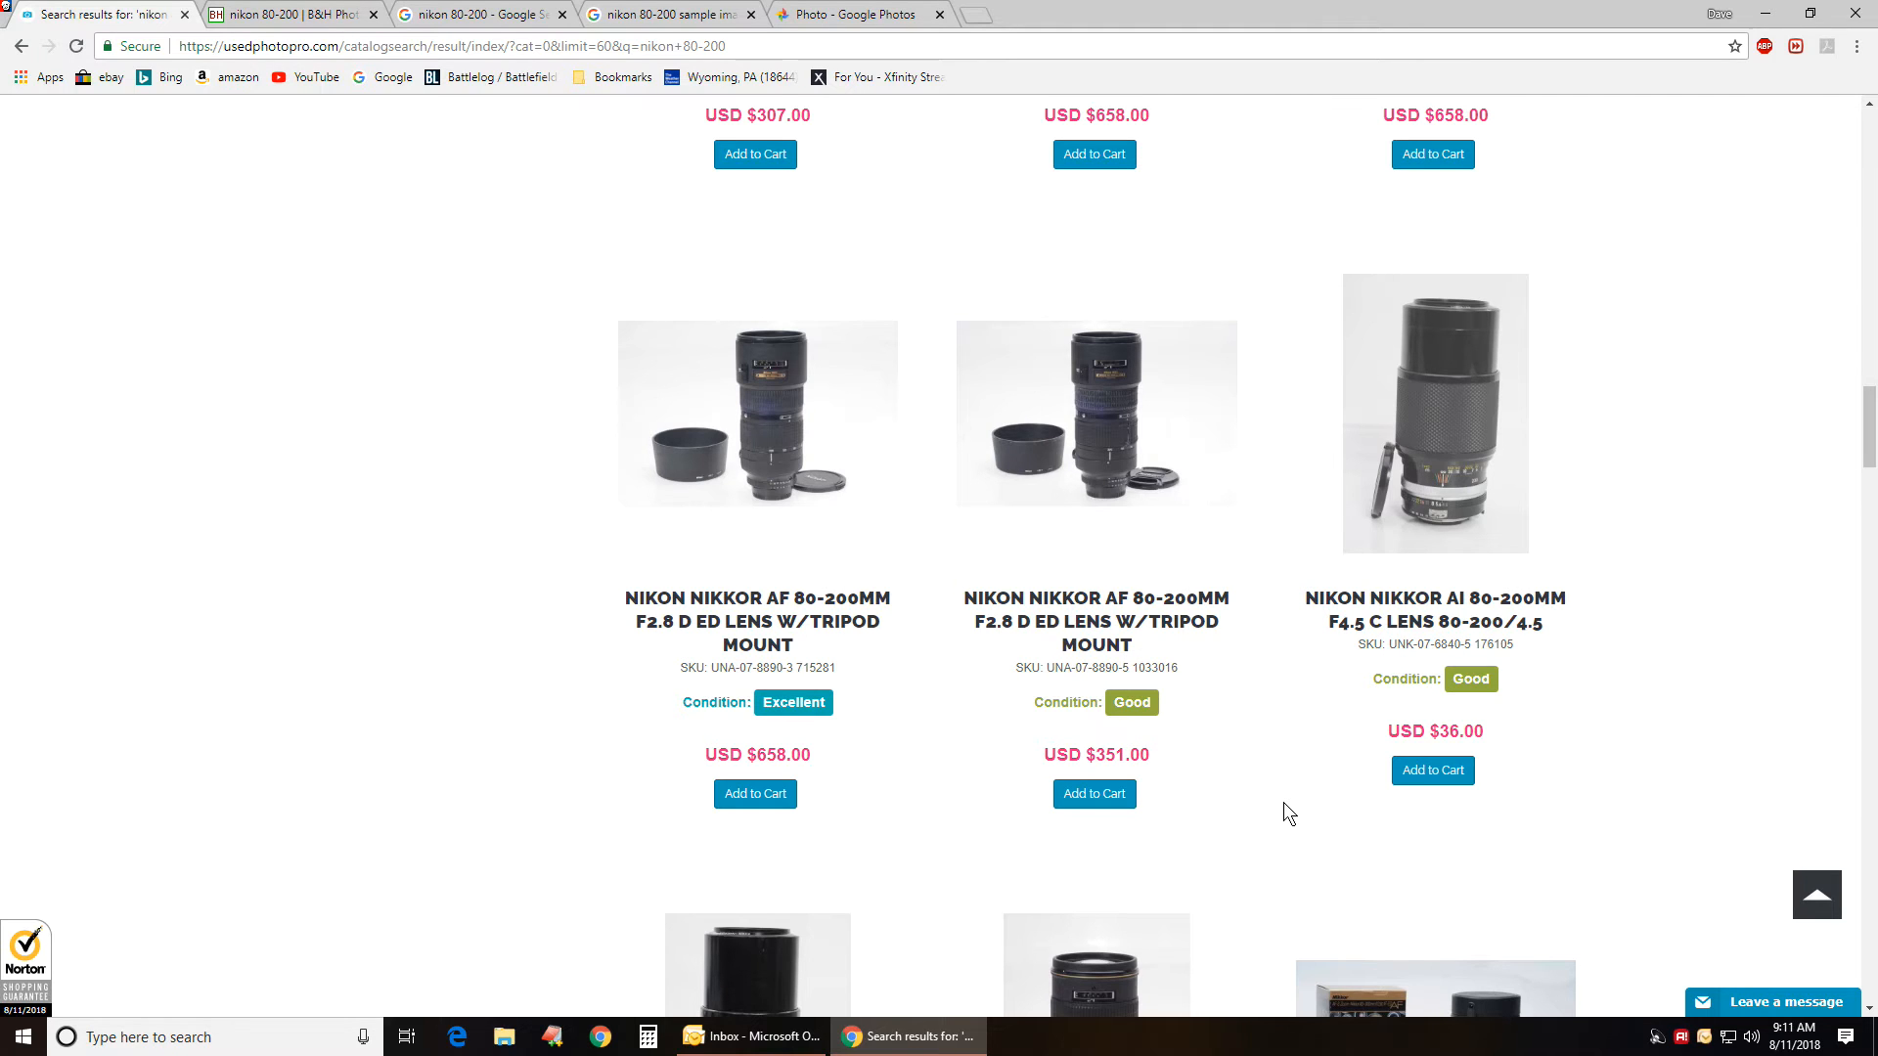
{"action": "mouse_move", "coordinate": [1281, 748]}
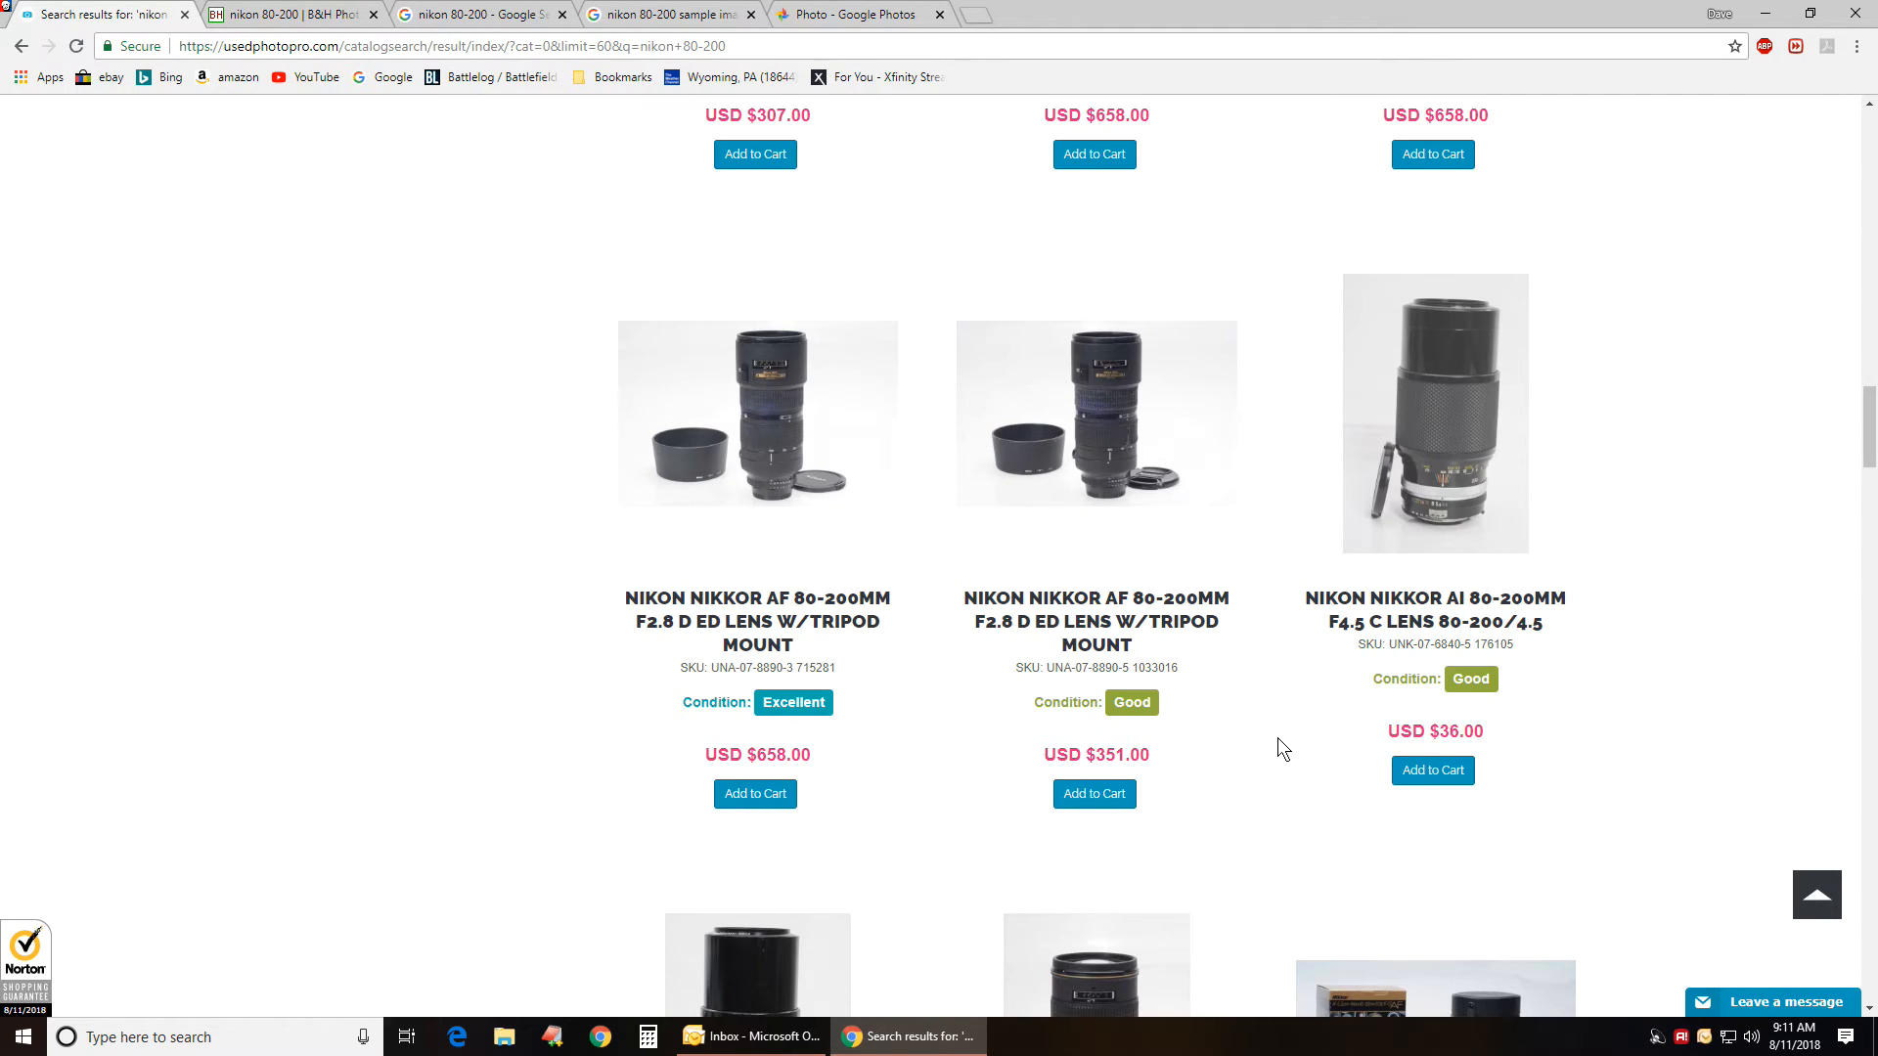
{"action": "mouse_move", "coordinate": [1241, 757]}
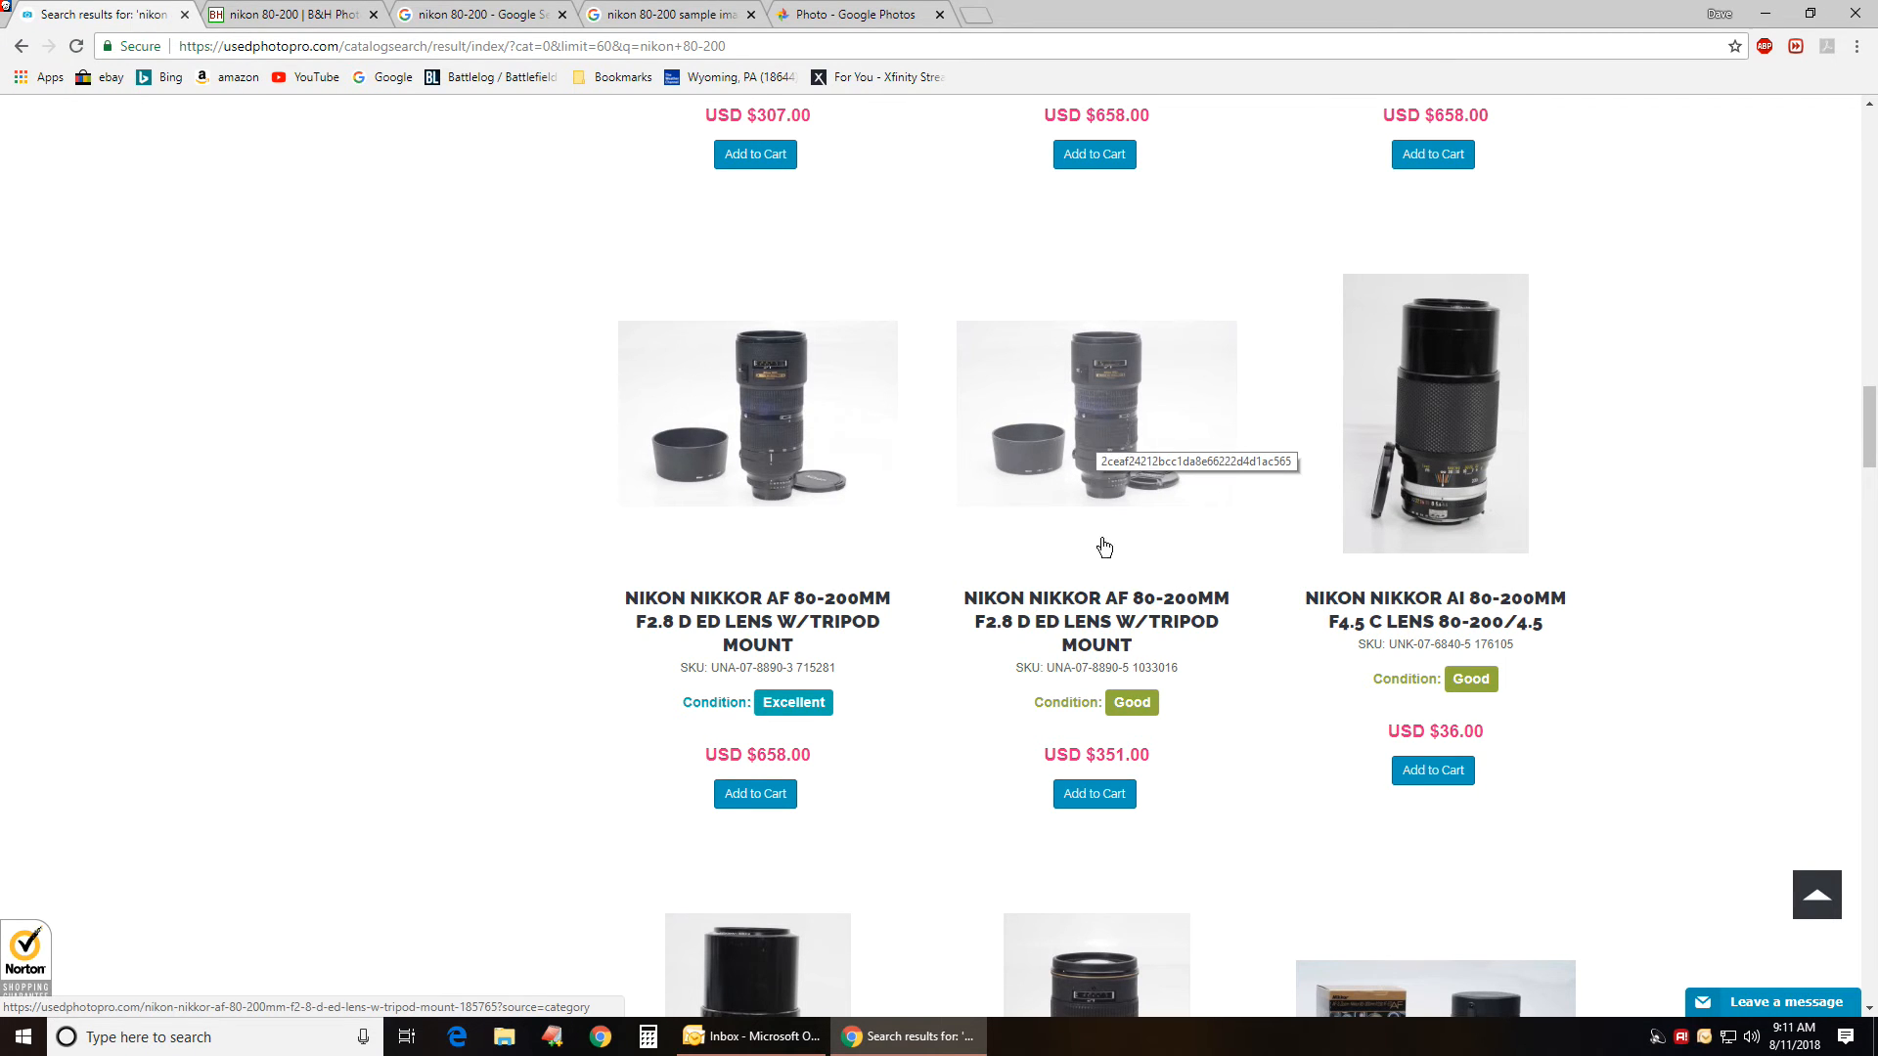
{"action": "scroll", "scroll_direction": "down", "scroll_amount": 3}
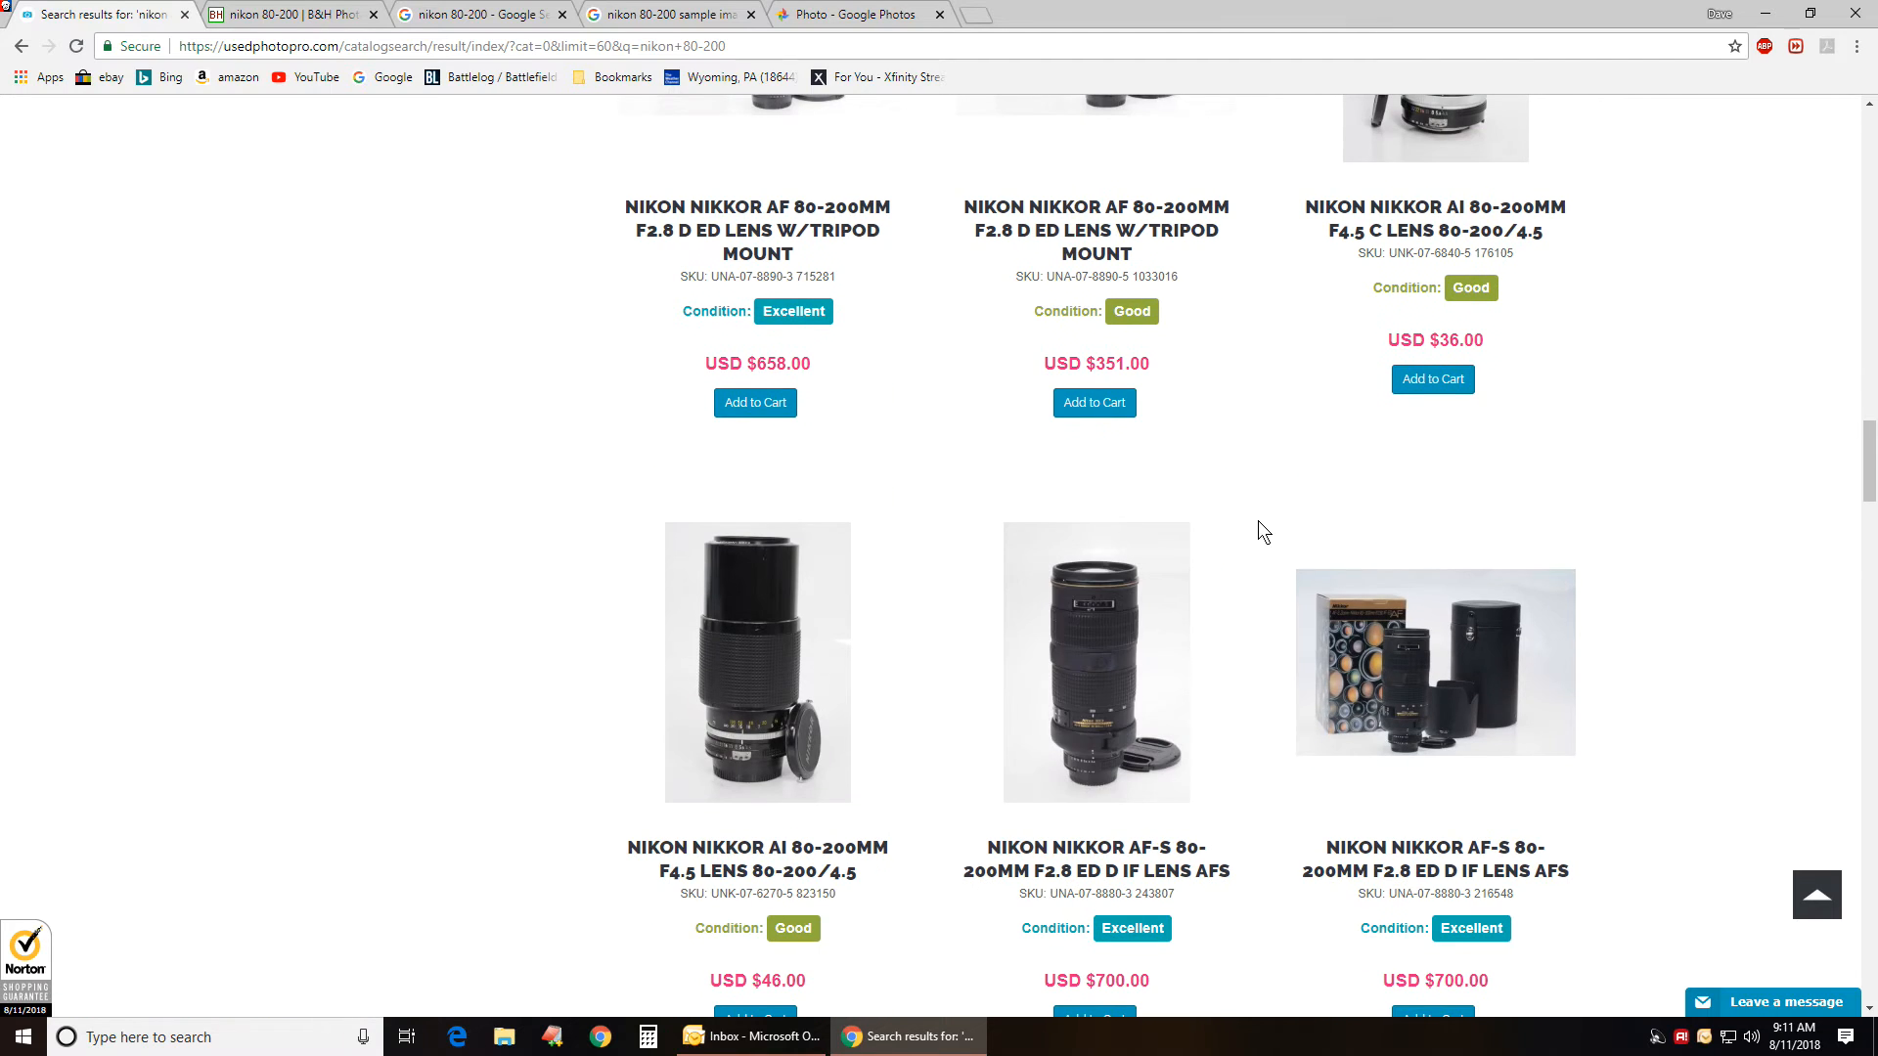
{"action": "mouse_move", "coordinate": [1249, 539]}
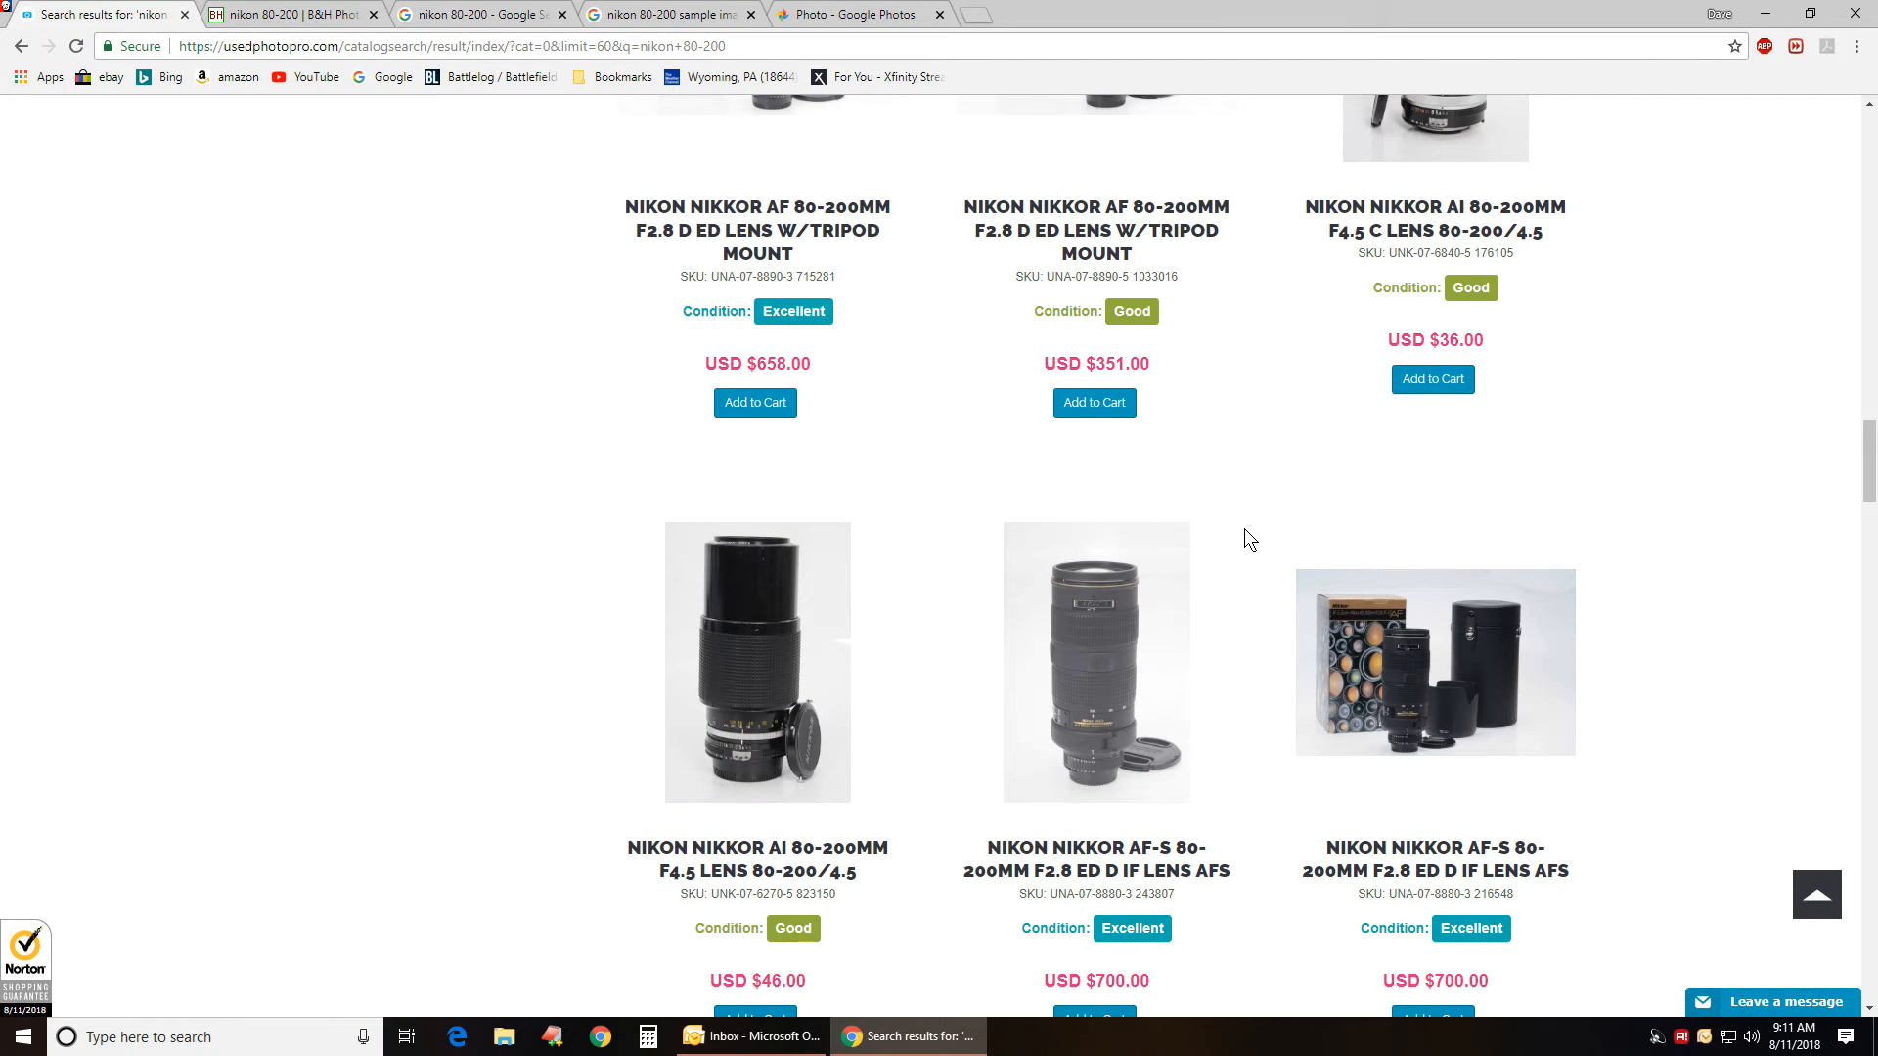
{"action": "mouse_move", "coordinate": [114, 629]}
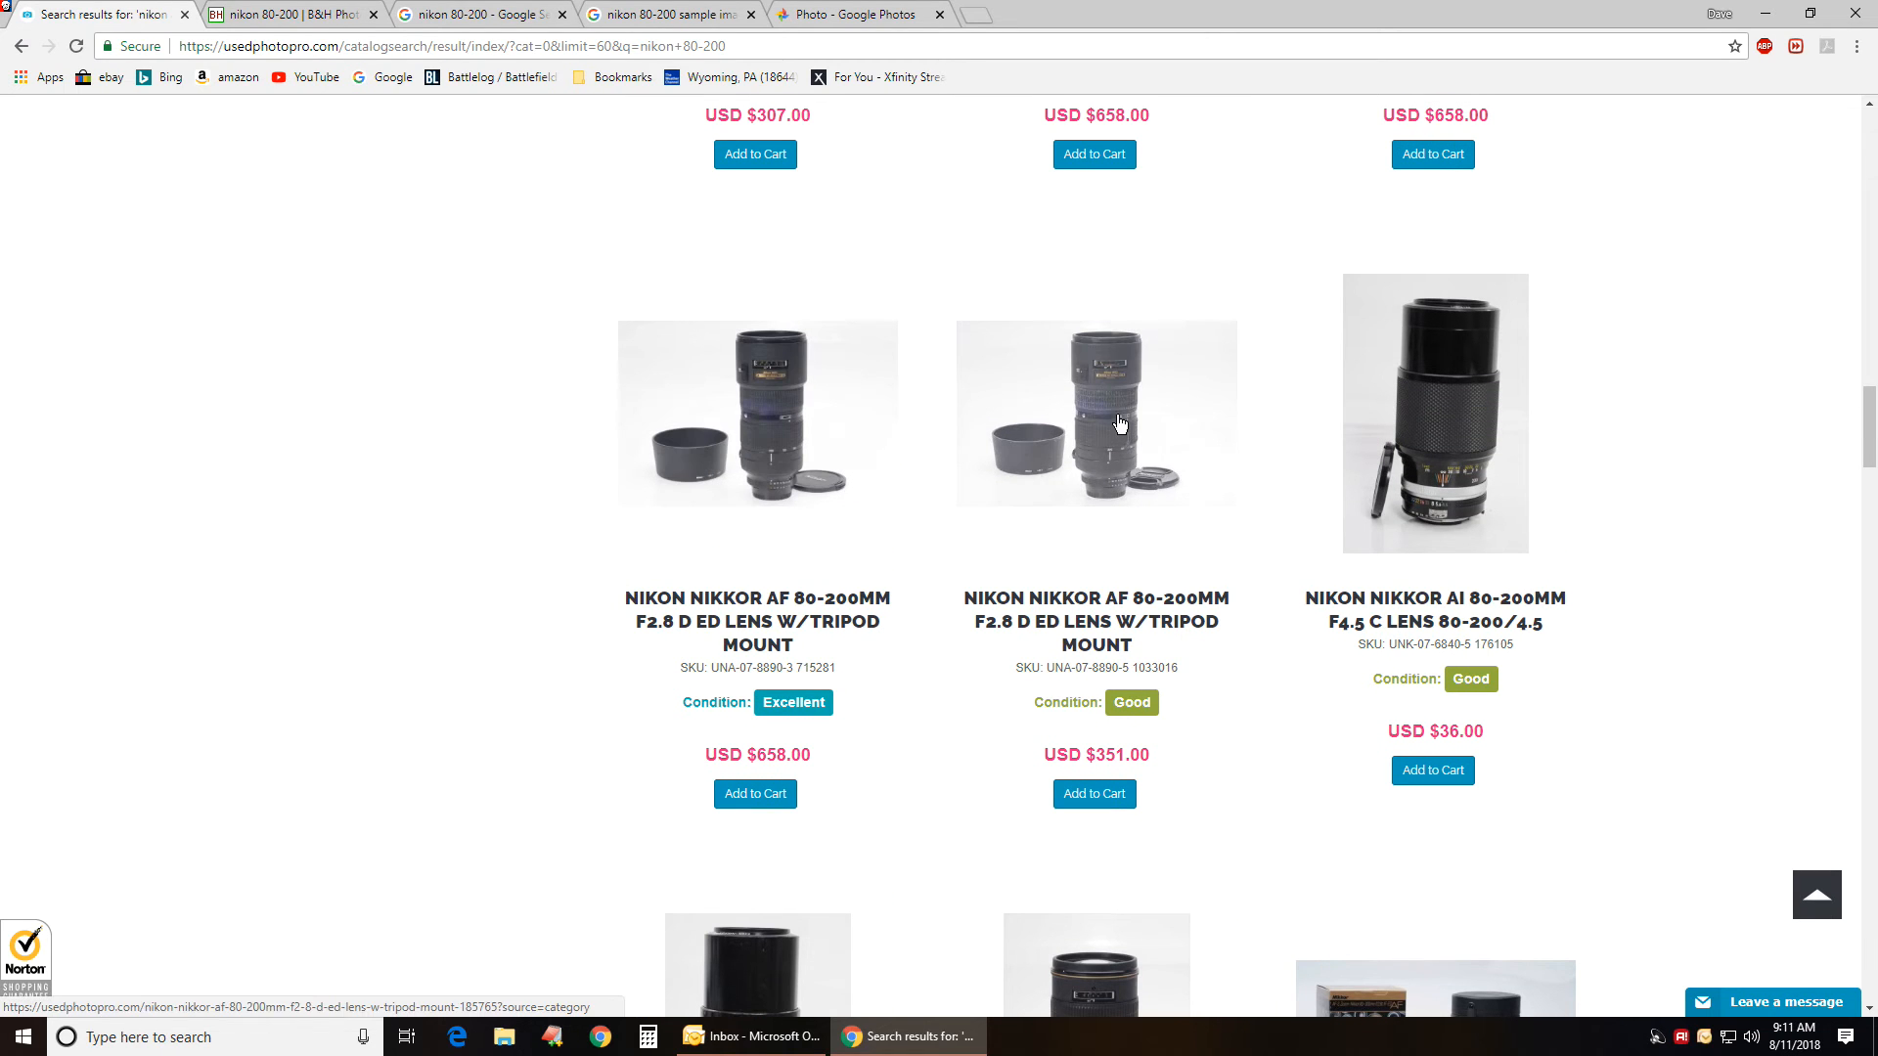
{"action": "mouse_move", "coordinate": [1121, 422]}
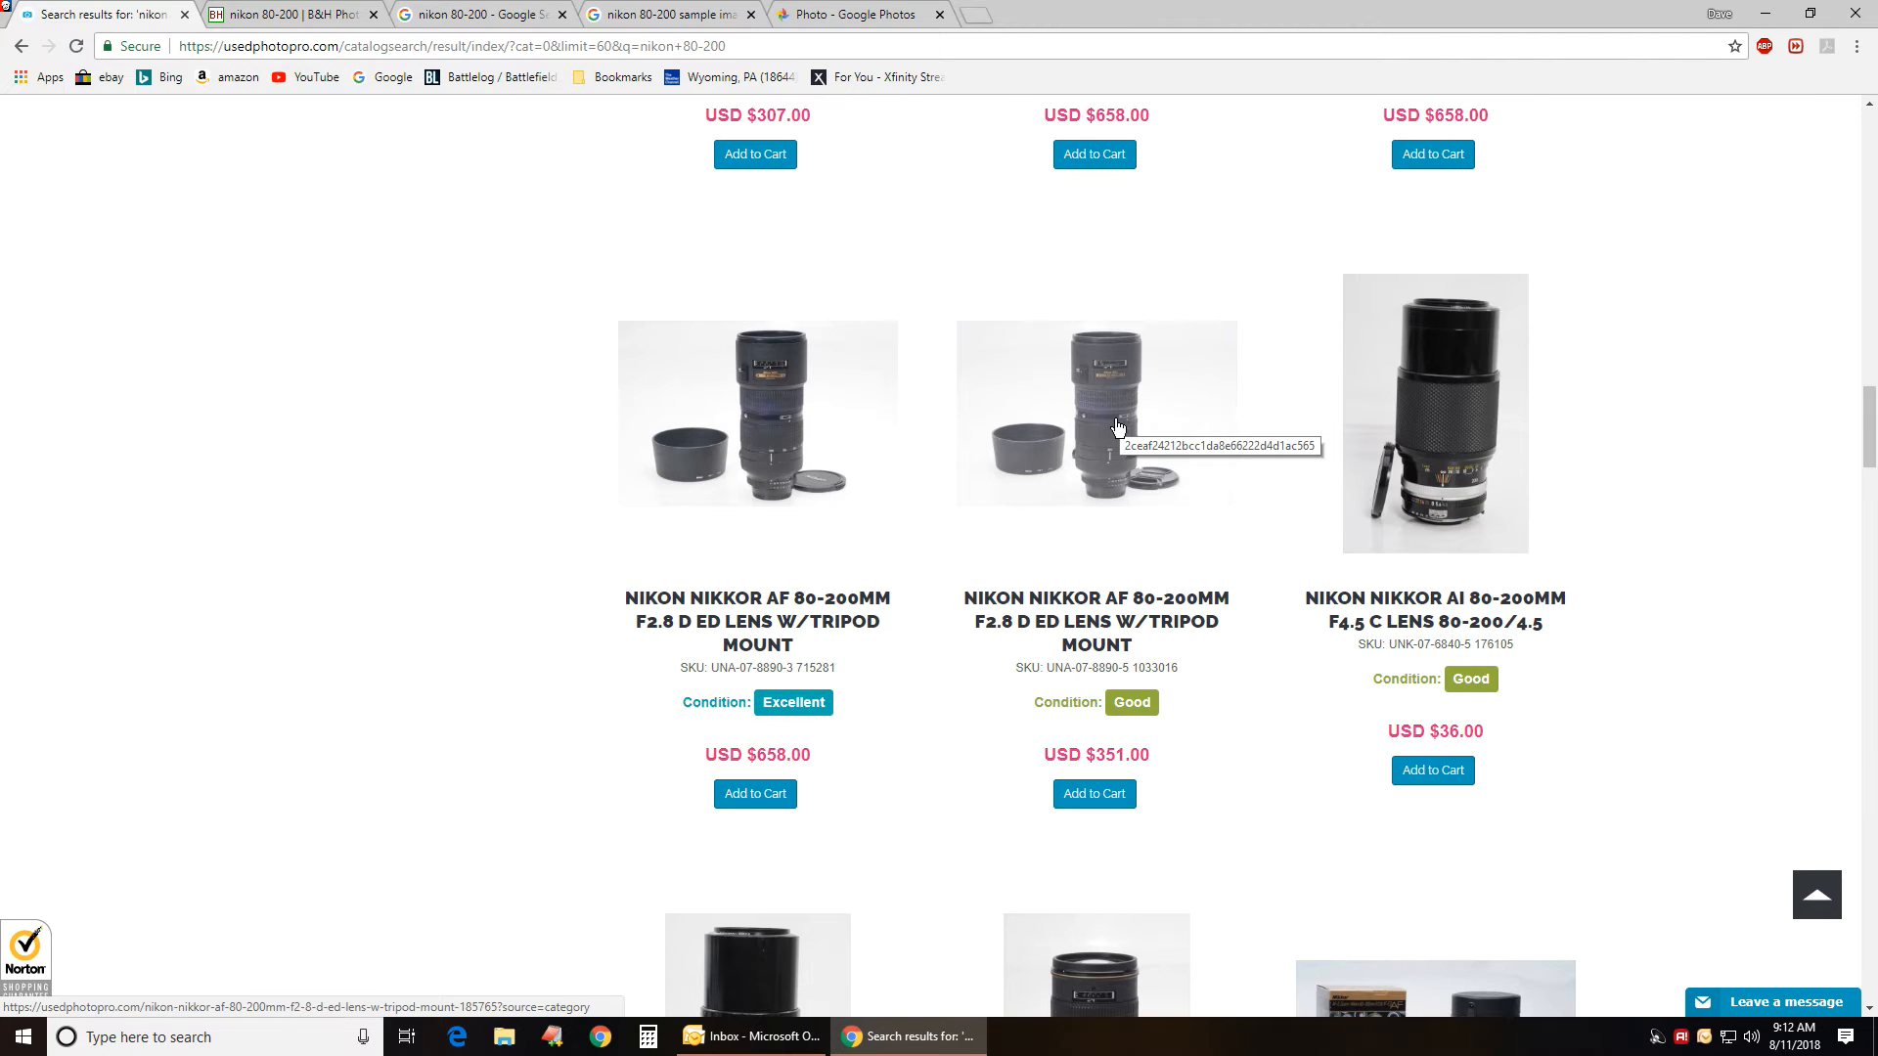
{"action": "scroll", "scroll_direction": "down", "scroll_amount": 3}
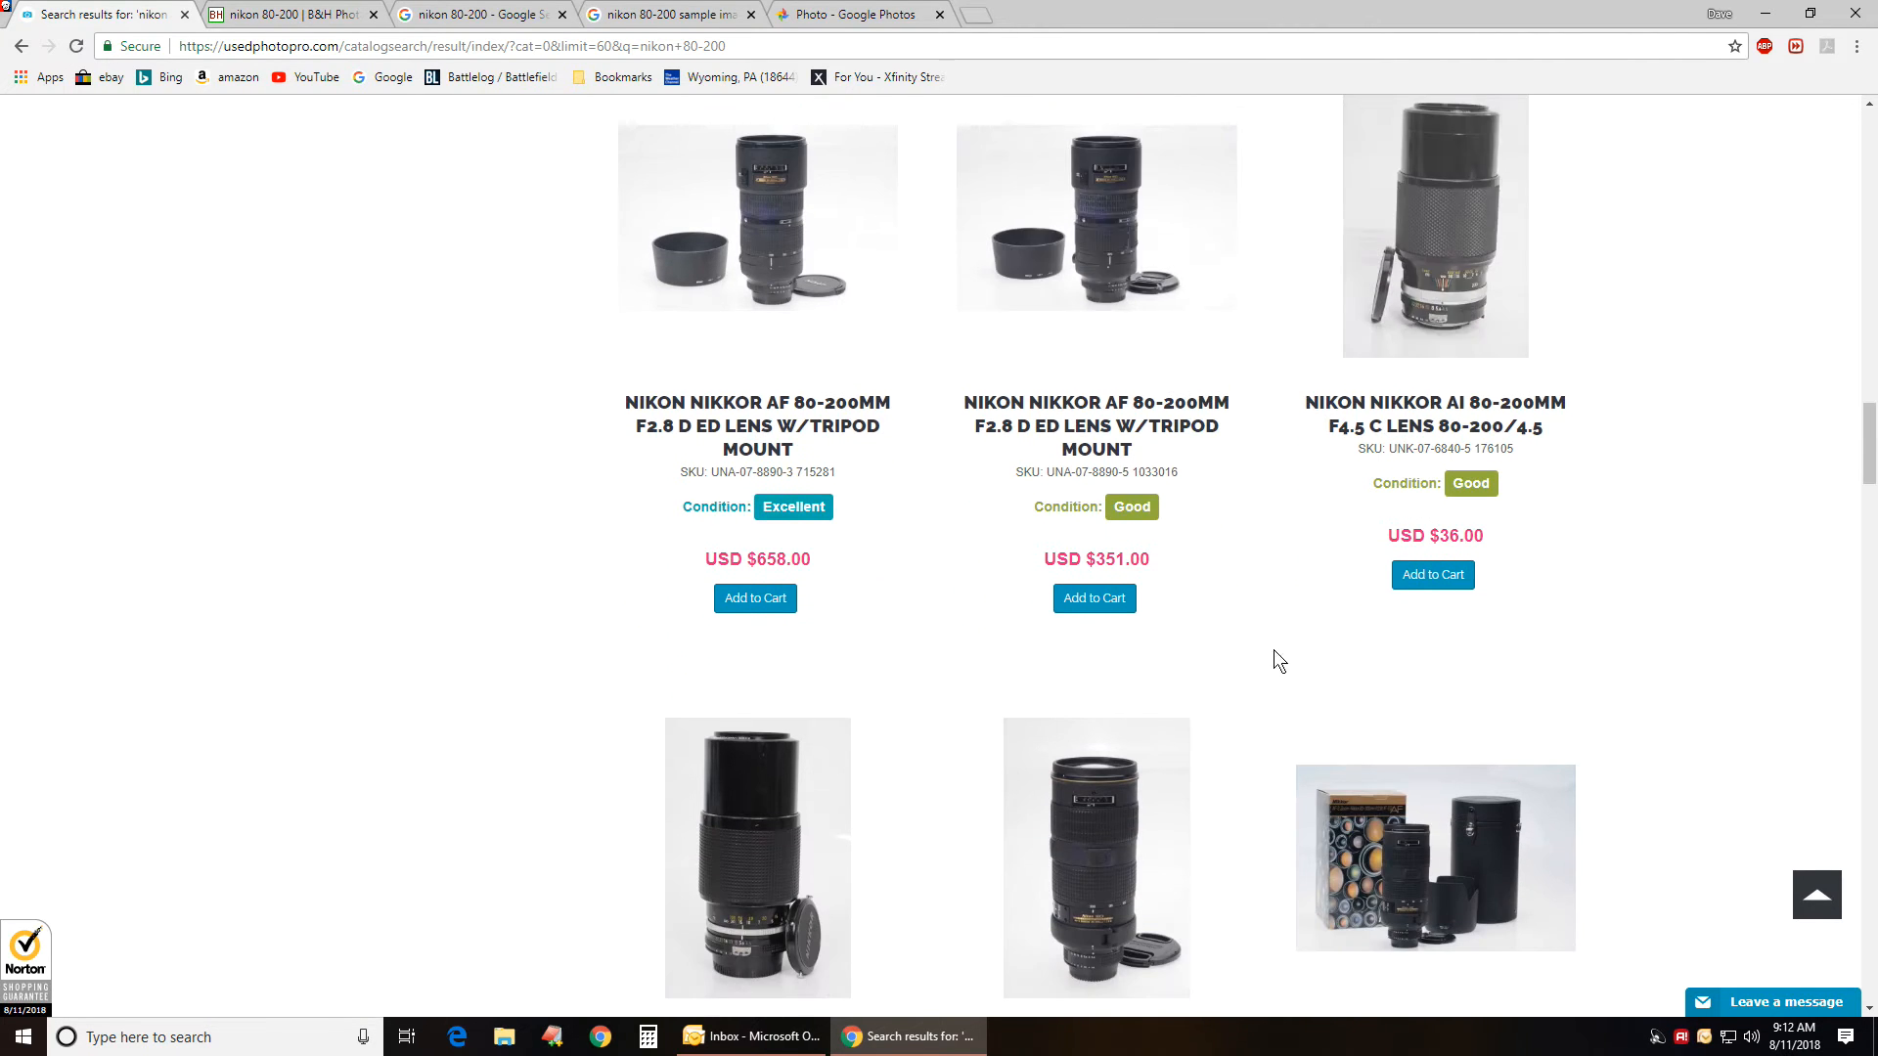
{"action": "scroll", "scroll_direction": "down", "scroll_amount": 3}
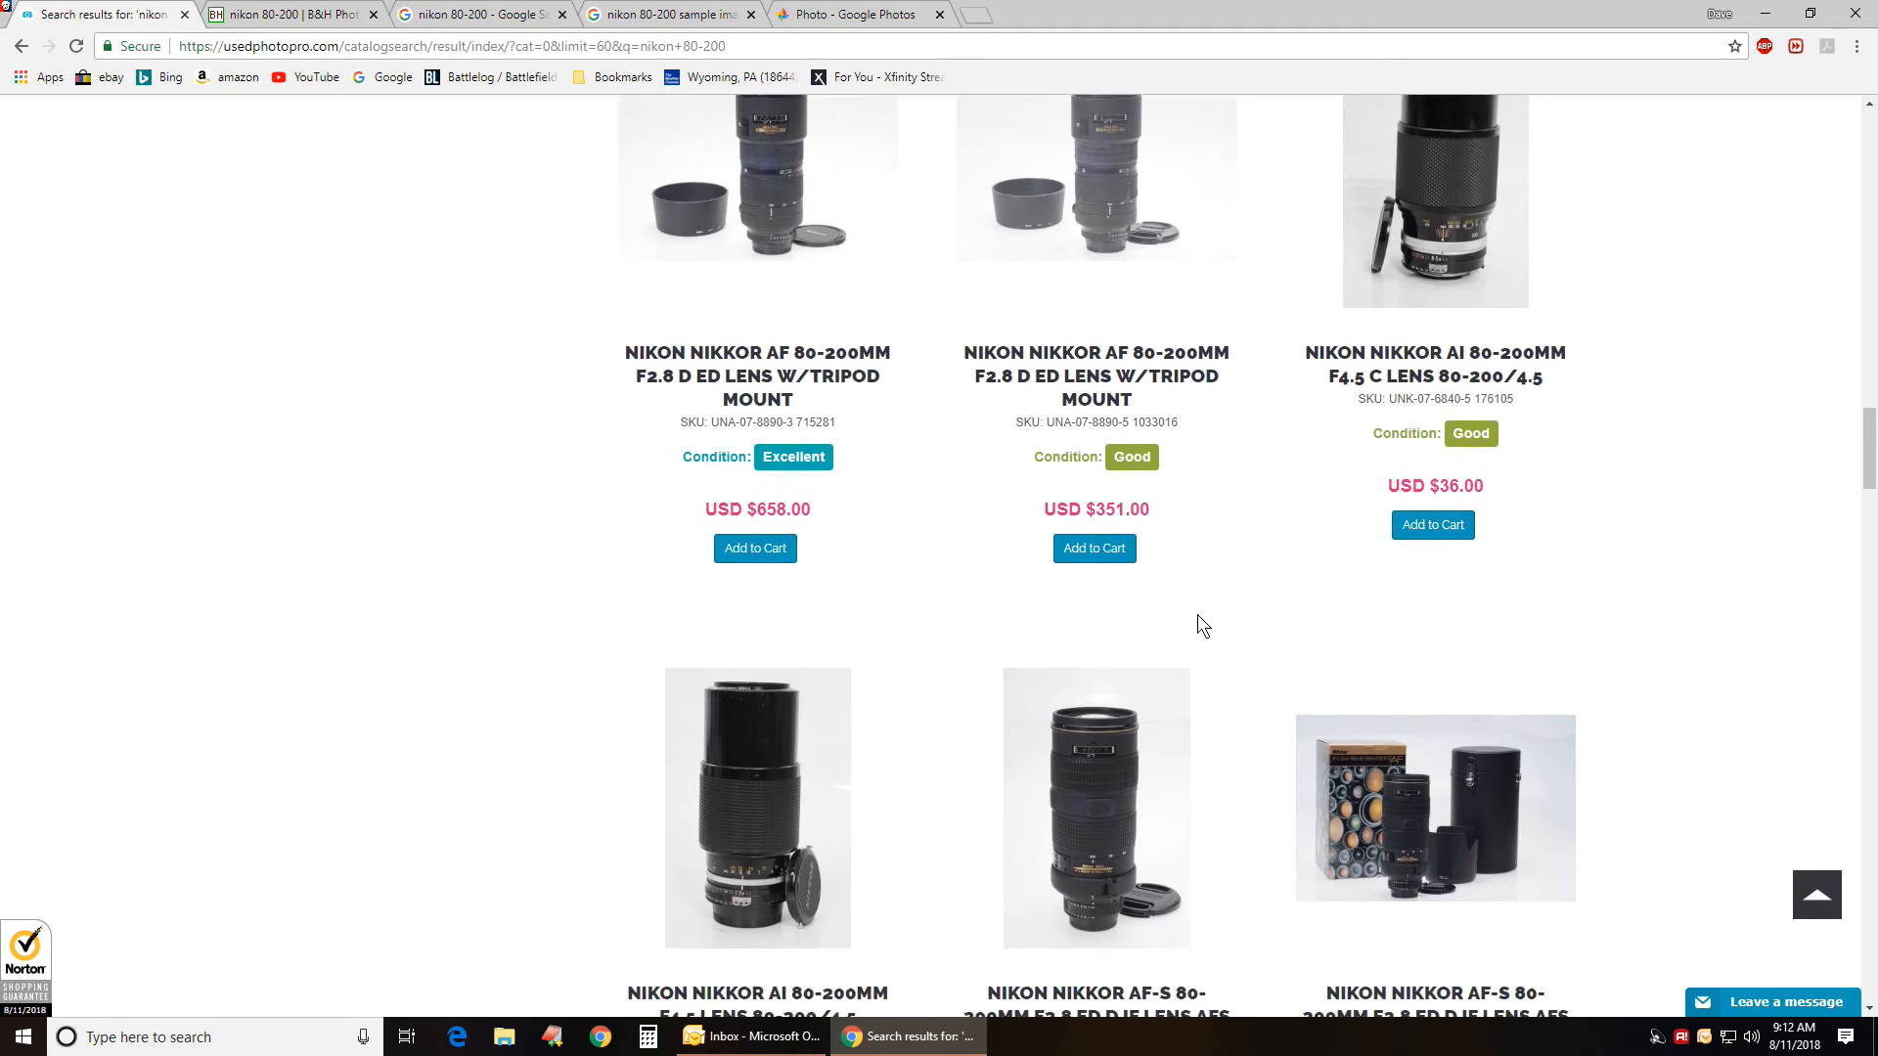
{"action": "scroll", "scroll_direction": "down", "scroll_amount": 3}
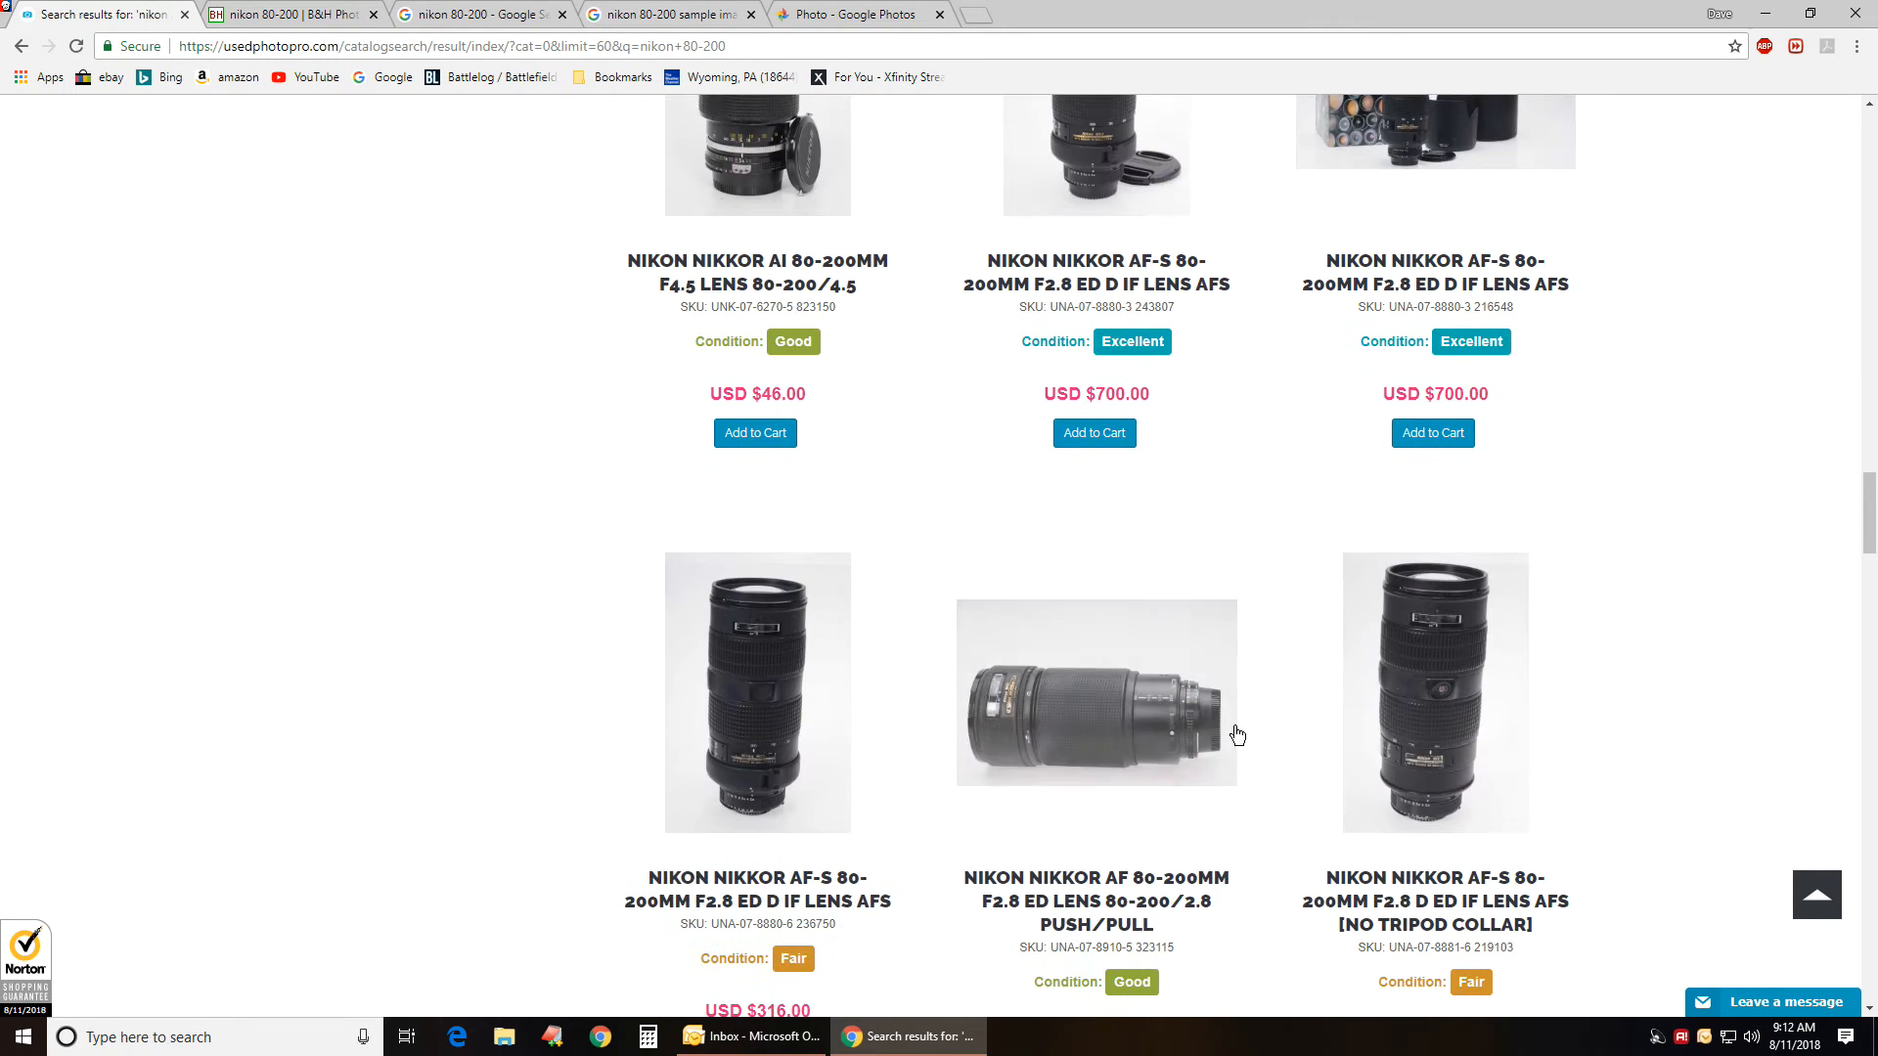
{"action": "scroll", "scroll_direction": "down", "scroll_amount": 3}
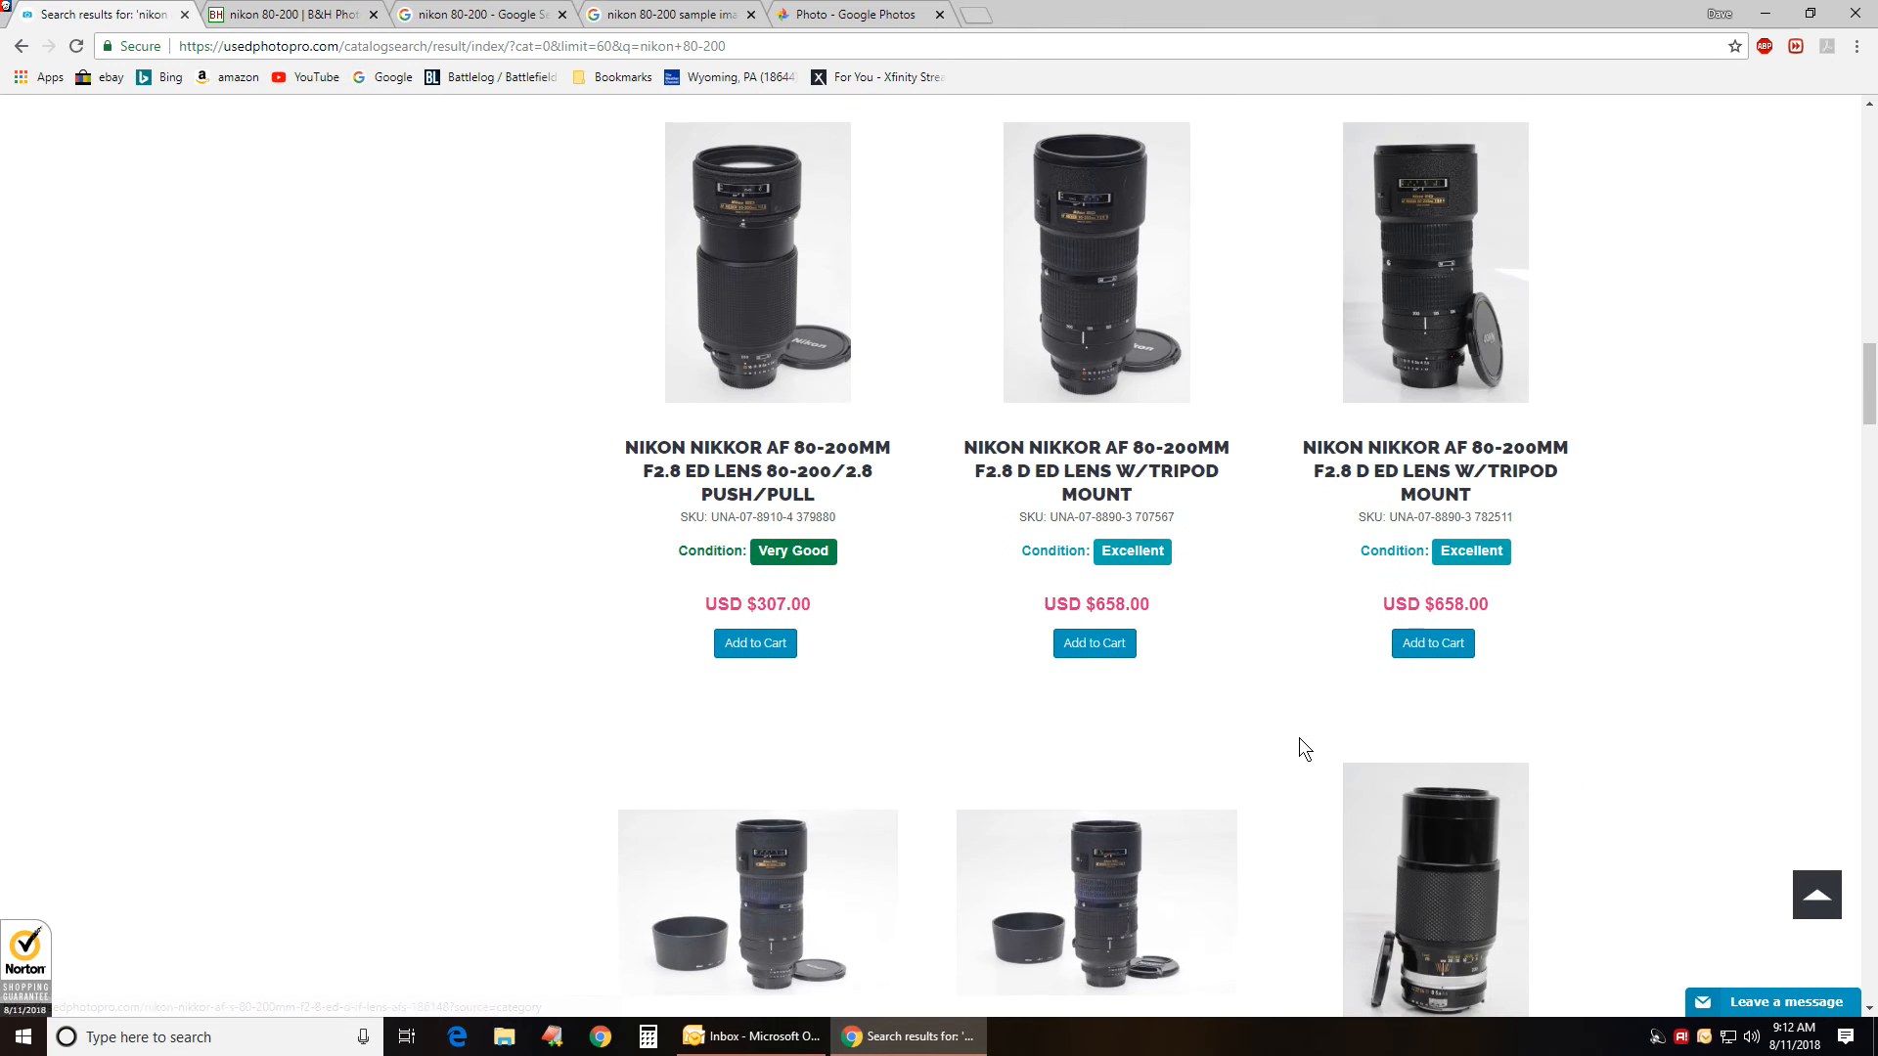
{"action": "mouse_move", "coordinate": [1240, 572]}
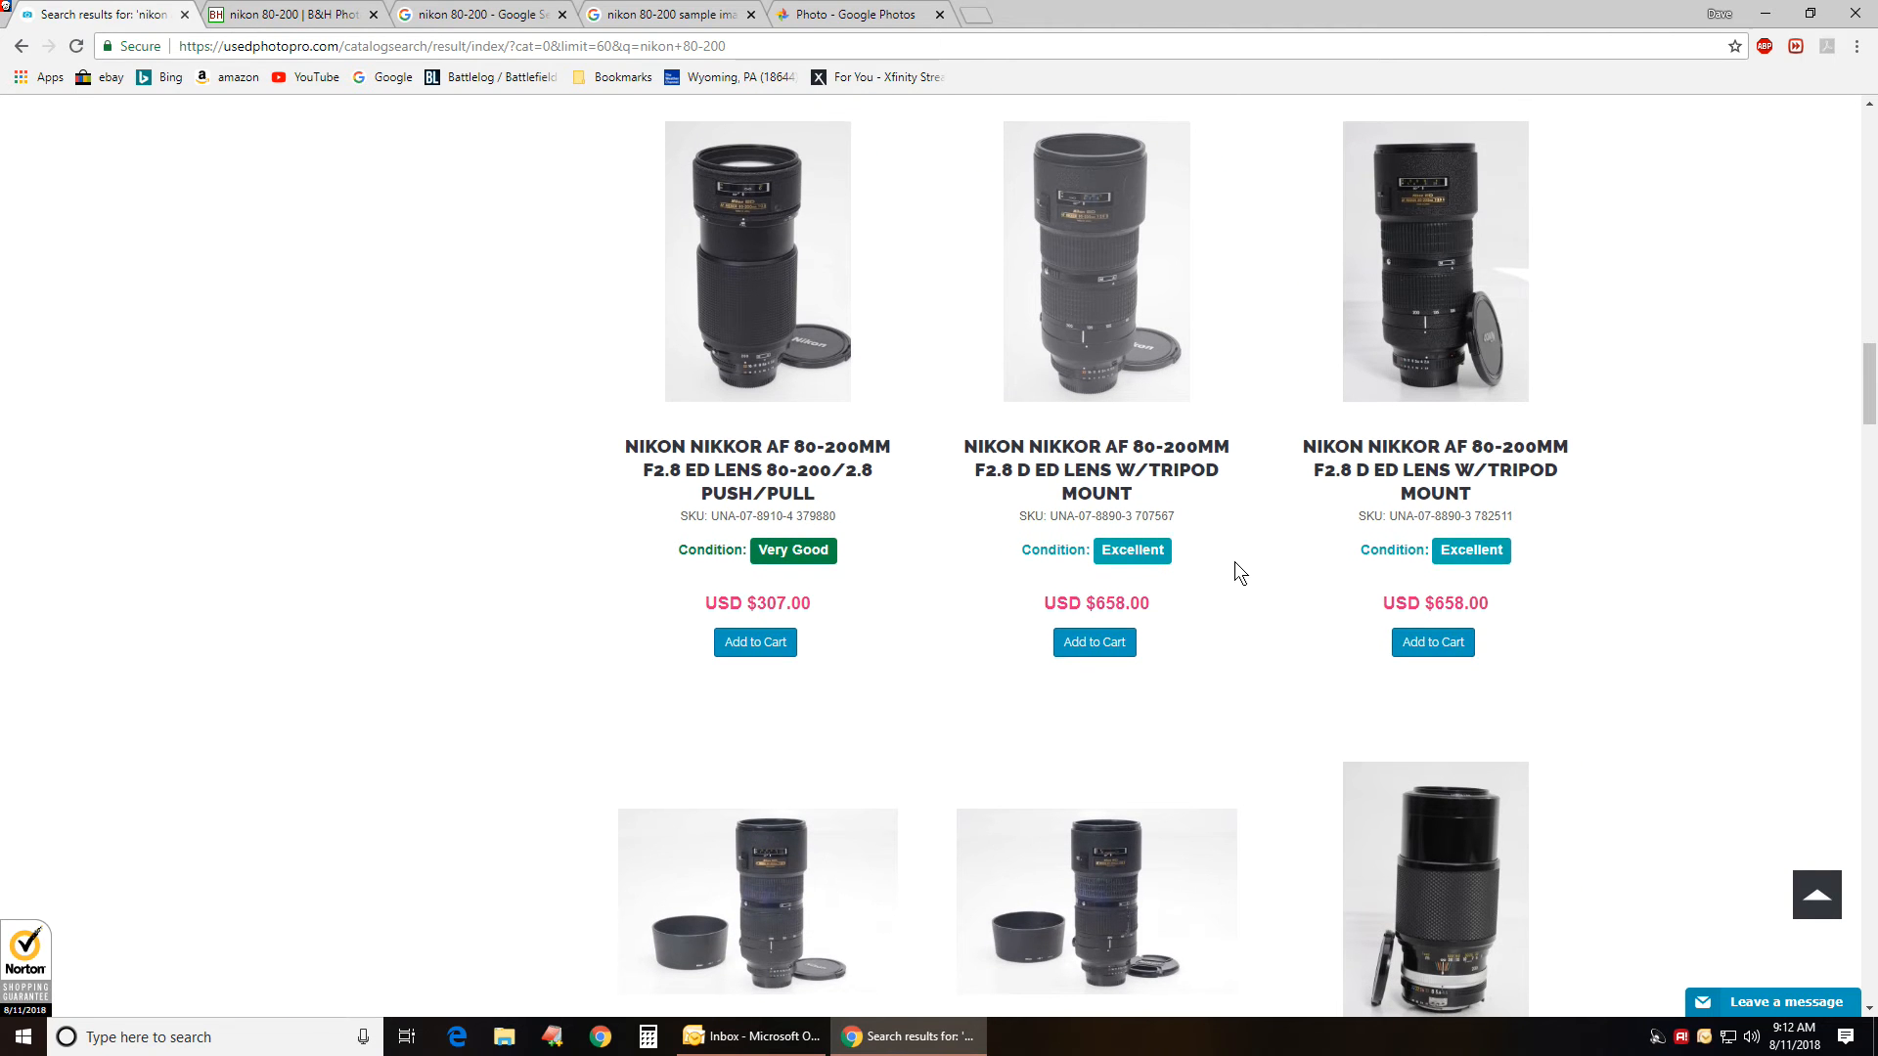
{"action": "scroll", "scroll_direction": "down", "scroll_amount": 3}
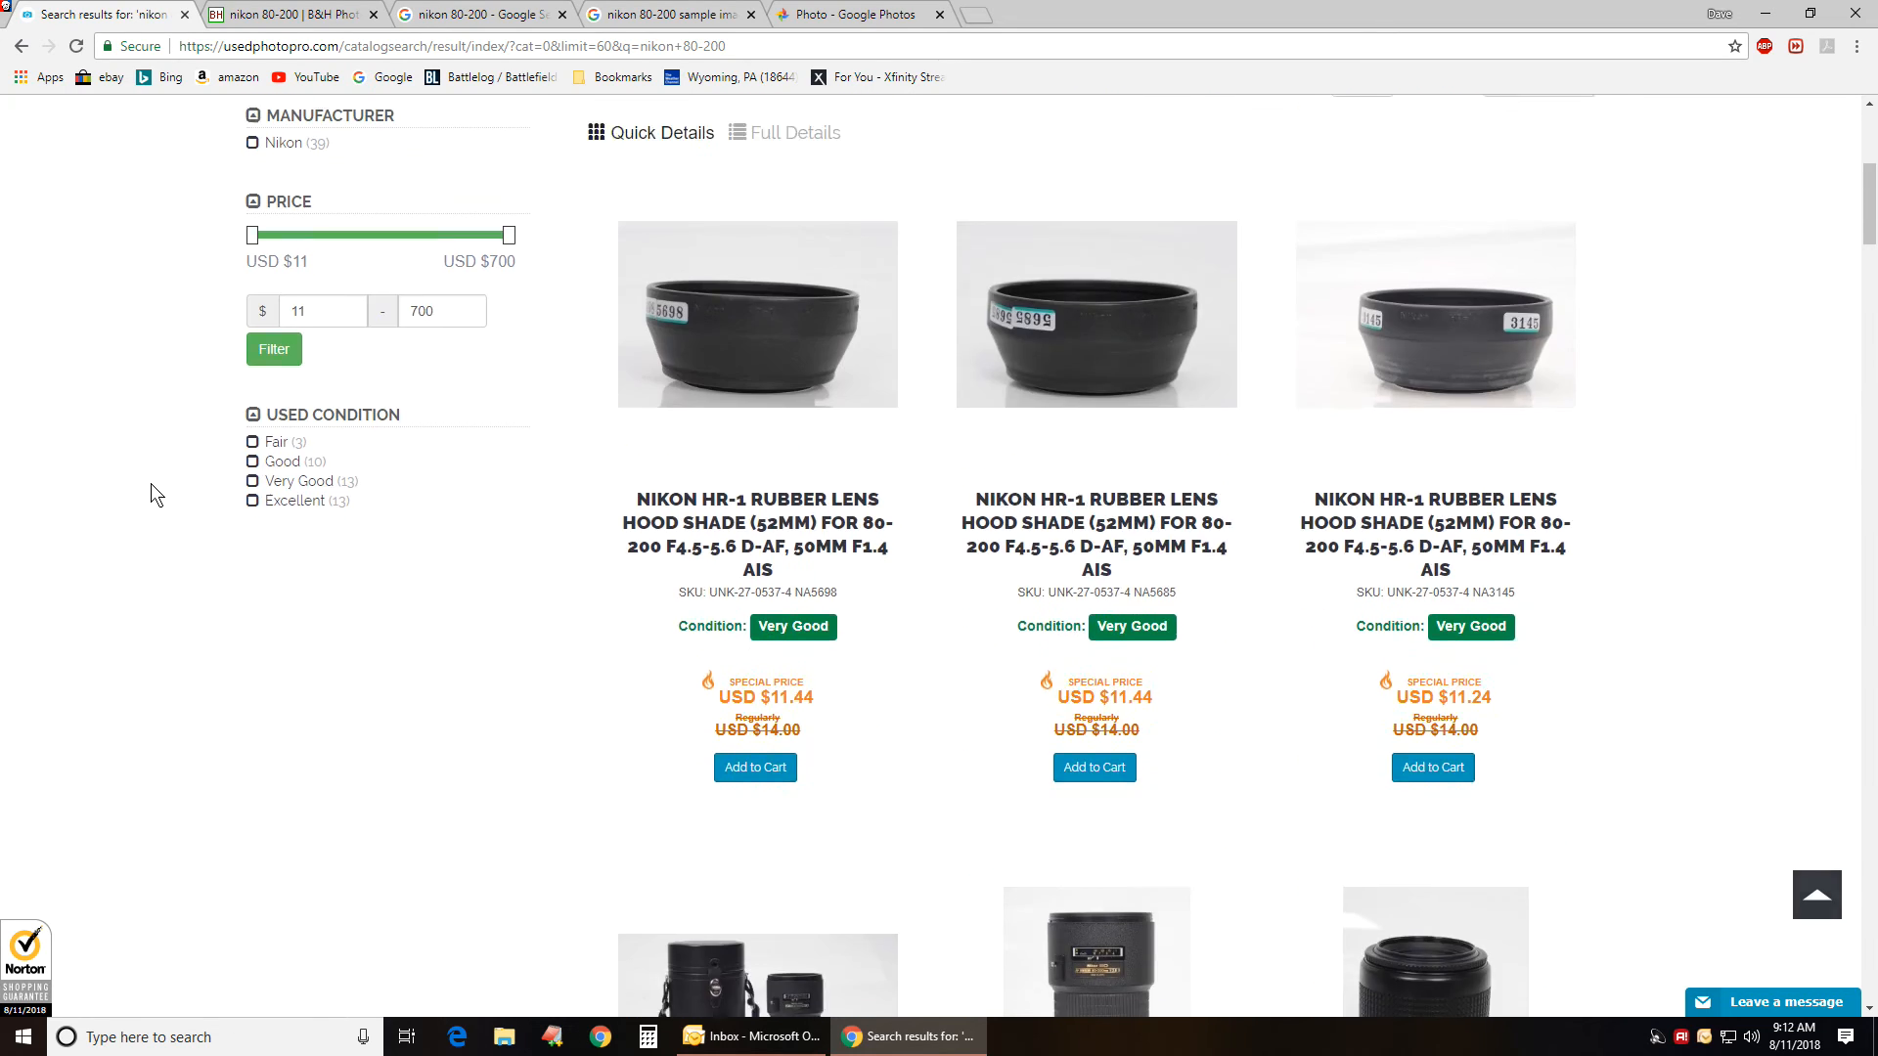
{"action": "scroll", "scroll_direction": "down", "scroll_amount": 3}
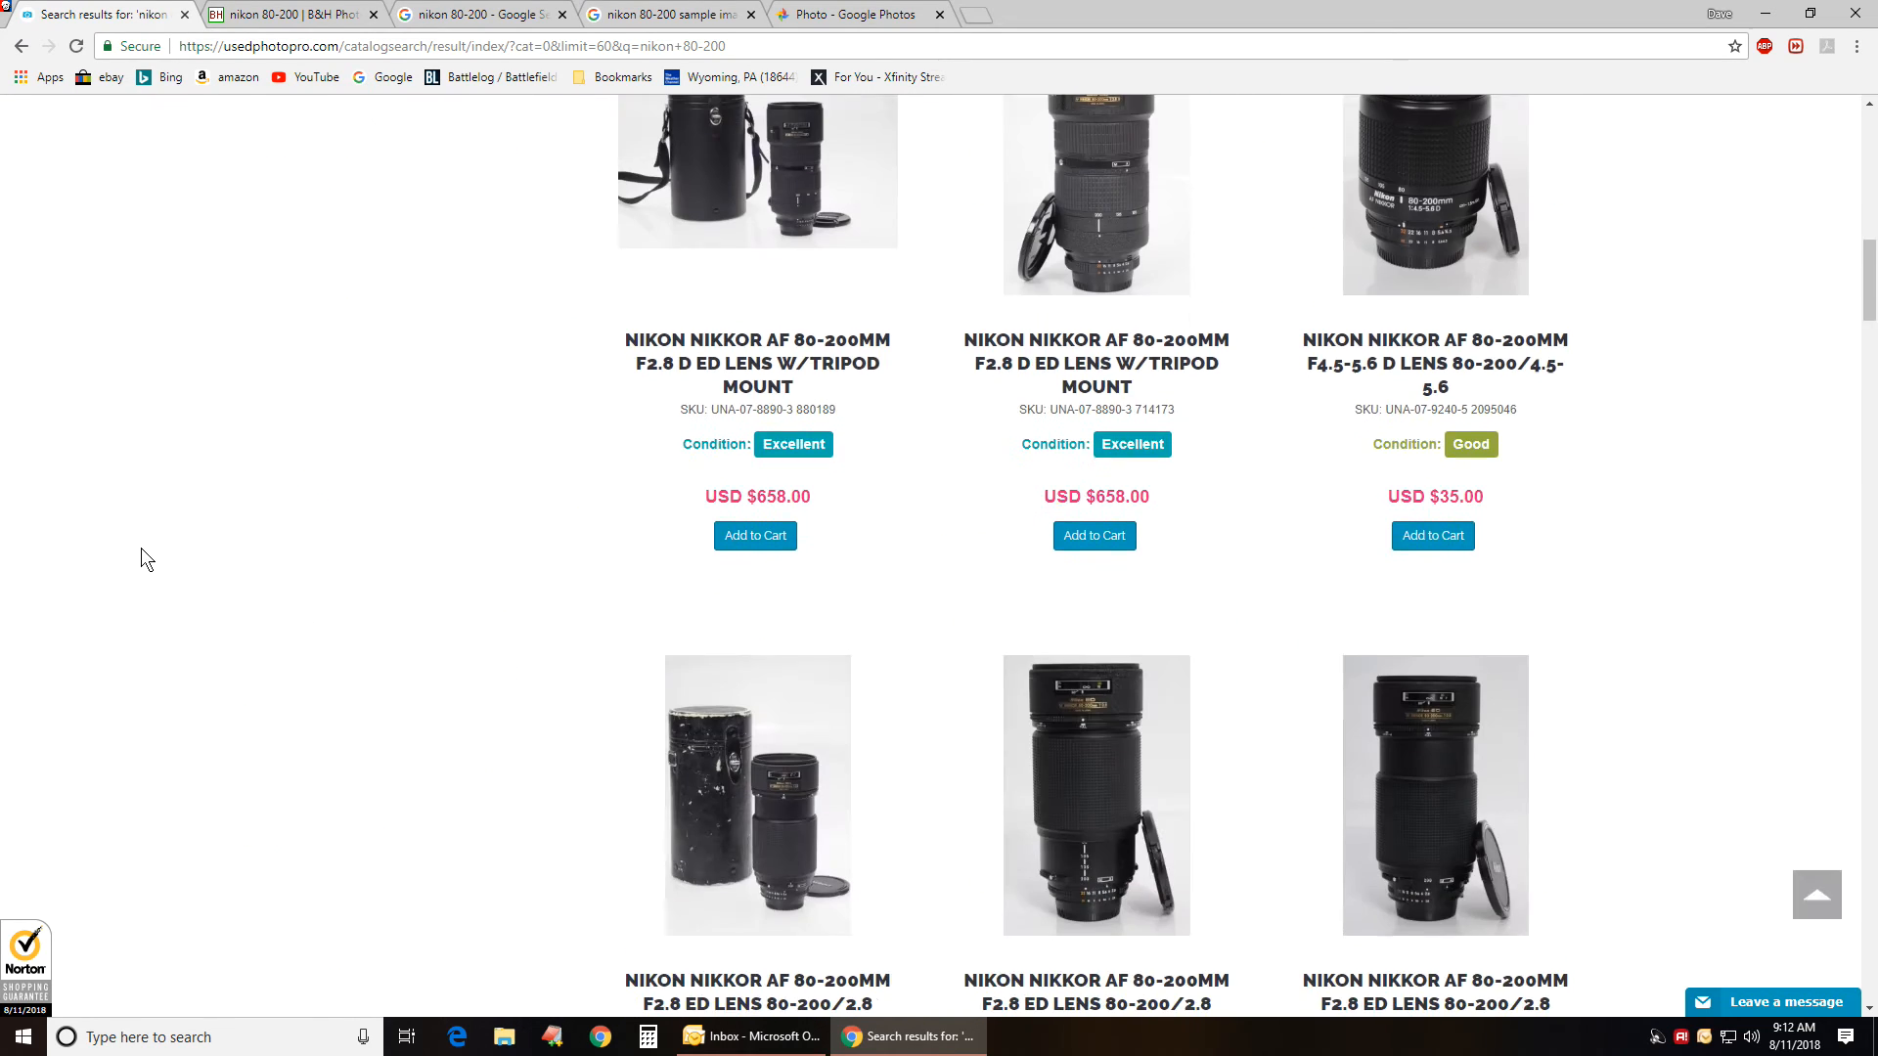
{"action": "scroll", "scroll_direction": "down", "scroll_amount": 3}
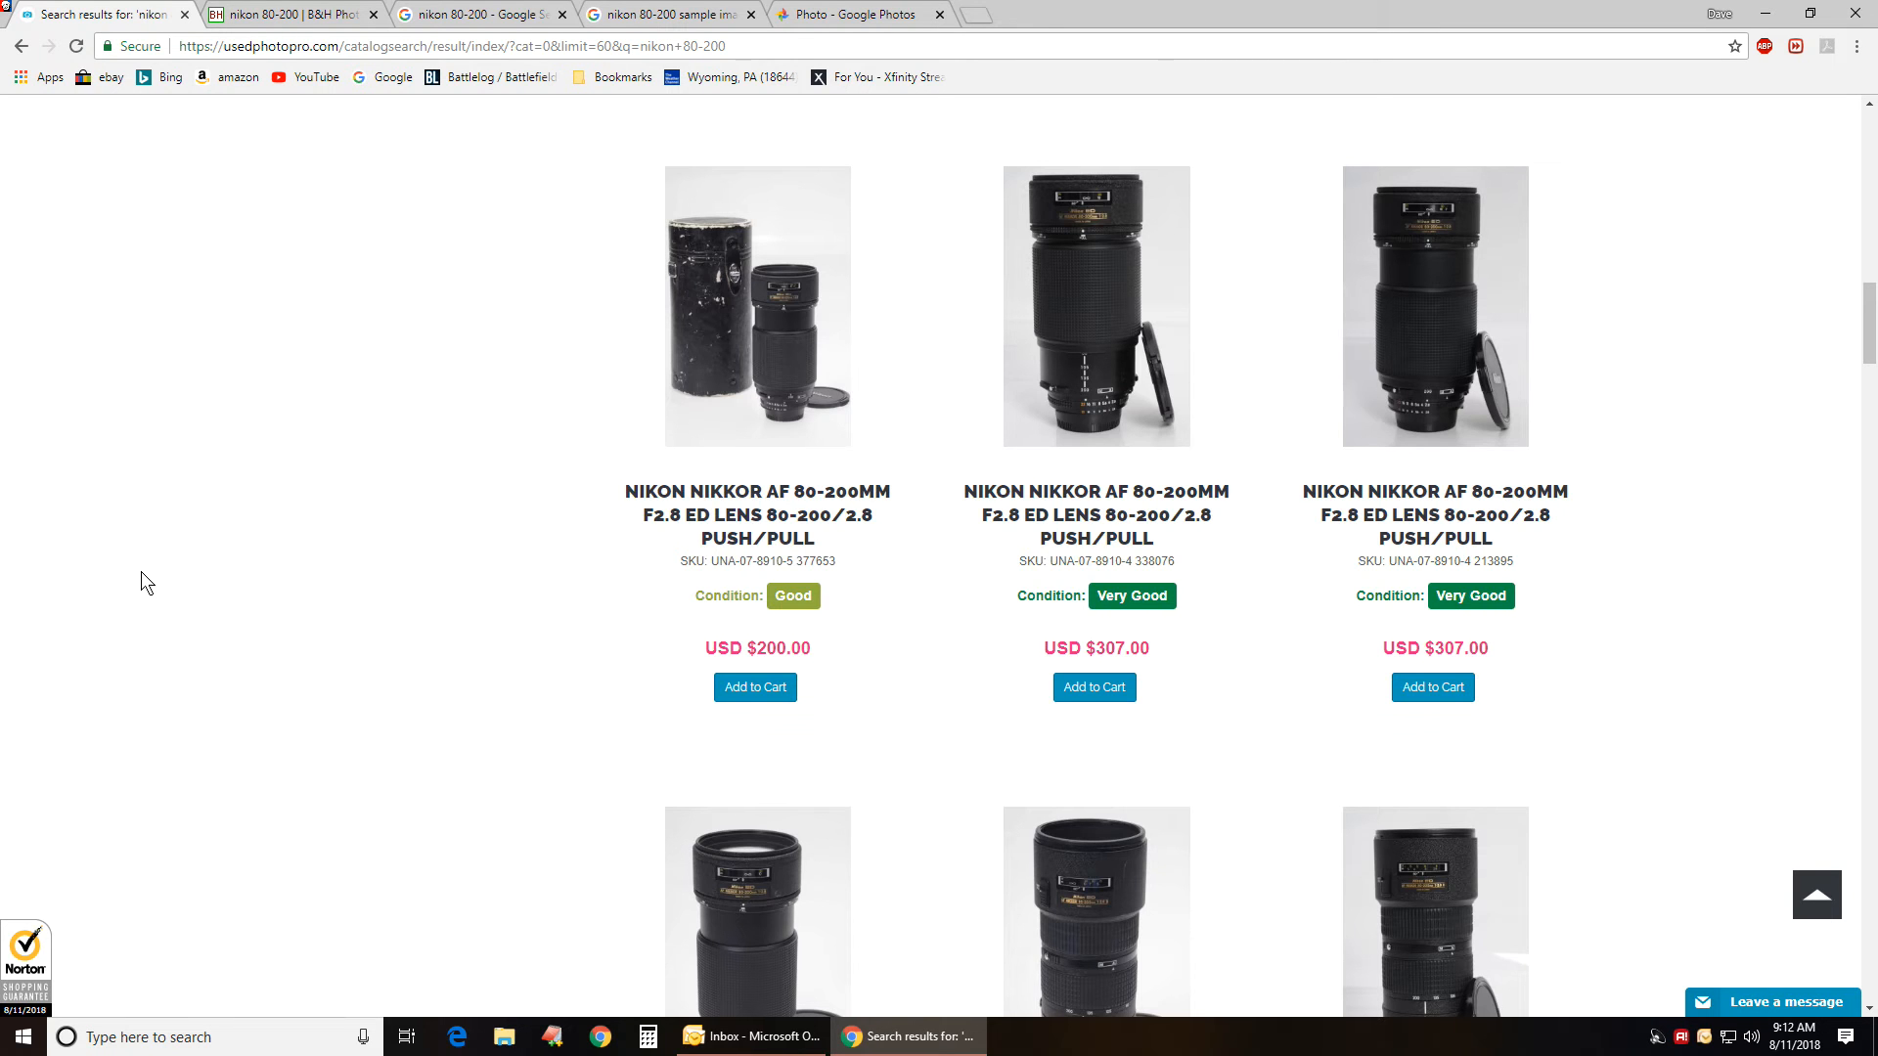
{"action": "scroll", "scroll_direction": "down", "scroll_amount": 3}
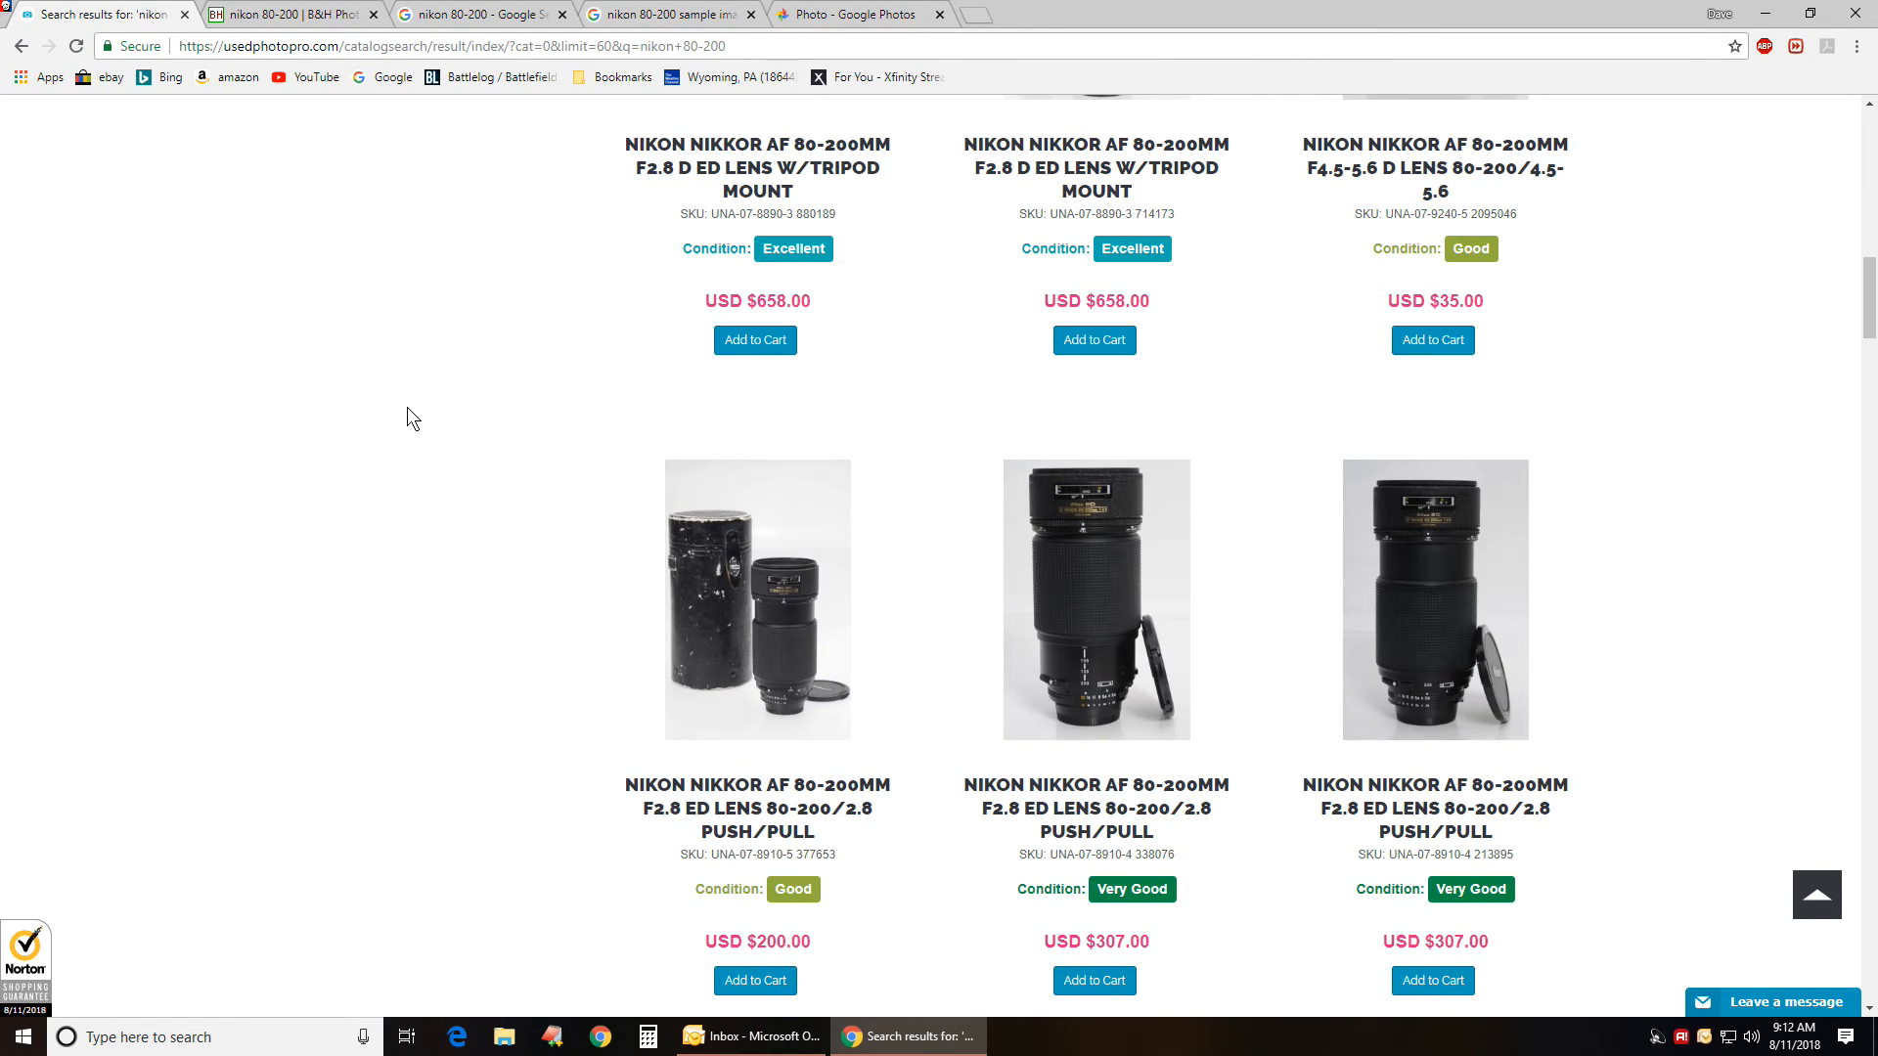
{"action": "scroll", "scroll_direction": "down", "scroll_amount": 3}
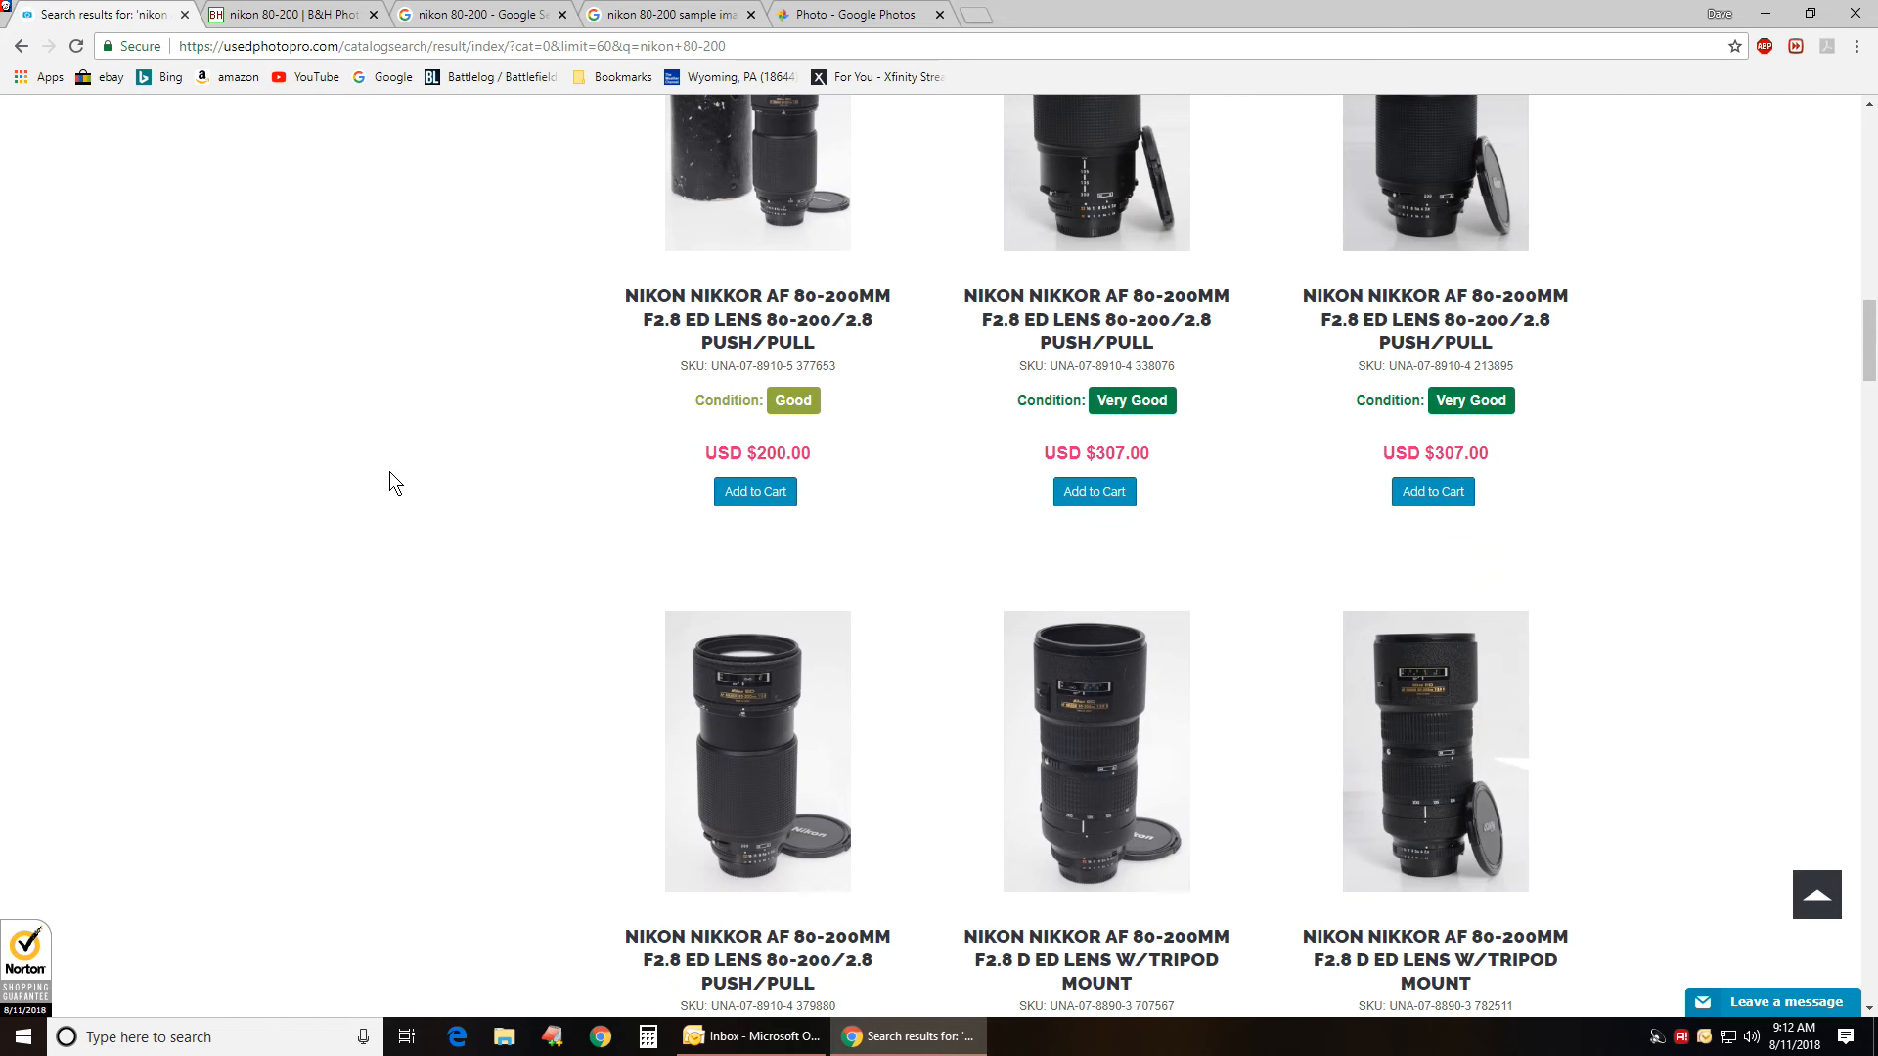
{"action": "scroll", "scroll_direction": "down", "scroll_amount": 3}
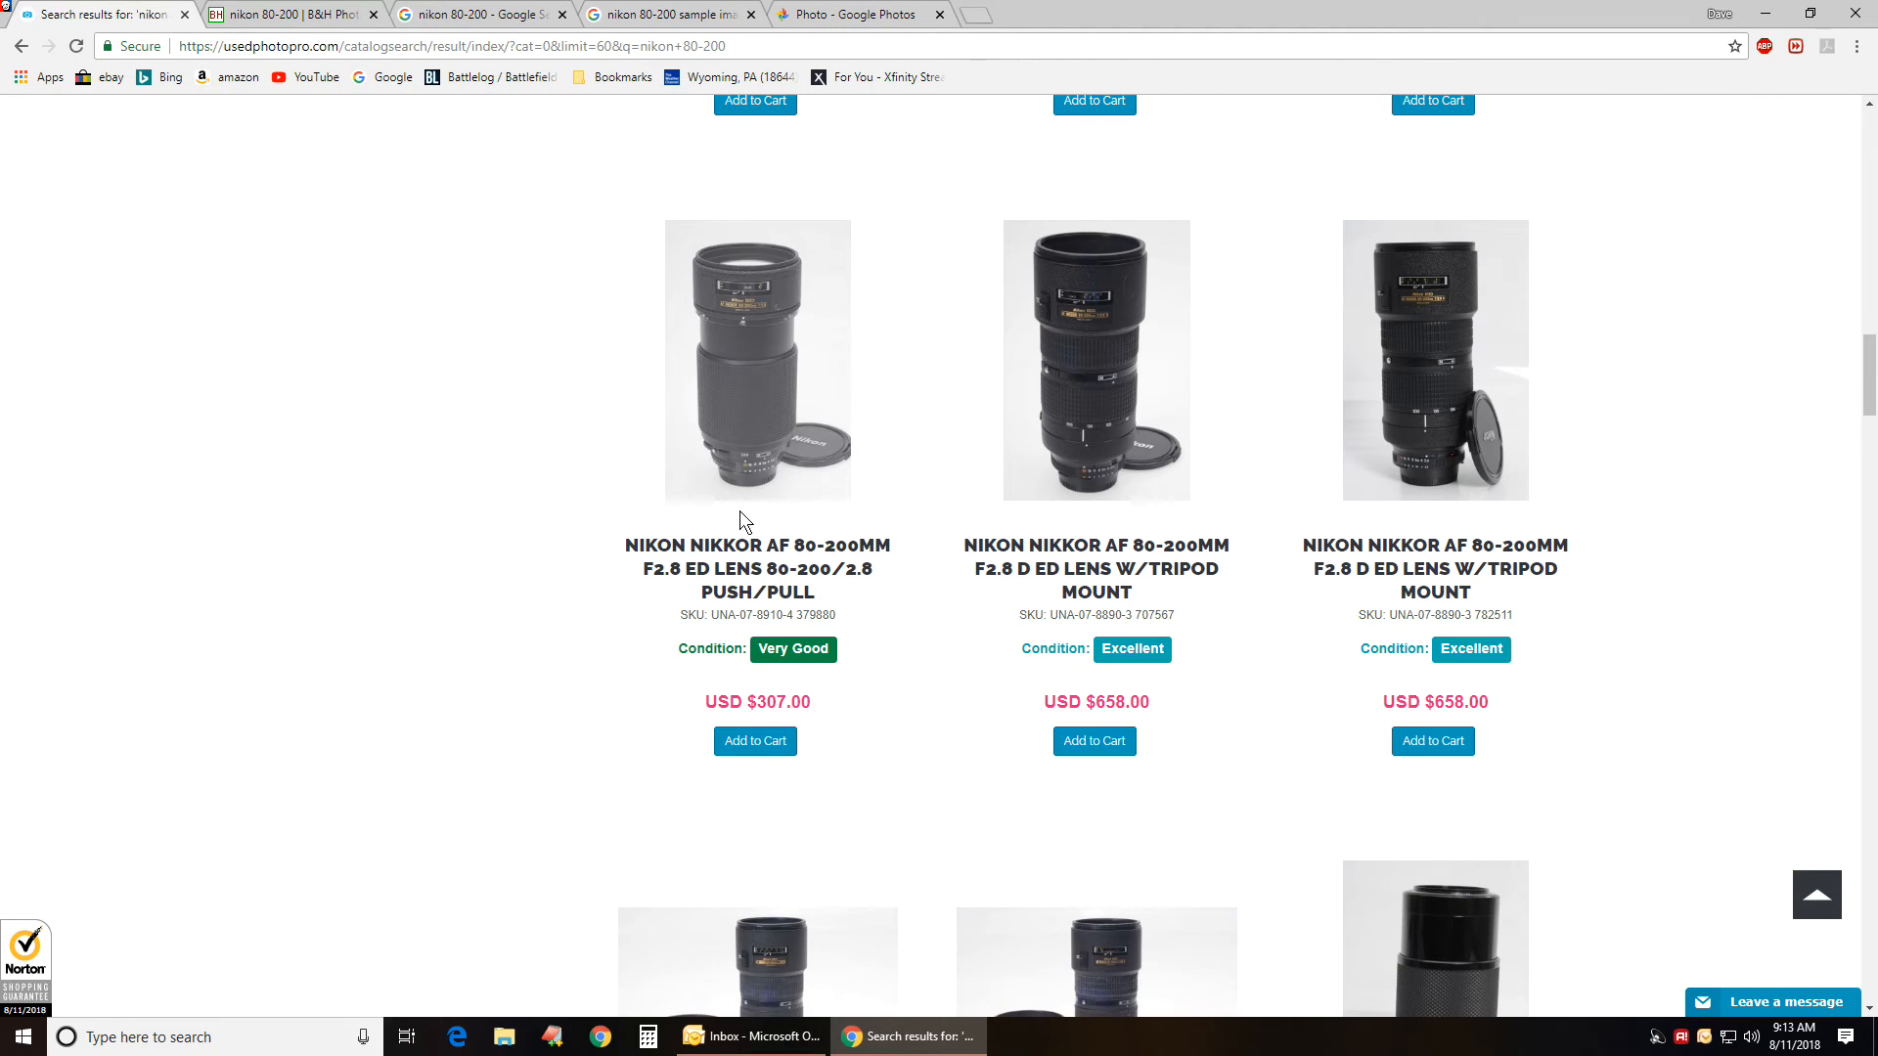
{"action": "scroll", "scroll_direction": "down", "scroll_amount": 3}
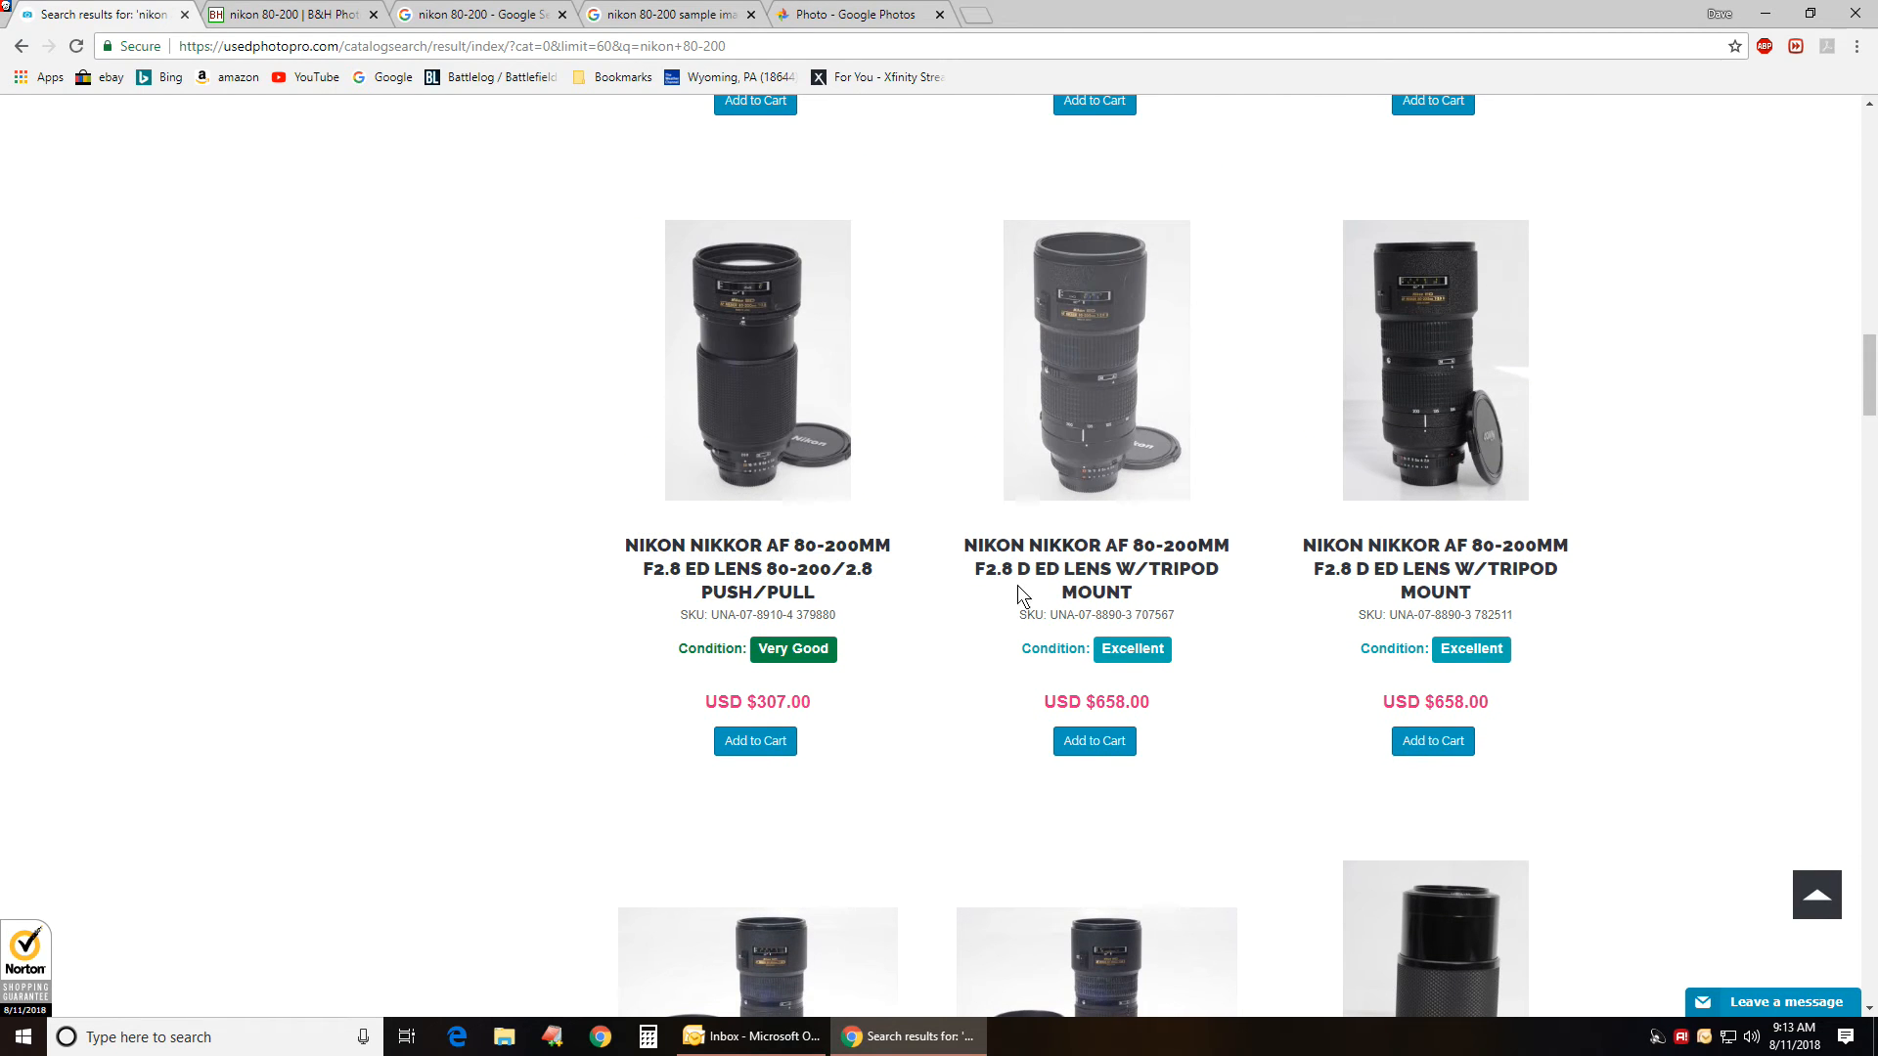
{"action": "scroll", "scroll_direction": "up", "scroll_amount": 3}
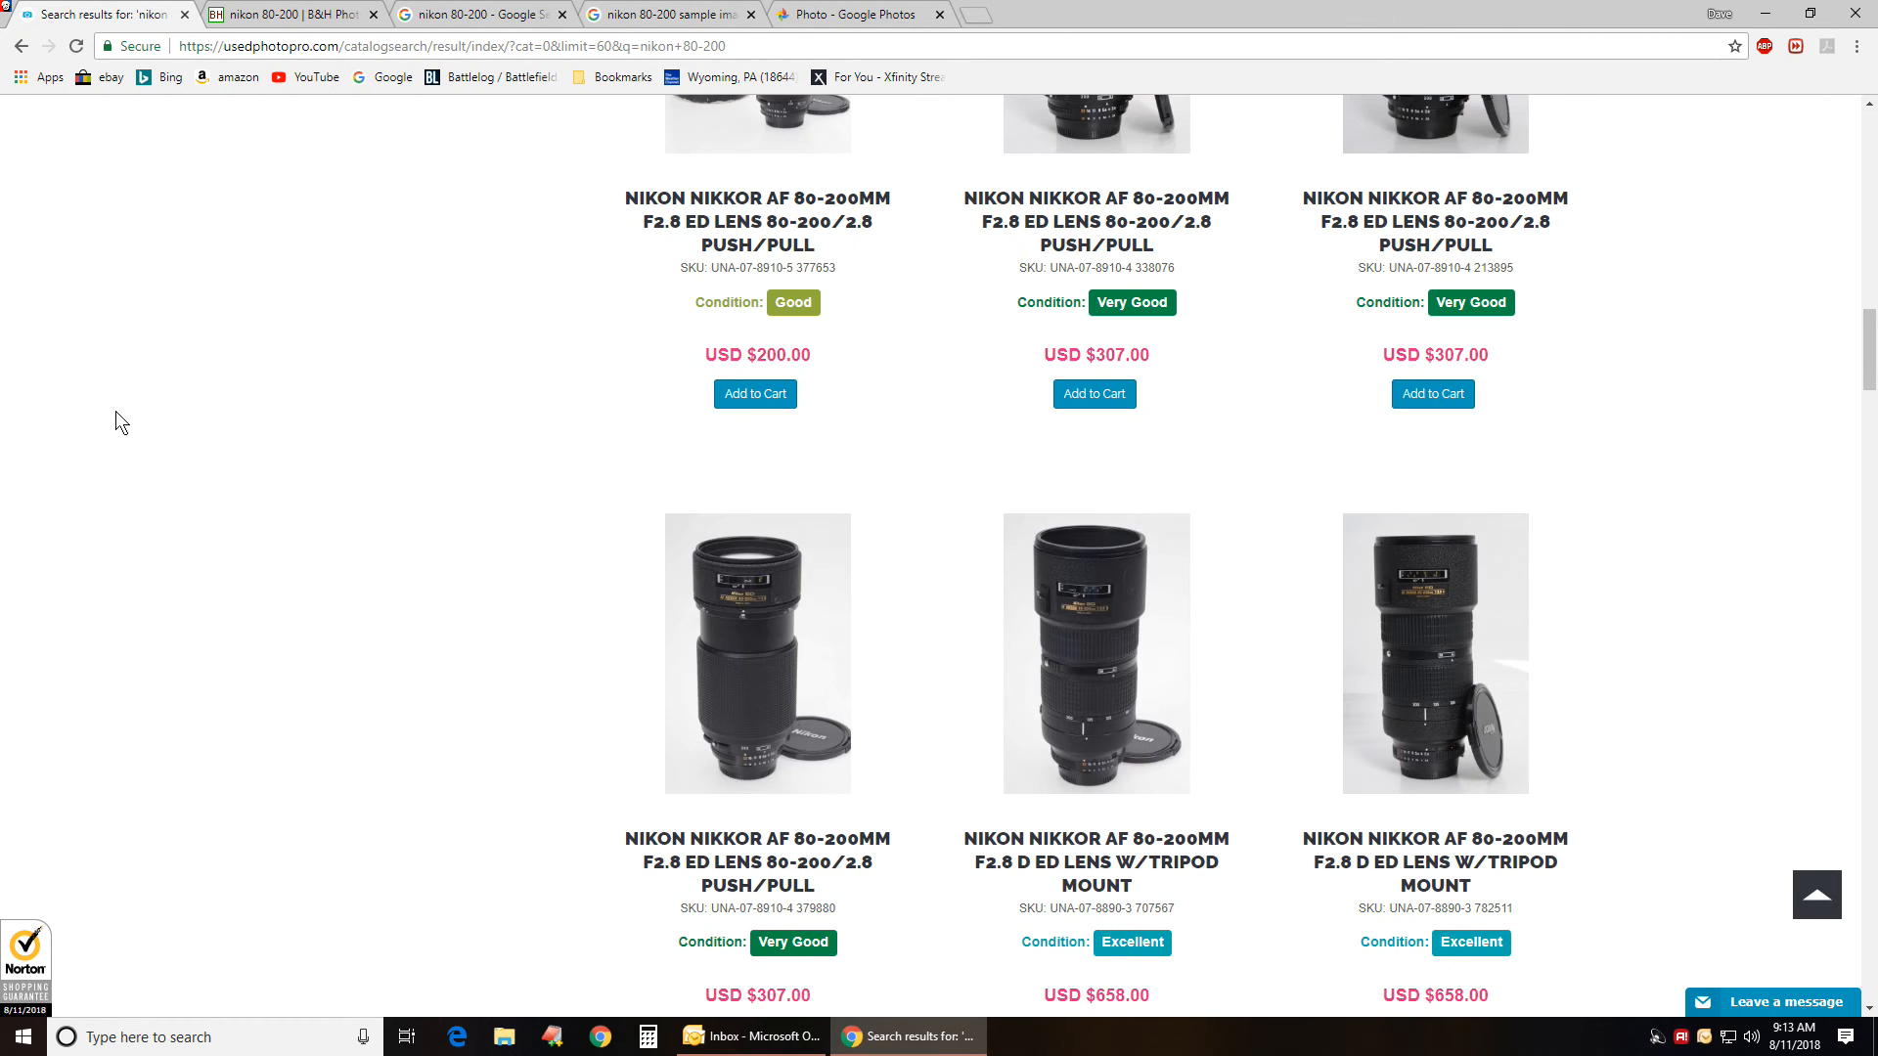
{"action": "scroll", "scroll_direction": "down", "scroll_amount": 3}
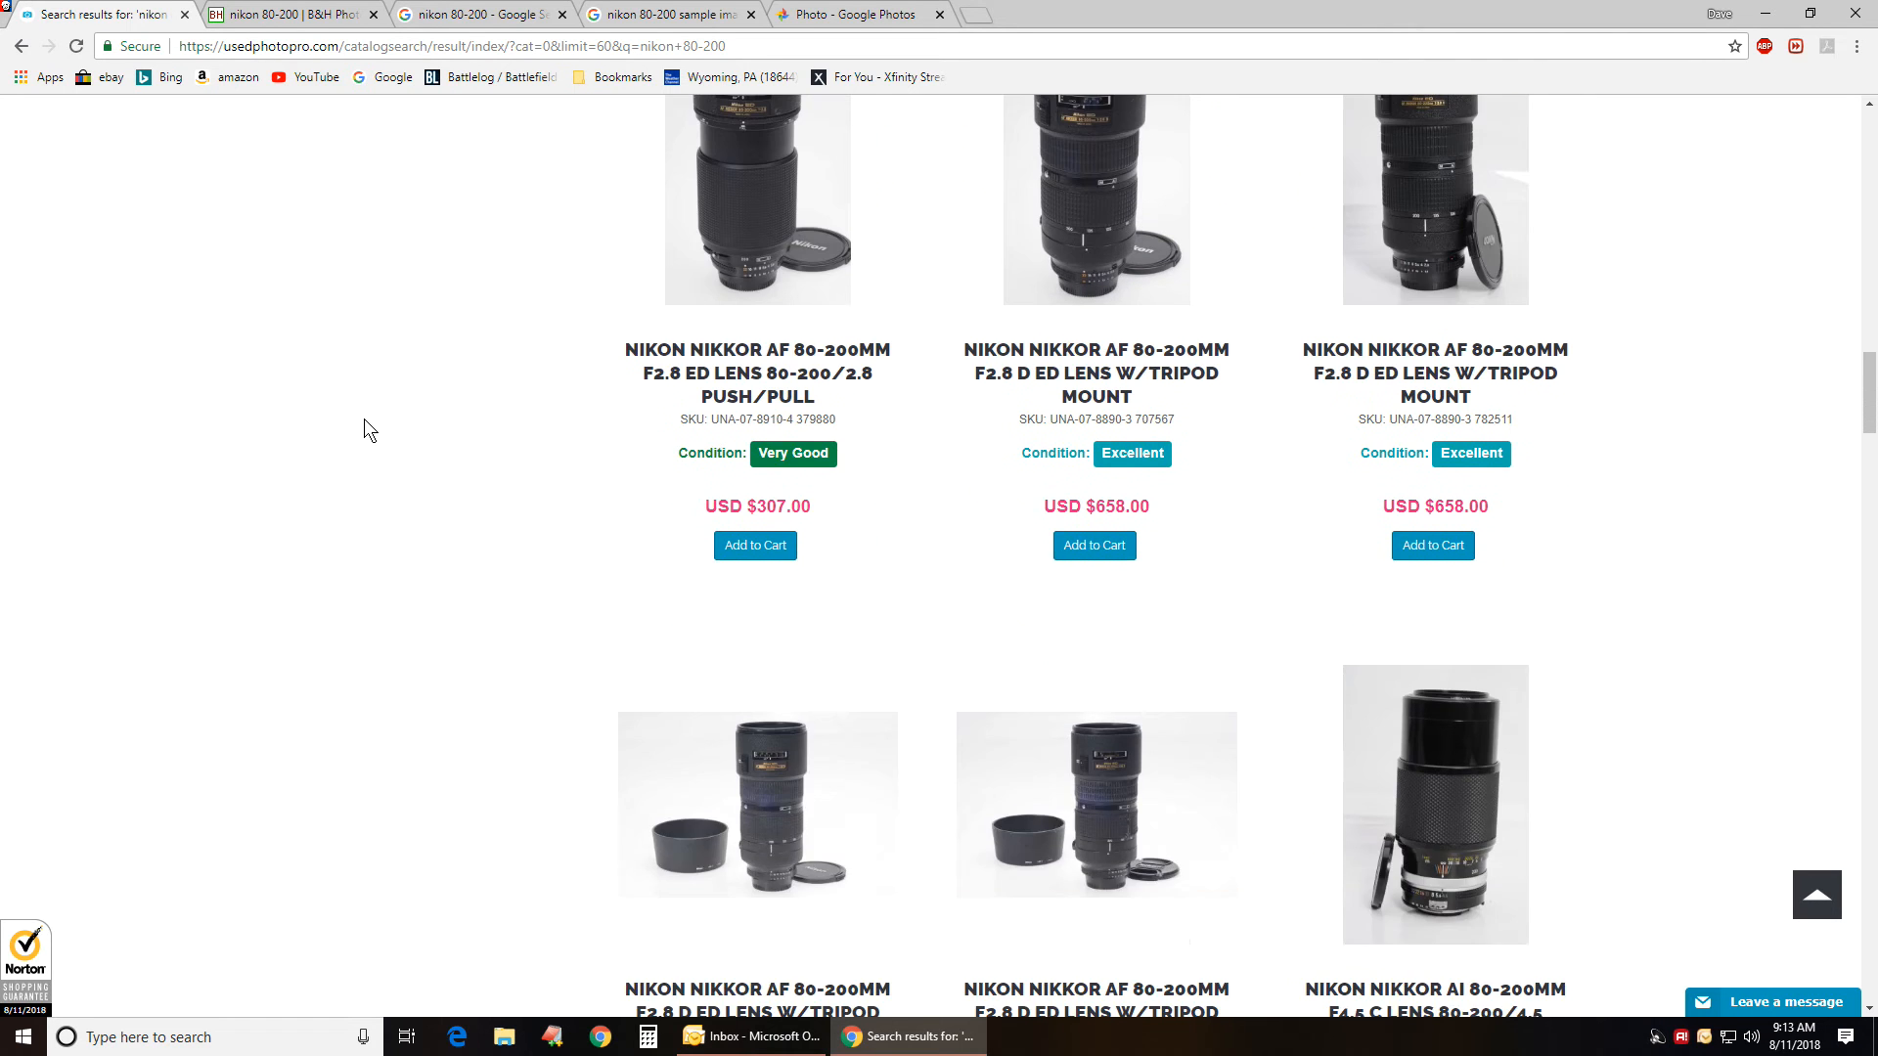
{"action": "scroll", "scroll_direction": "down", "scroll_amount": 3}
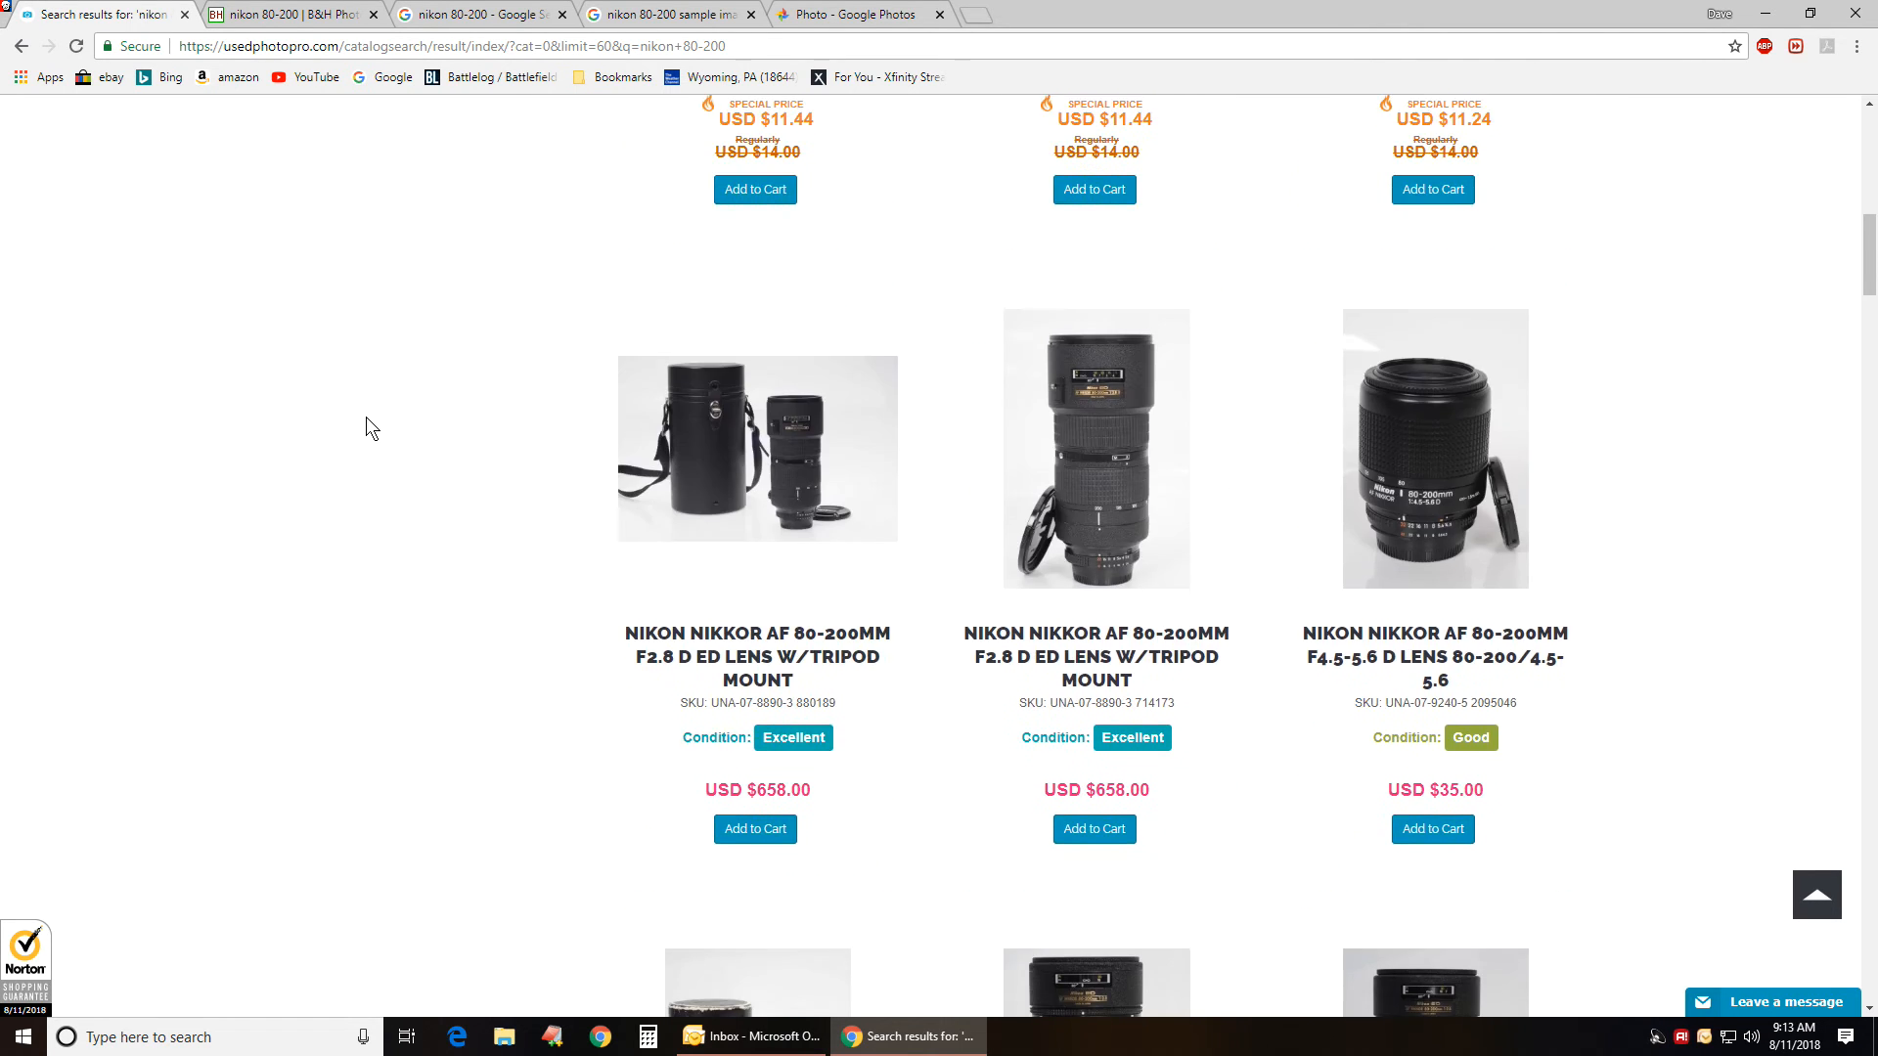
{"action": "scroll", "scroll_direction": "up", "scroll_amount": 3}
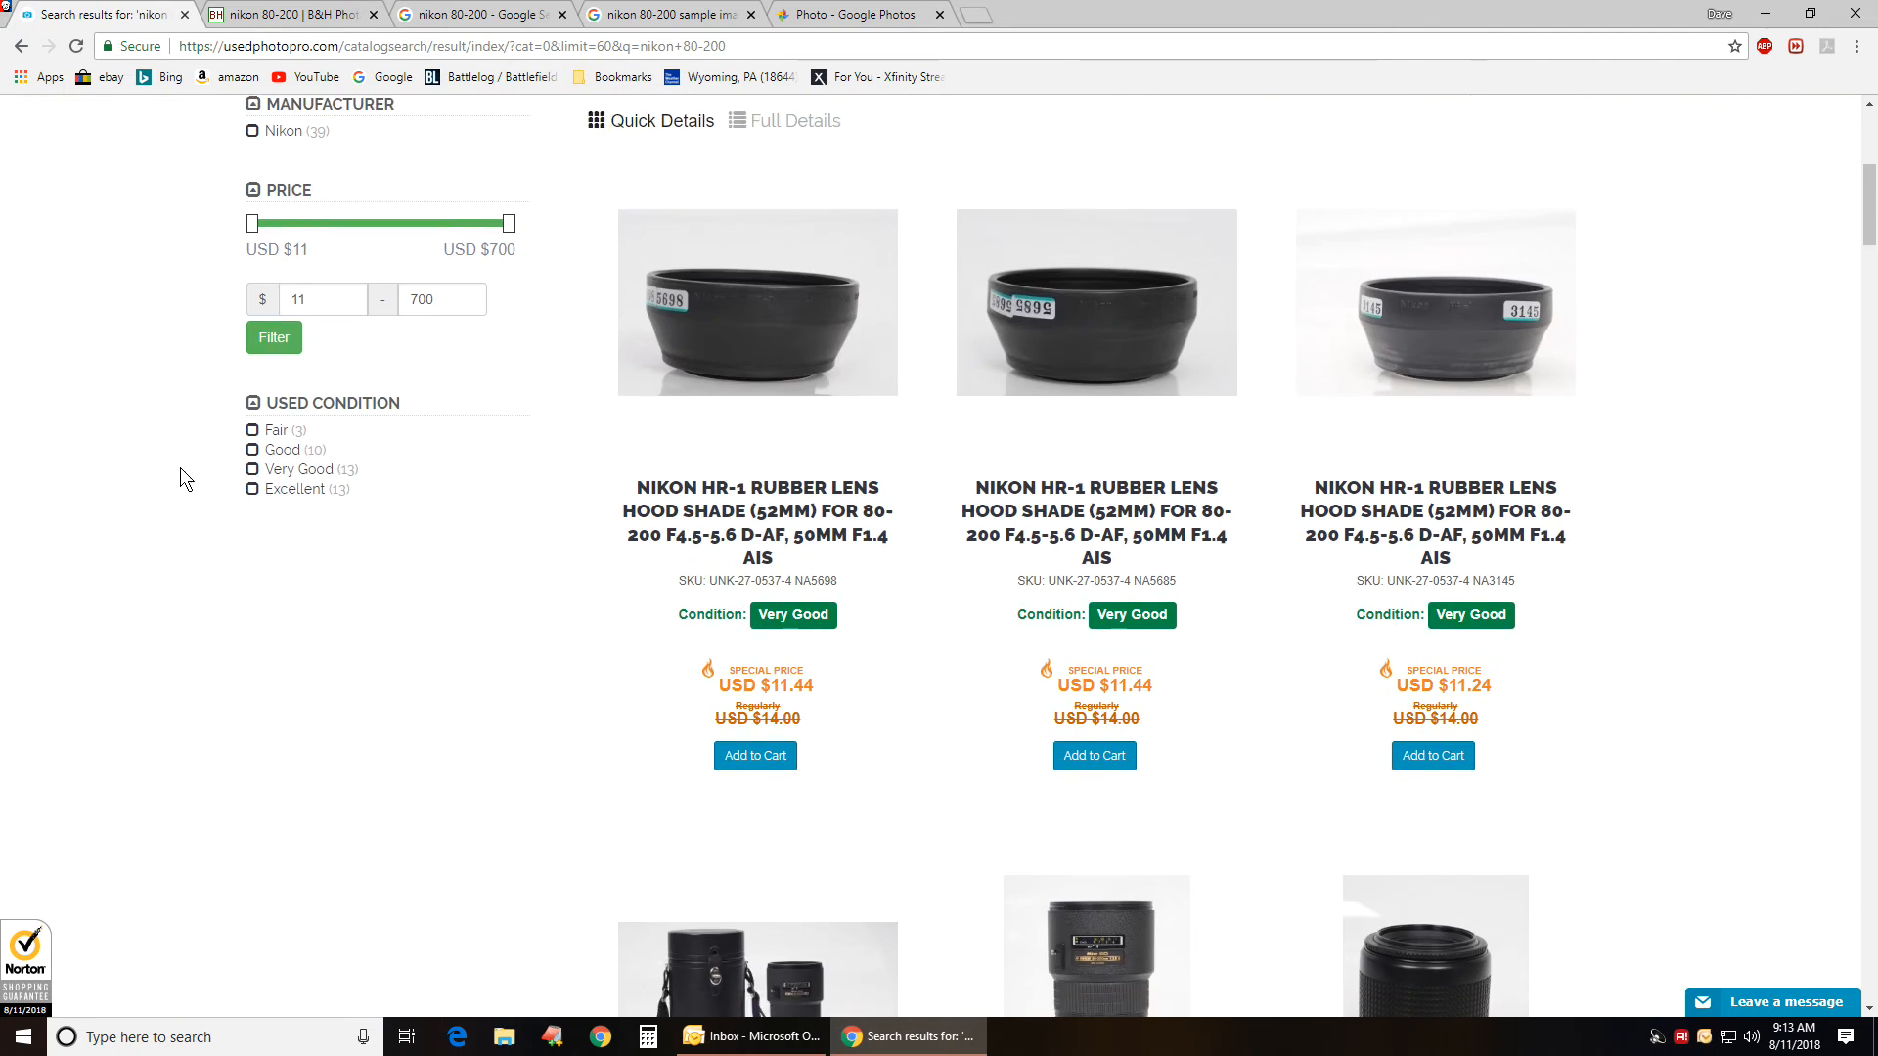
{"action": "scroll", "scroll_direction": "down", "scroll_amount": 3}
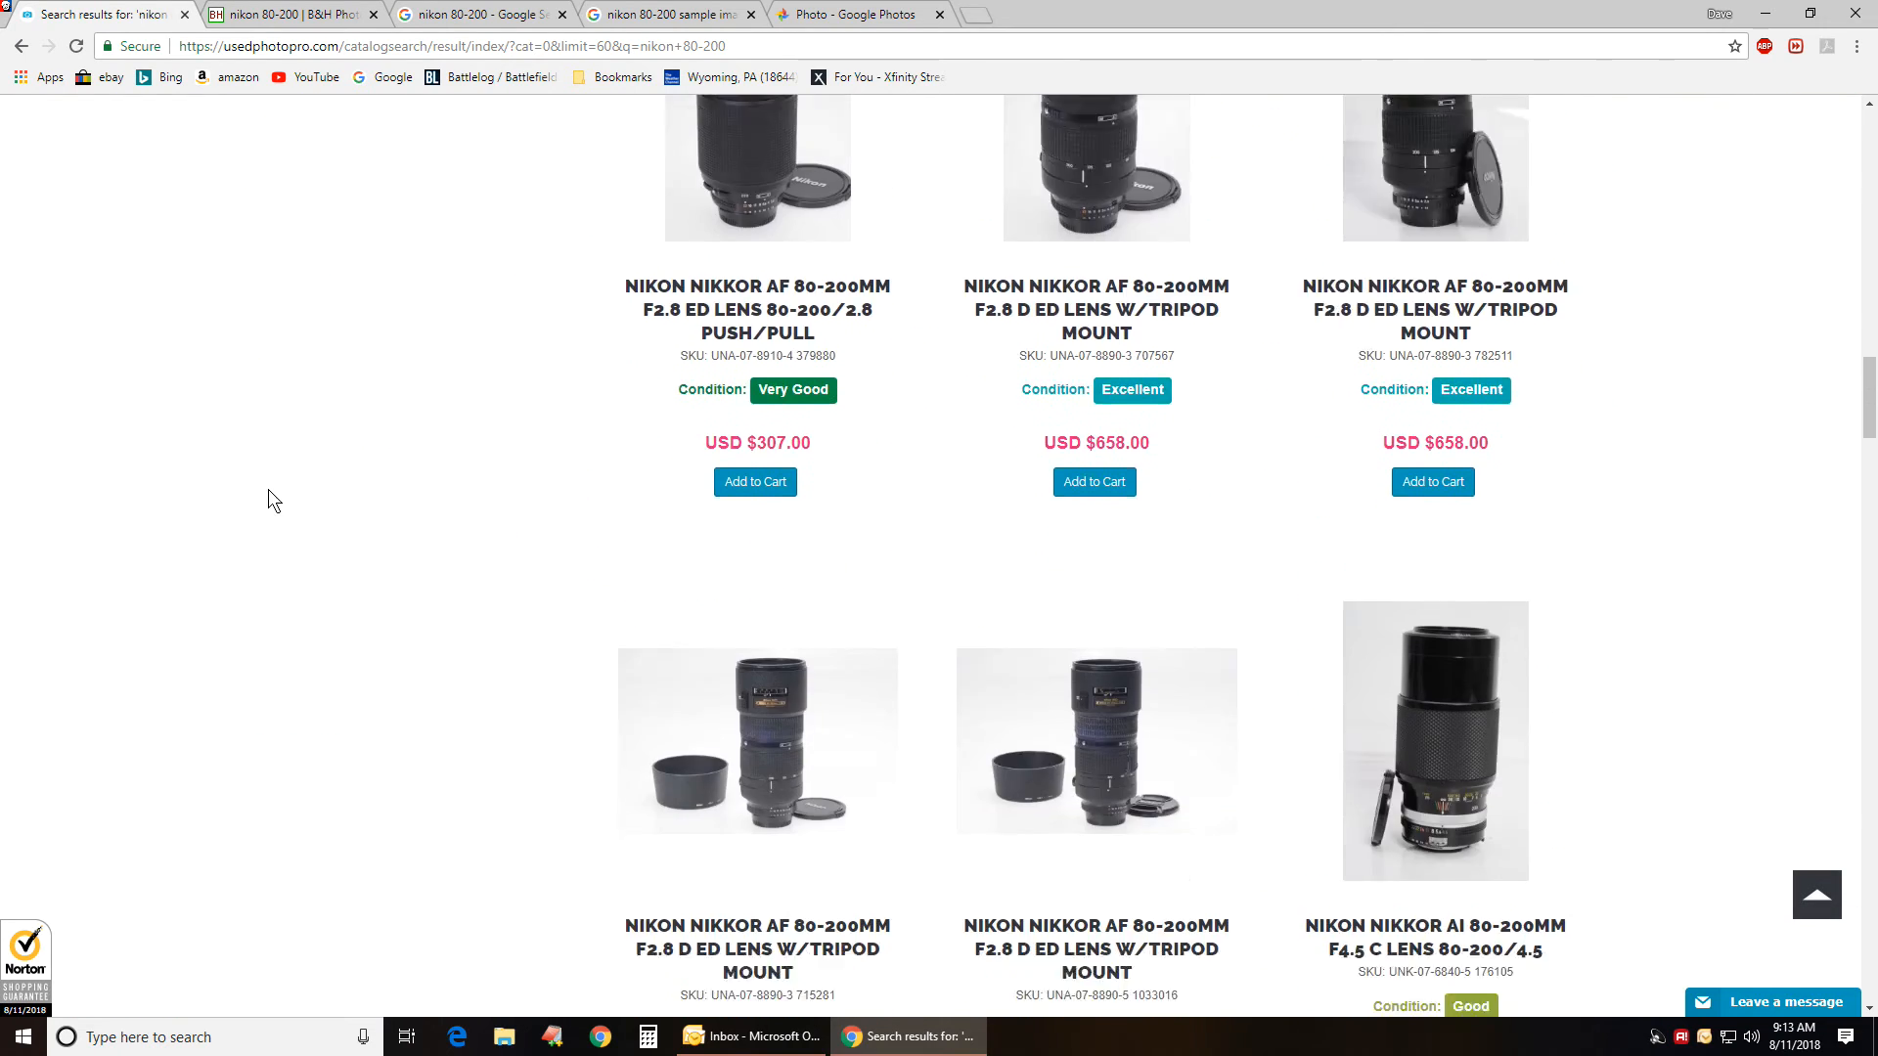
- Return to B&H's nikon 80-200 results showing the $1,221.95 lens and $26.95 HB-7 hood
{"action": "left_click", "coordinate": [293, 15]}
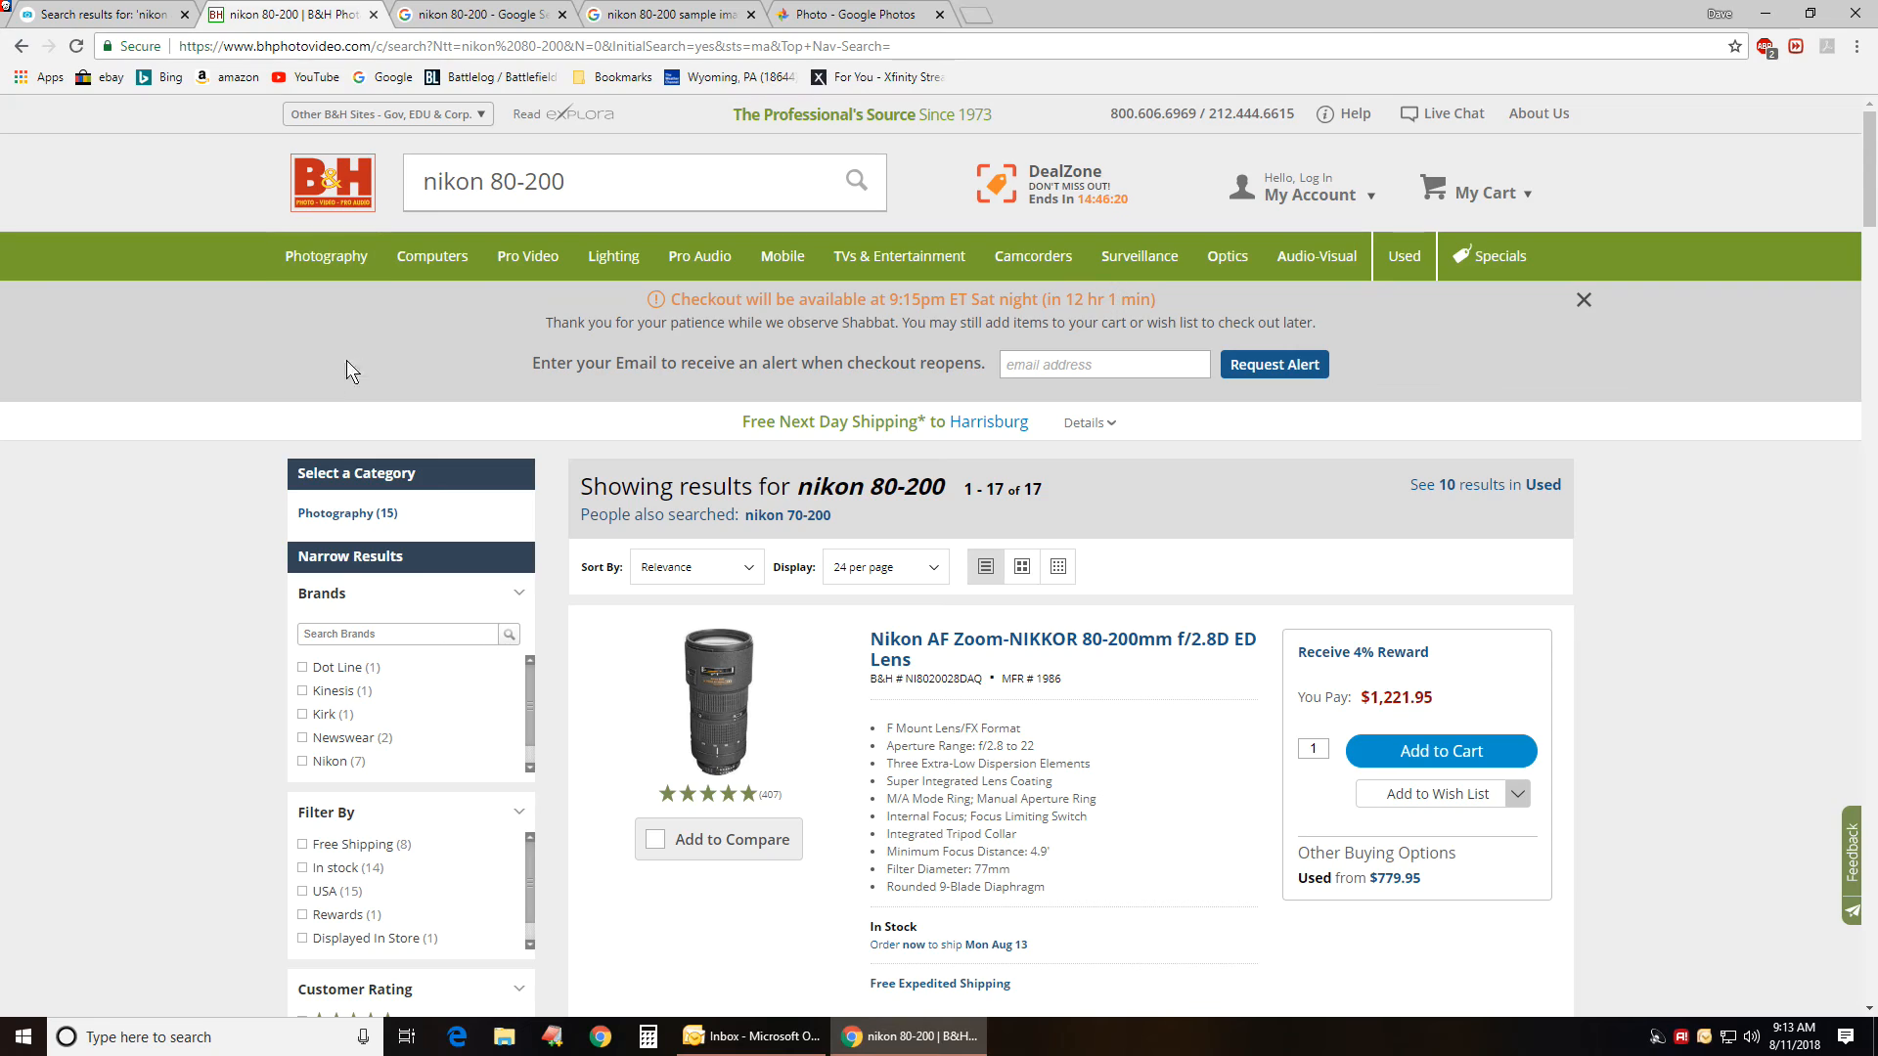
{"action": "scroll", "scroll_direction": "down", "scroll_amount": 3}
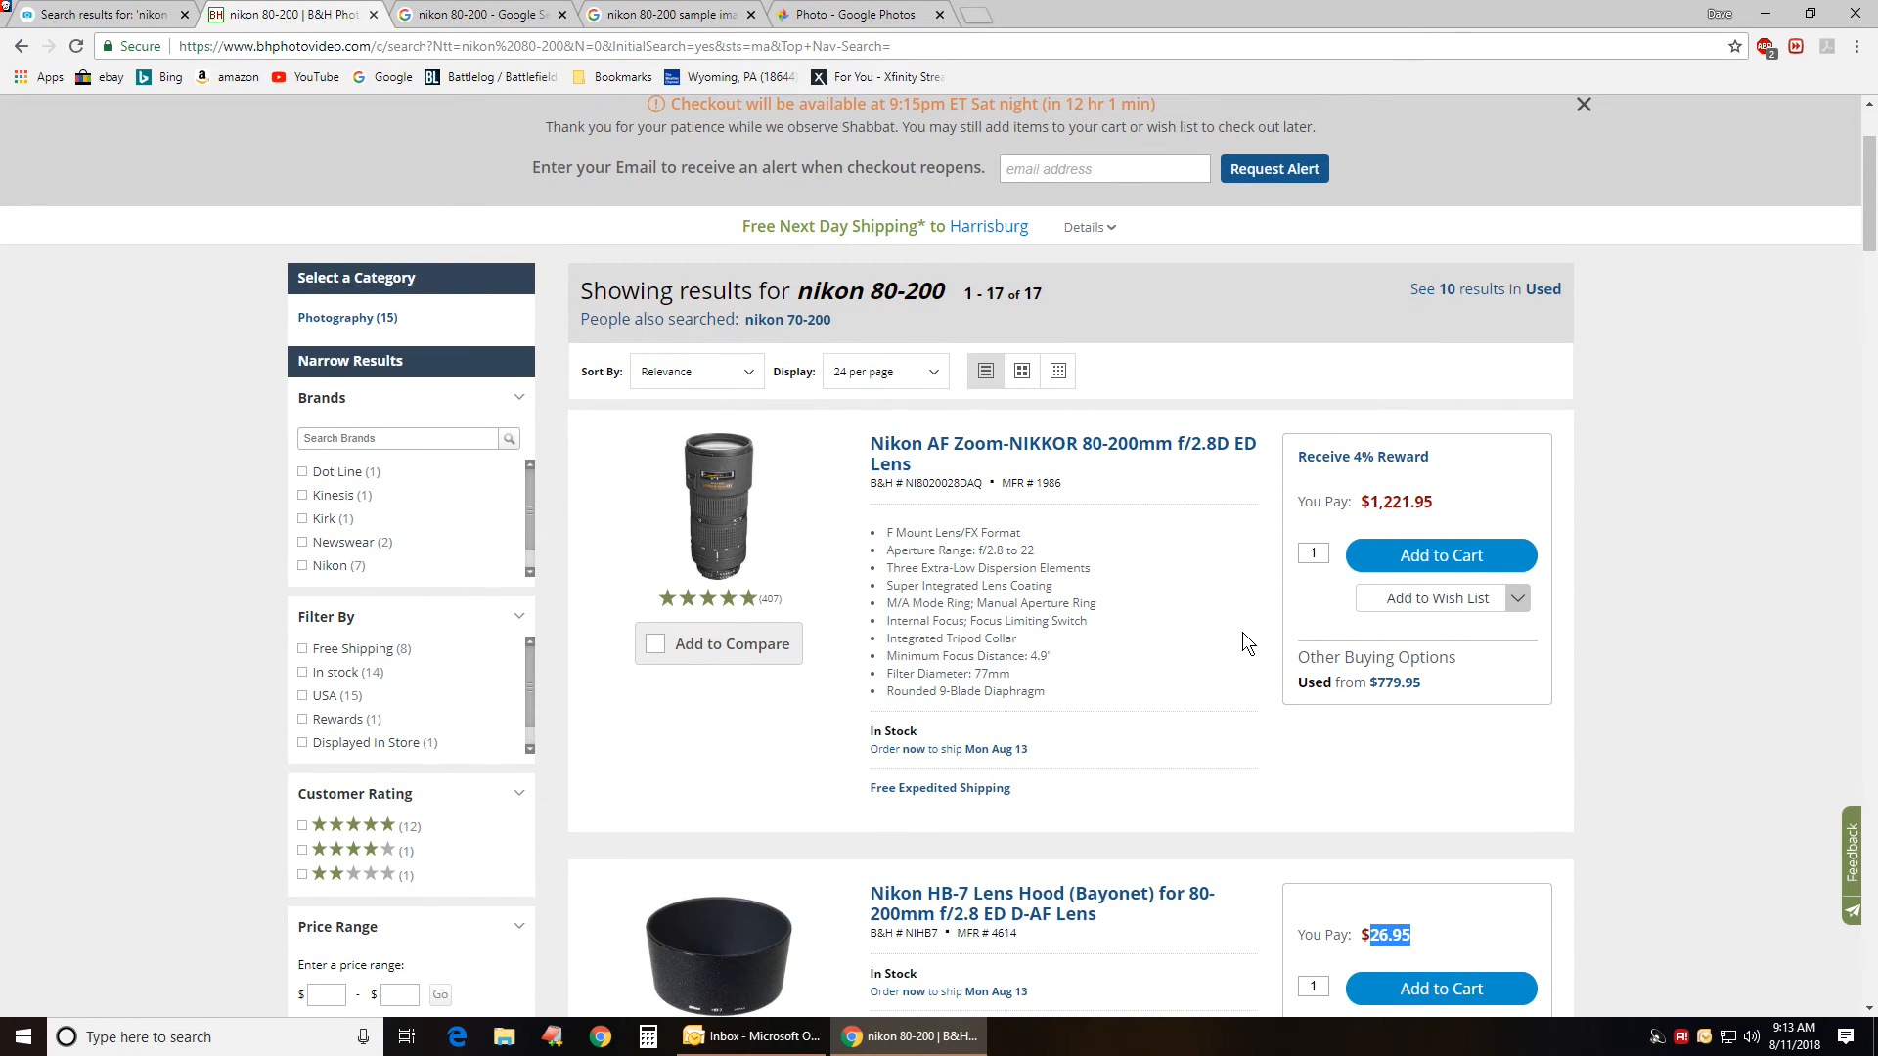
{"action": "mouse_move", "coordinate": [721, 608]}
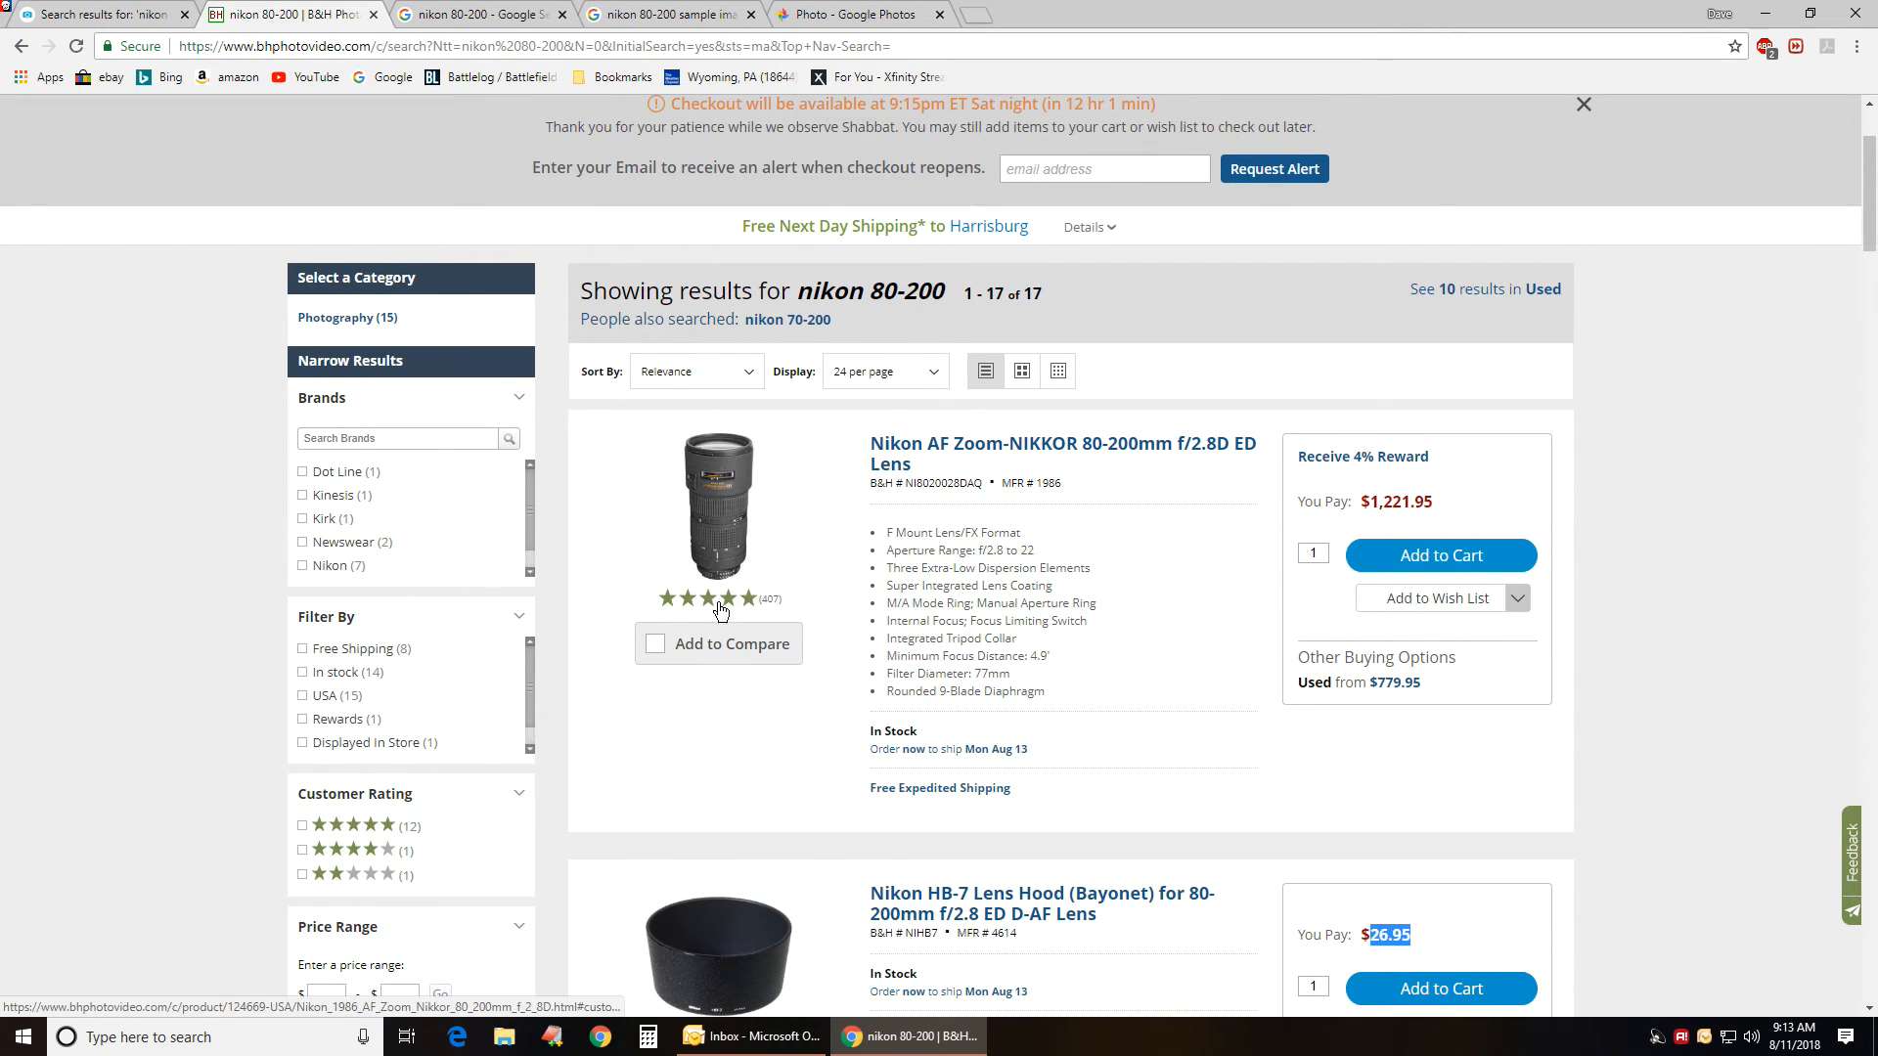
- Open and scroll the 407 customer reviews for the Nikon 80-200mm f/2.8D ED lens
{"action": "left_click", "coordinate": [1063, 443]}
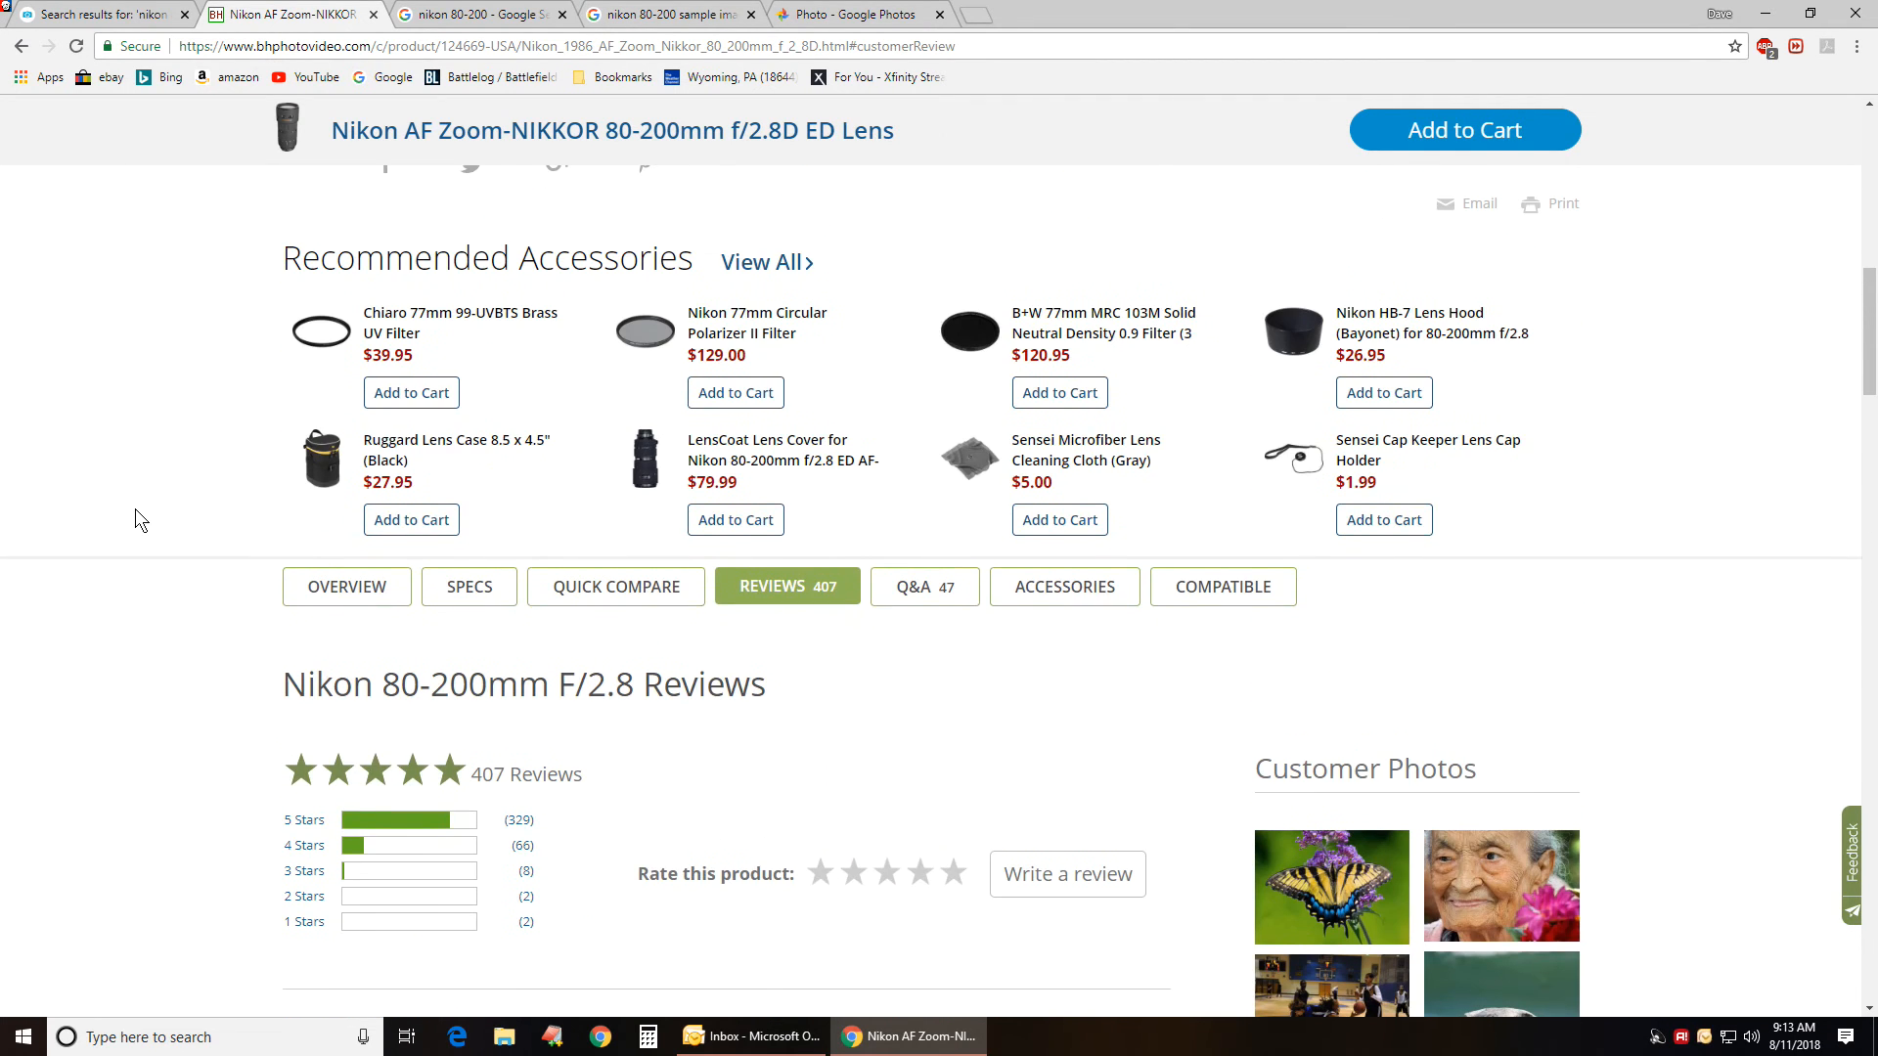
{"action": "scroll", "scroll_direction": "down", "scroll_amount": 3}
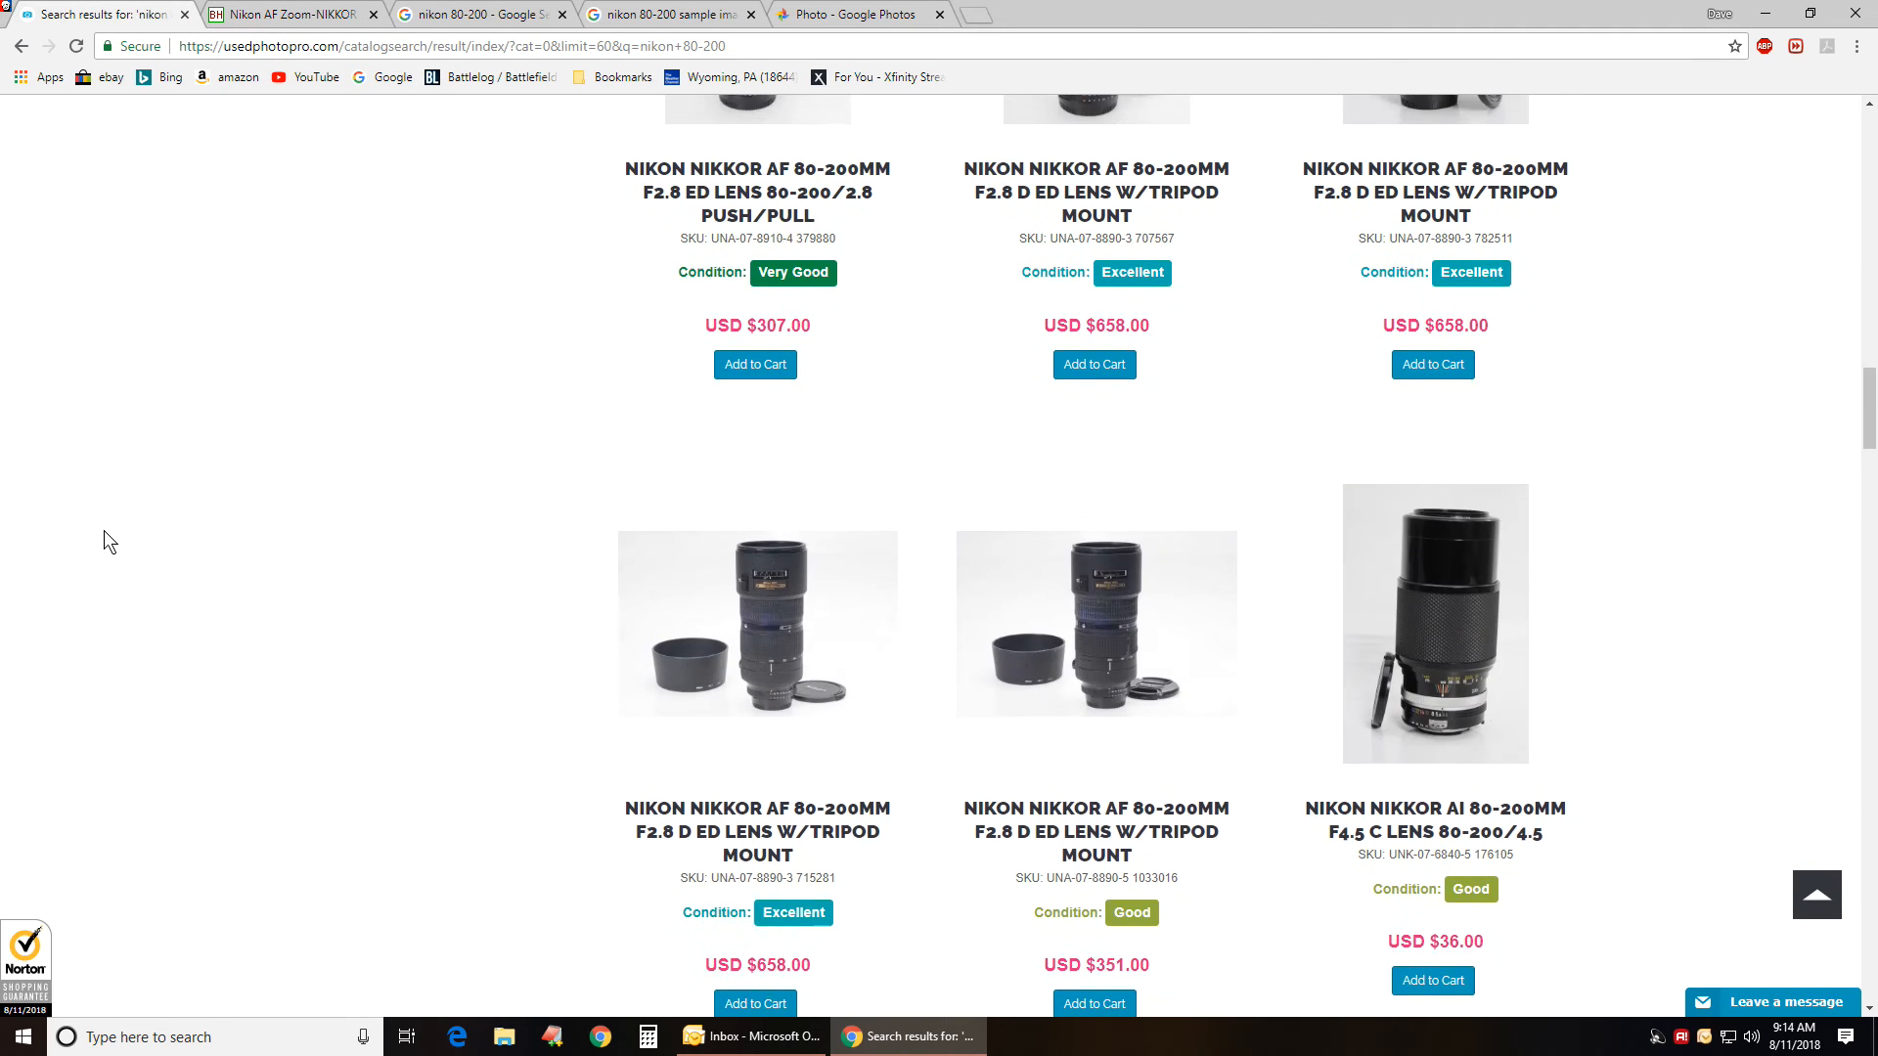
{"action": "scroll", "scroll_direction": "up", "scroll_amount": 3}
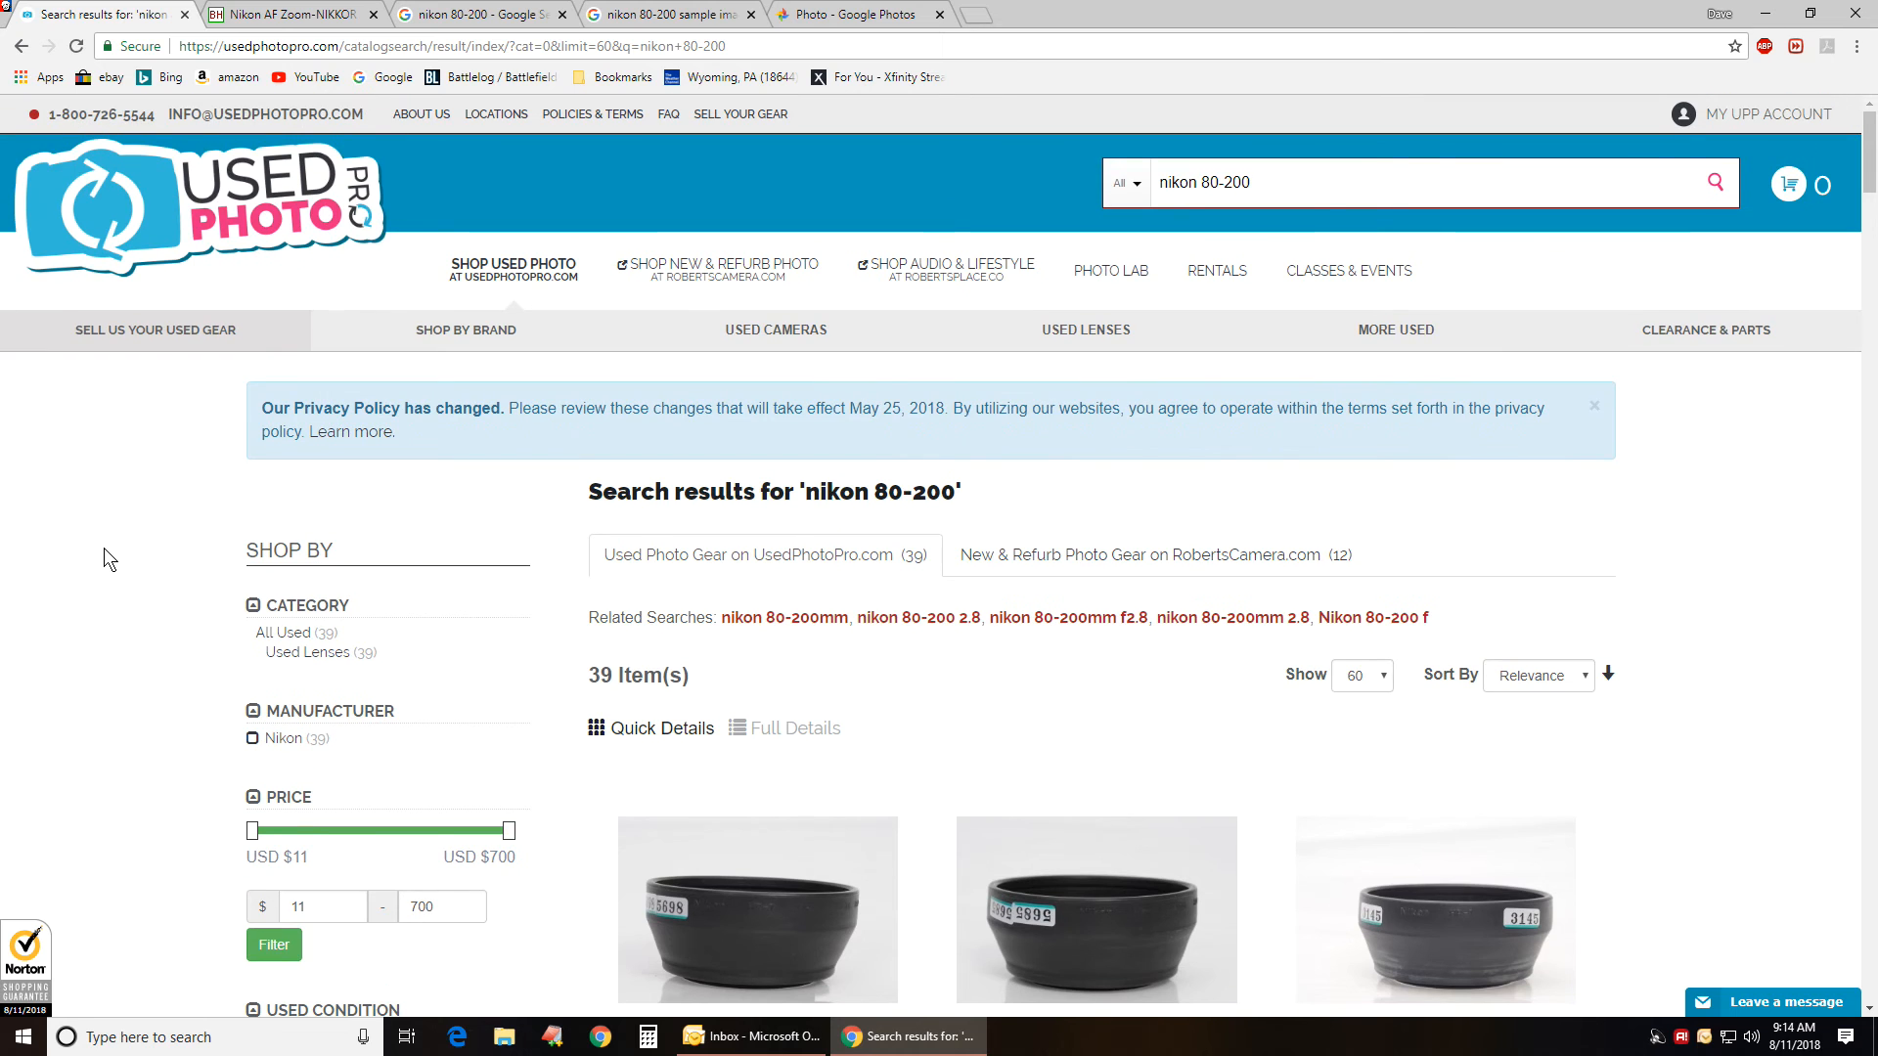
{"action": "scroll", "scroll_direction": "down", "scroll_amount": 3}
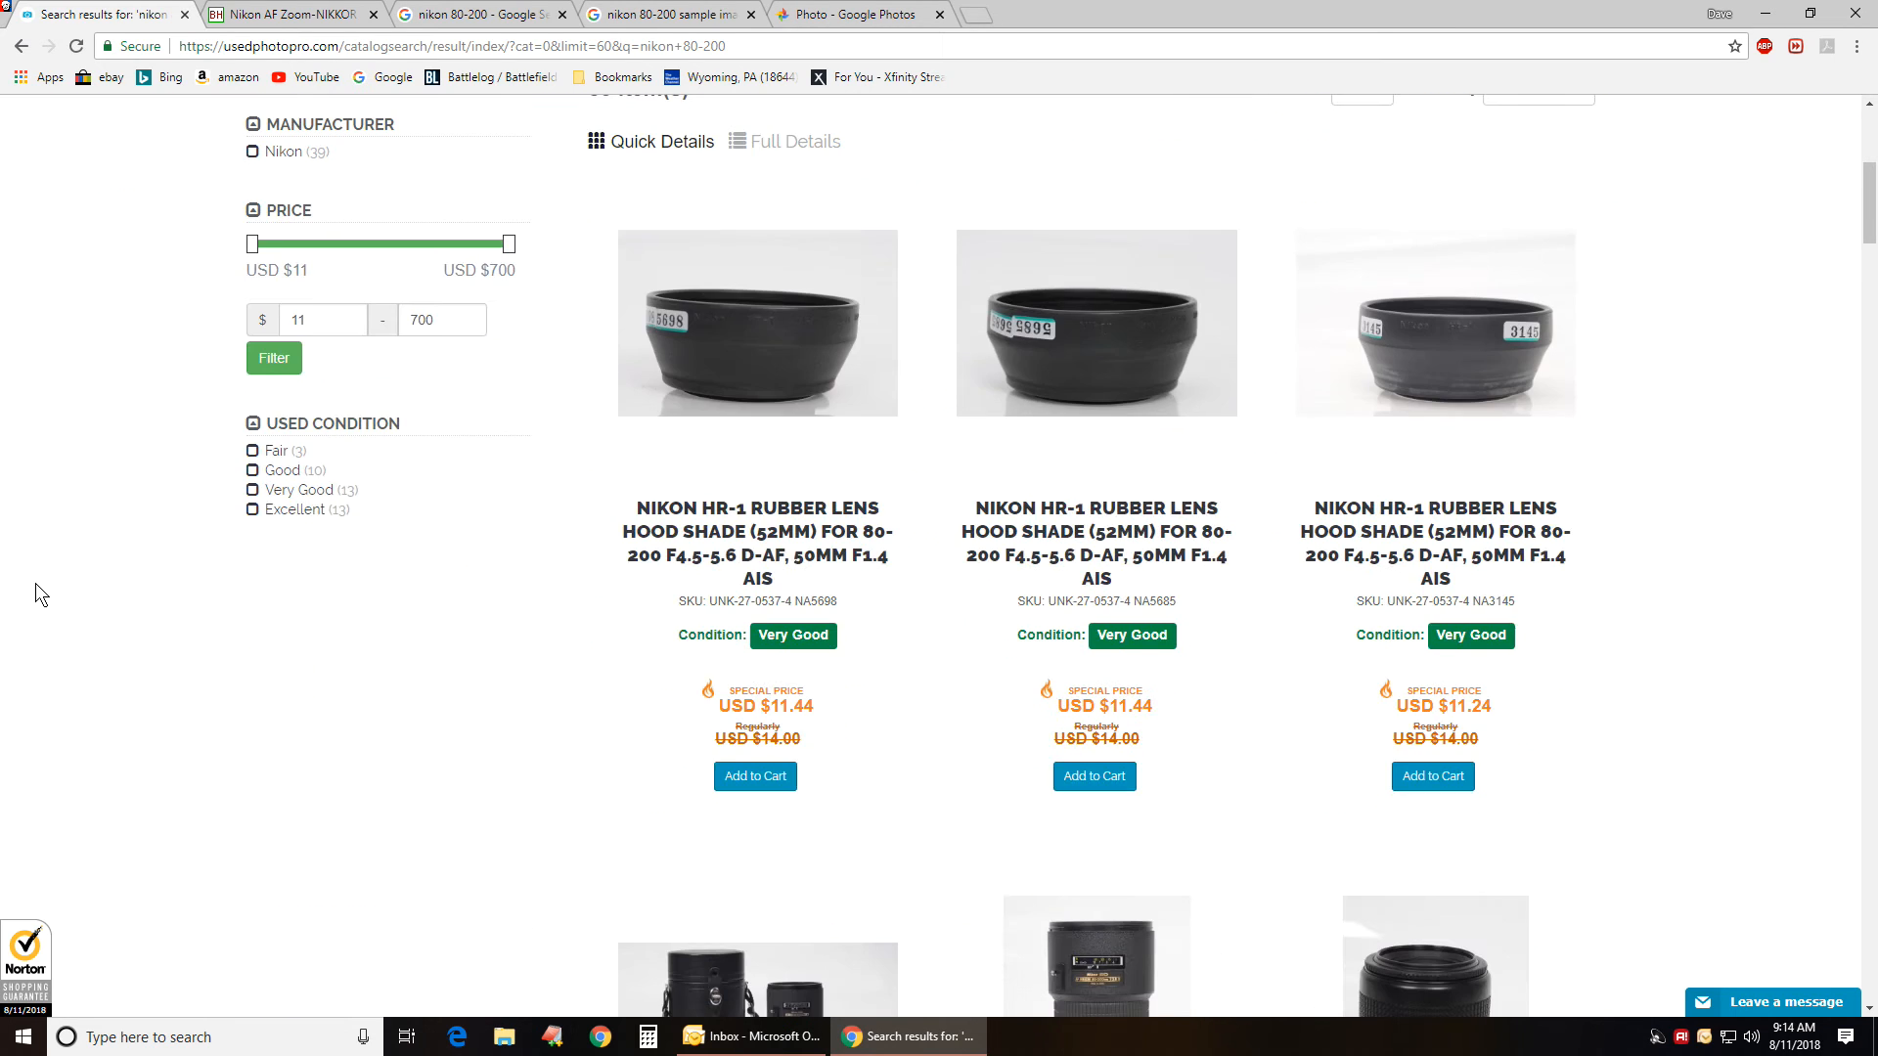
{"action": "scroll", "scroll_direction": "down", "scroll_amount": 3}
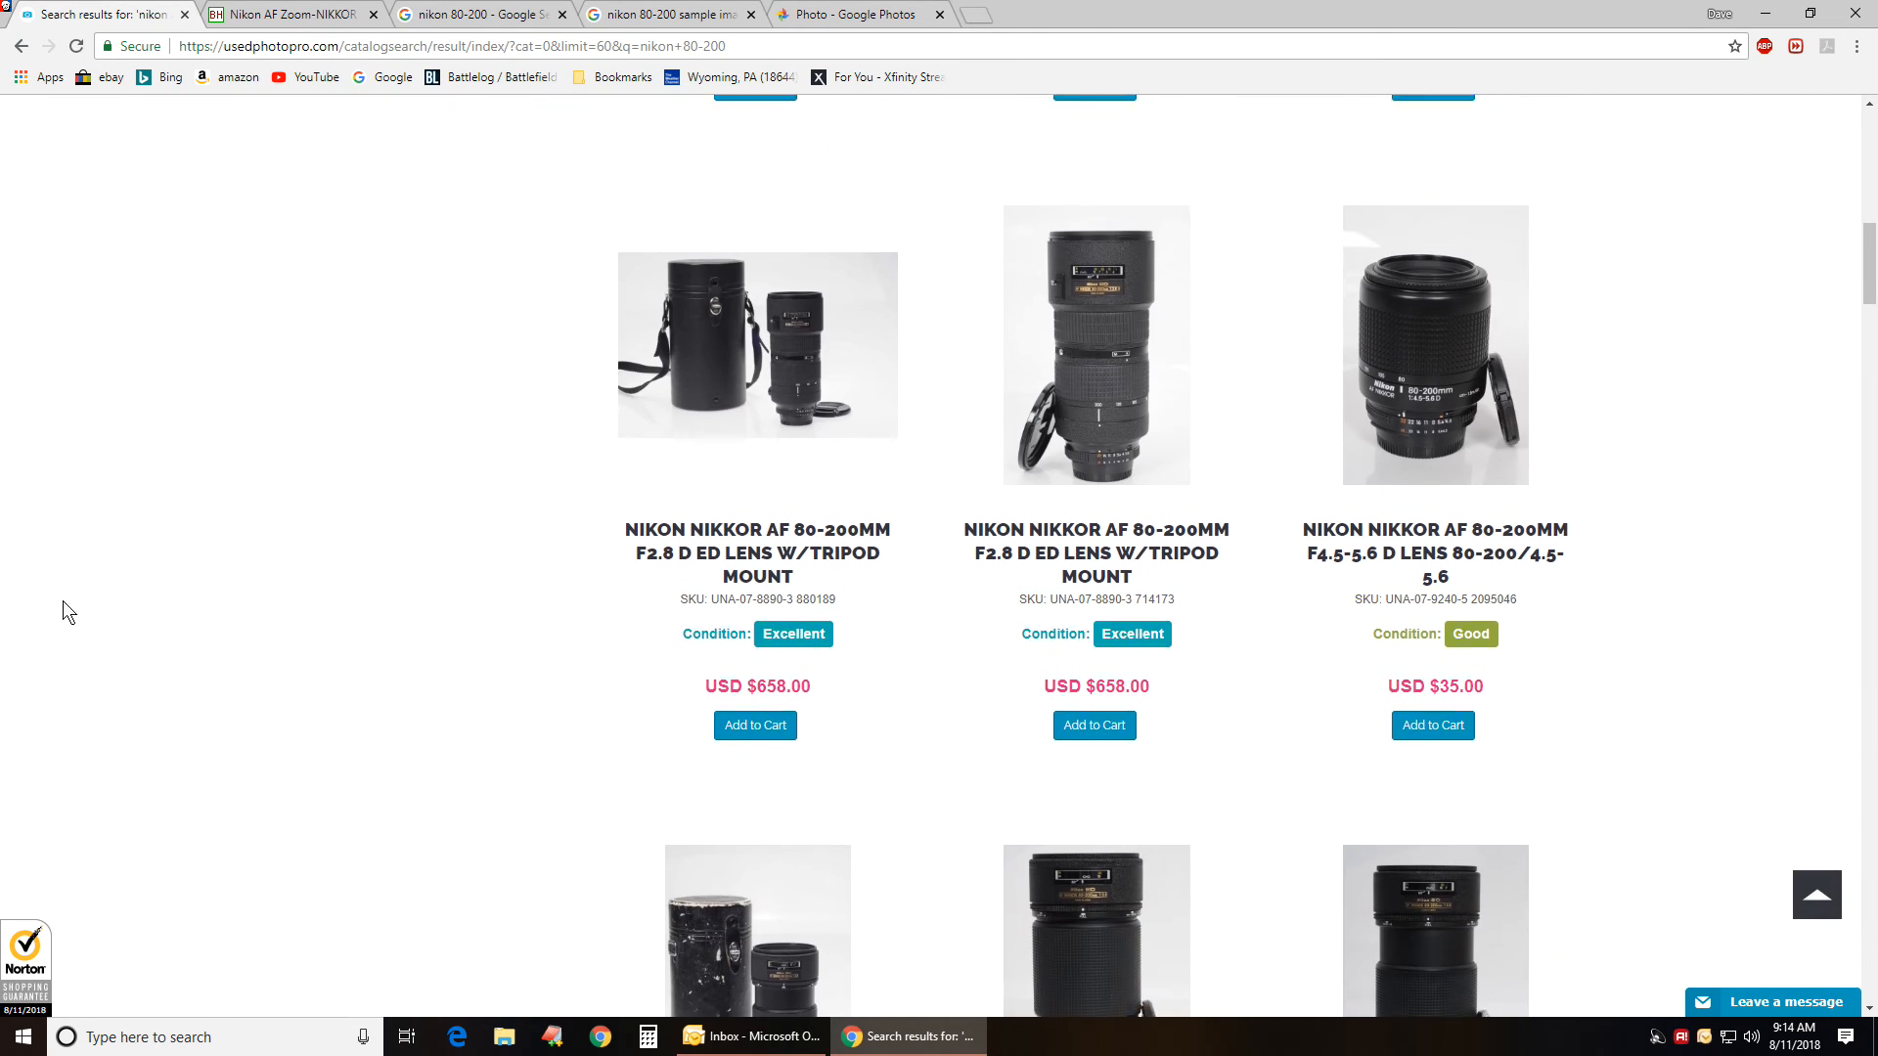
{"action": "scroll", "scroll_direction": "down", "scroll_amount": 3}
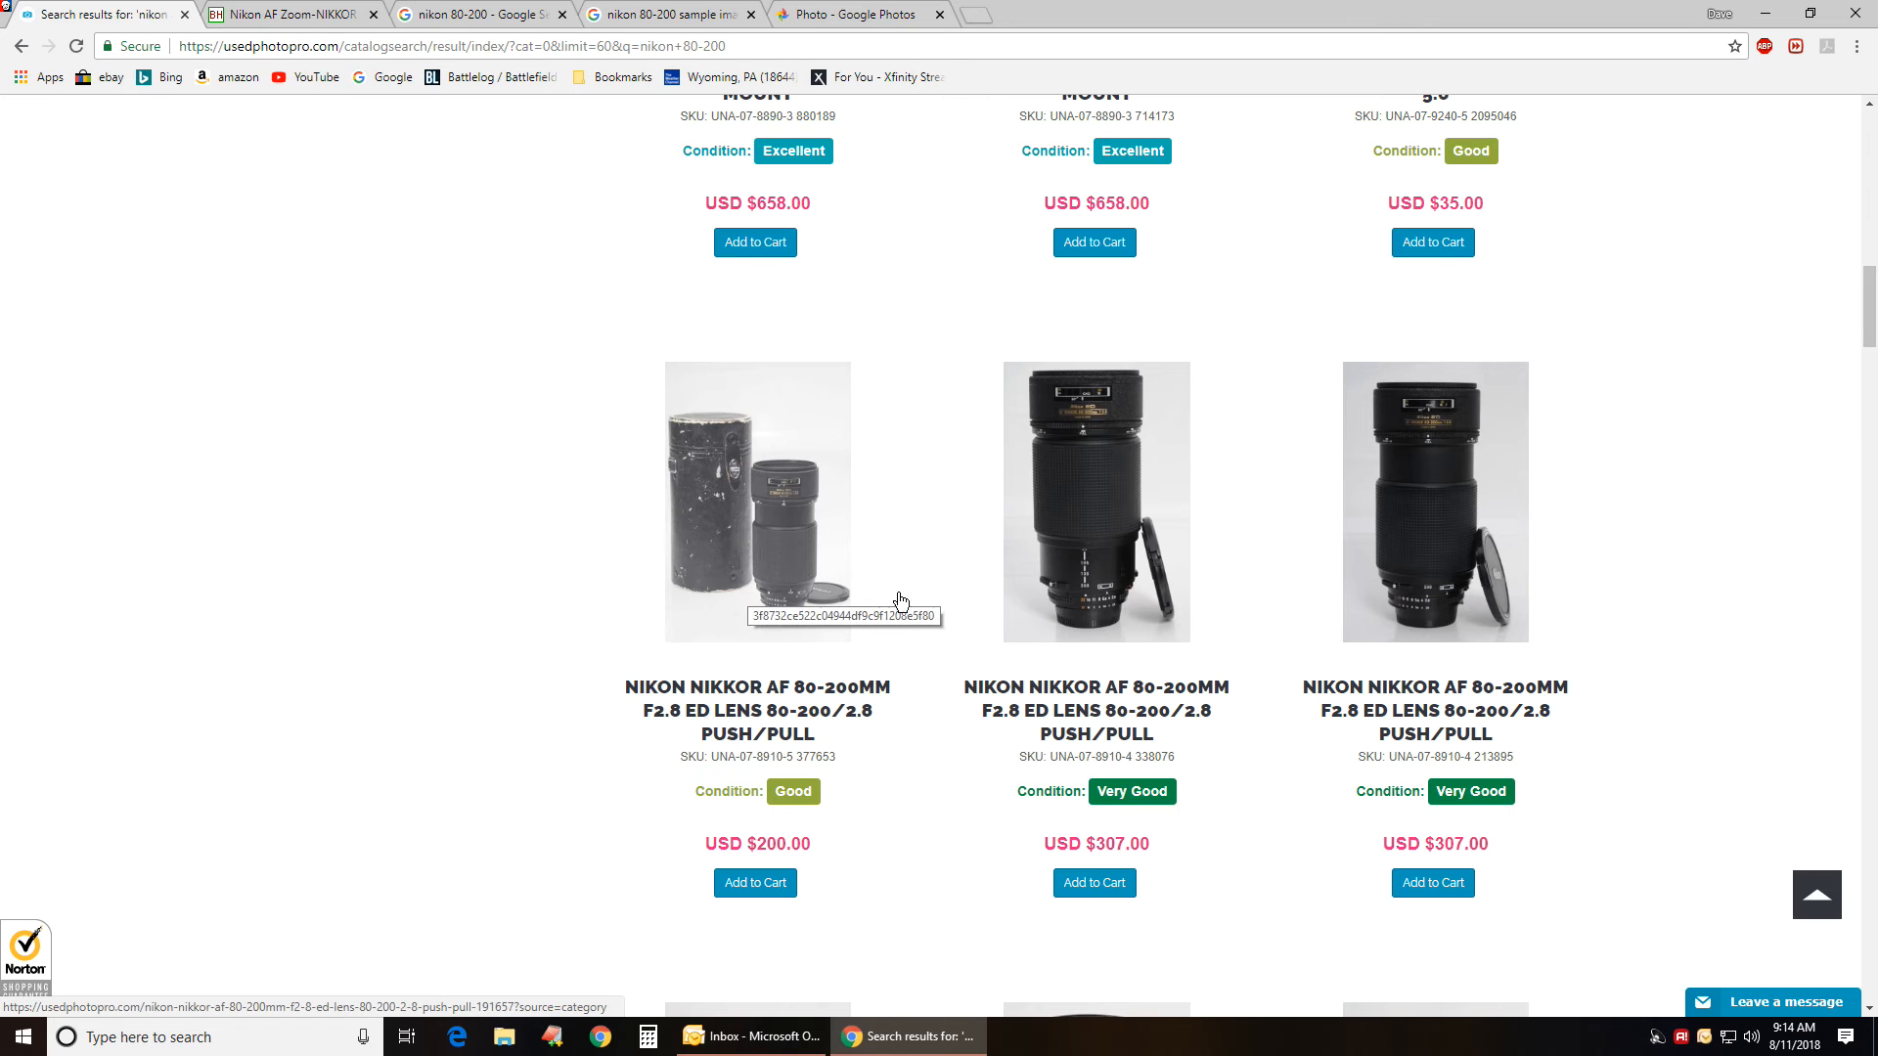
{"action": "scroll", "scroll_direction": "down", "scroll_amount": 3}
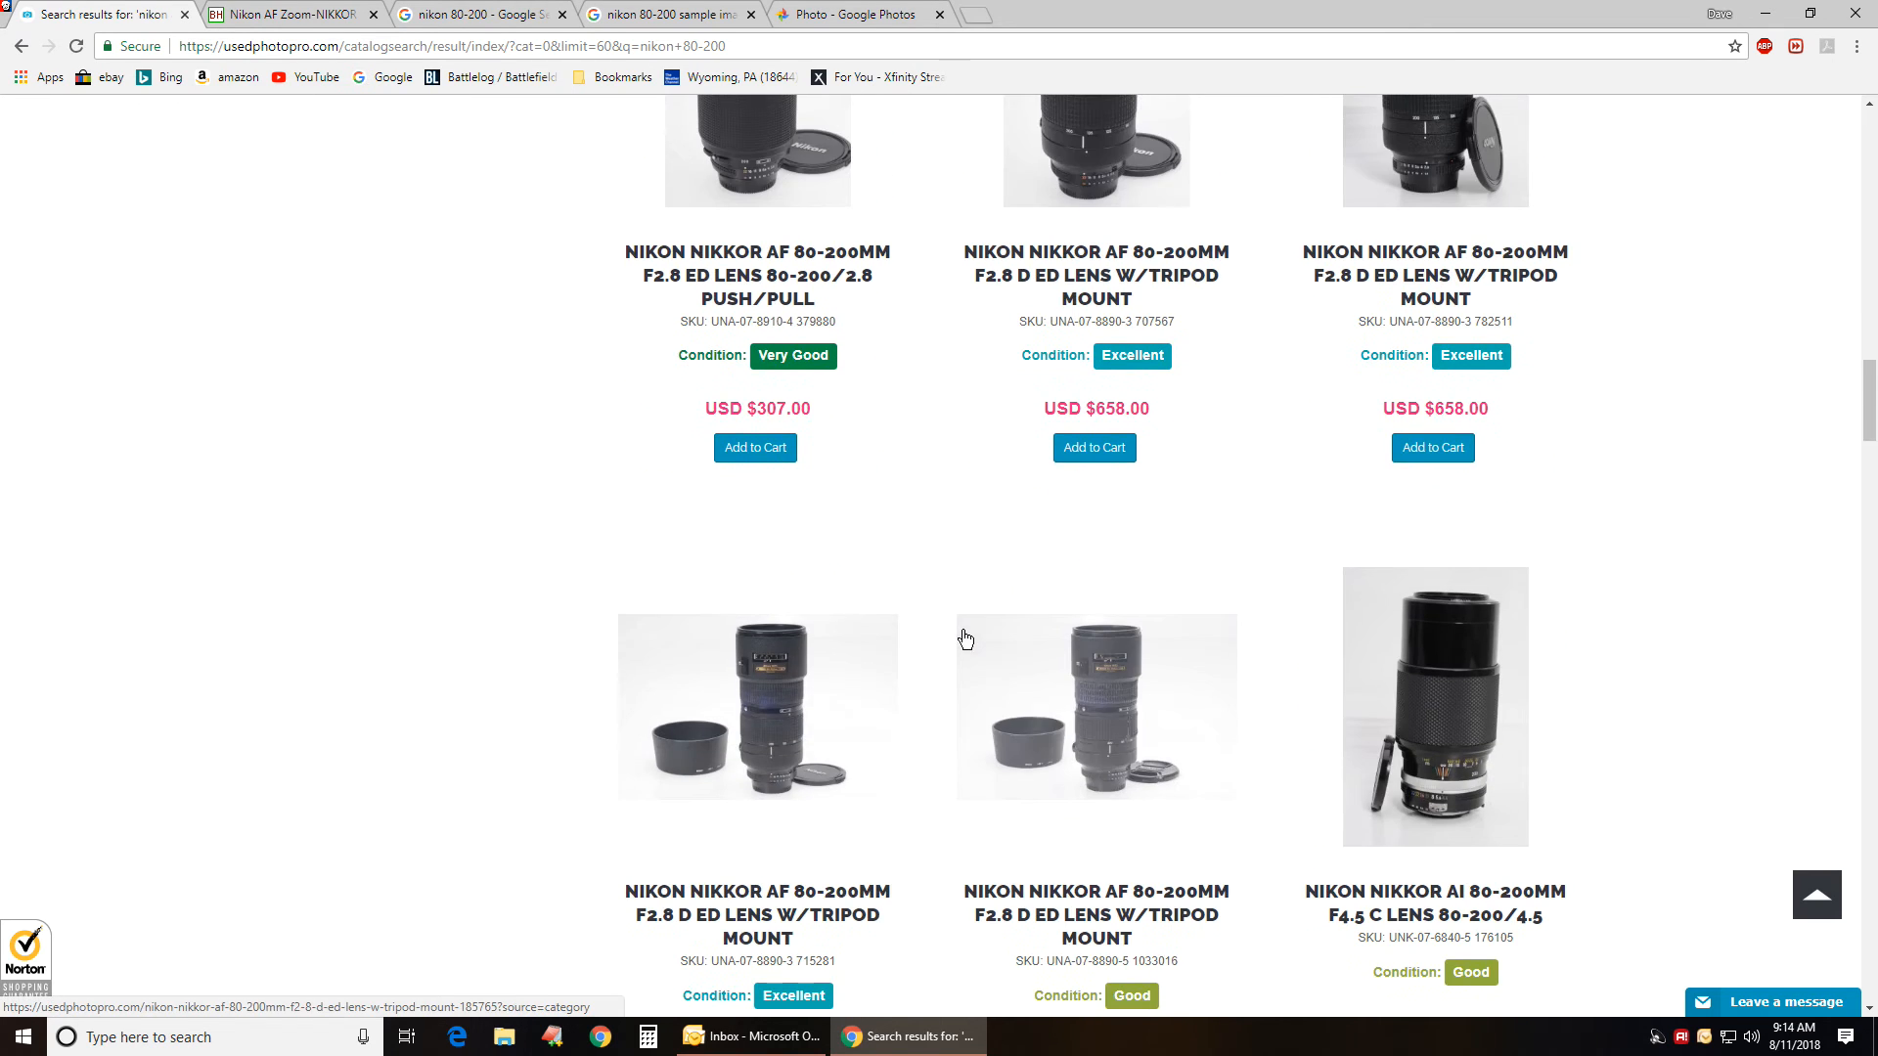
{"action": "scroll", "scroll_direction": "down", "scroll_amount": 3}
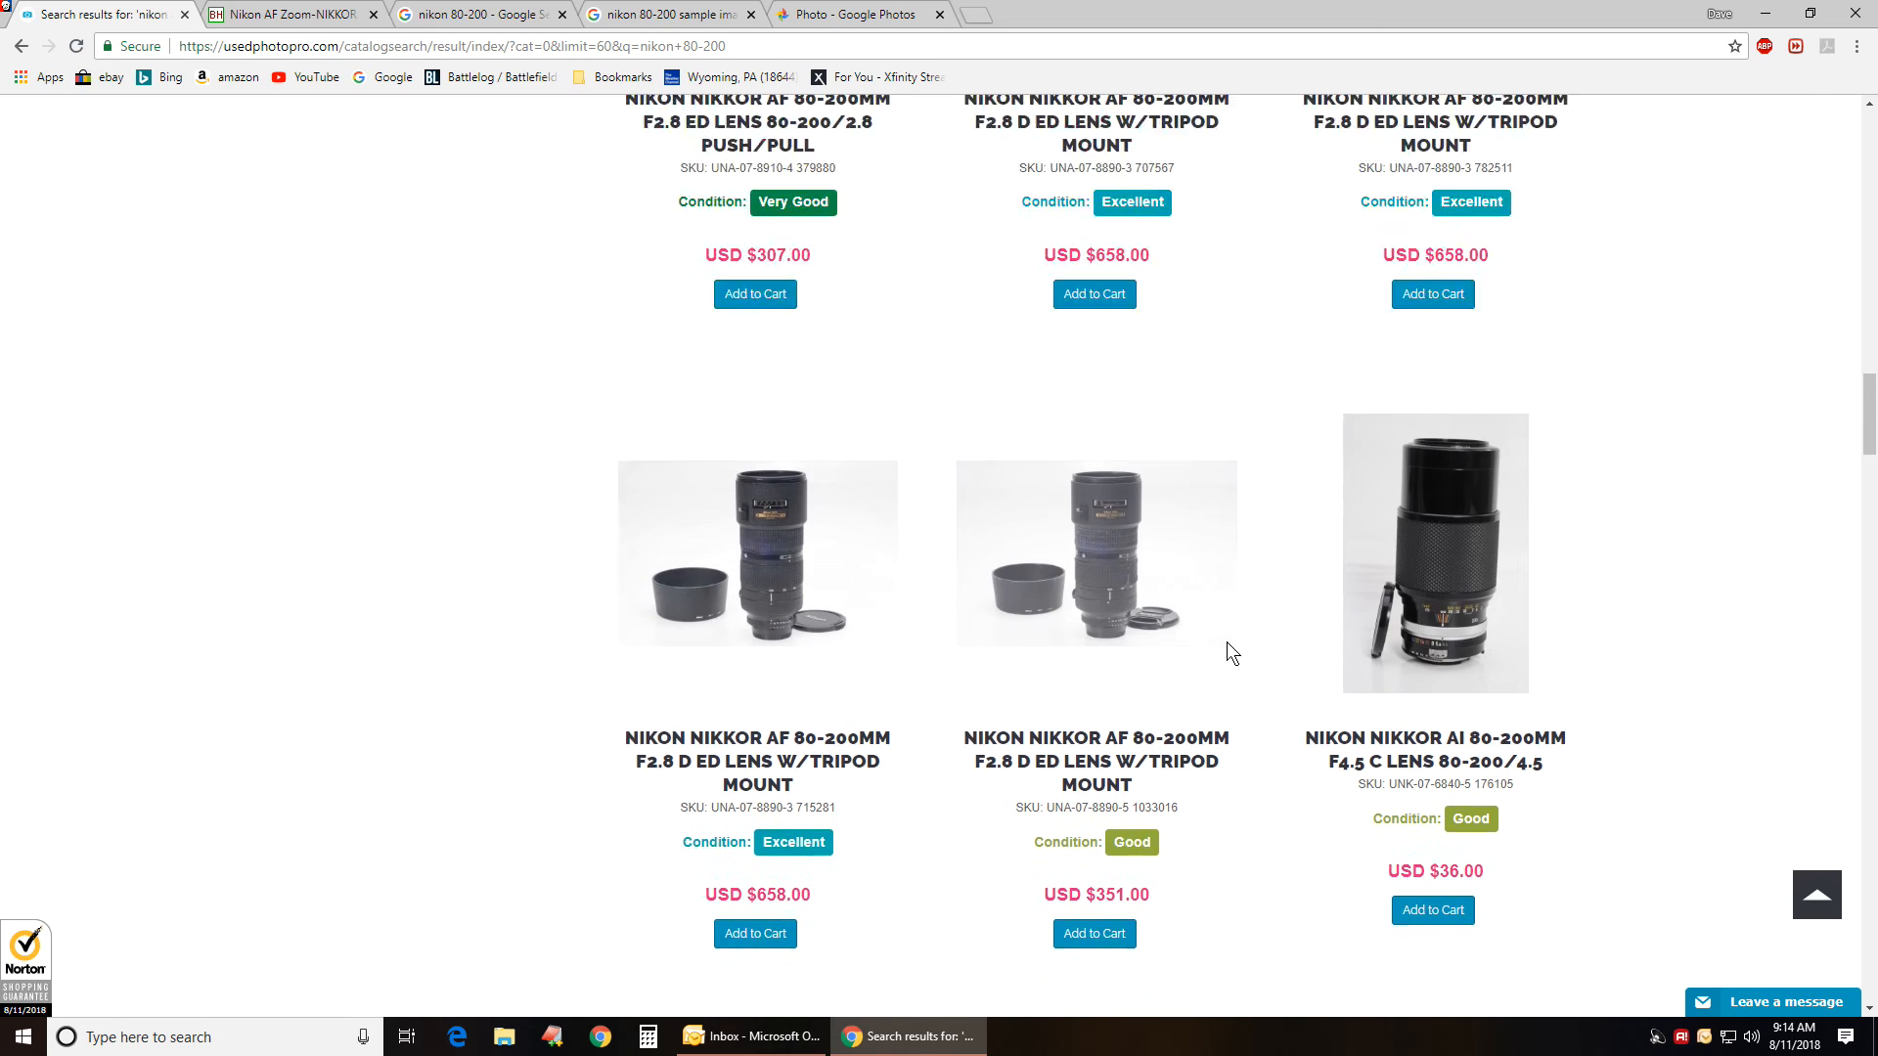
{"action": "scroll", "scroll_direction": "up", "scroll_amount": 3}
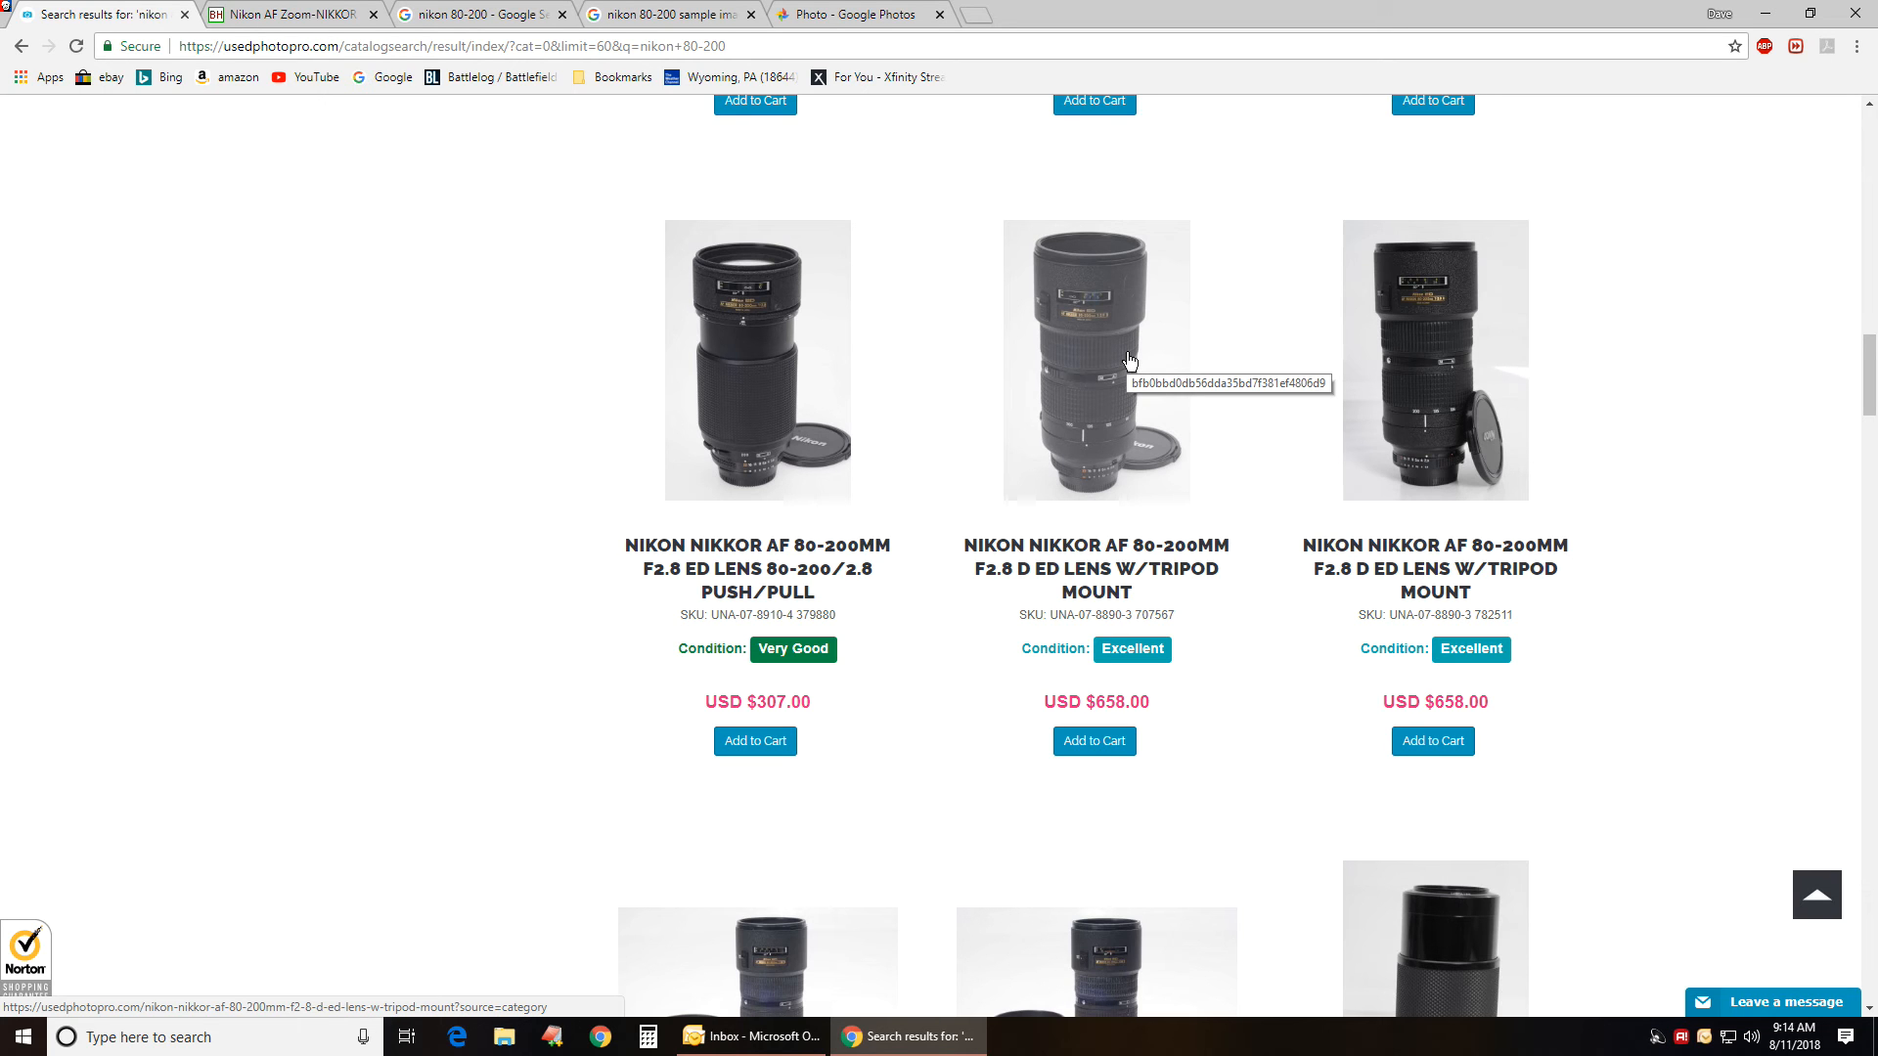
{"action": "mouse_move", "coordinate": [677, 34]}
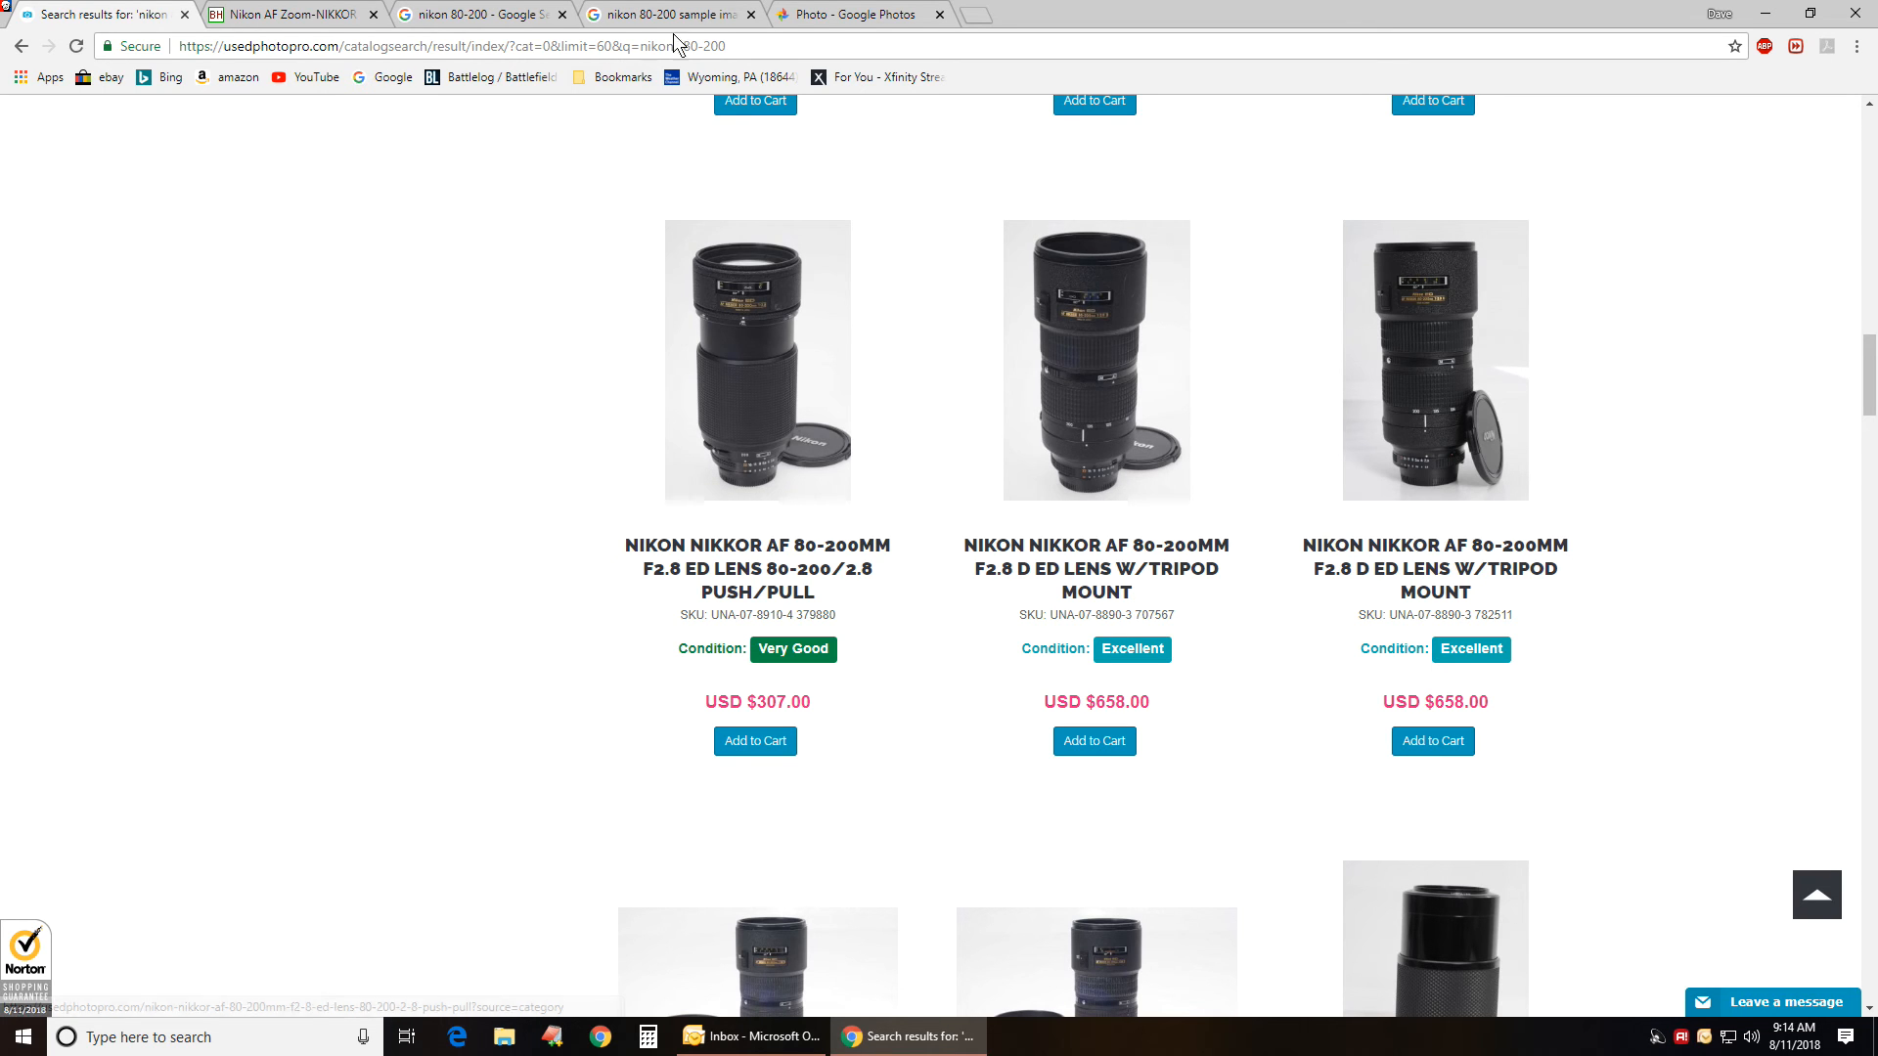
- Show the Google Photos picture of the camera fitted with the 80-200mm zoom on a car seat
{"action": "left_click", "coordinate": [881, 14]}
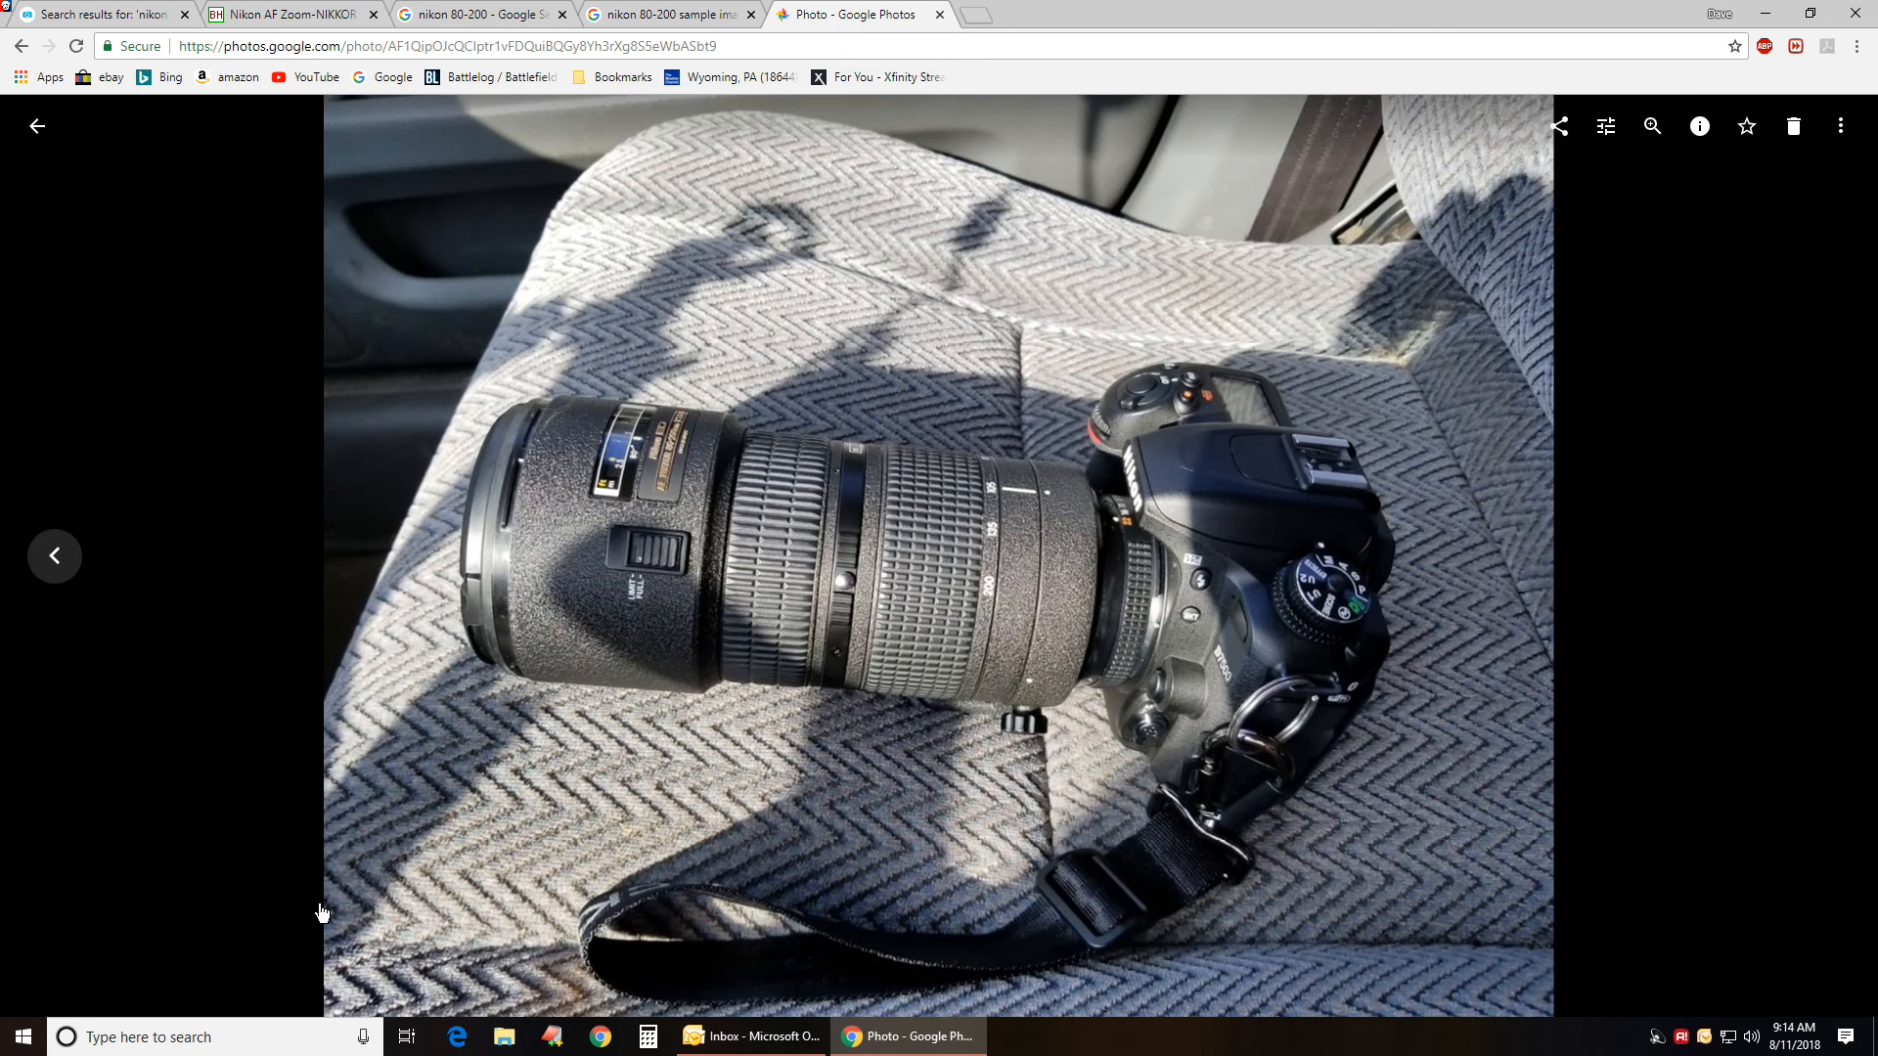
{"action": "mouse_move", "coordinate": [169, 636]}
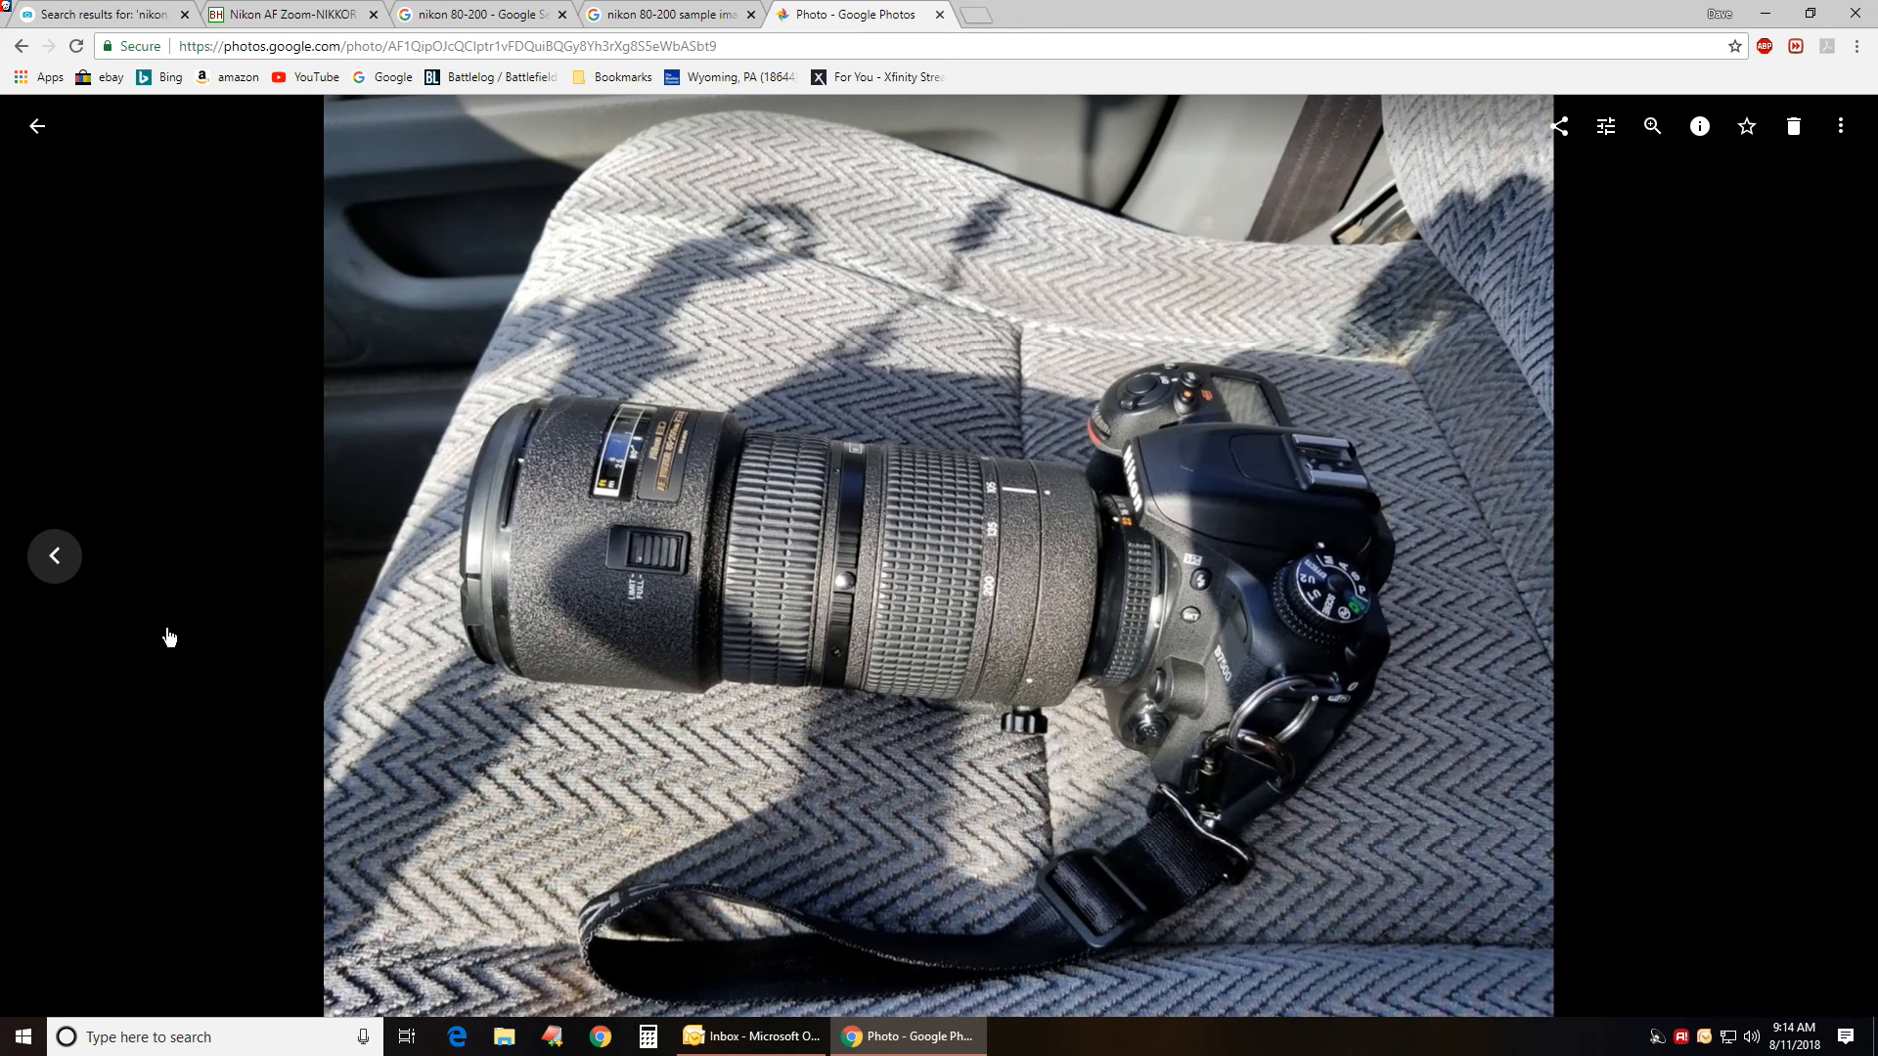
{"action": "mouse_move", "coordinate": [659, 568]}
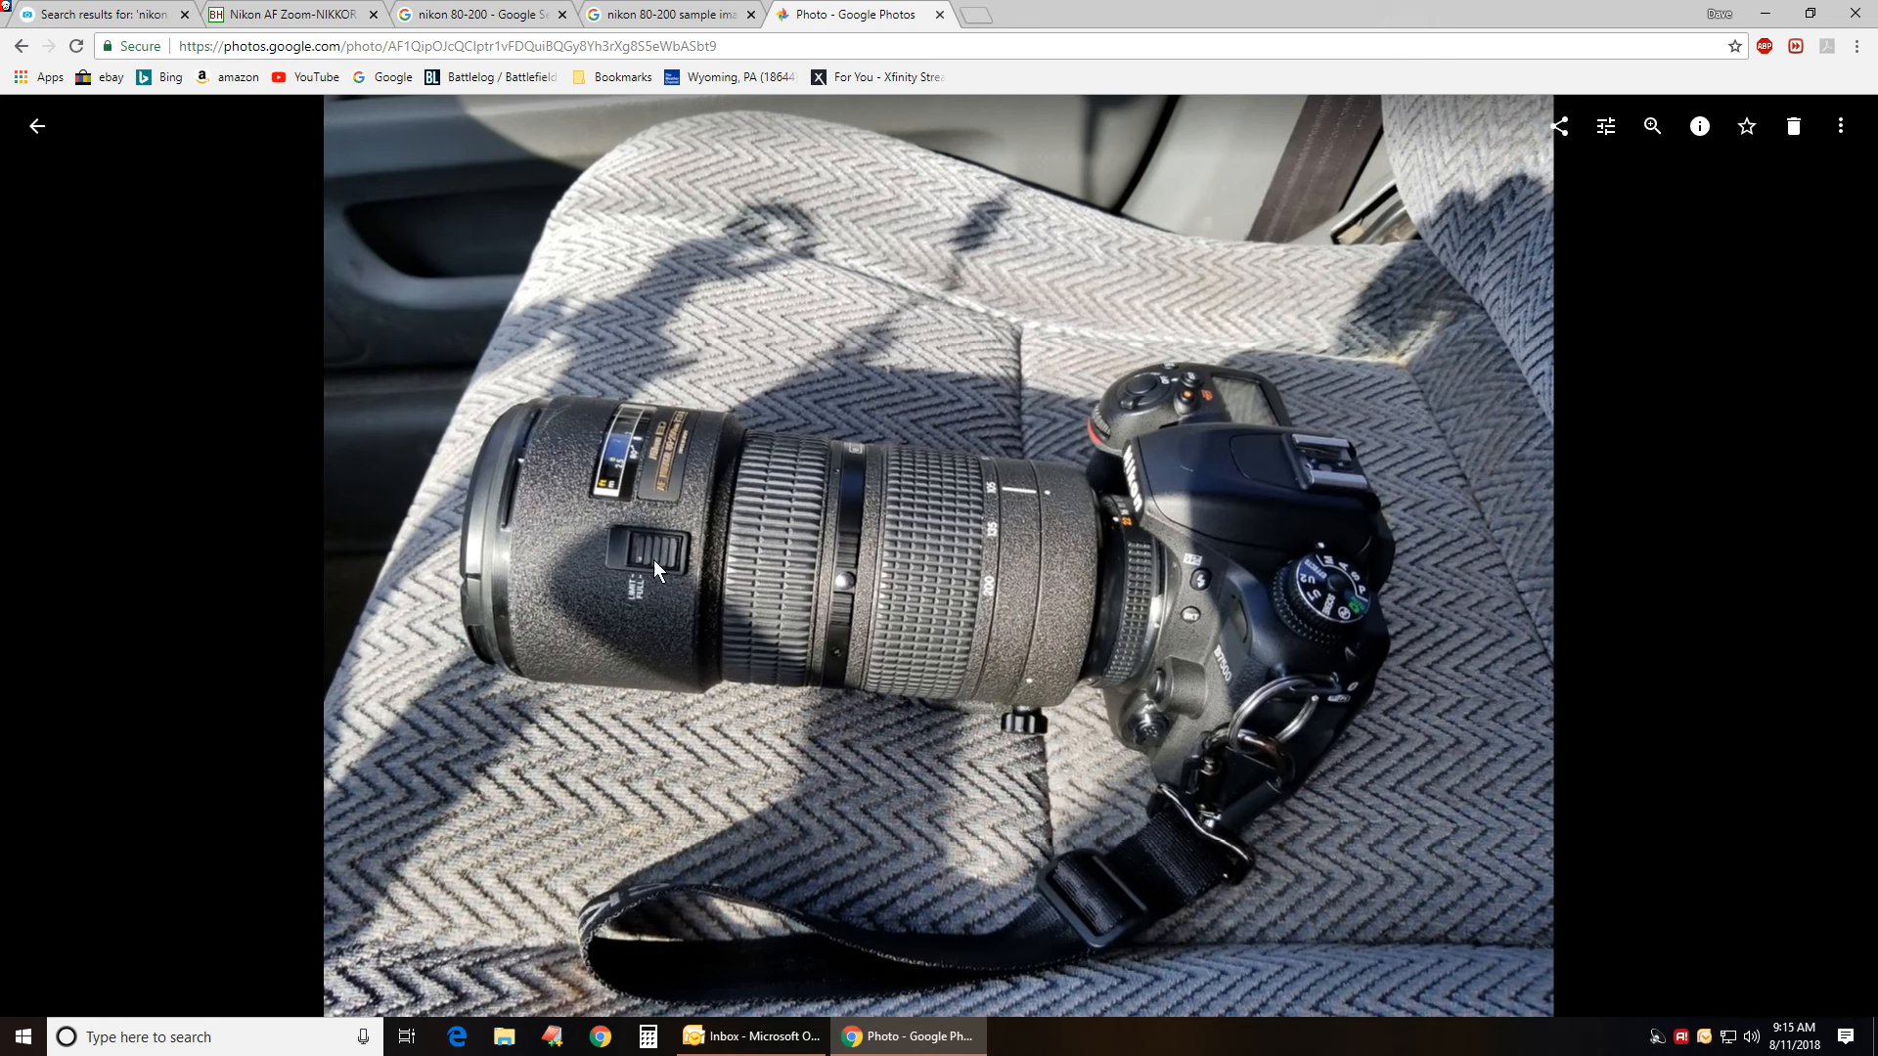
{"action": "mouse_move", "coordinate": [880, 624]}
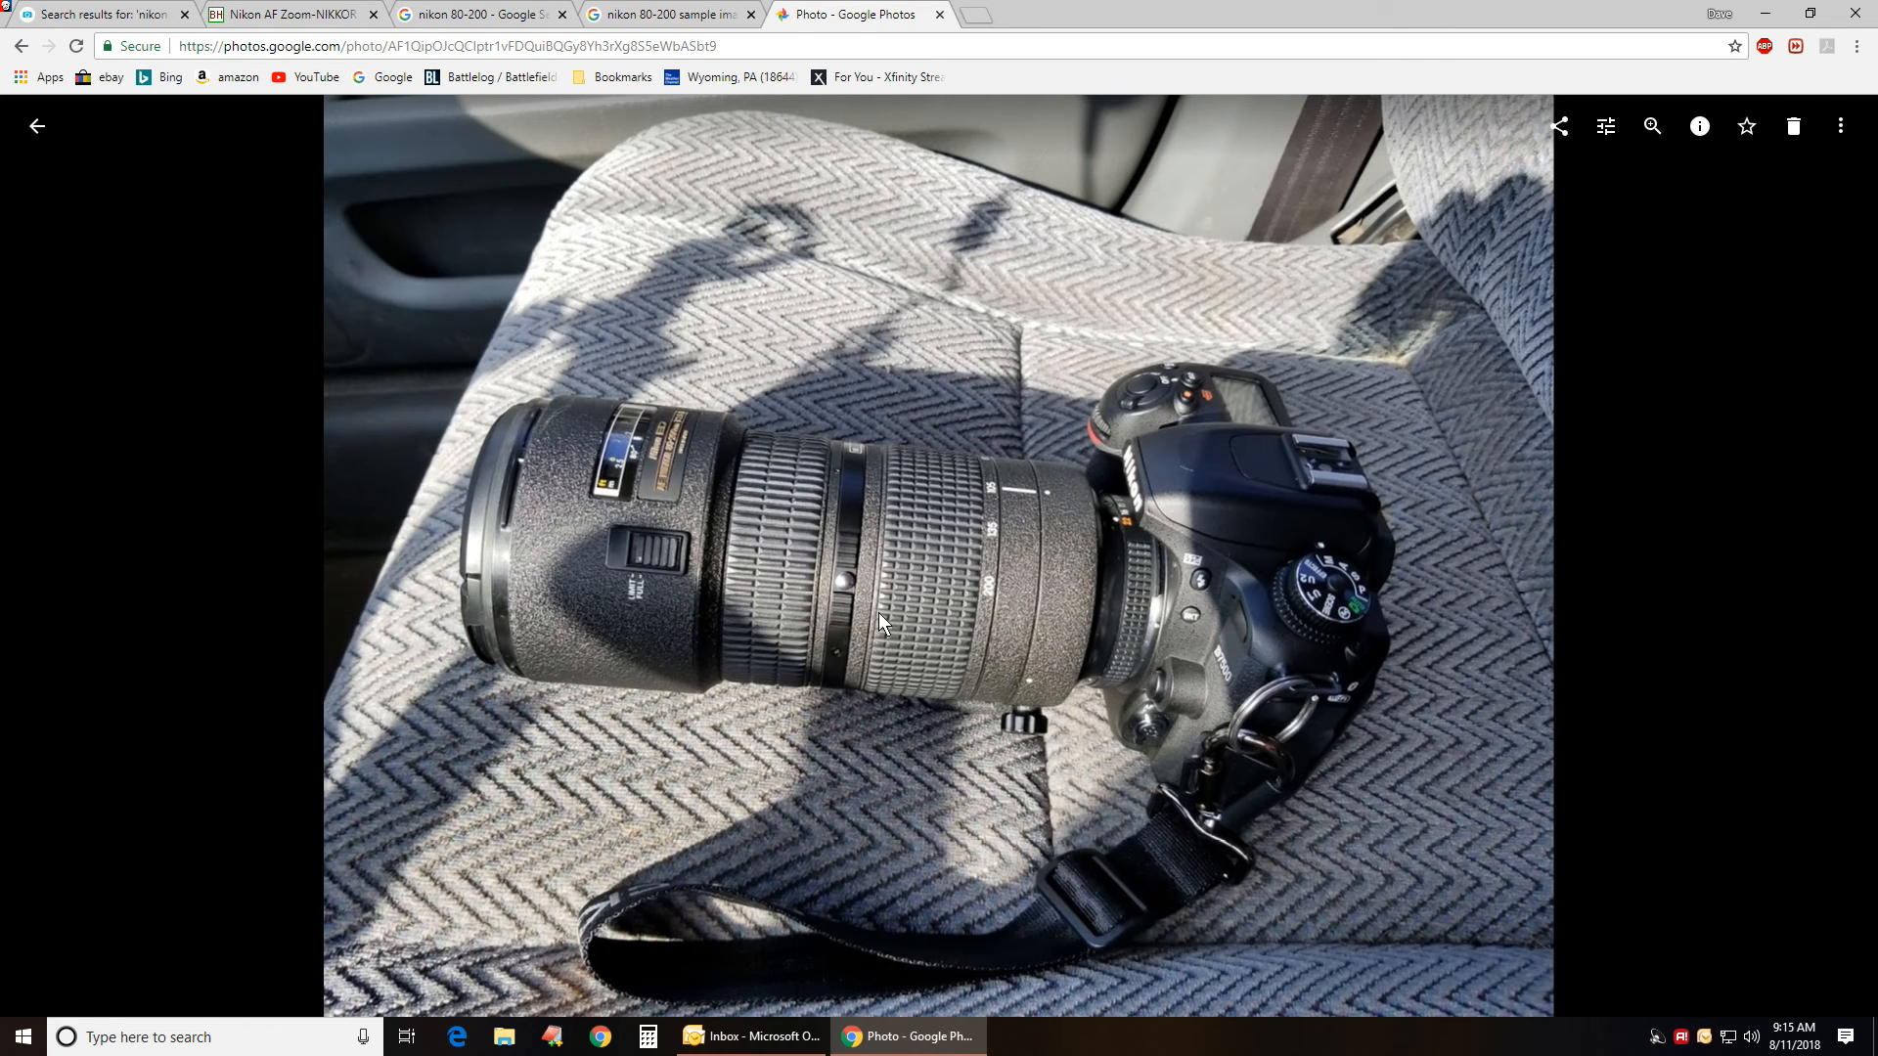
{"action": "mouse_move", "coordinate": [836, 596]}
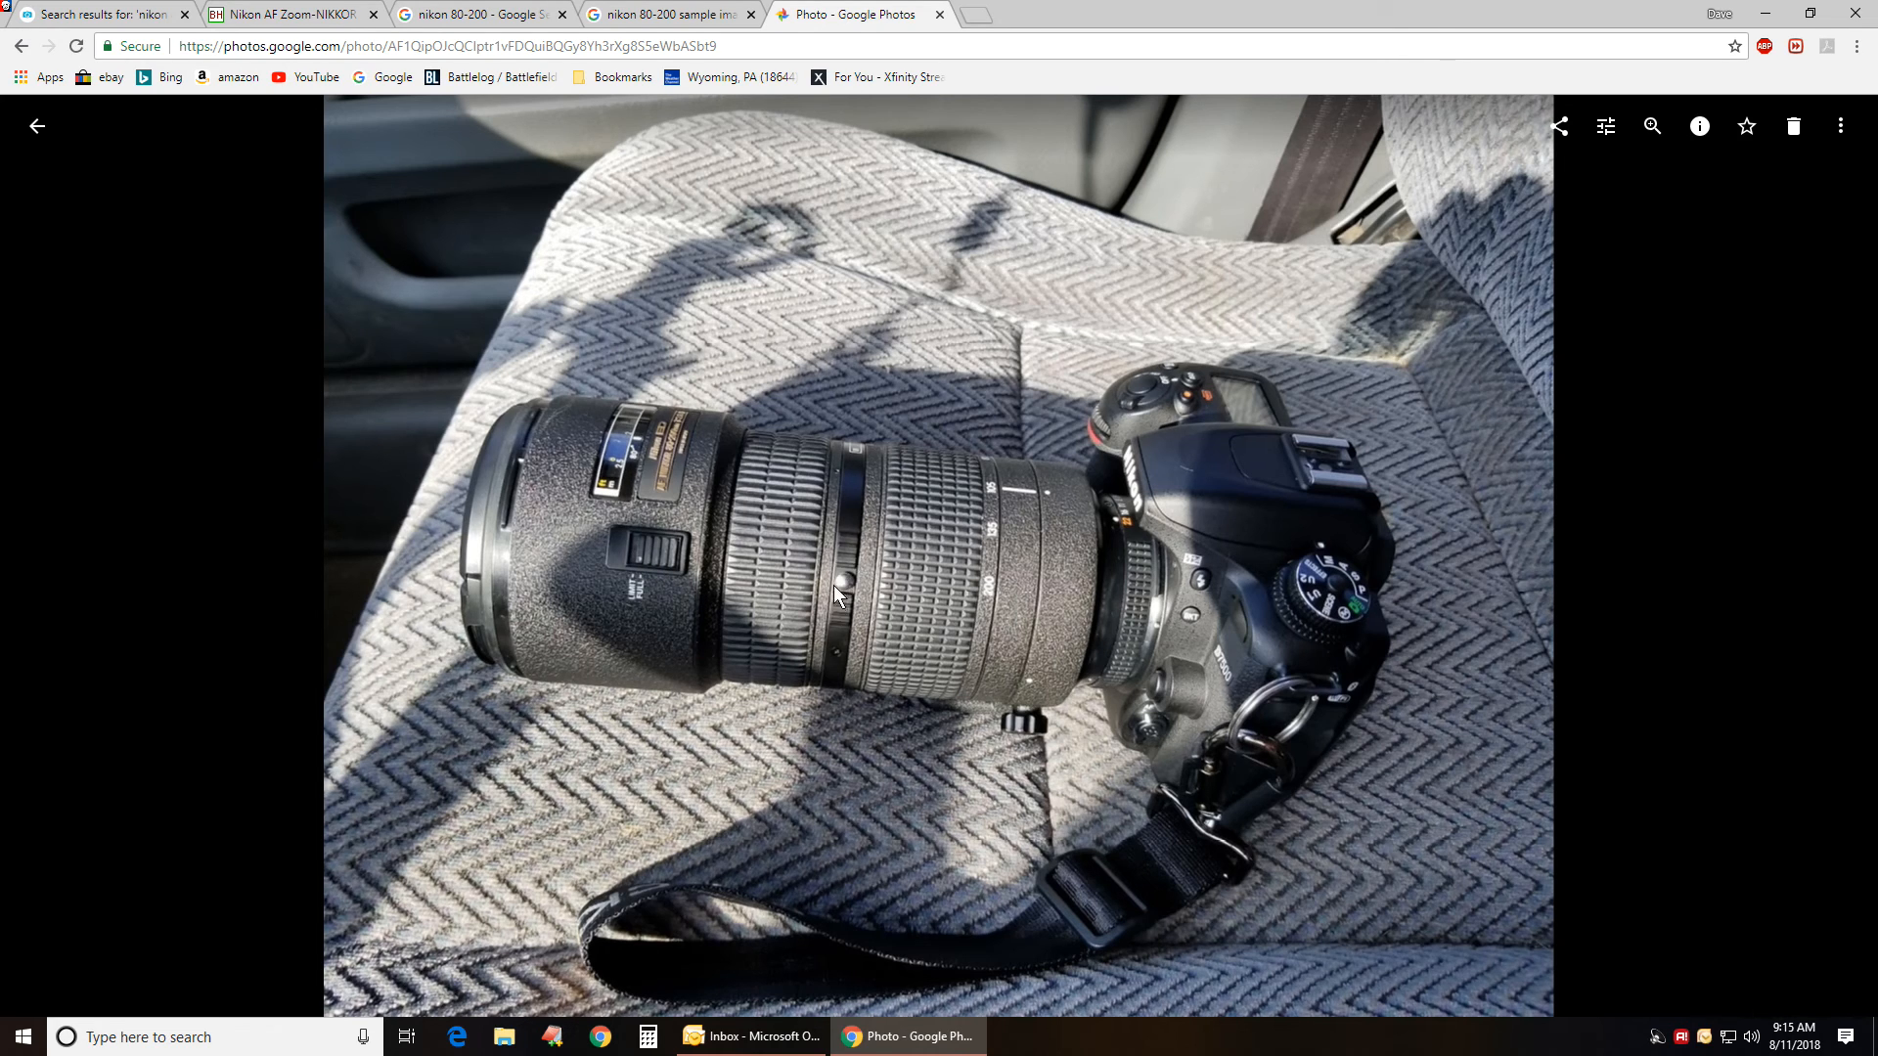
{"action": "mouse_move", "coordinate": [918, 487]}
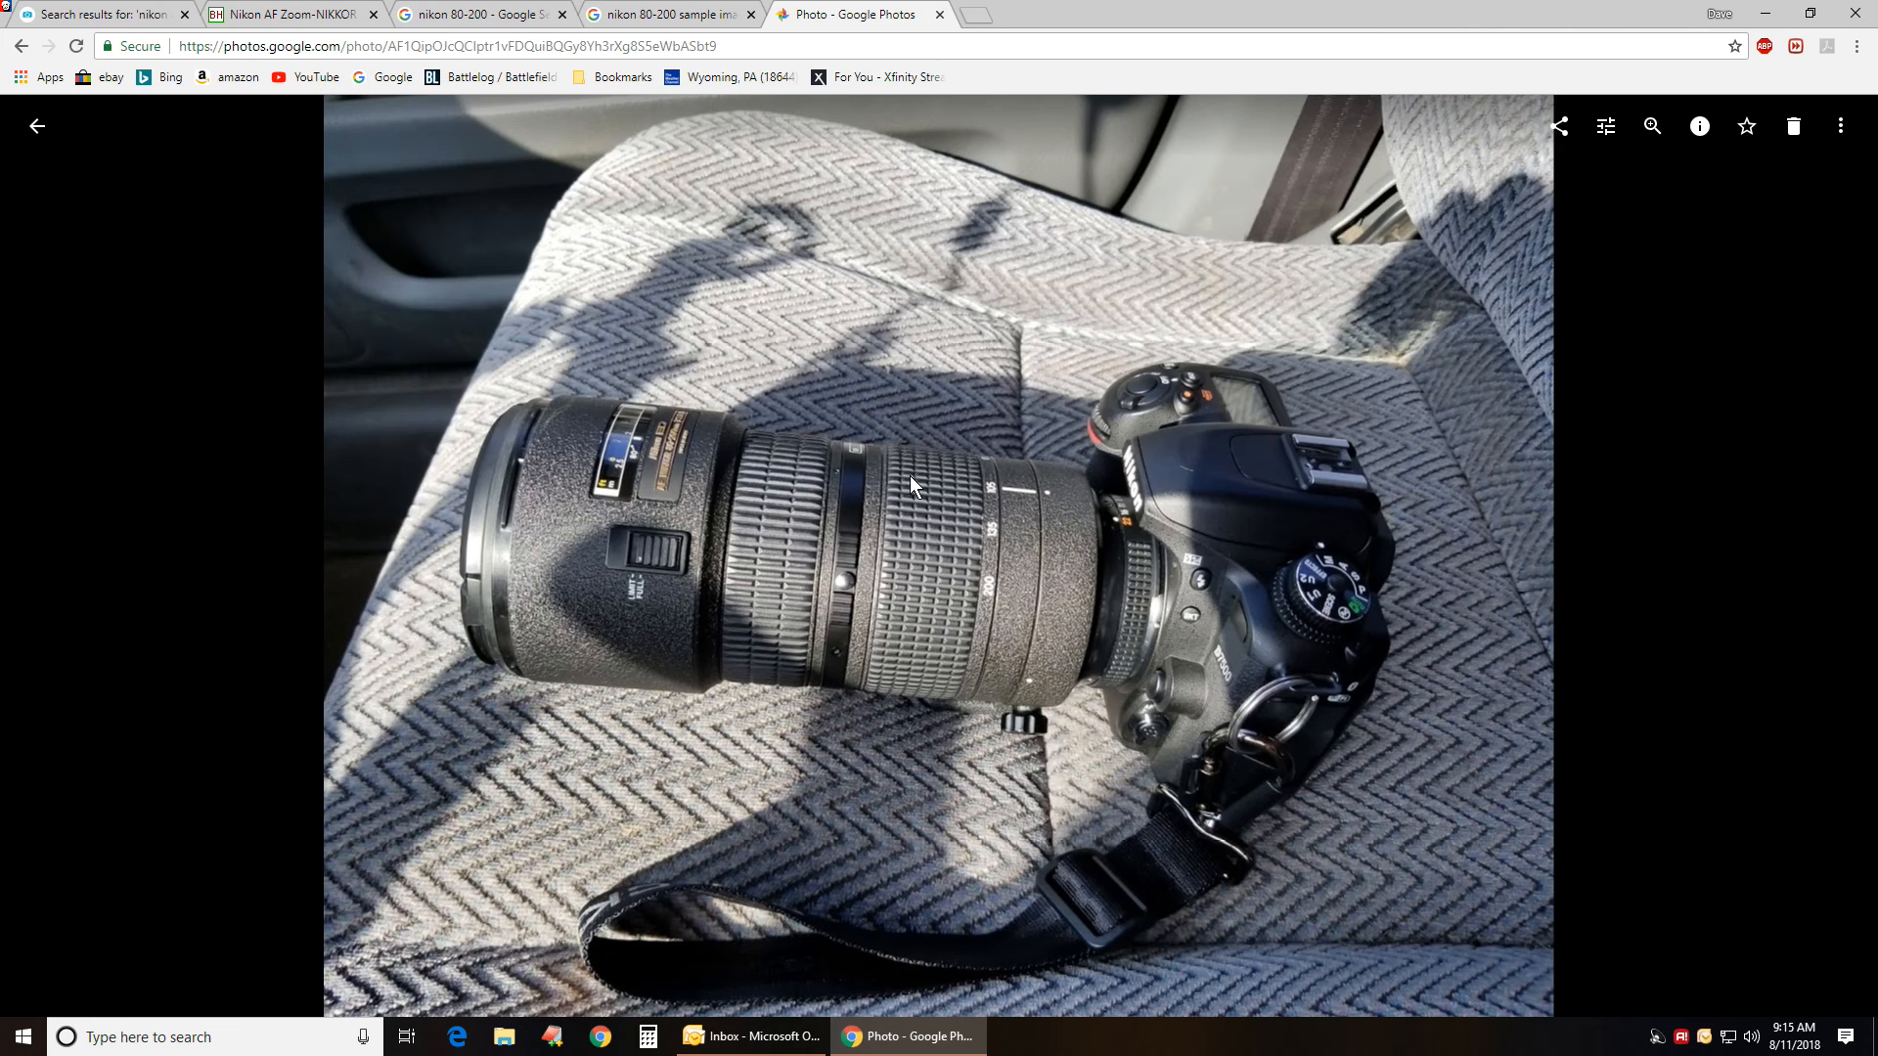
{"action": "mouse_move", "coordinate": [978, 461]}
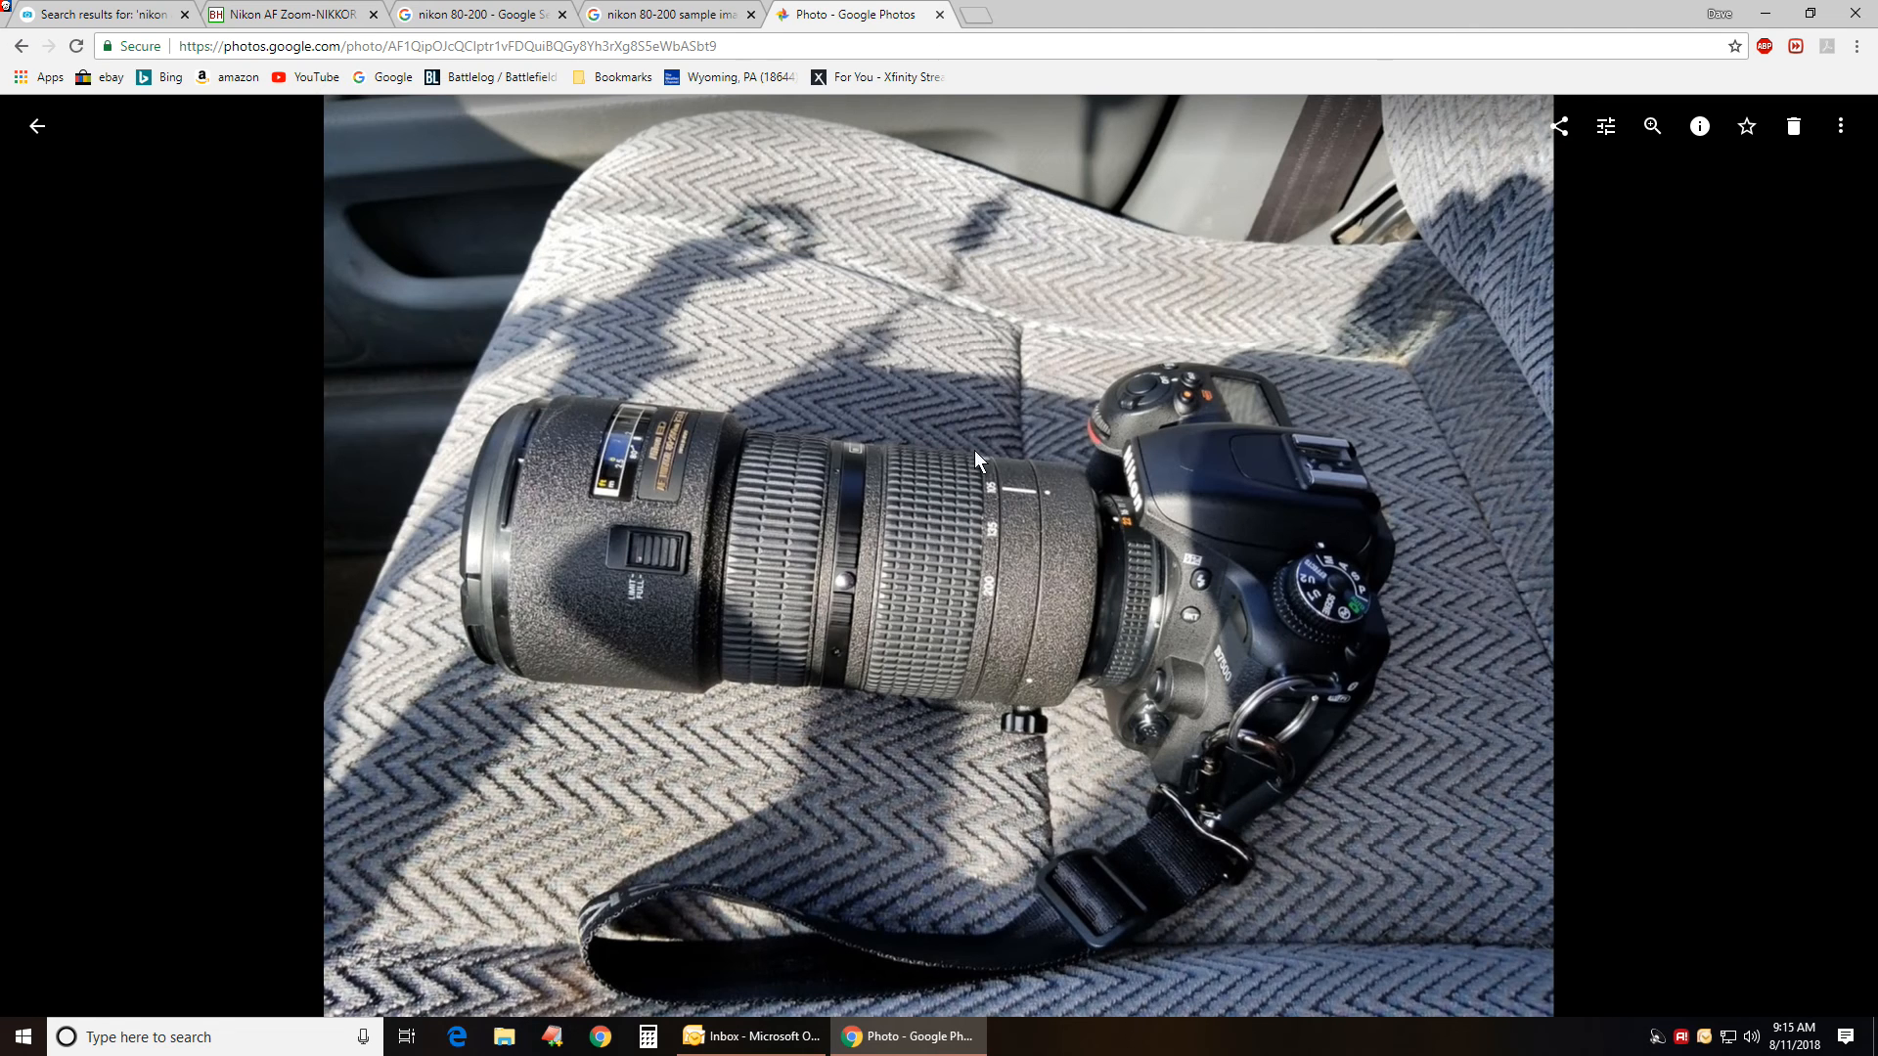
{"action": "mouse_move", "coordinate": [960, 611]}
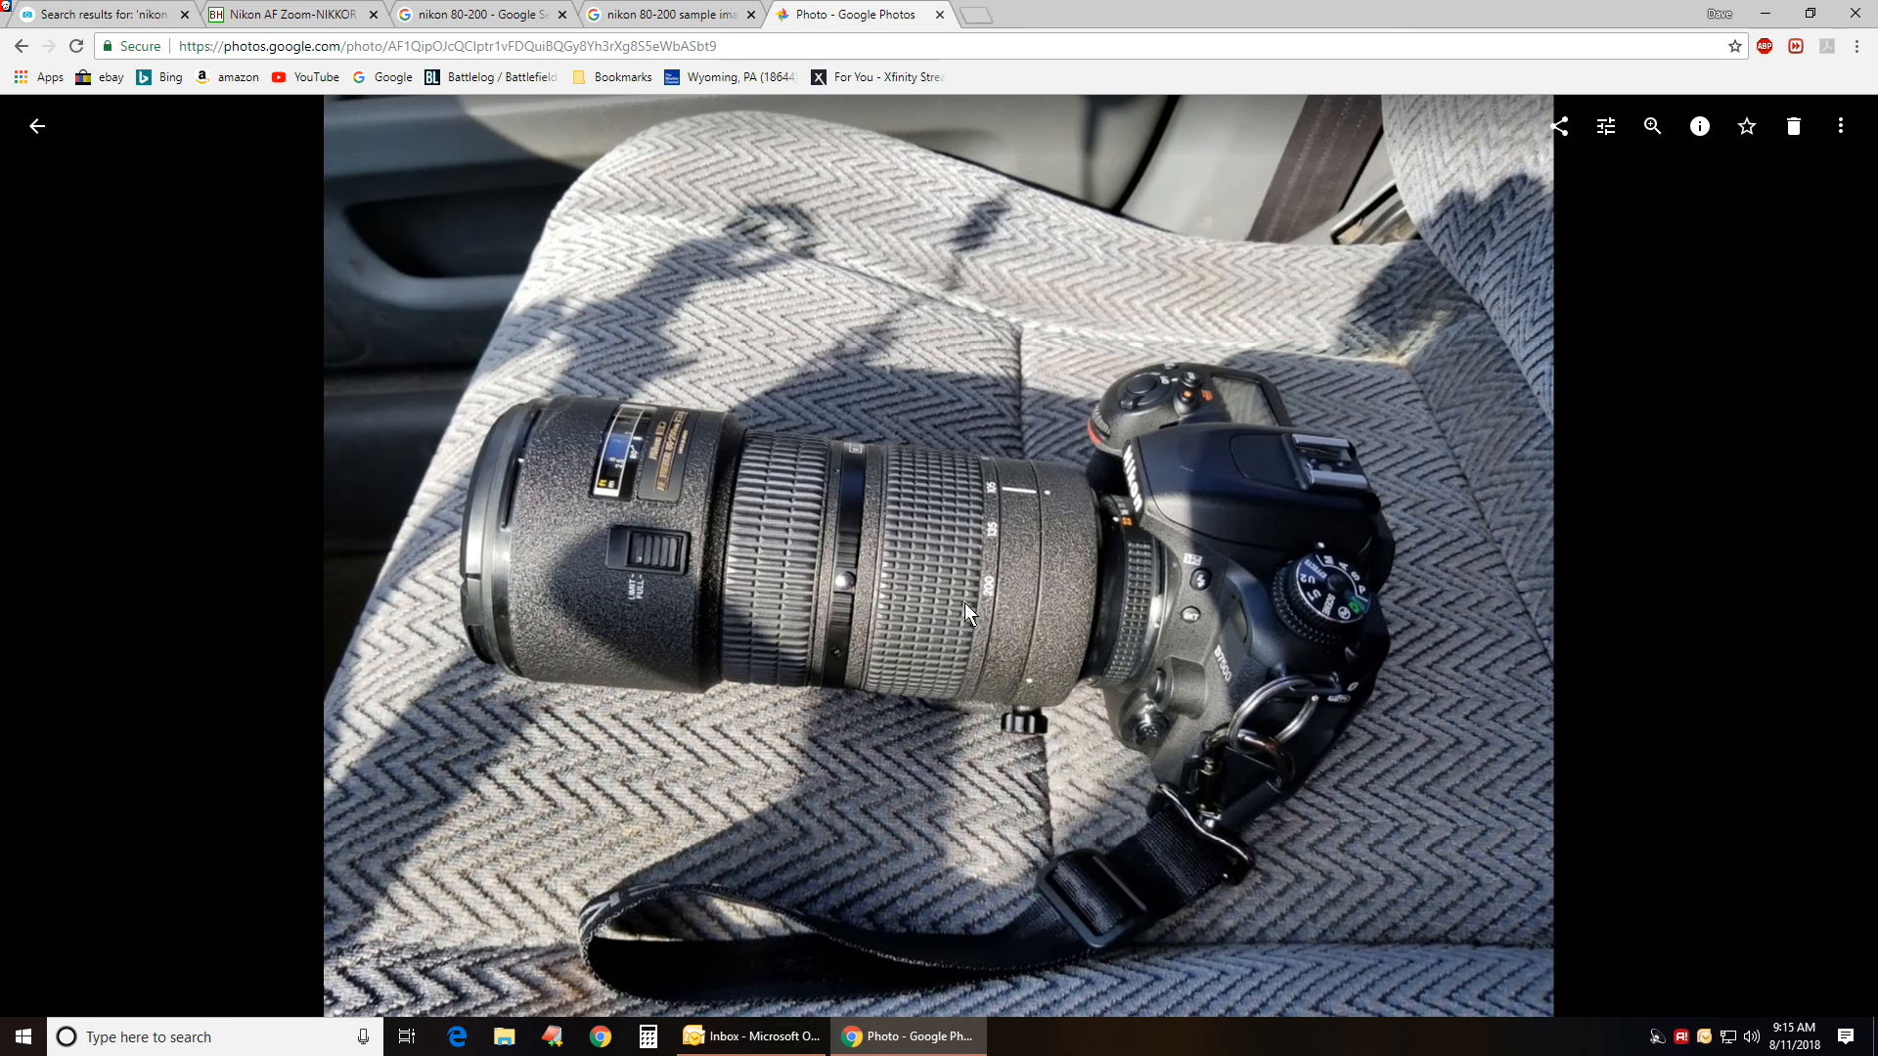
{"action": "mouse_move", "coordinate": [423, 528]}
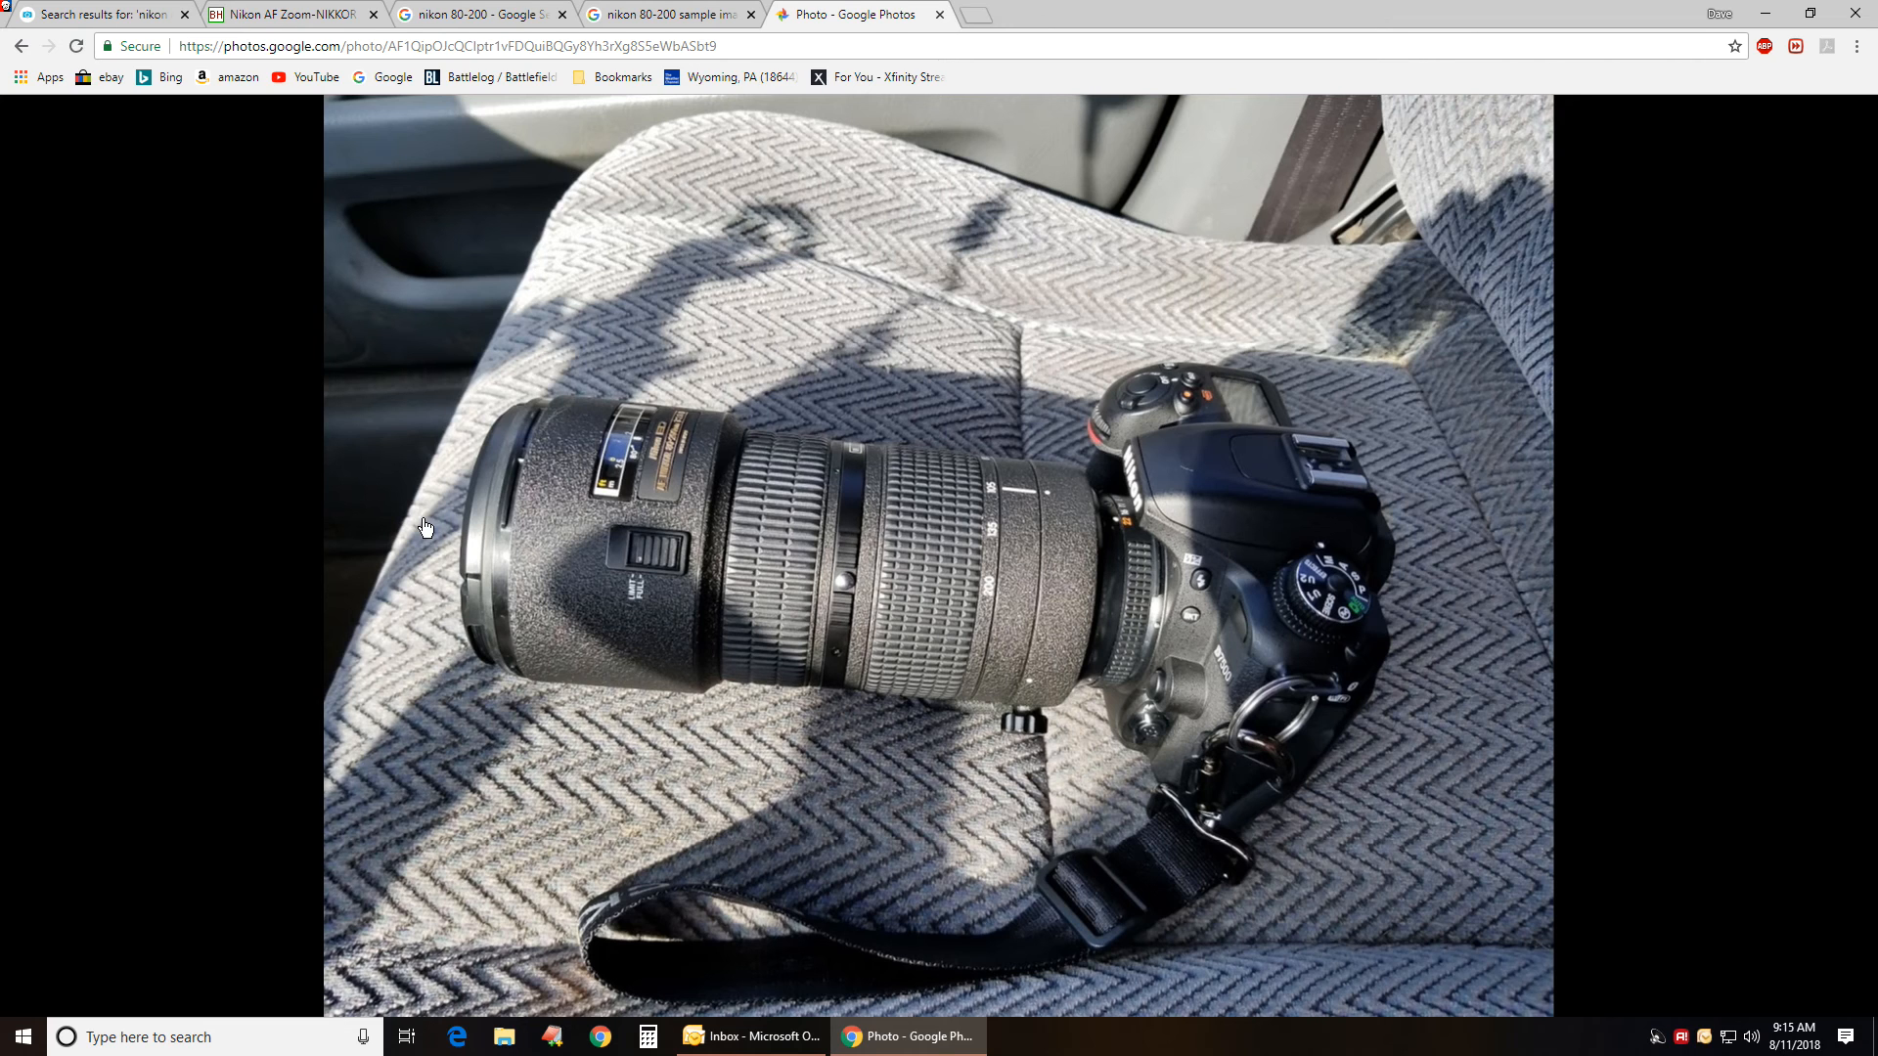
- Show the 'nikon 80-200 sample images' Google Images results scrolled back to the top
{"action": "left_click", "coordinate": [684, 15]}
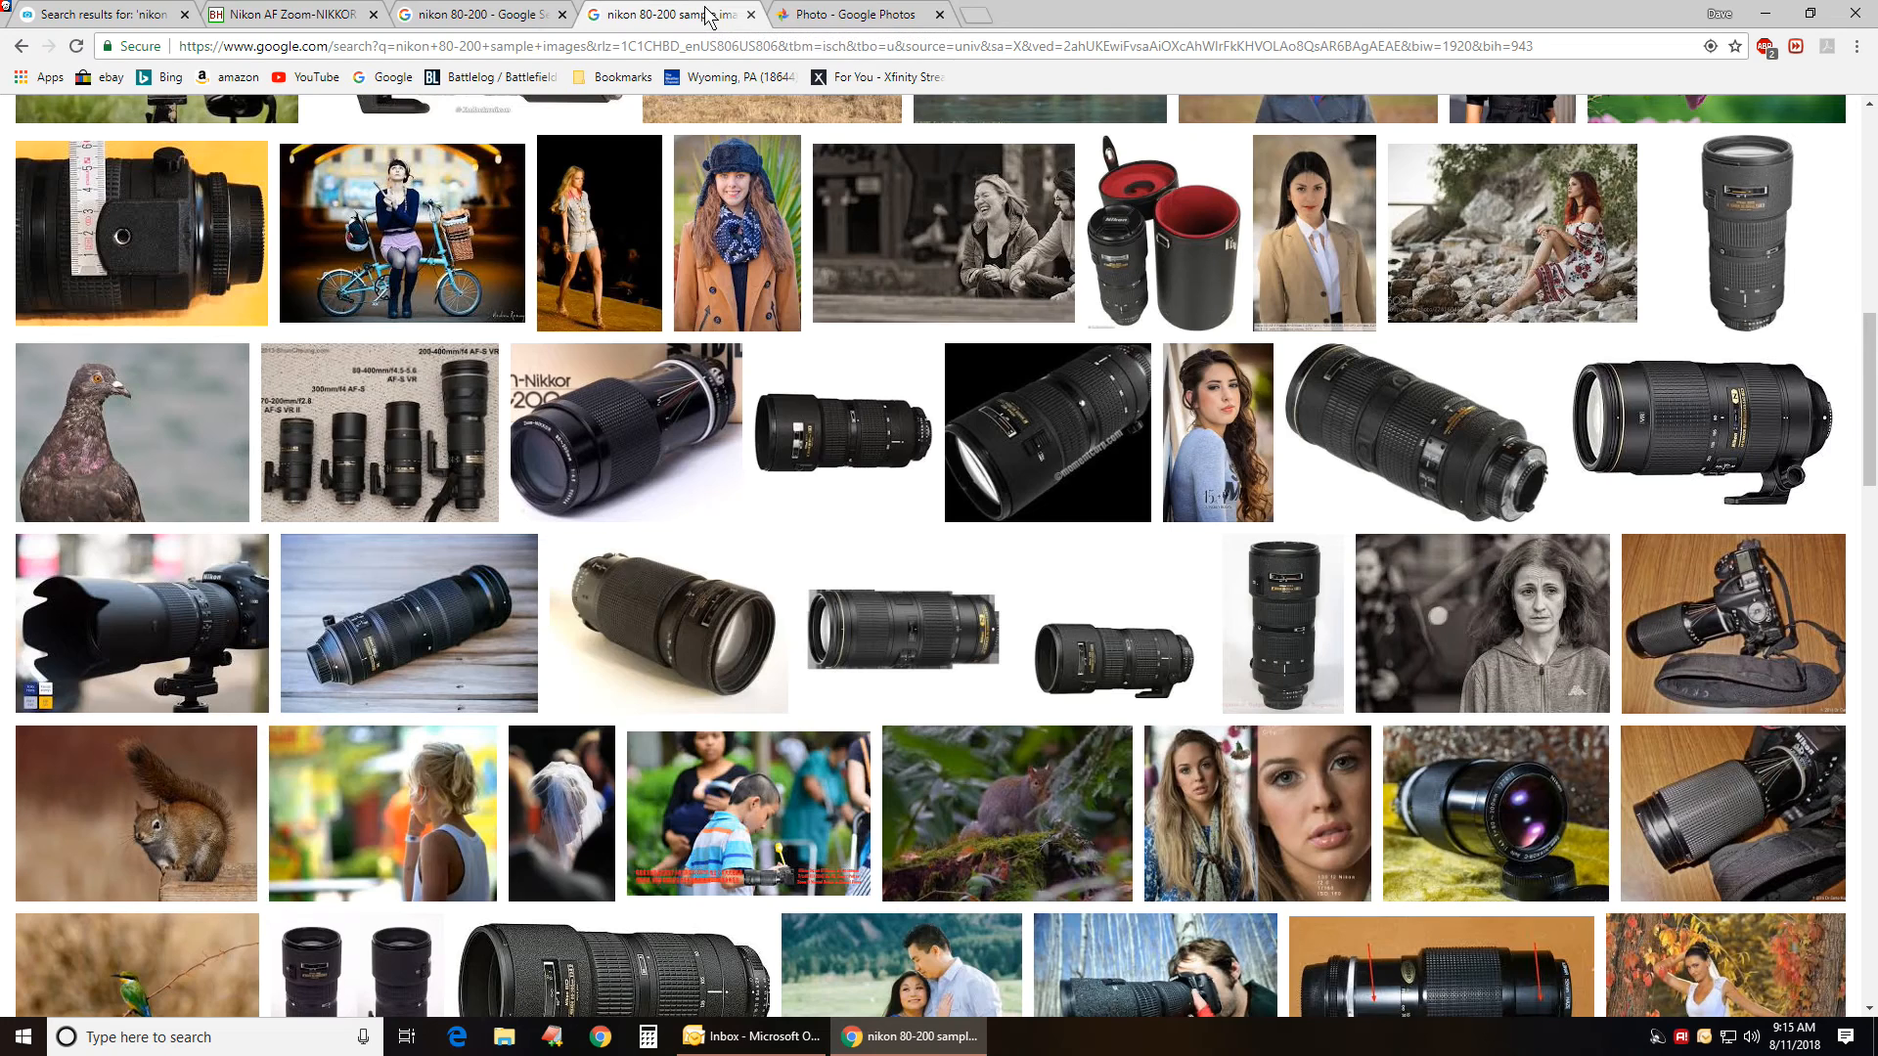
{"action": "left_click", "coordinate": [478, 15]}
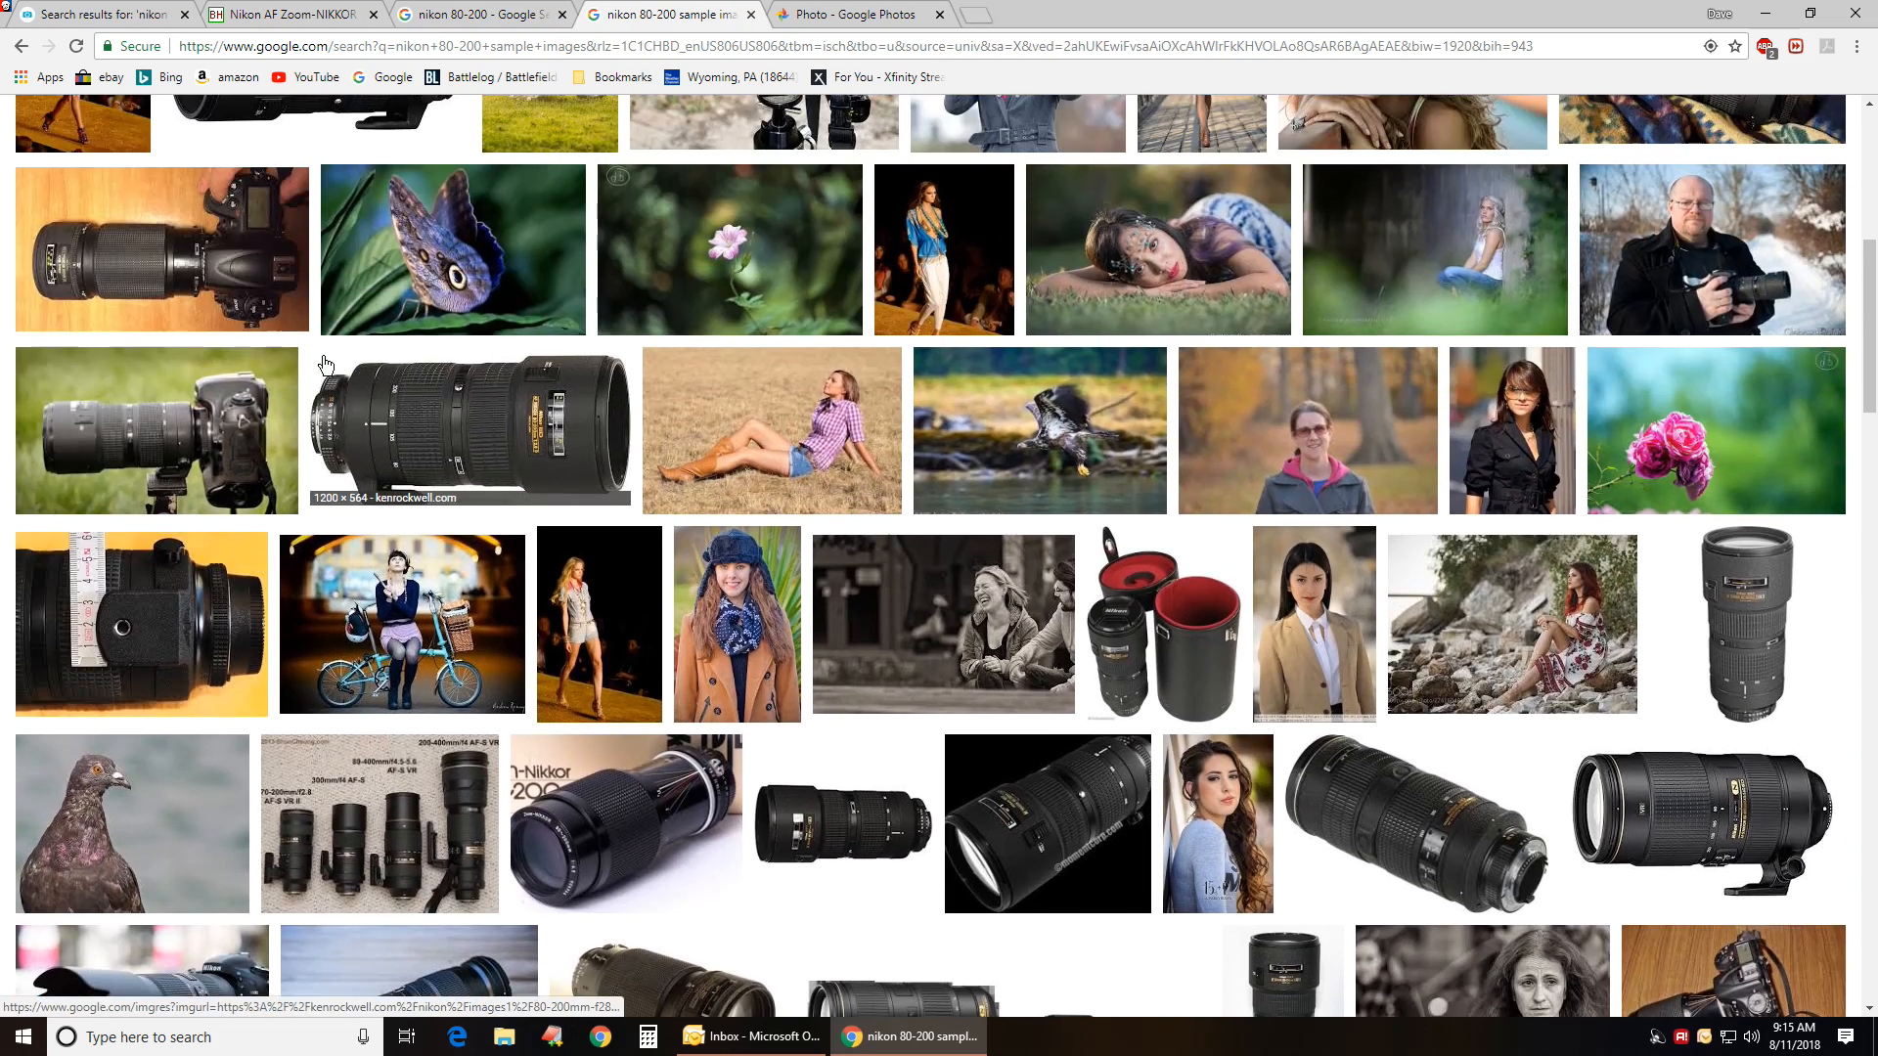
{"action": "scroll", "scroll_direction": "up", "scroll_amount": 3}
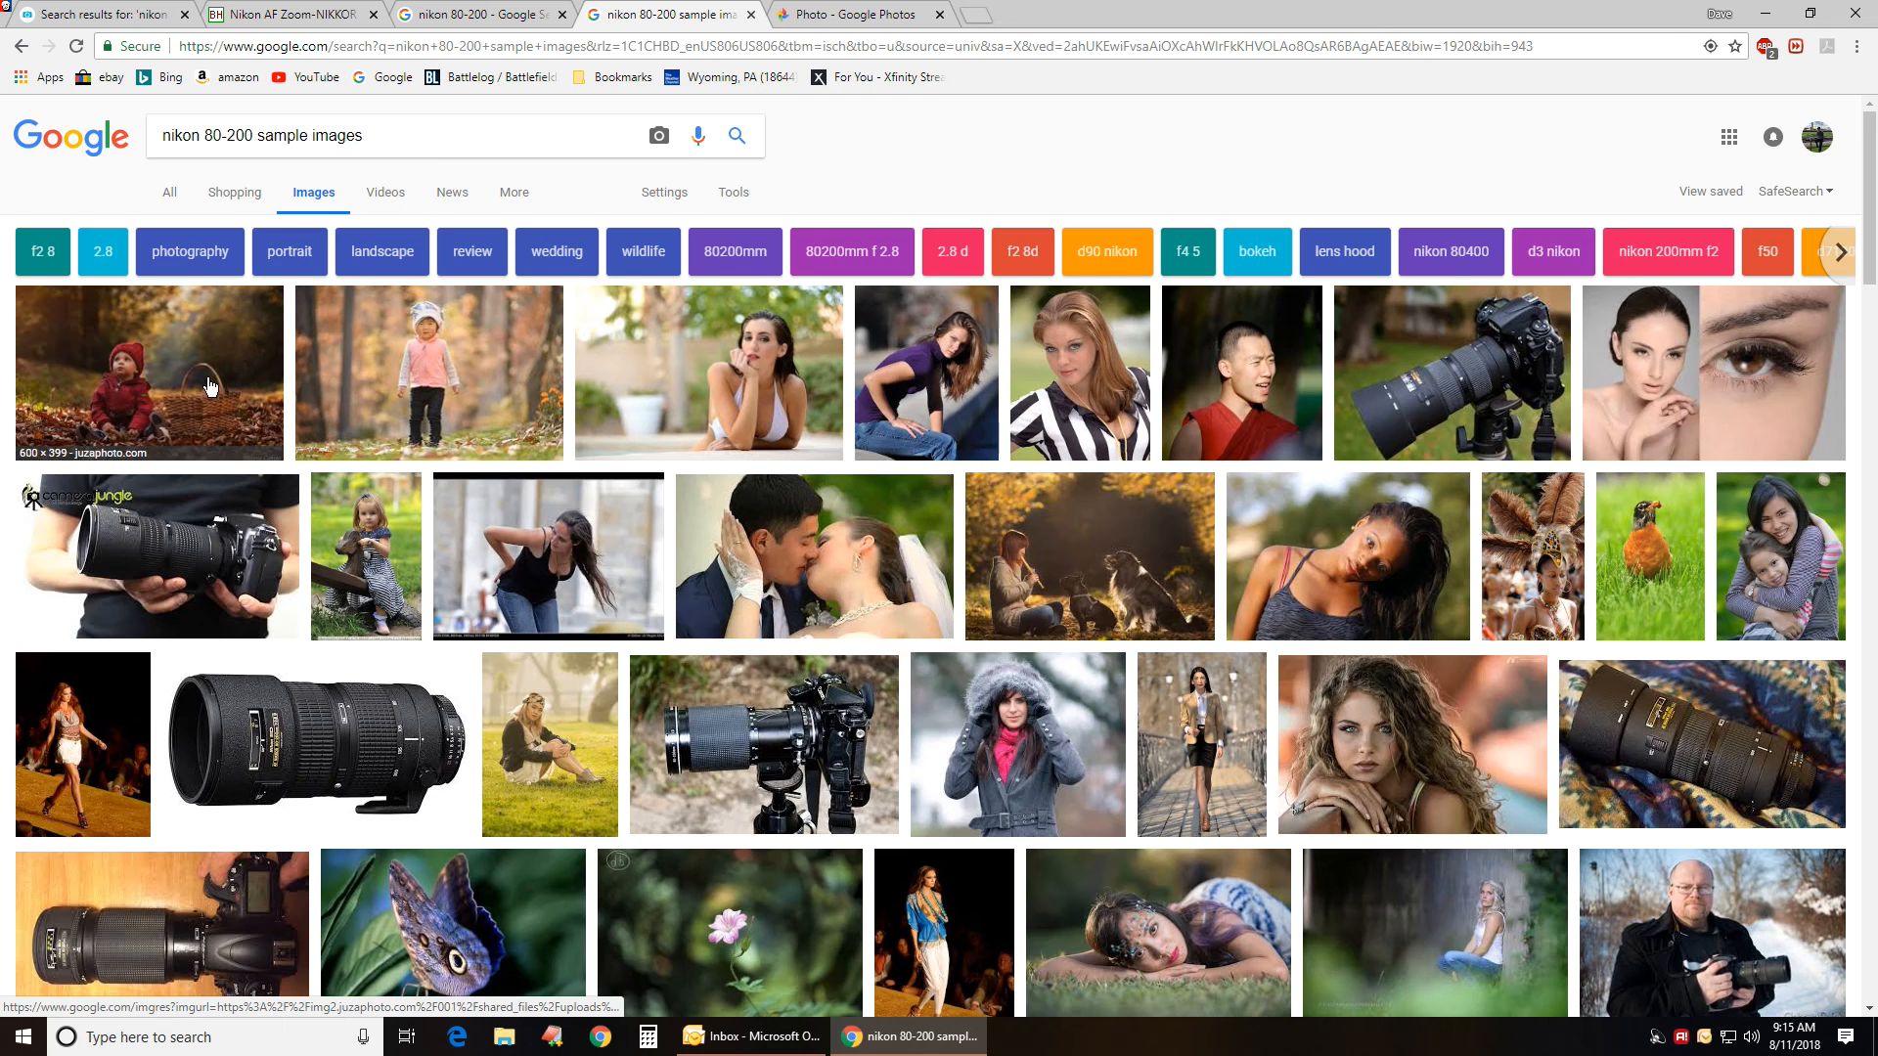
- Enlarge the child-in-pink sample photo and step through the following sample images
{"action": "left_click", "coordinate": [428, 373]}
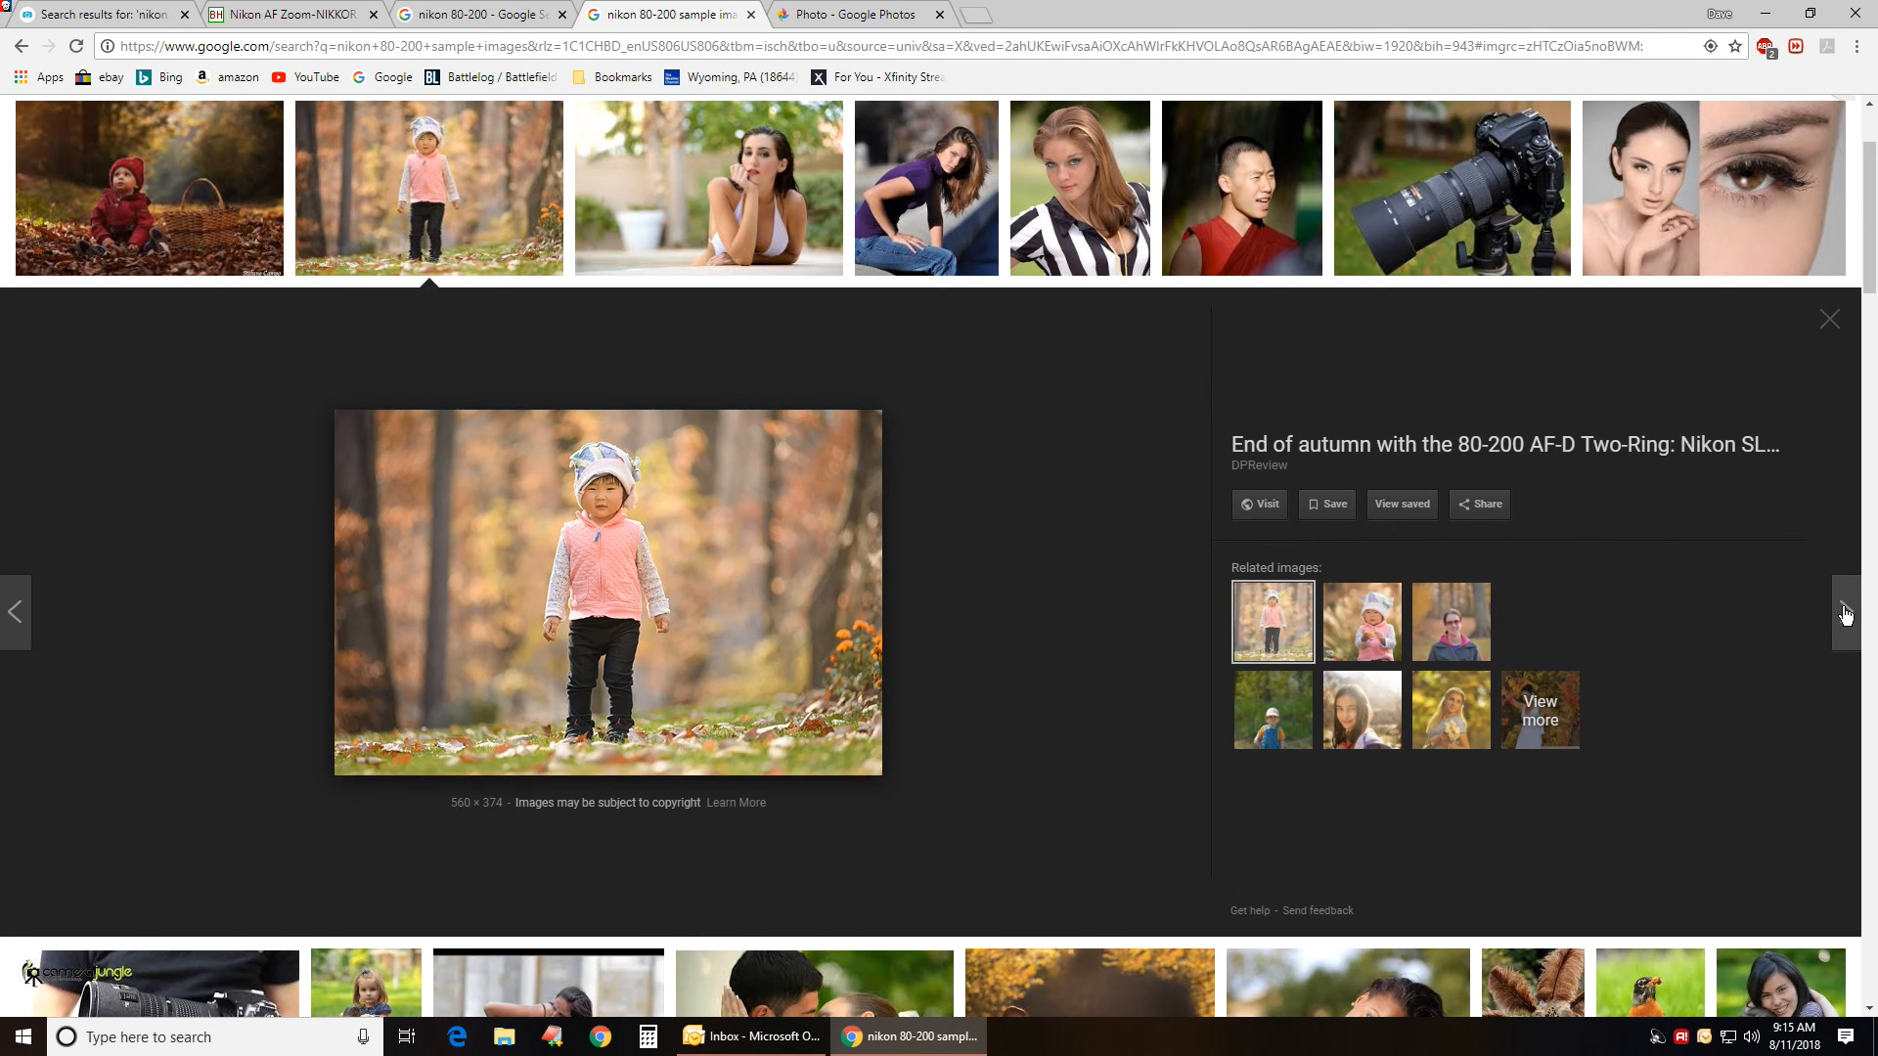
{"action": "left_click", "coordinate": [1846, 614]}
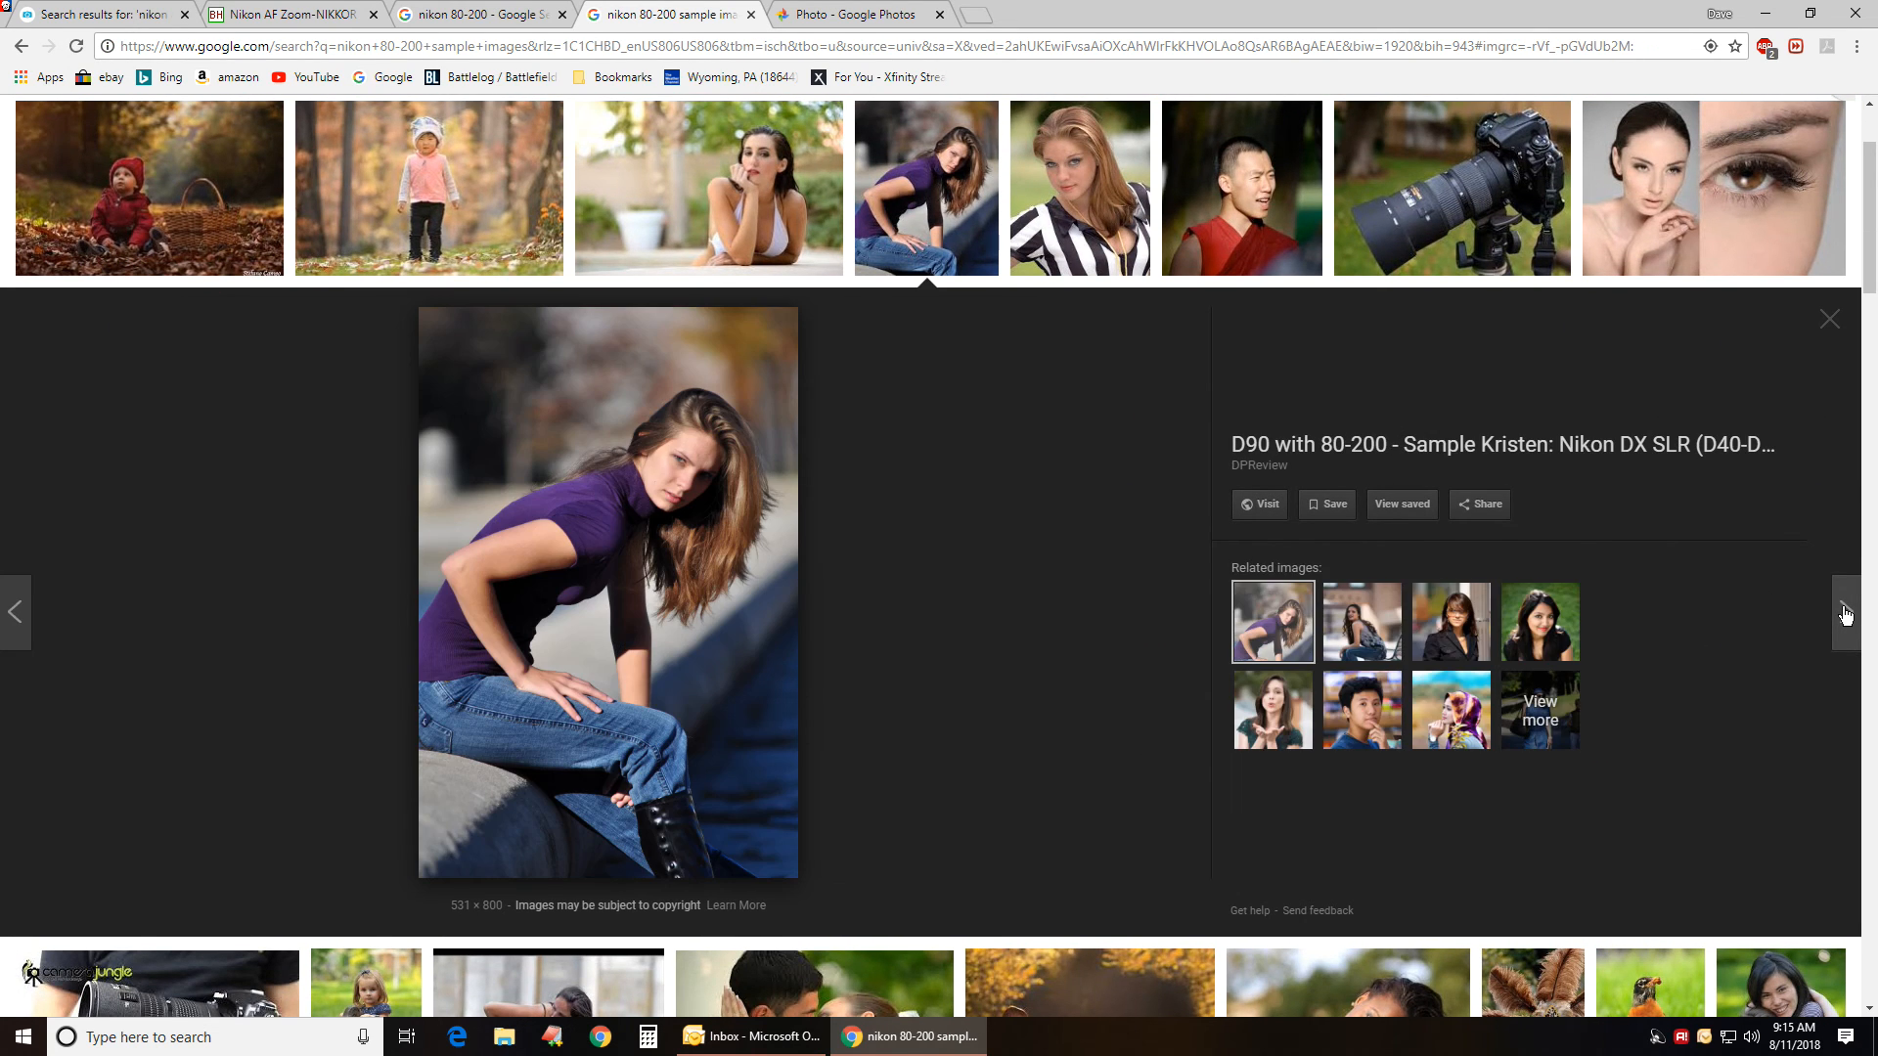
{"action": "left_click", "coordinate": [1846, 613]}
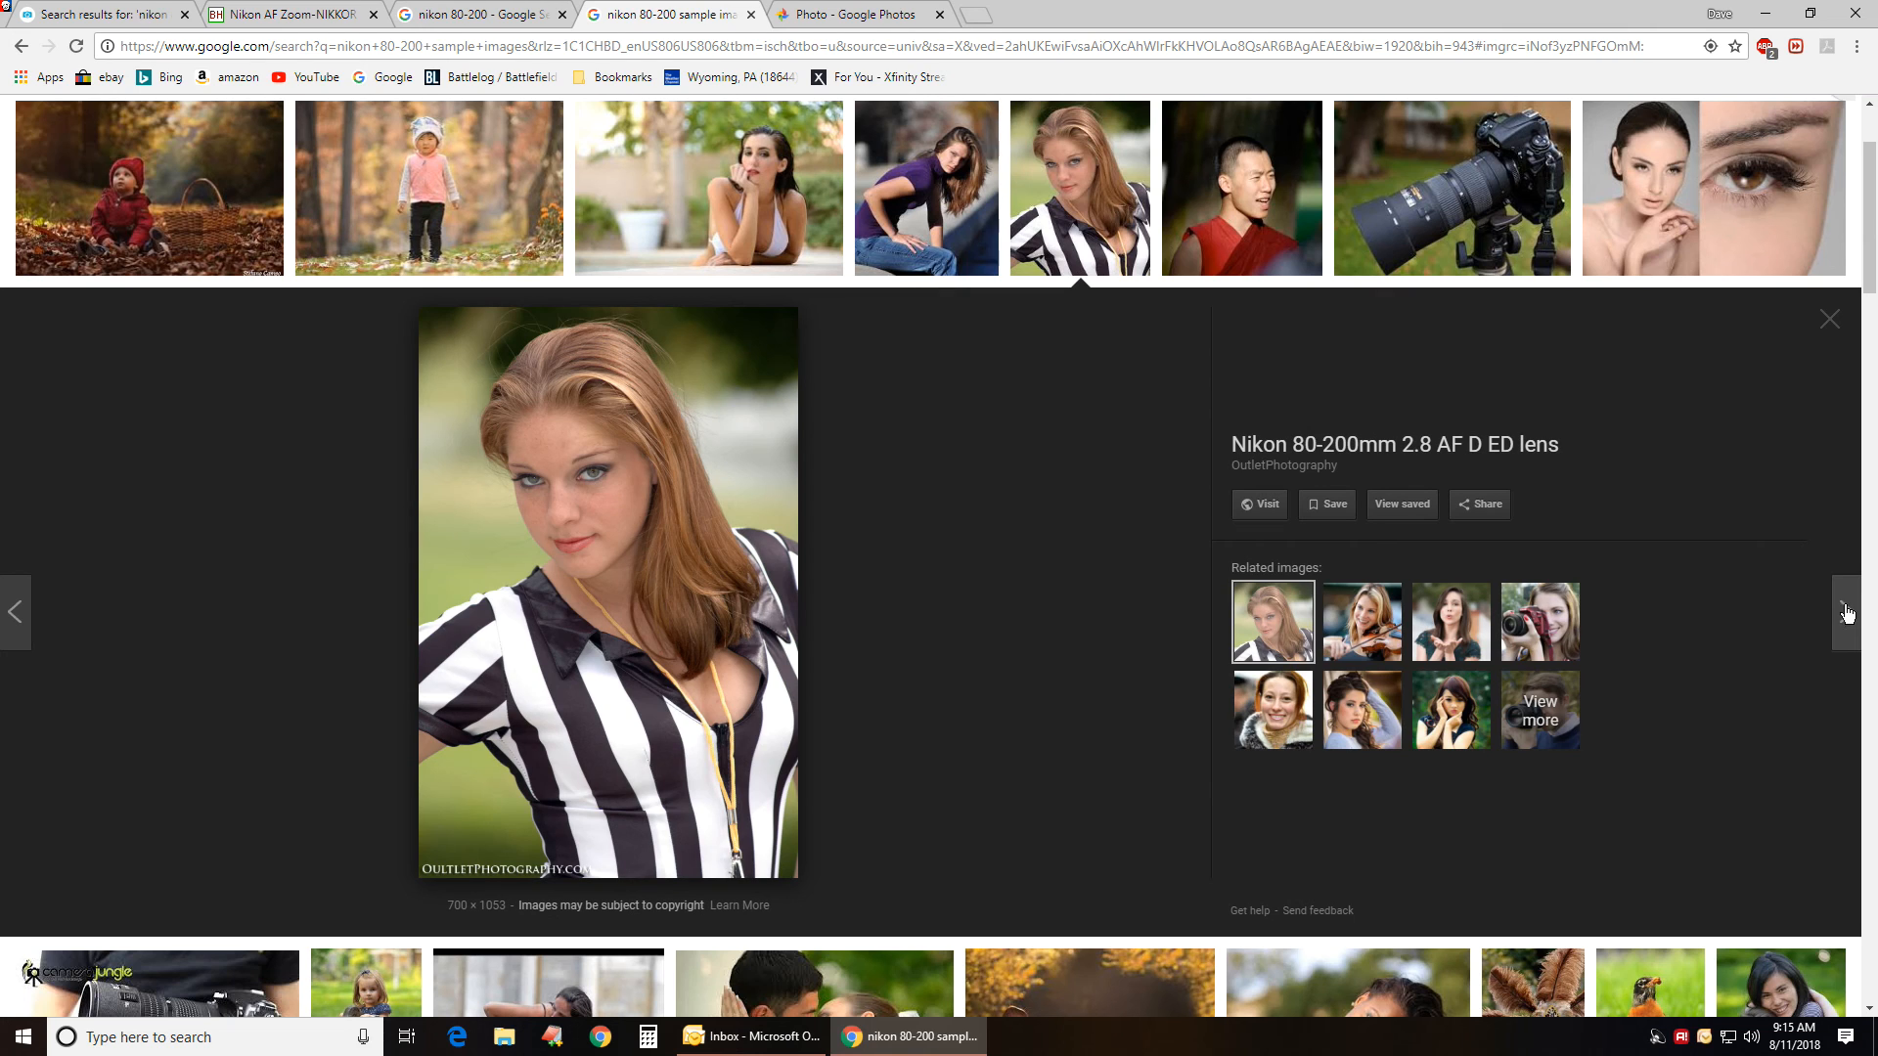
{"action": "mouse_move", "coordinate": [1856, 617]}
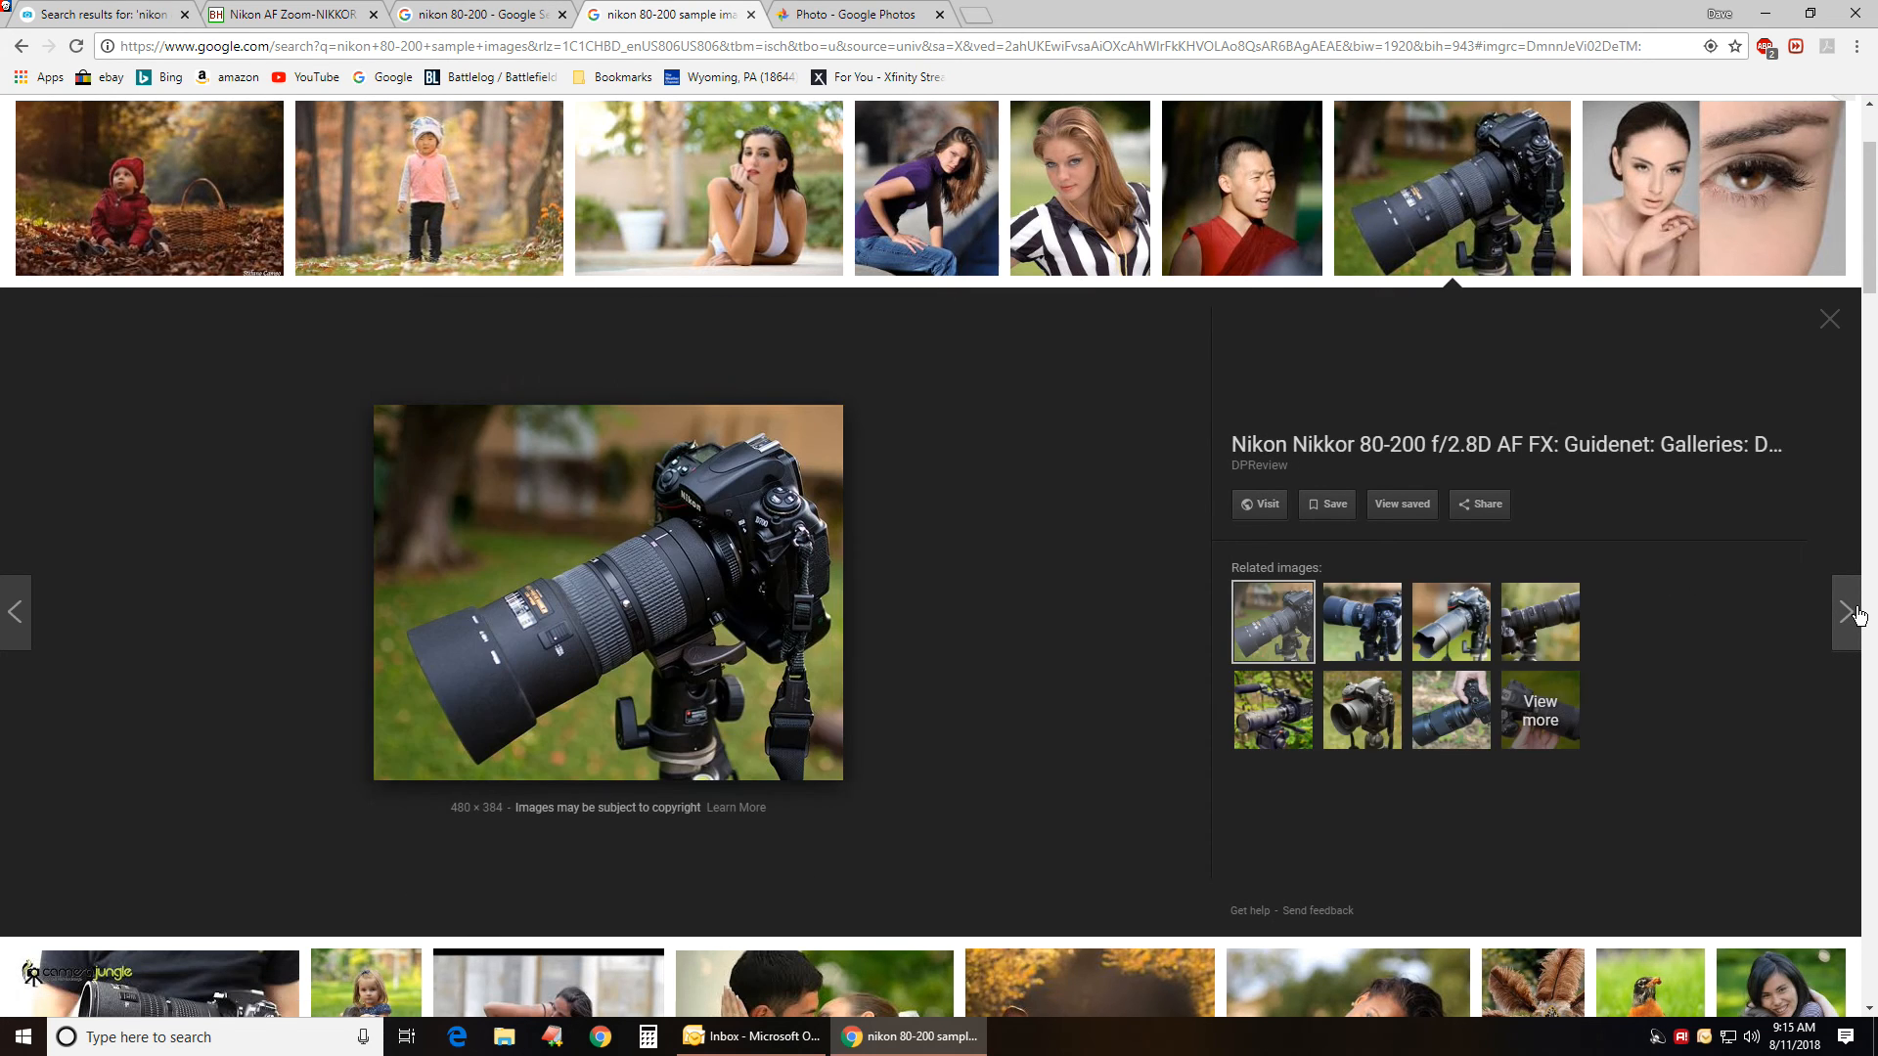
{"action": "left_click", "coordinate": [1847, 613]}
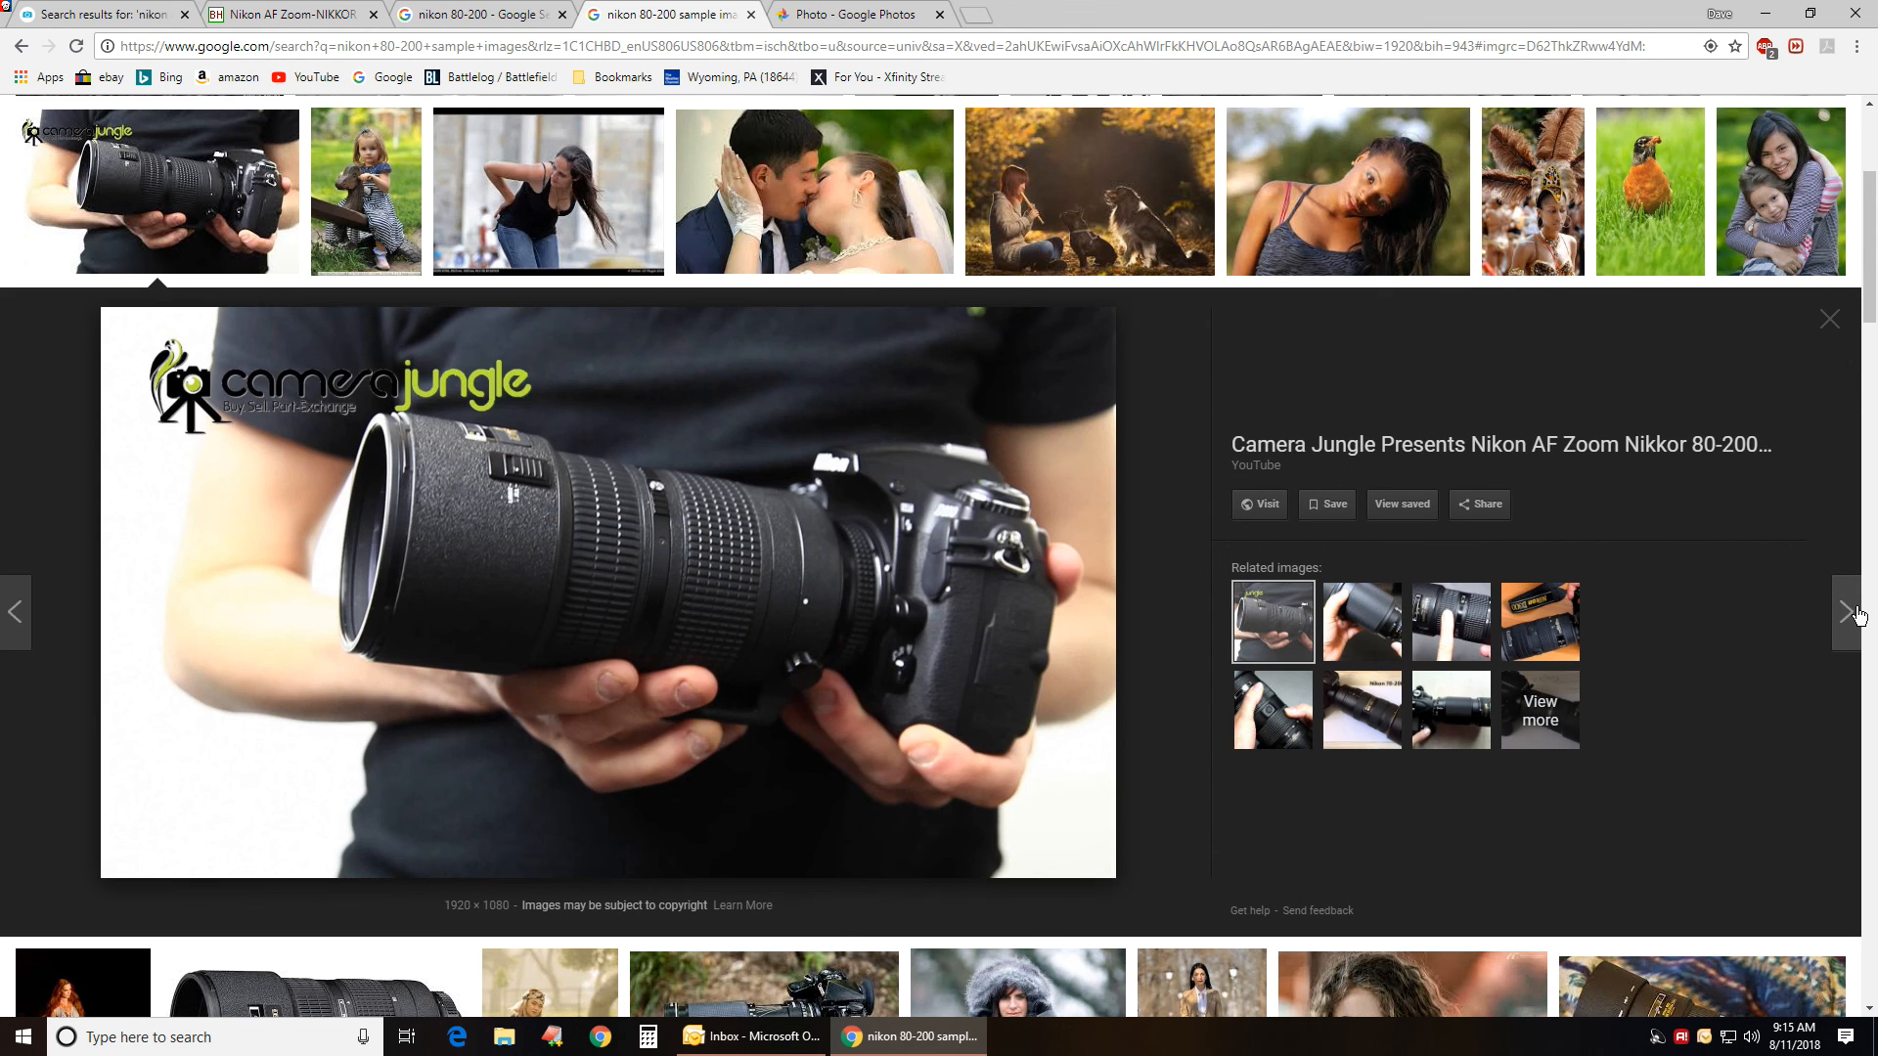
{"action": "left_click", "coordinate": [1849, 612]}
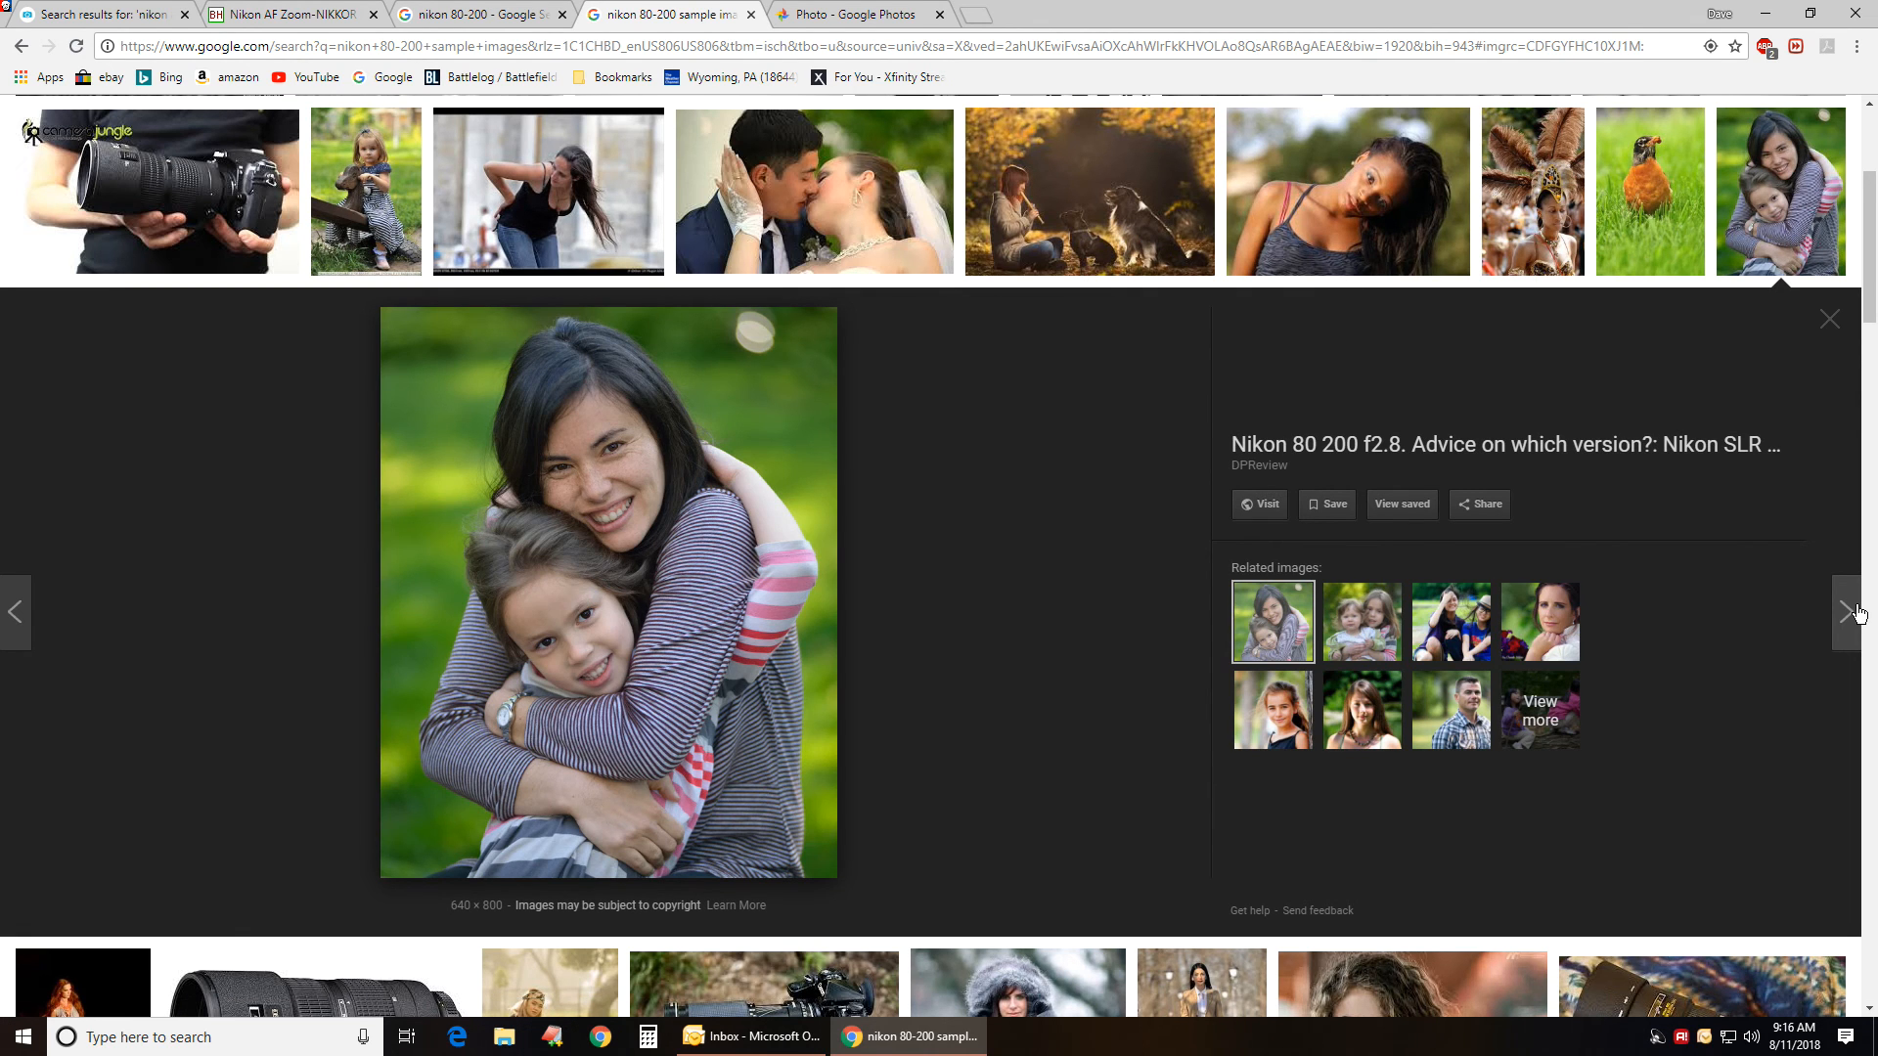
{"action": "left_click", "coordinate": [1857, 612]}
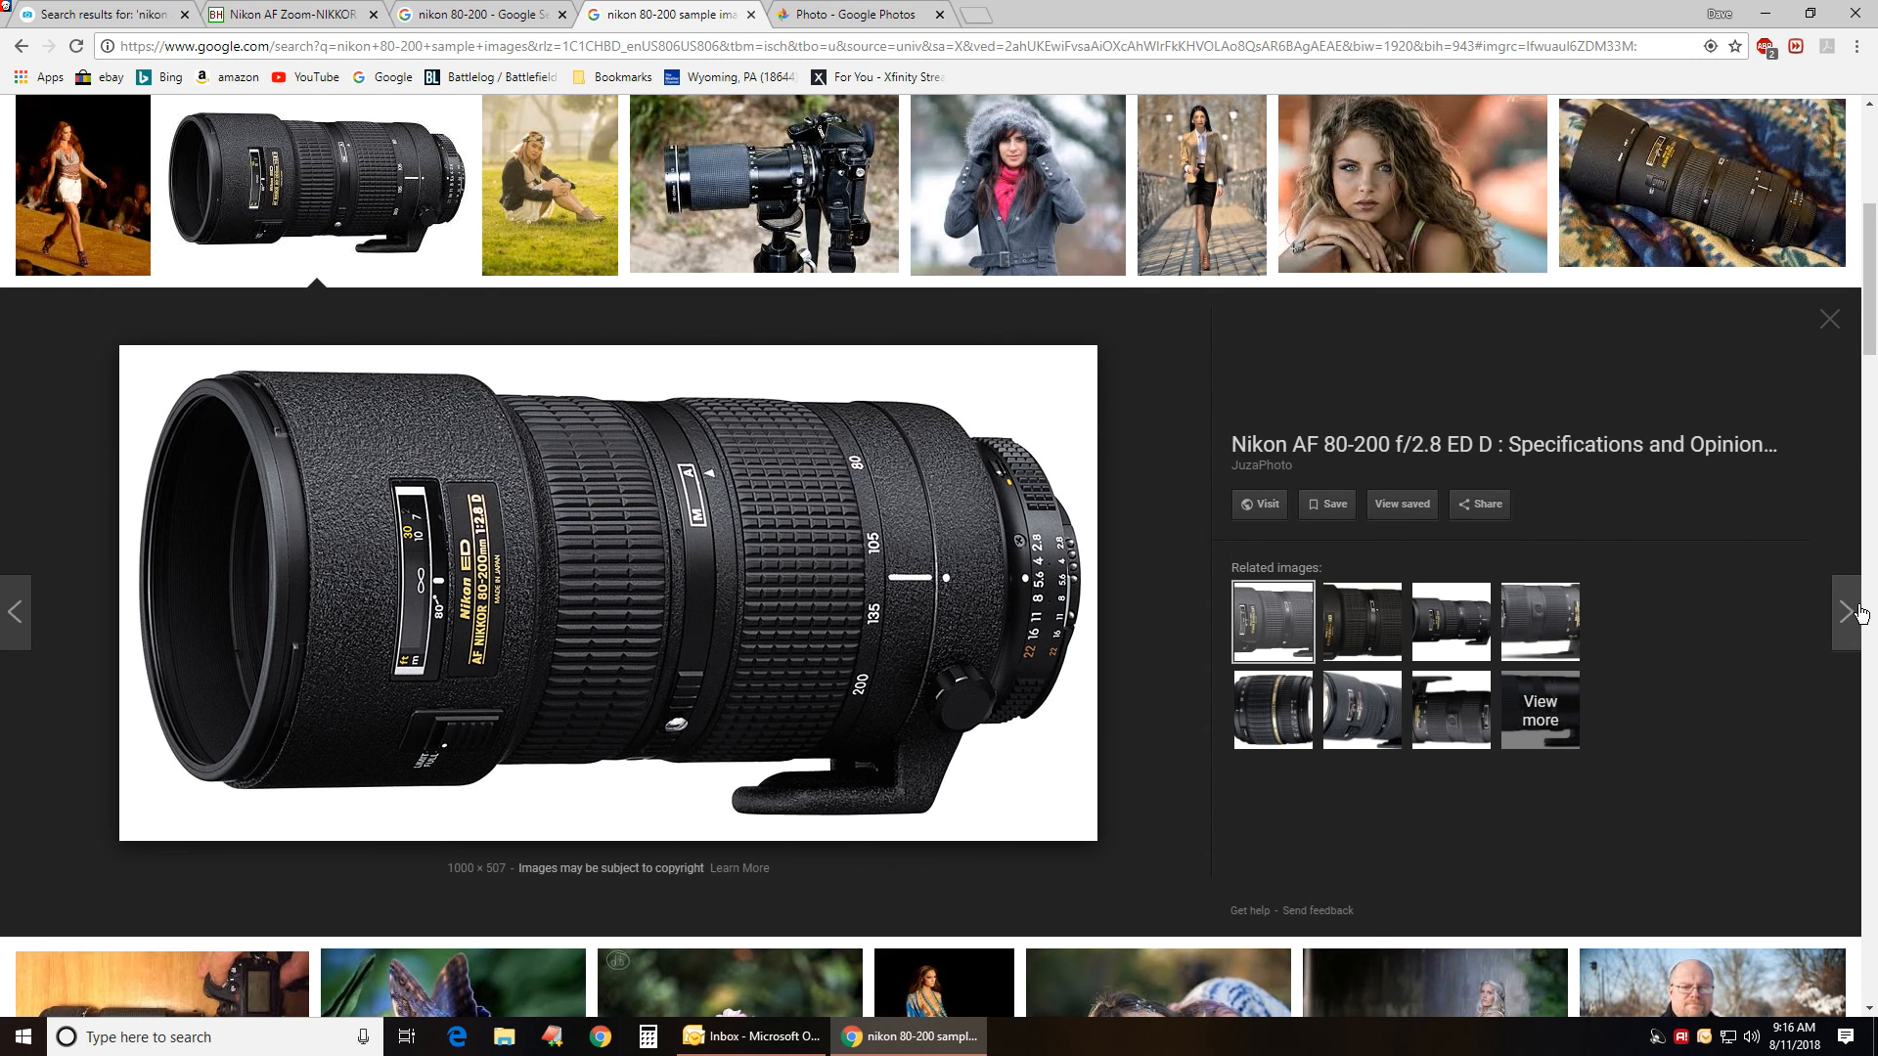
{"action": "left_click", "coordinate": [1018, 184]}
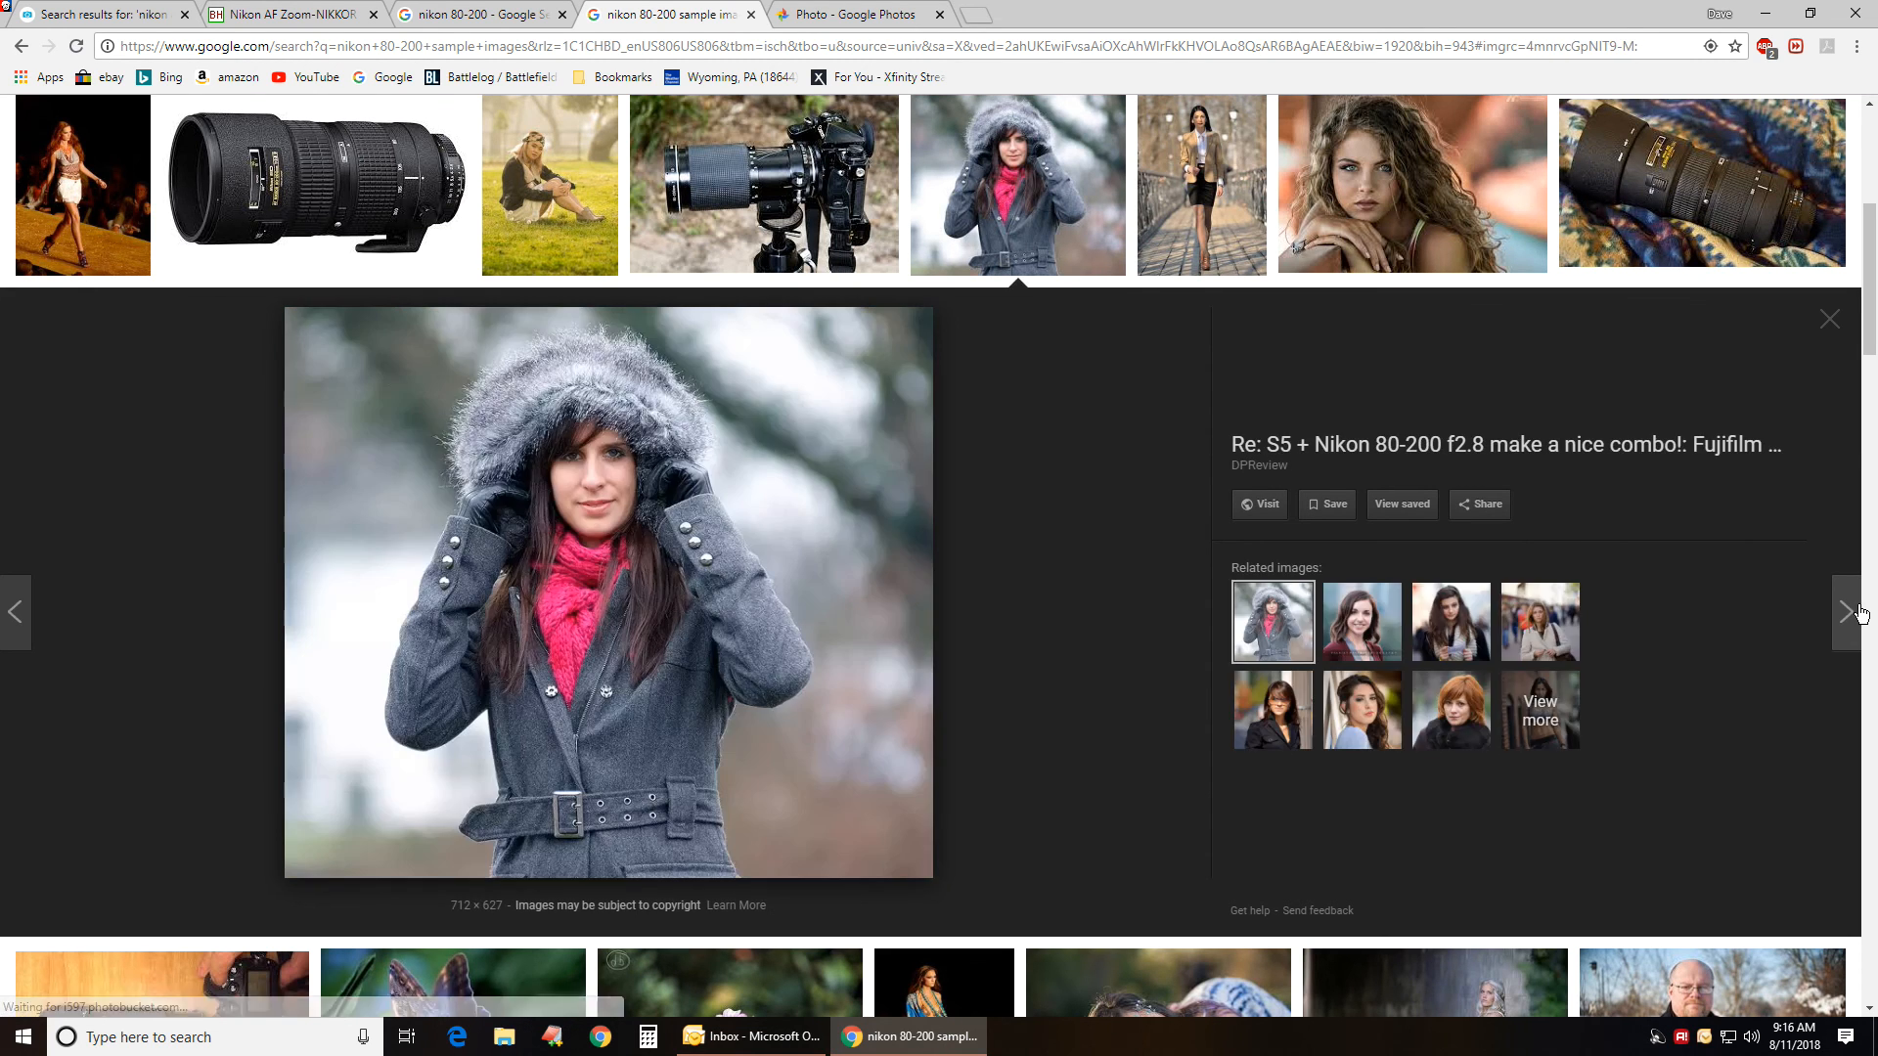
{"action": "left_click", "coordinate": [1847, 613]}
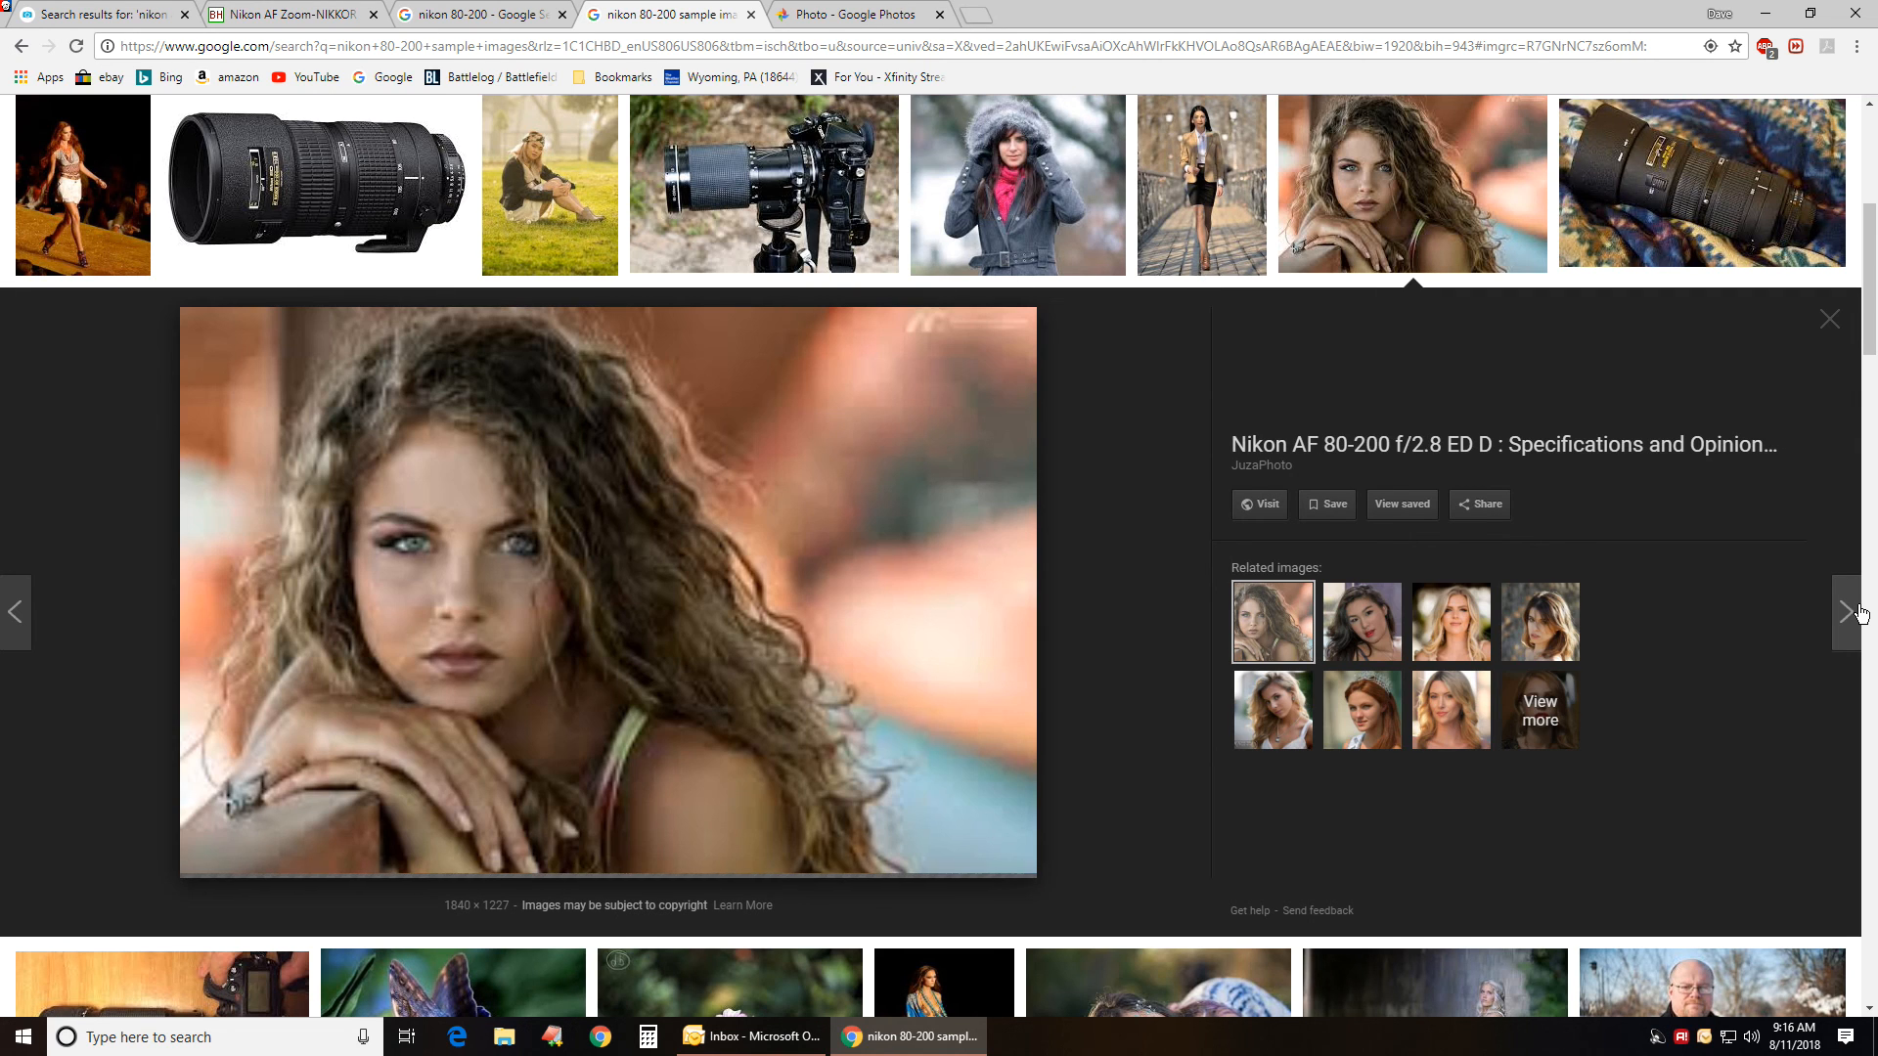
- Step through more enlarged sample photos, then return to the B&H lens product page
{"action": "left_click", "coordinate": [1850, 611]}
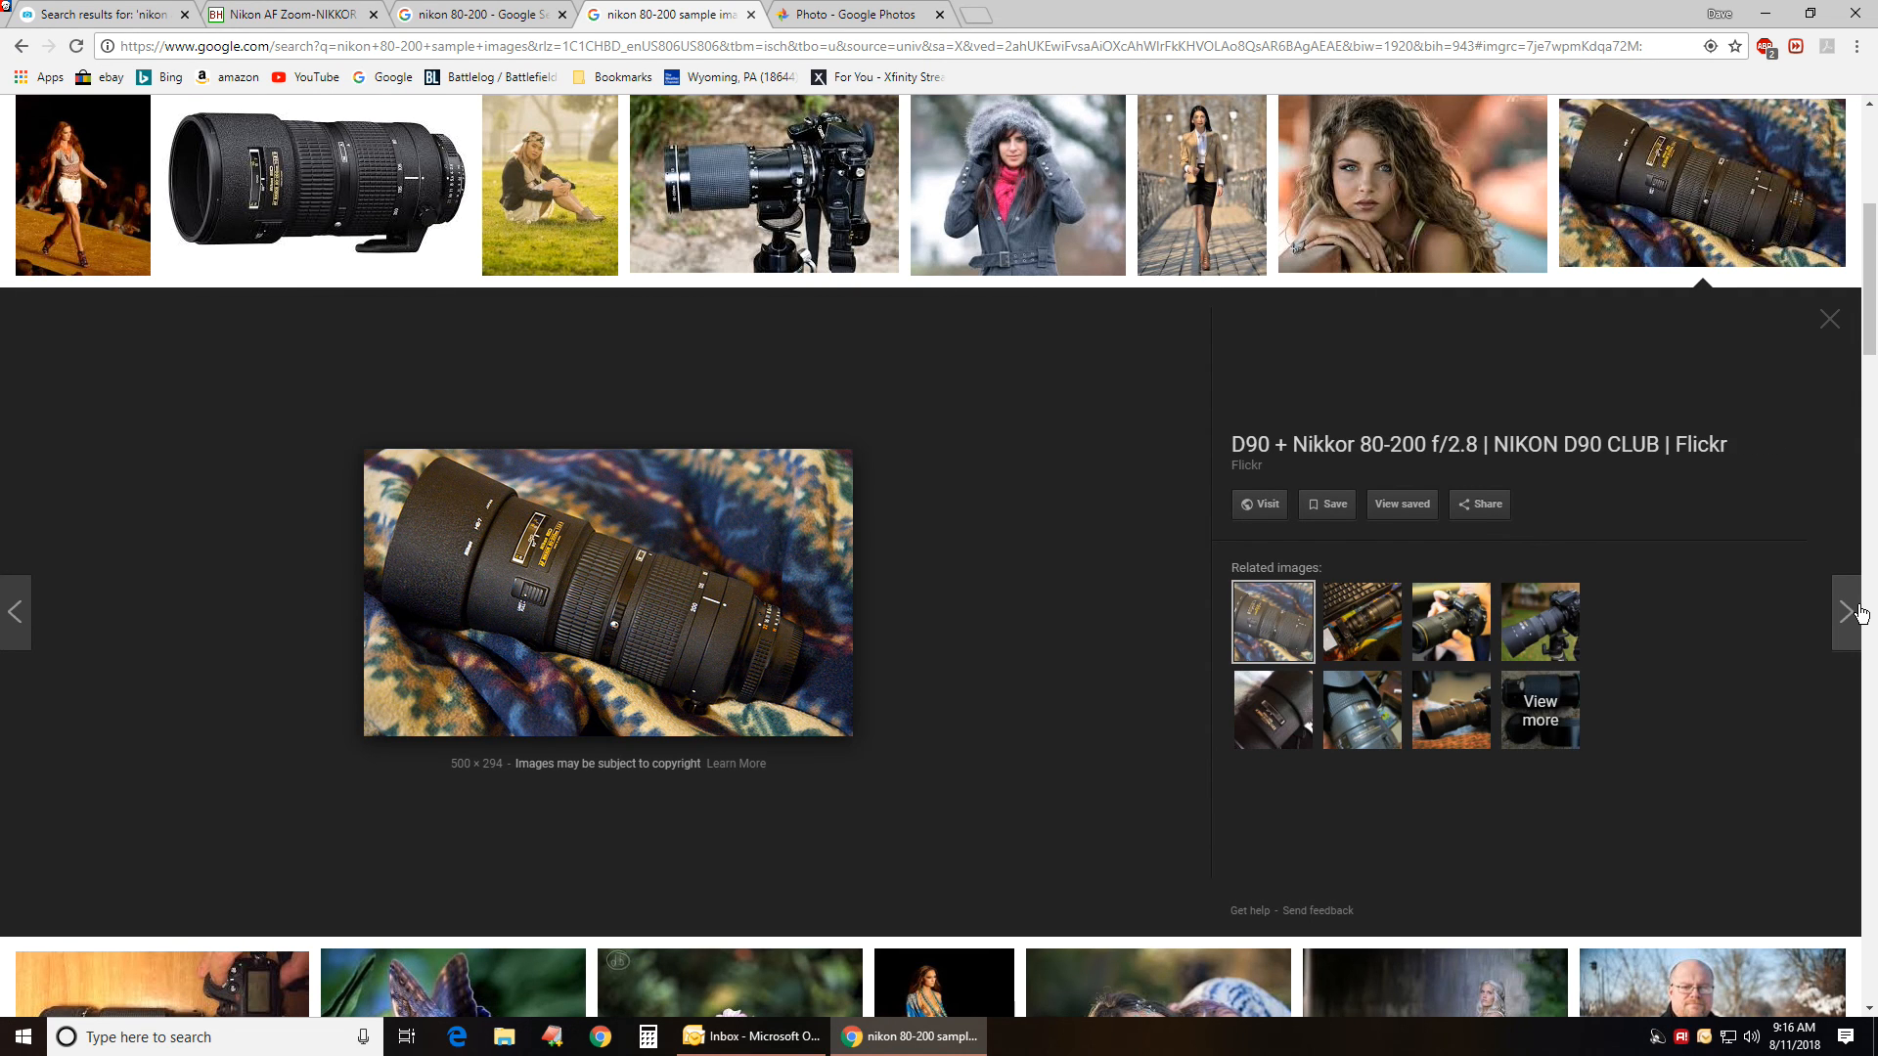
{"action": "mouse_move", "coordinate": [628, 658]}
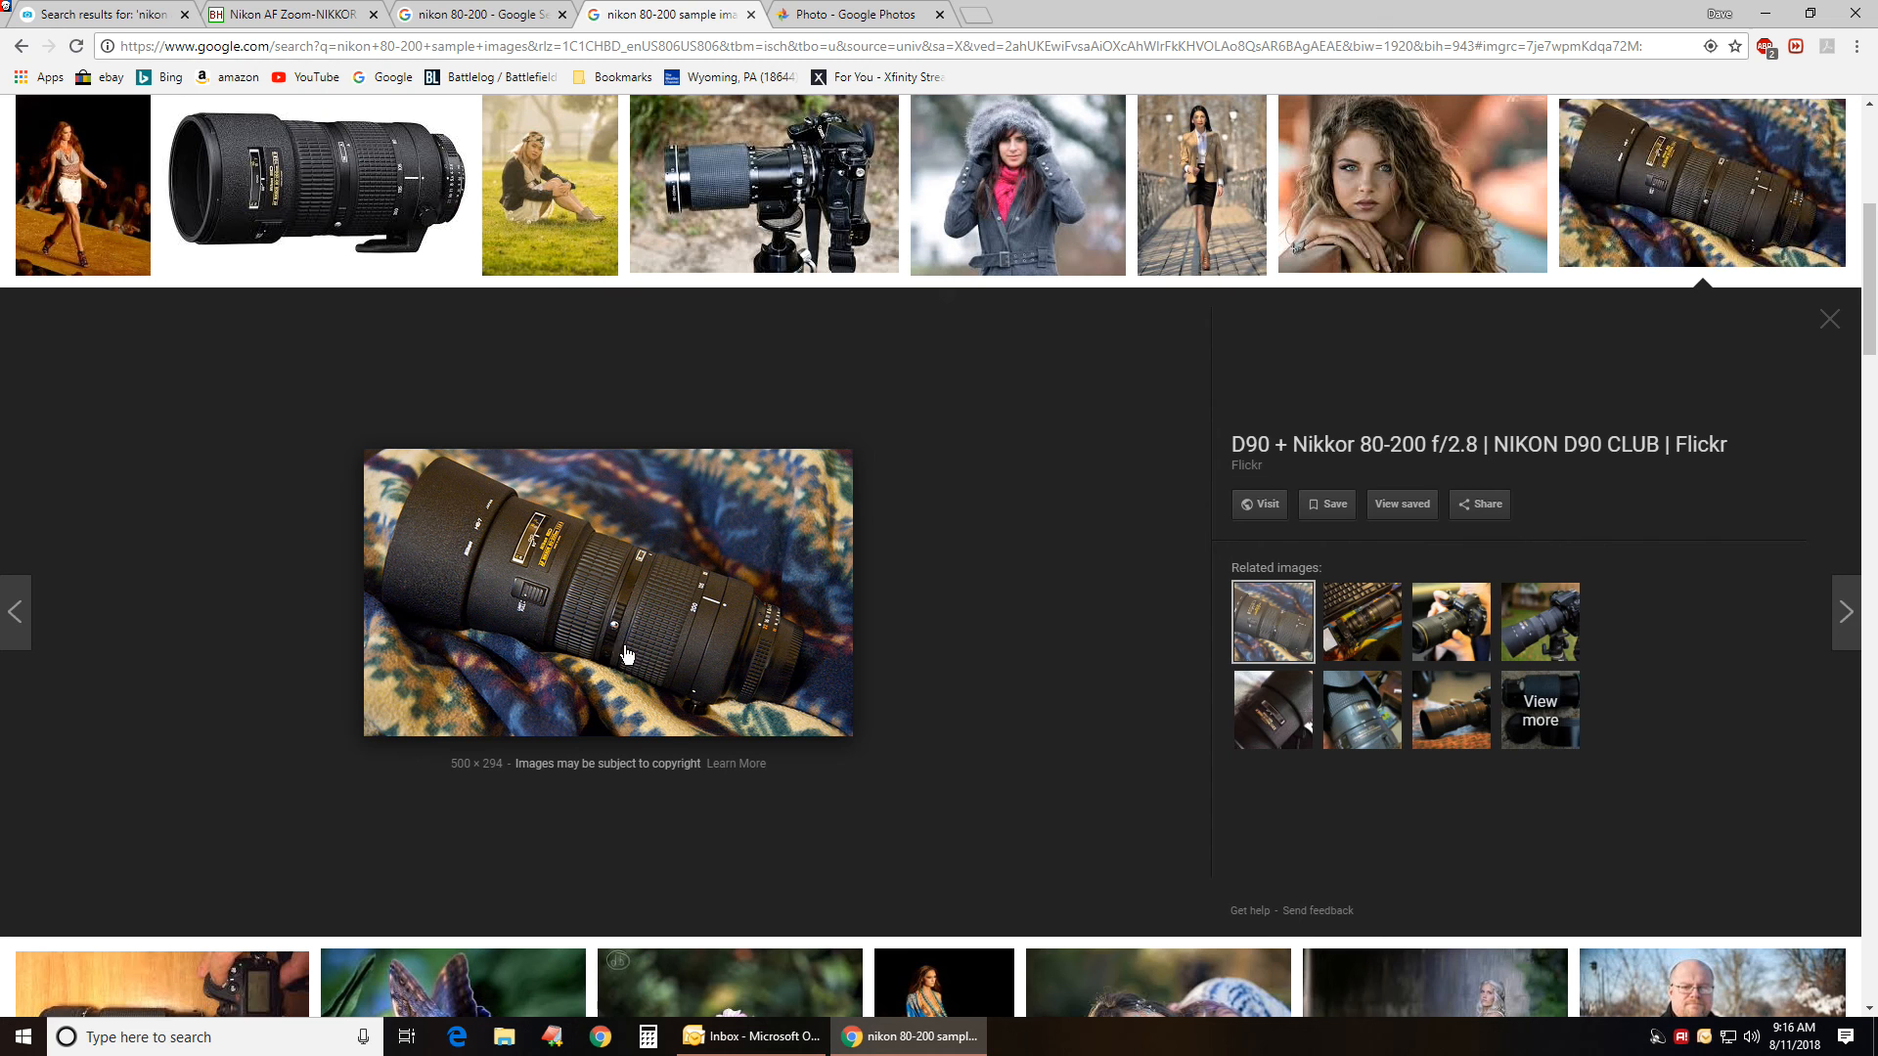
{"action": "left_click", "coordinate": [1846, 612]}
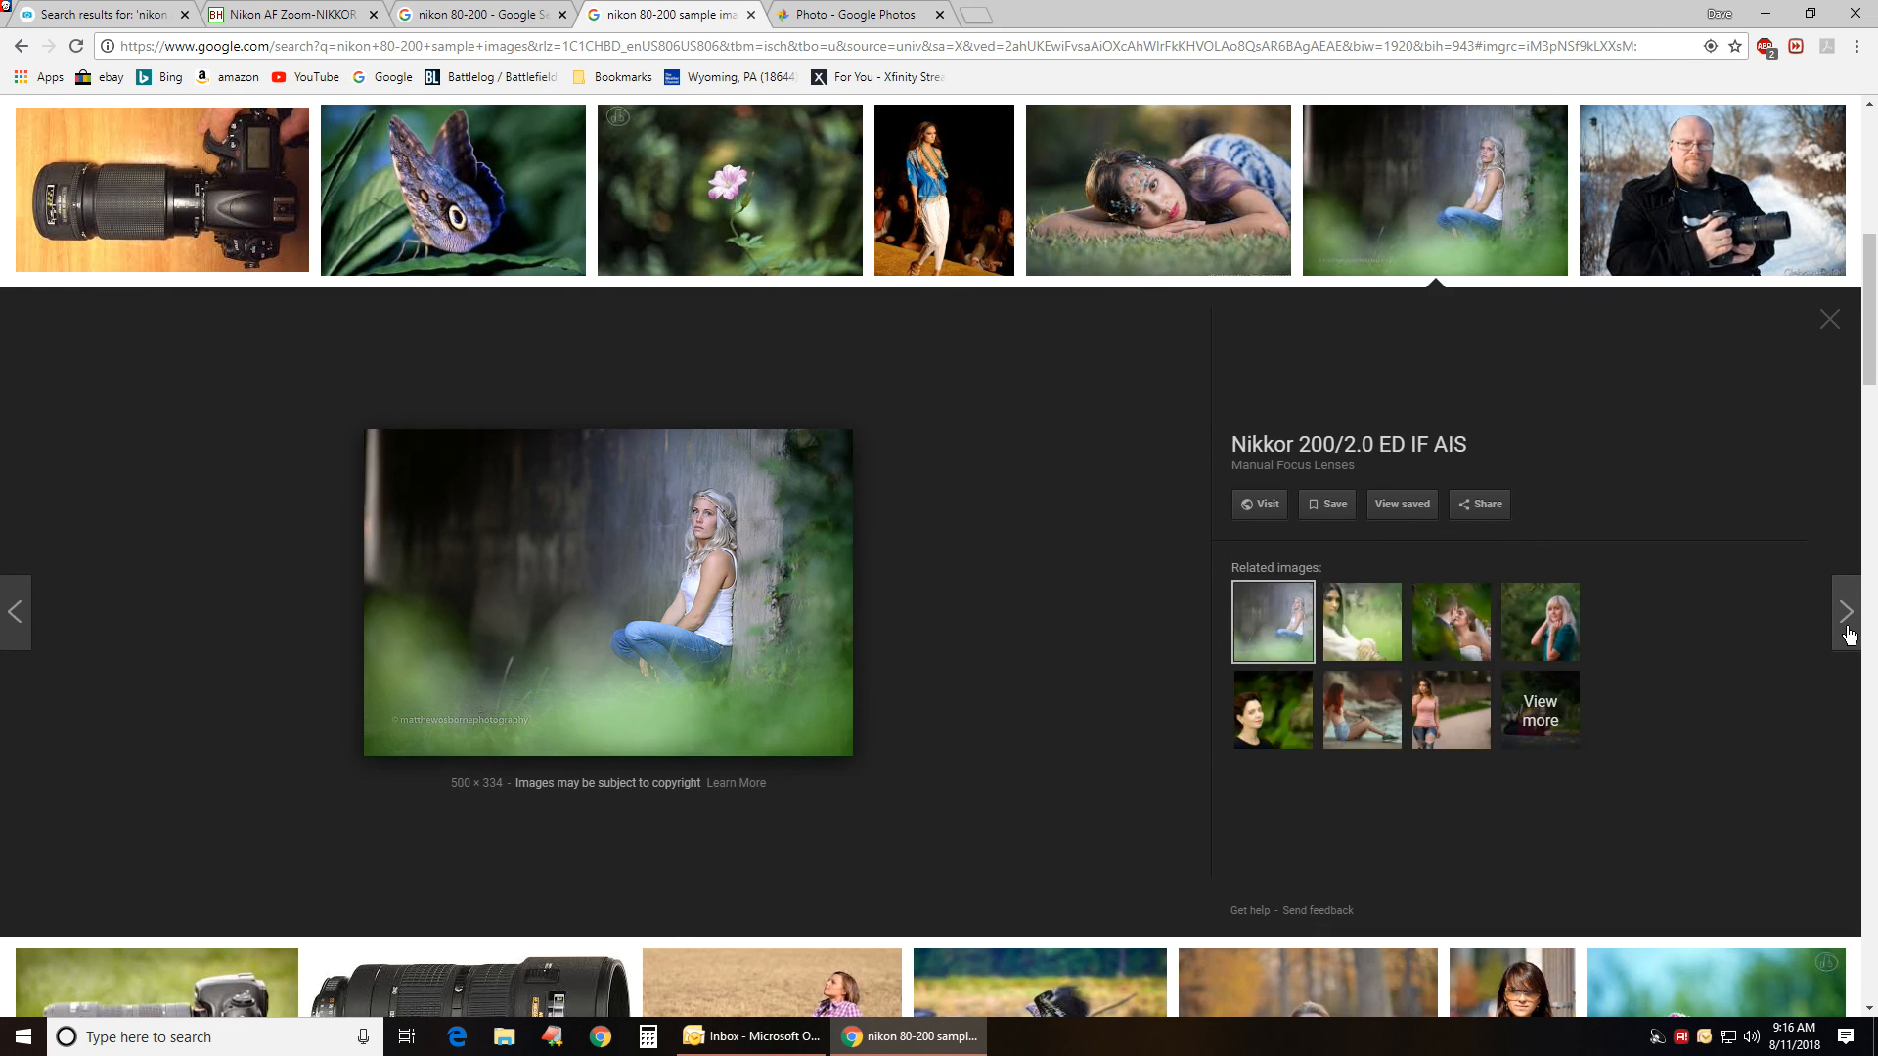
{"action": "left_click", "coordinate": [1846, 611]}
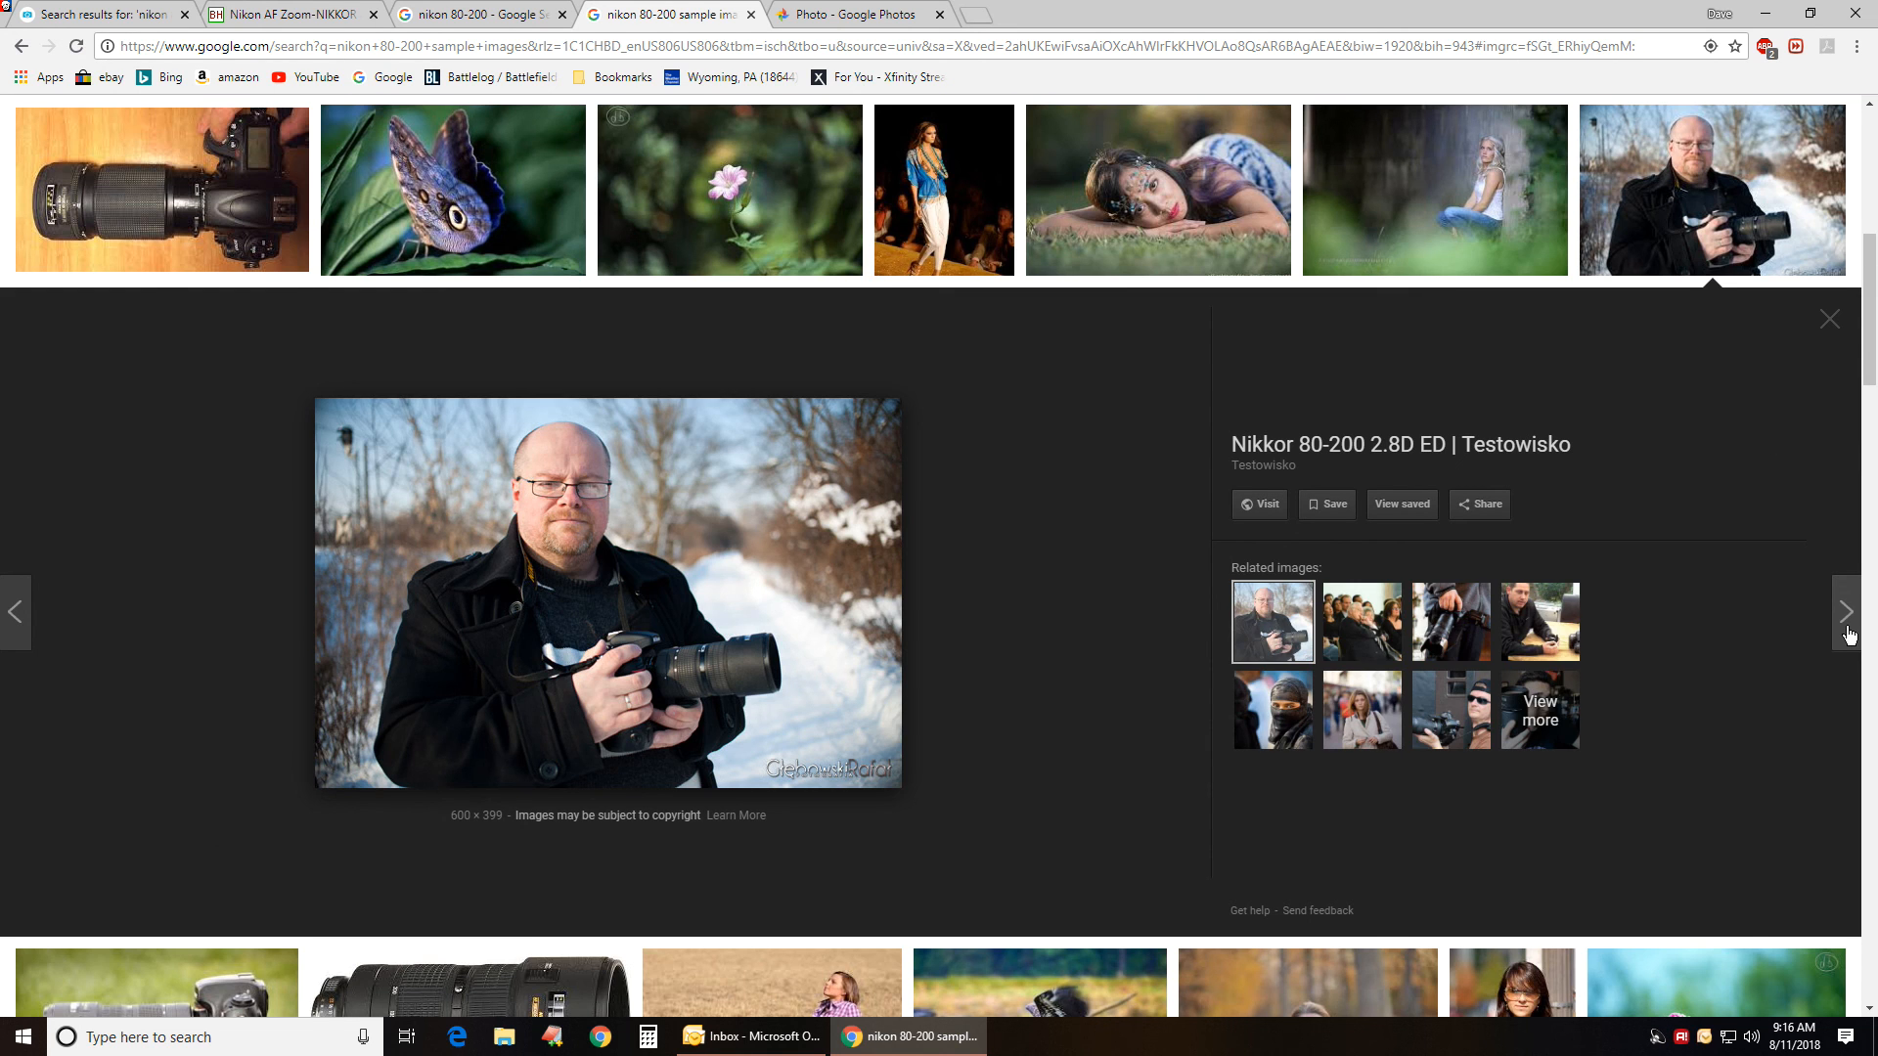
{"action": "left_click", "coordinate": [1847, 611]}
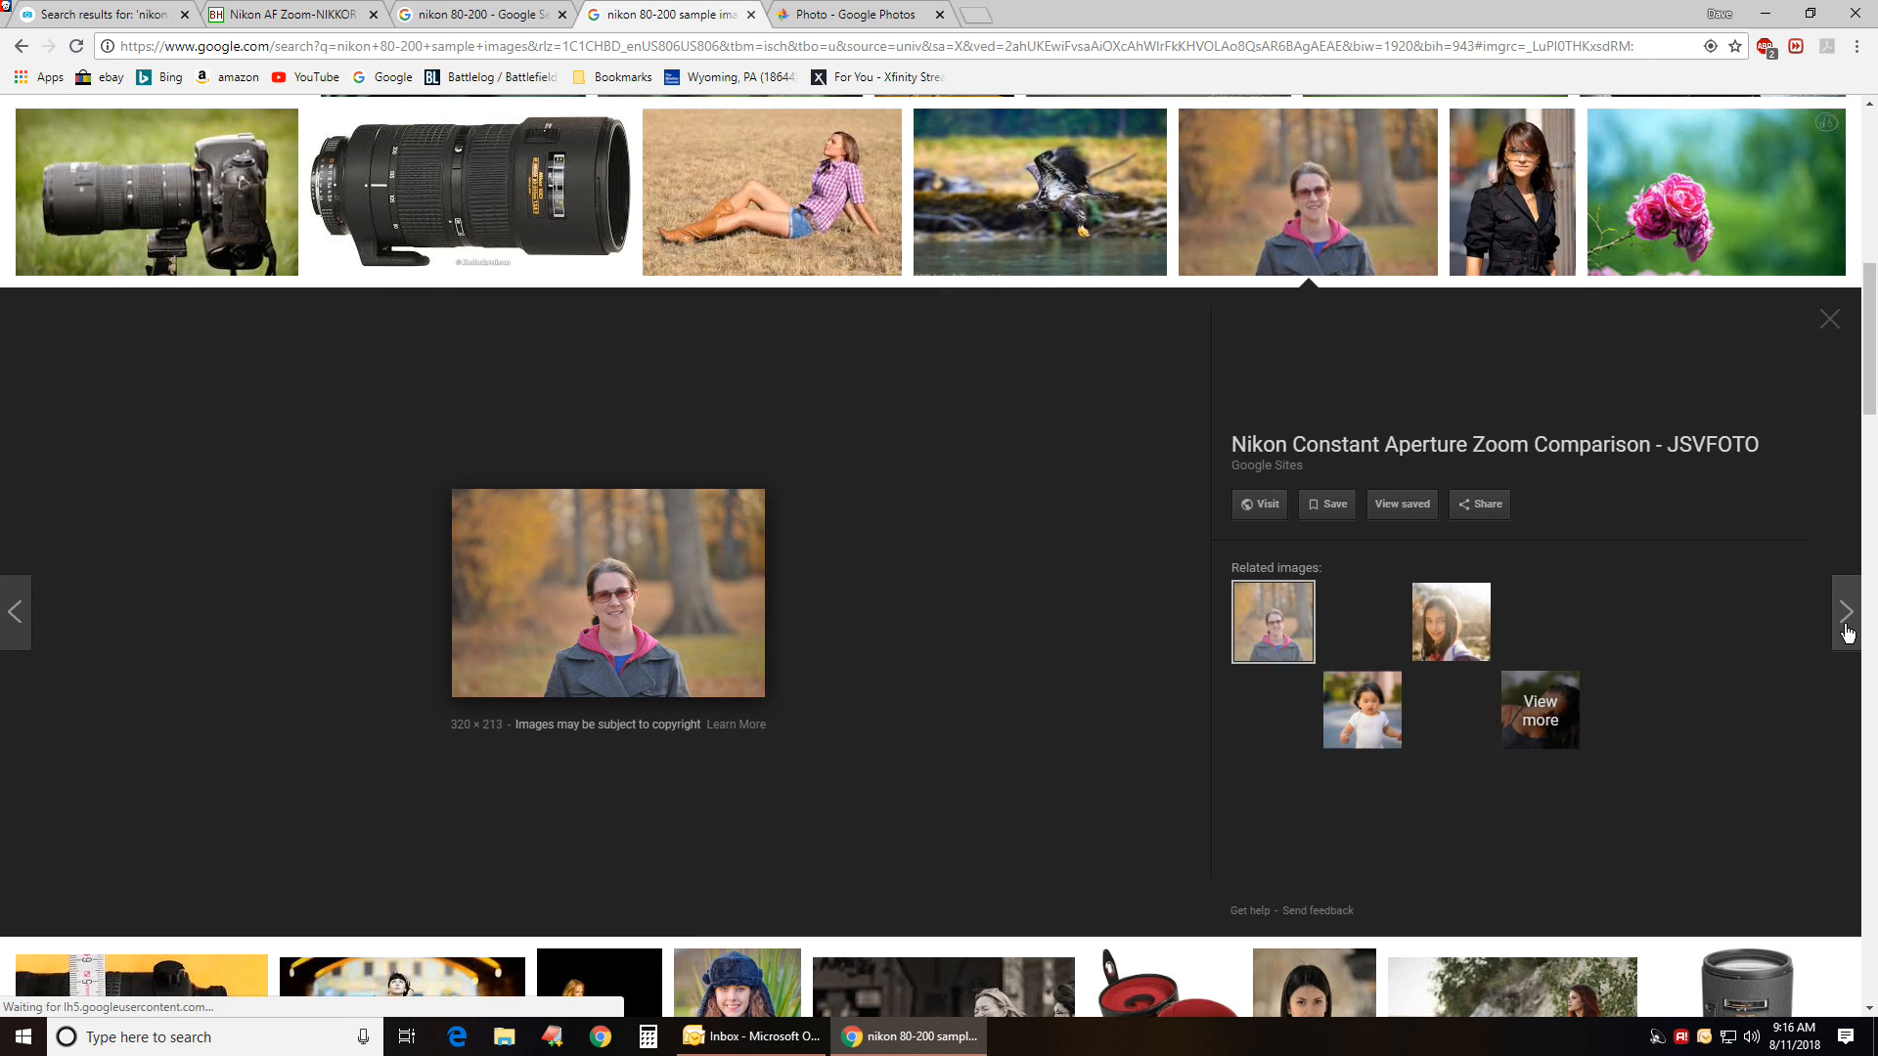
{"action": "left_click", "coordinate": [1846, 610]}
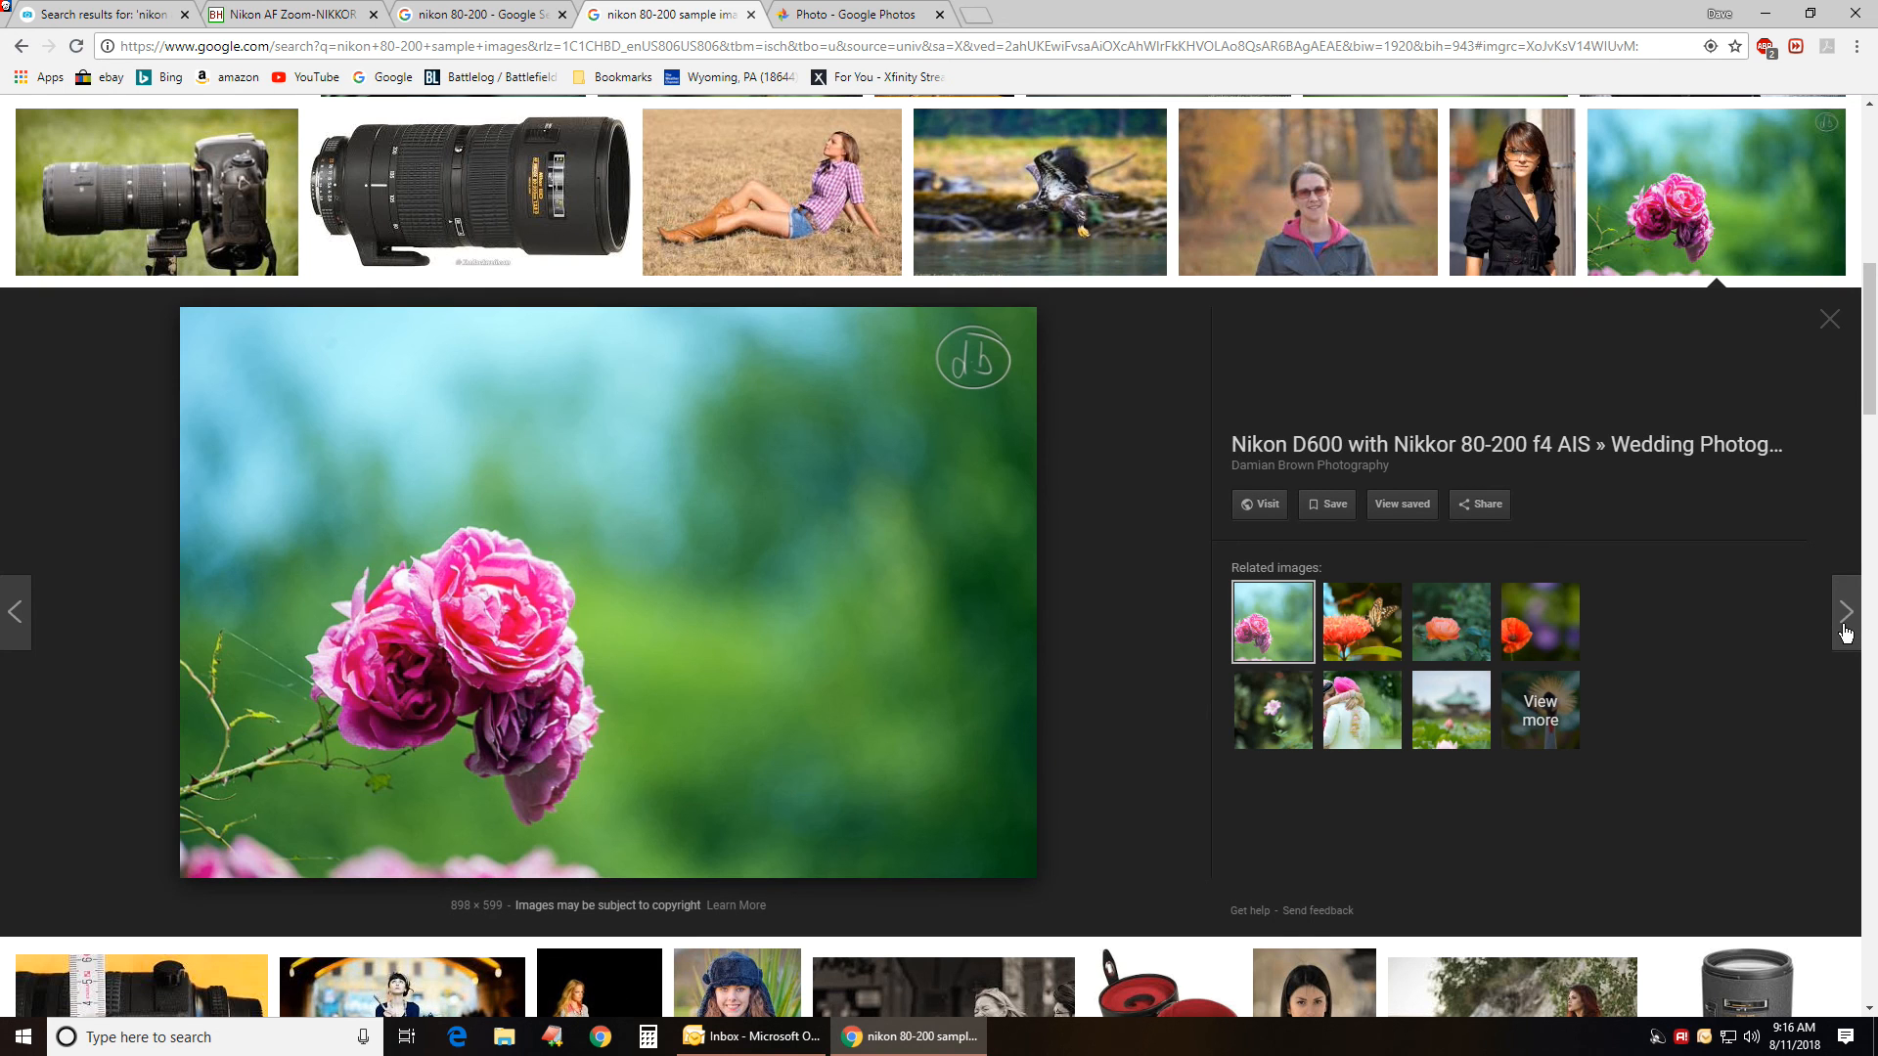
{"action": "left_click", "coordinate": [1846, 613]}
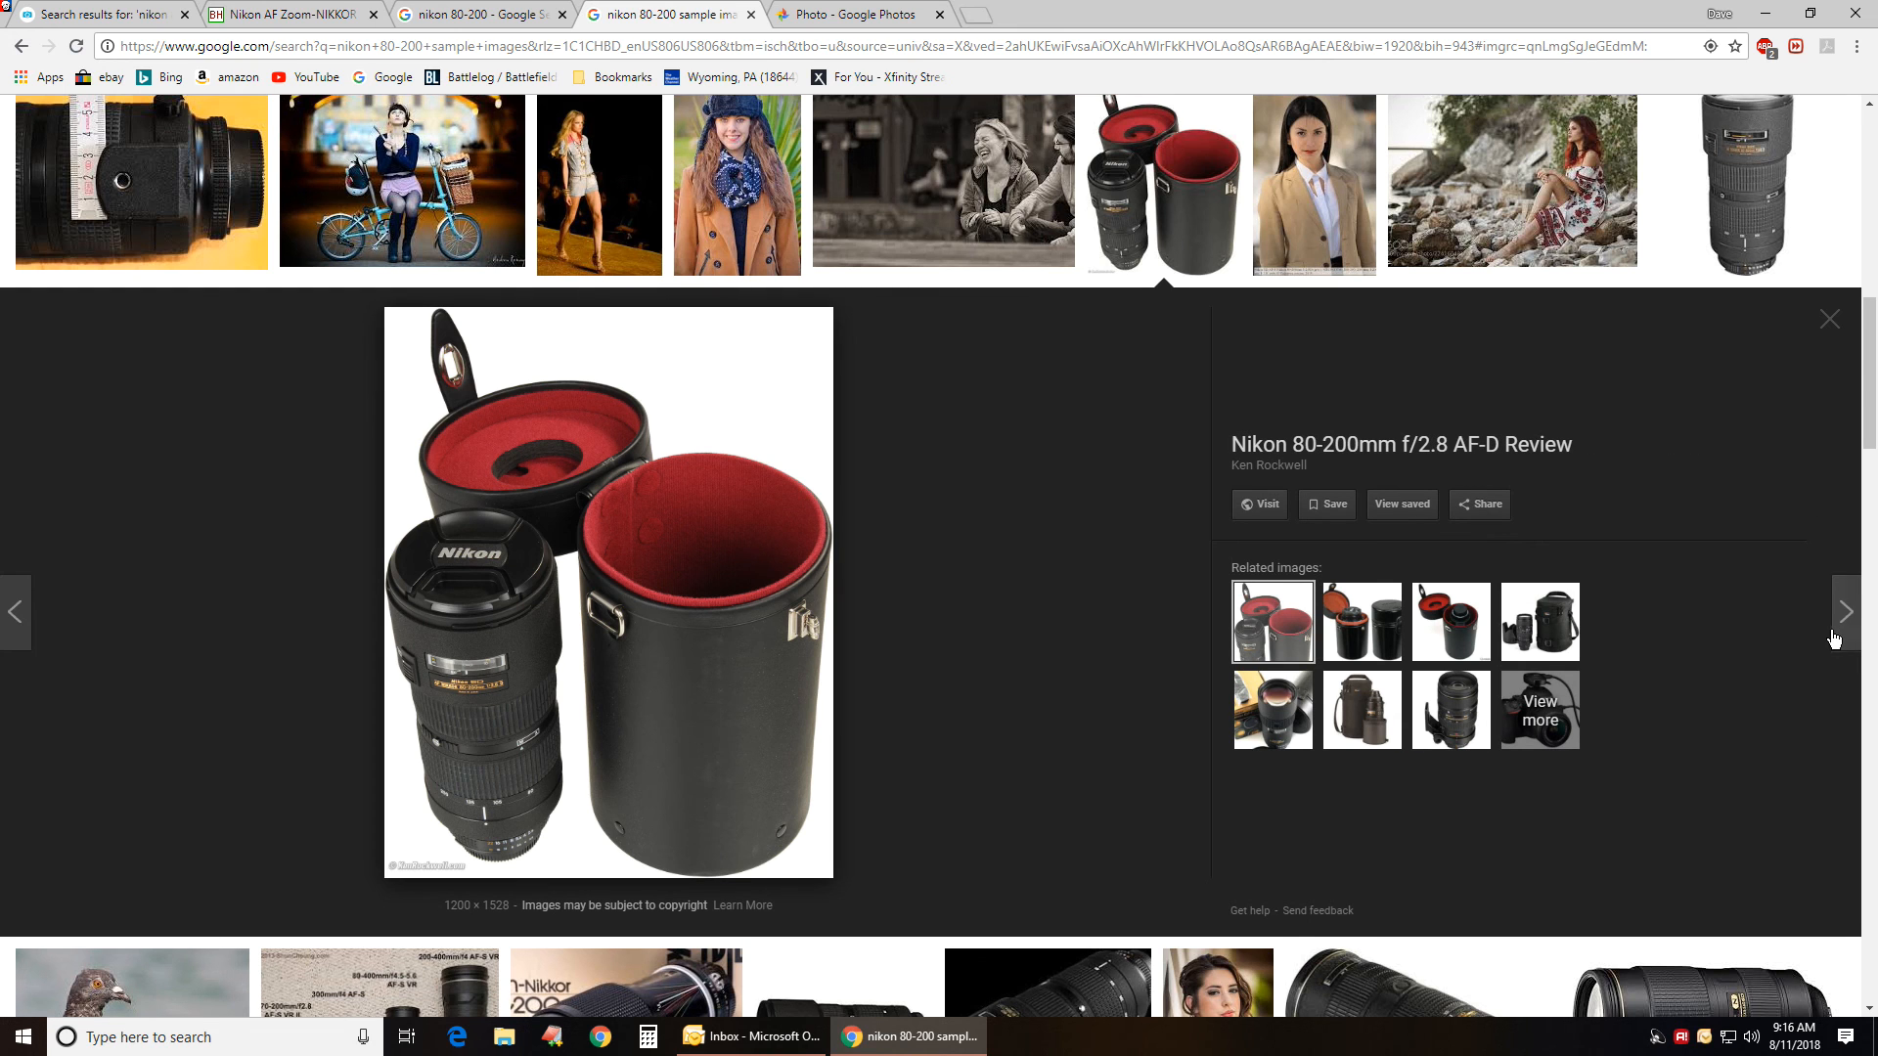
{"action": "left_click", "coordinate": [294, 14]}
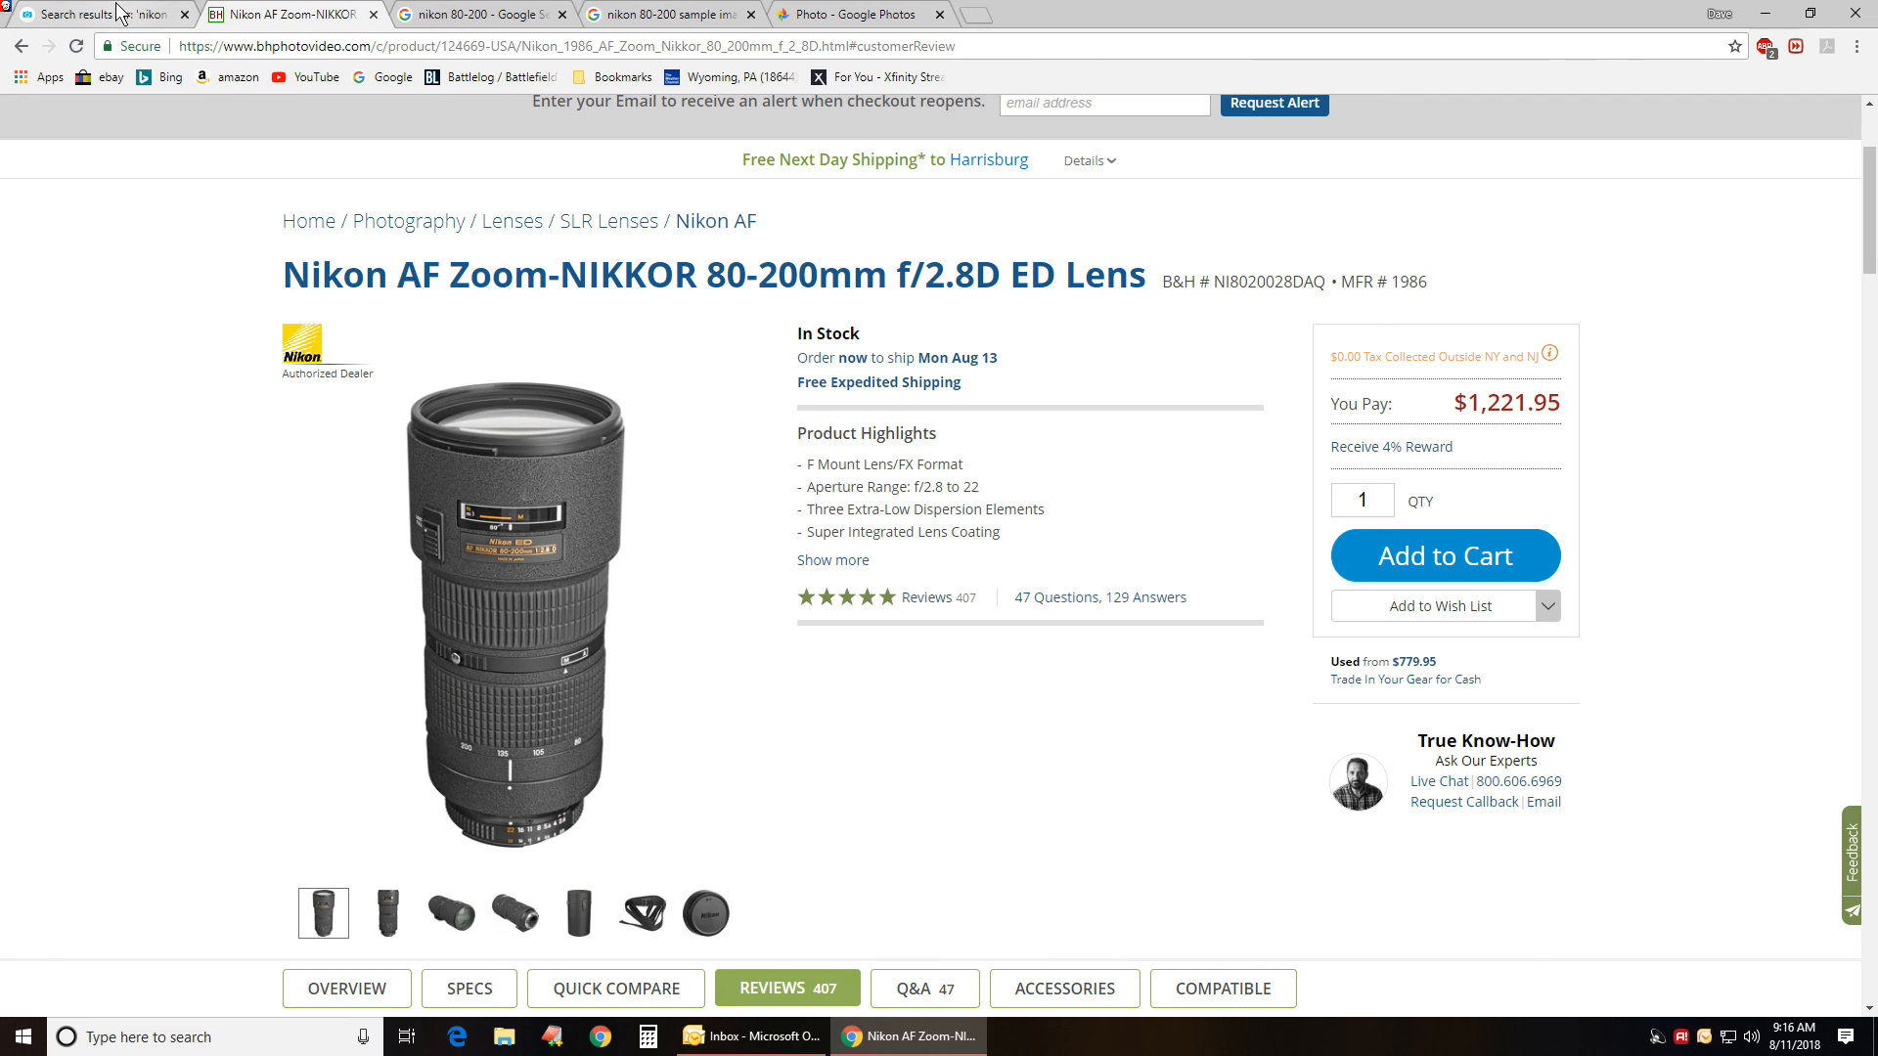